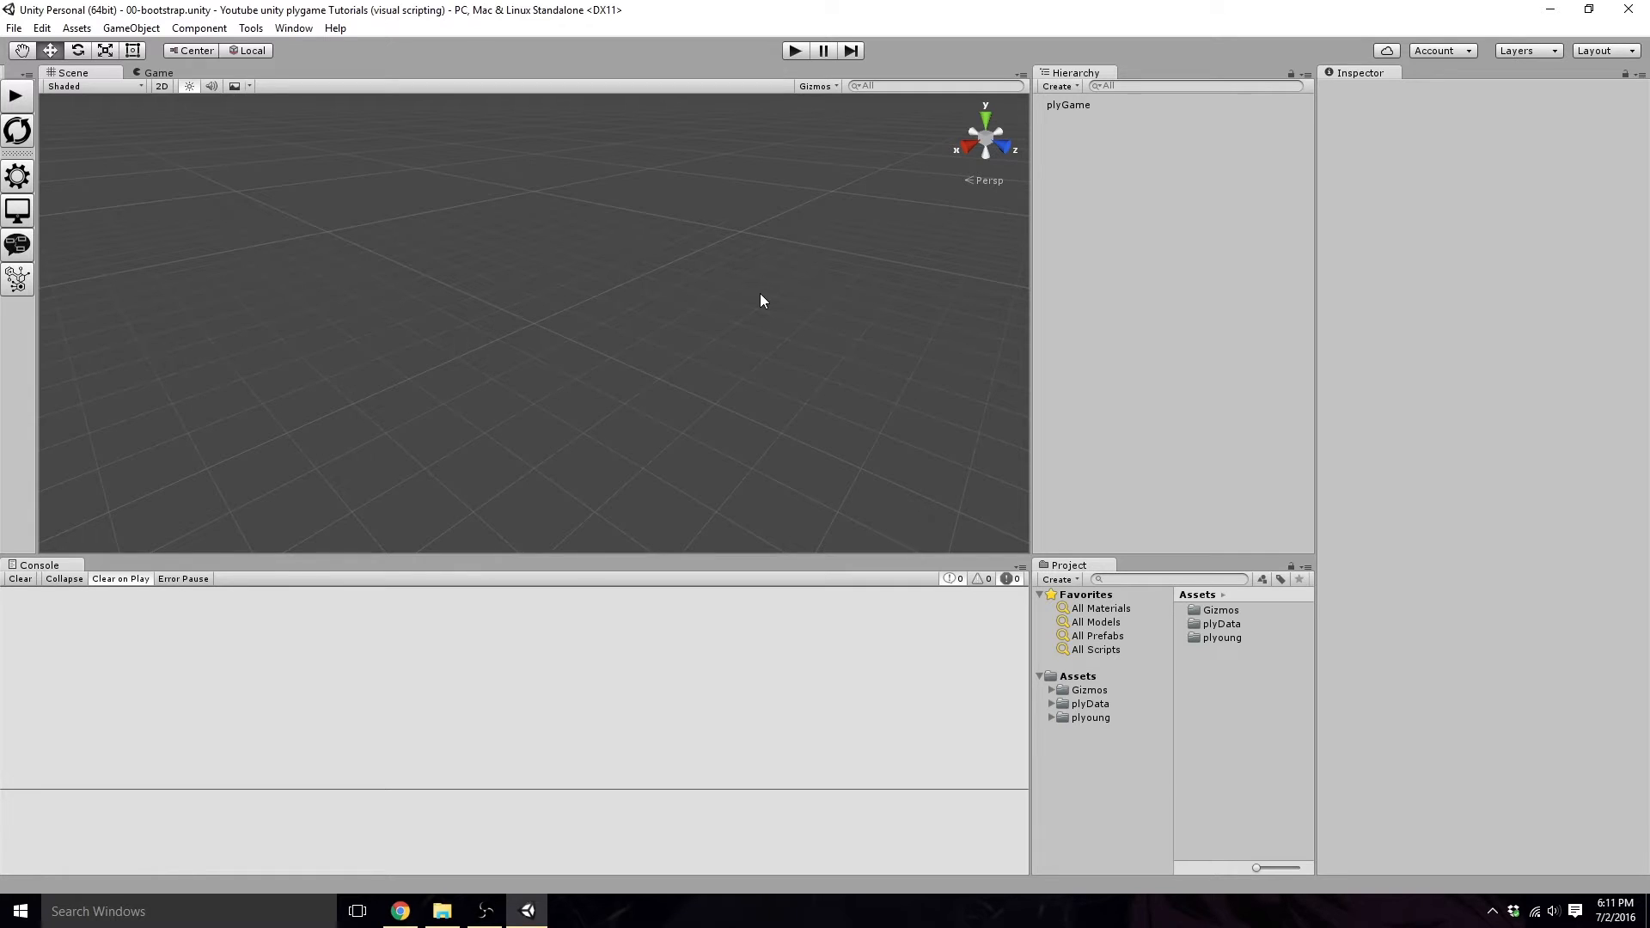
pyautogui.moveTo(738, 292)
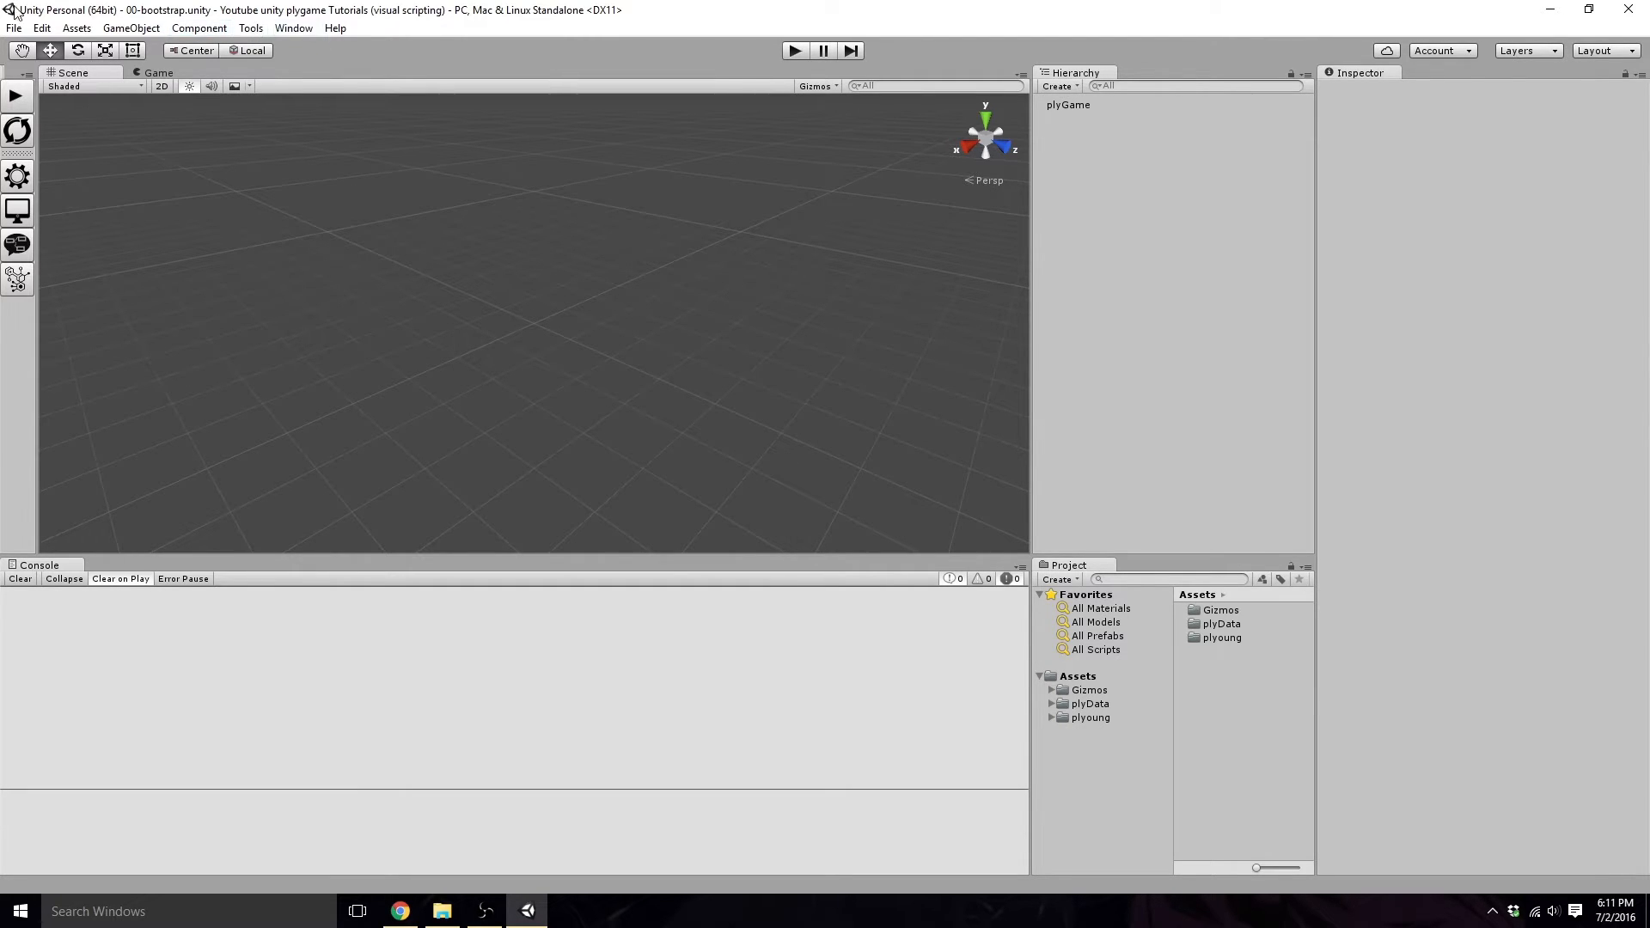
# Step: Start a new untitled scene and add a Plane beside the default Main Camera and Directional Light
pyautogui.click(14, 27)
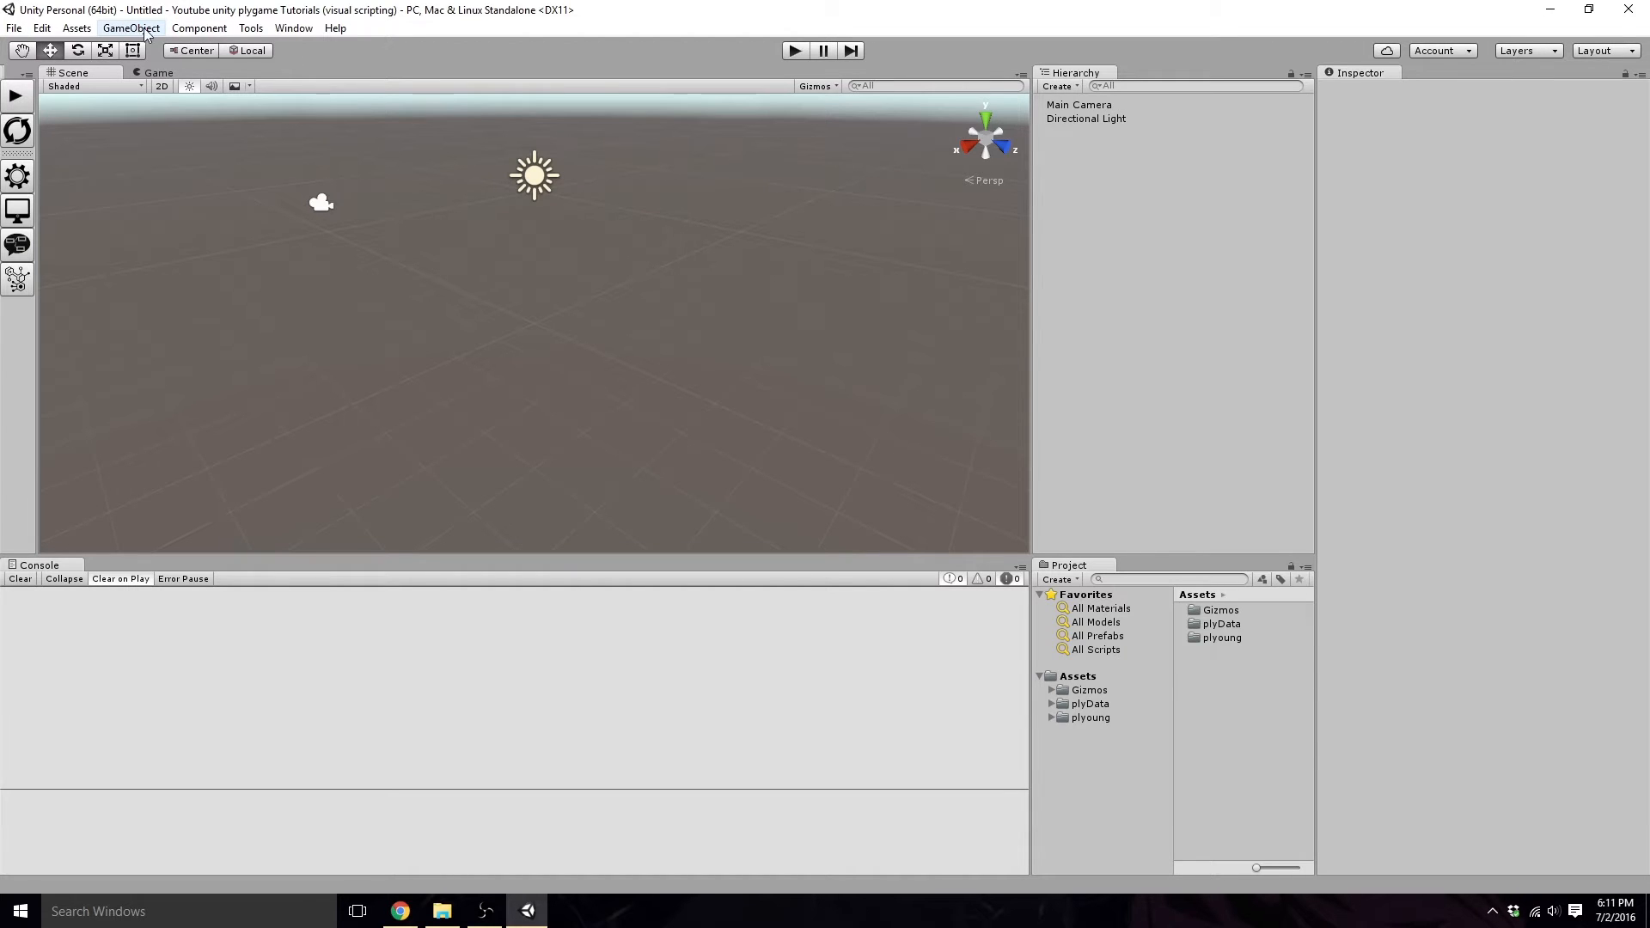
pyautogui.click(131, 28)
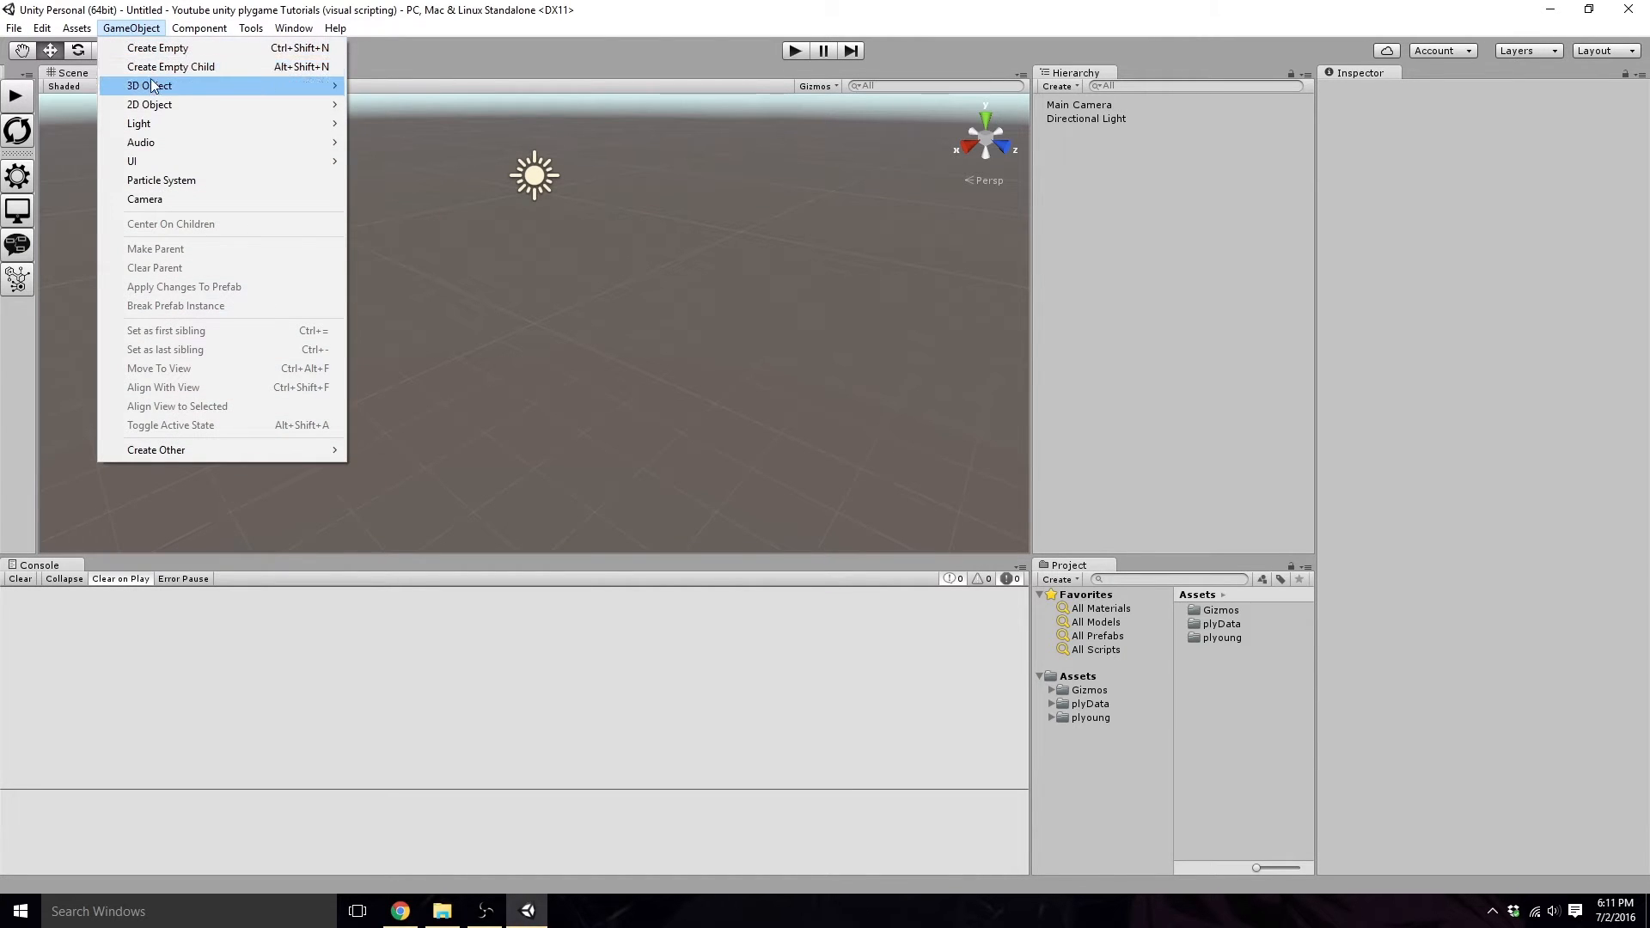
pyautogui.moveTo(148, 86)
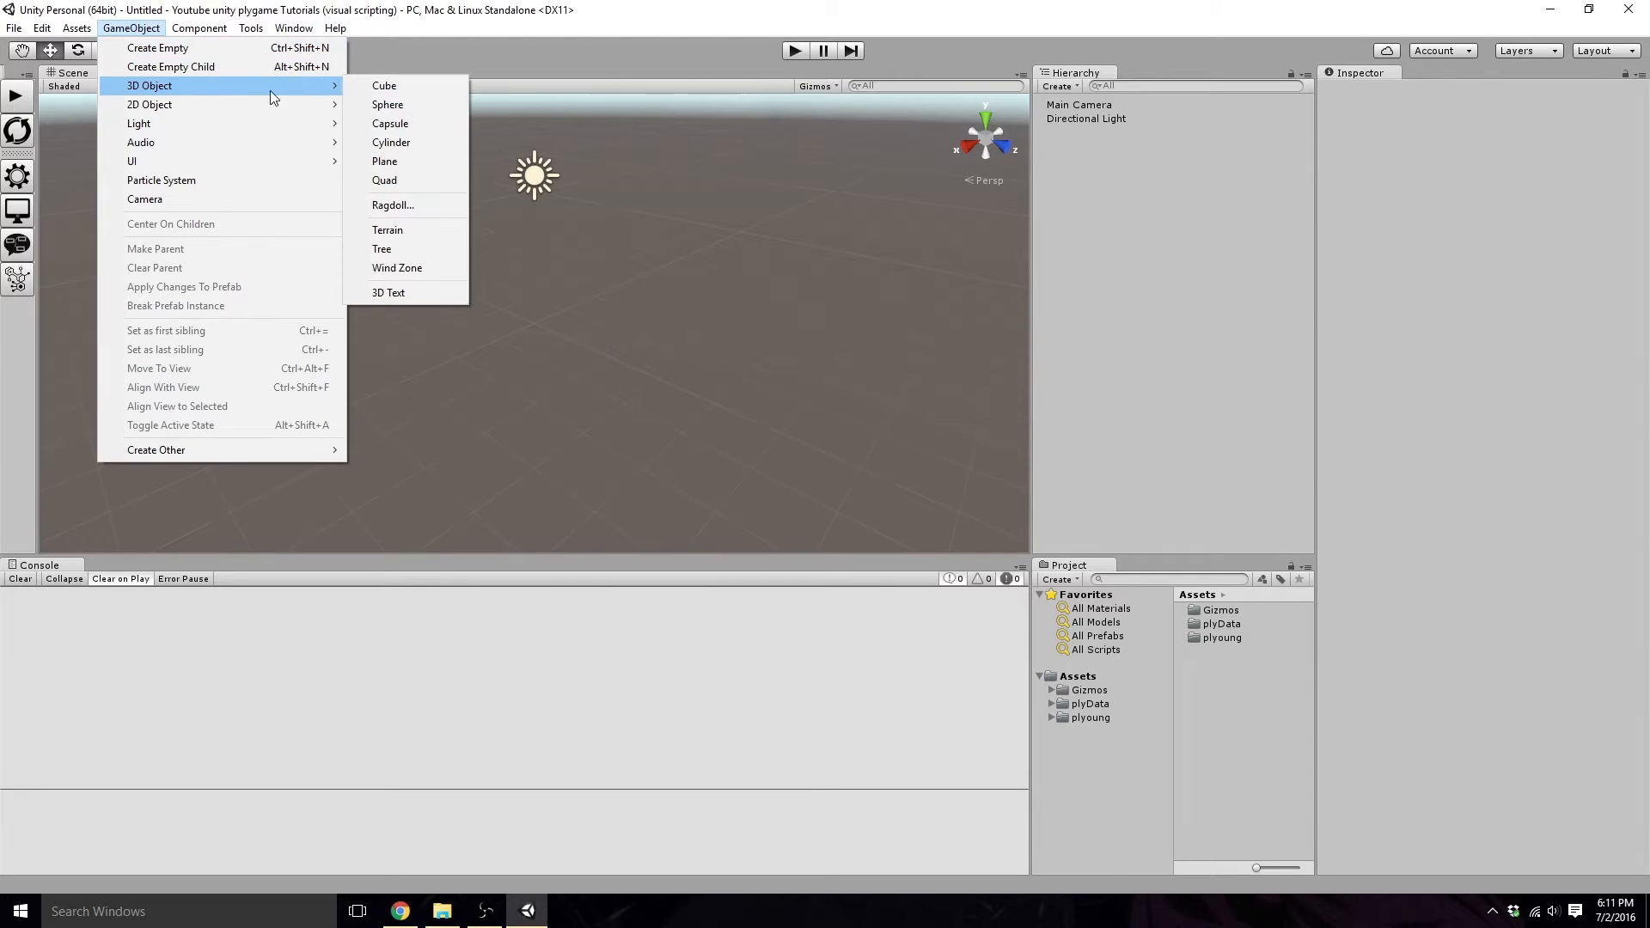
pyautogui.moveTo(406, 204)
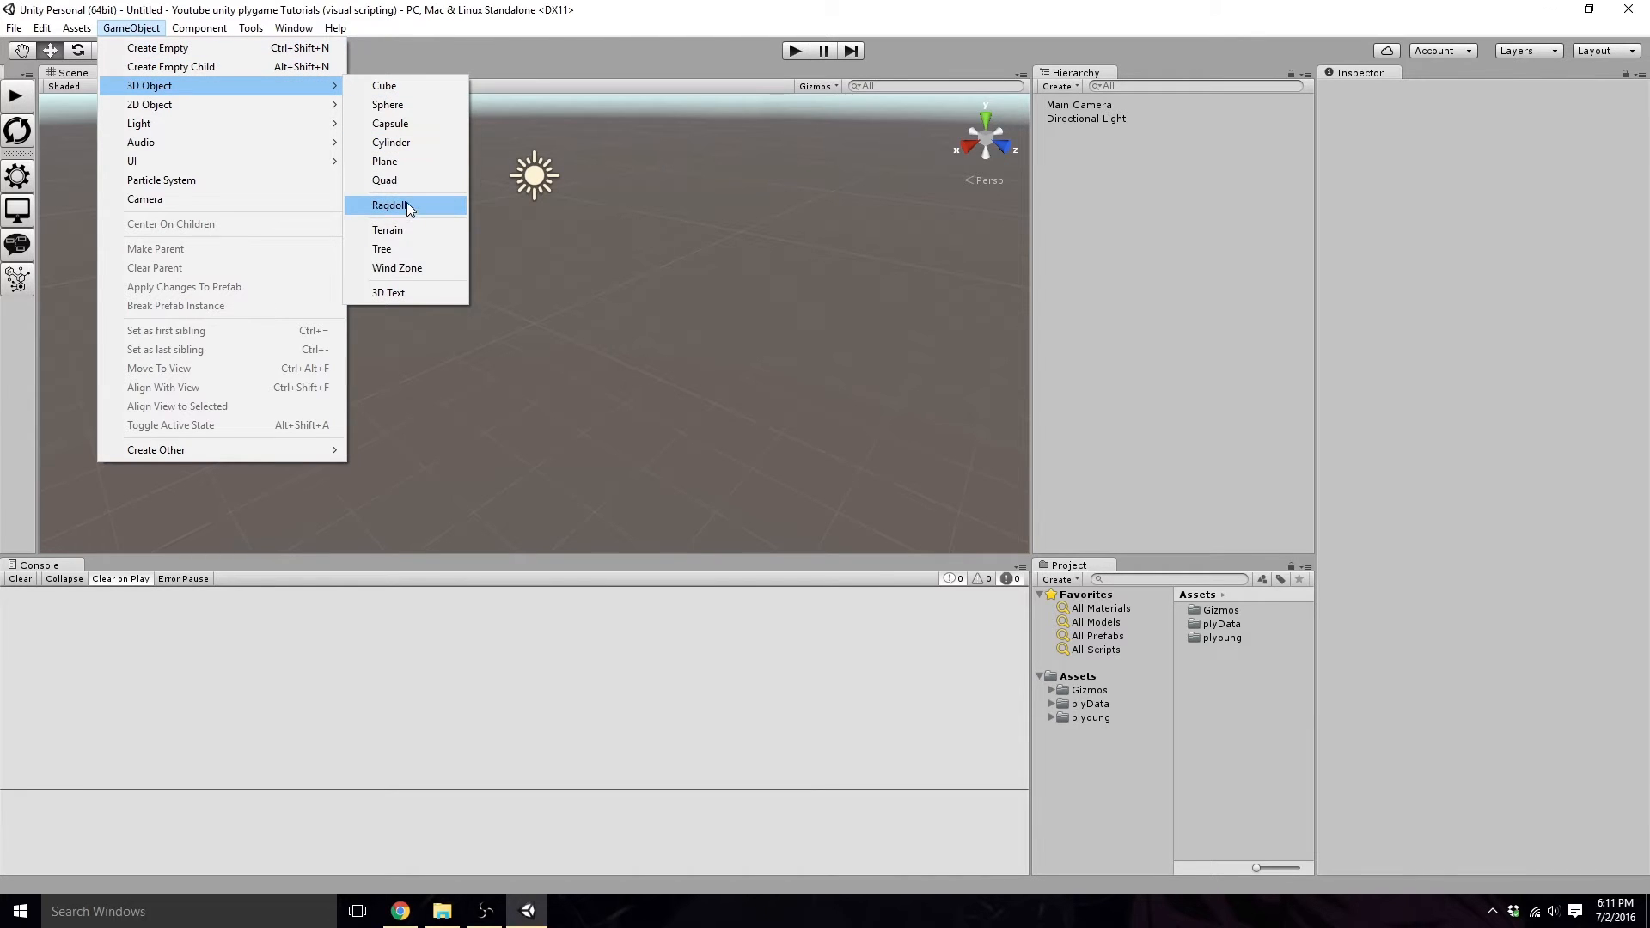
pyautogui.click(384, 162)
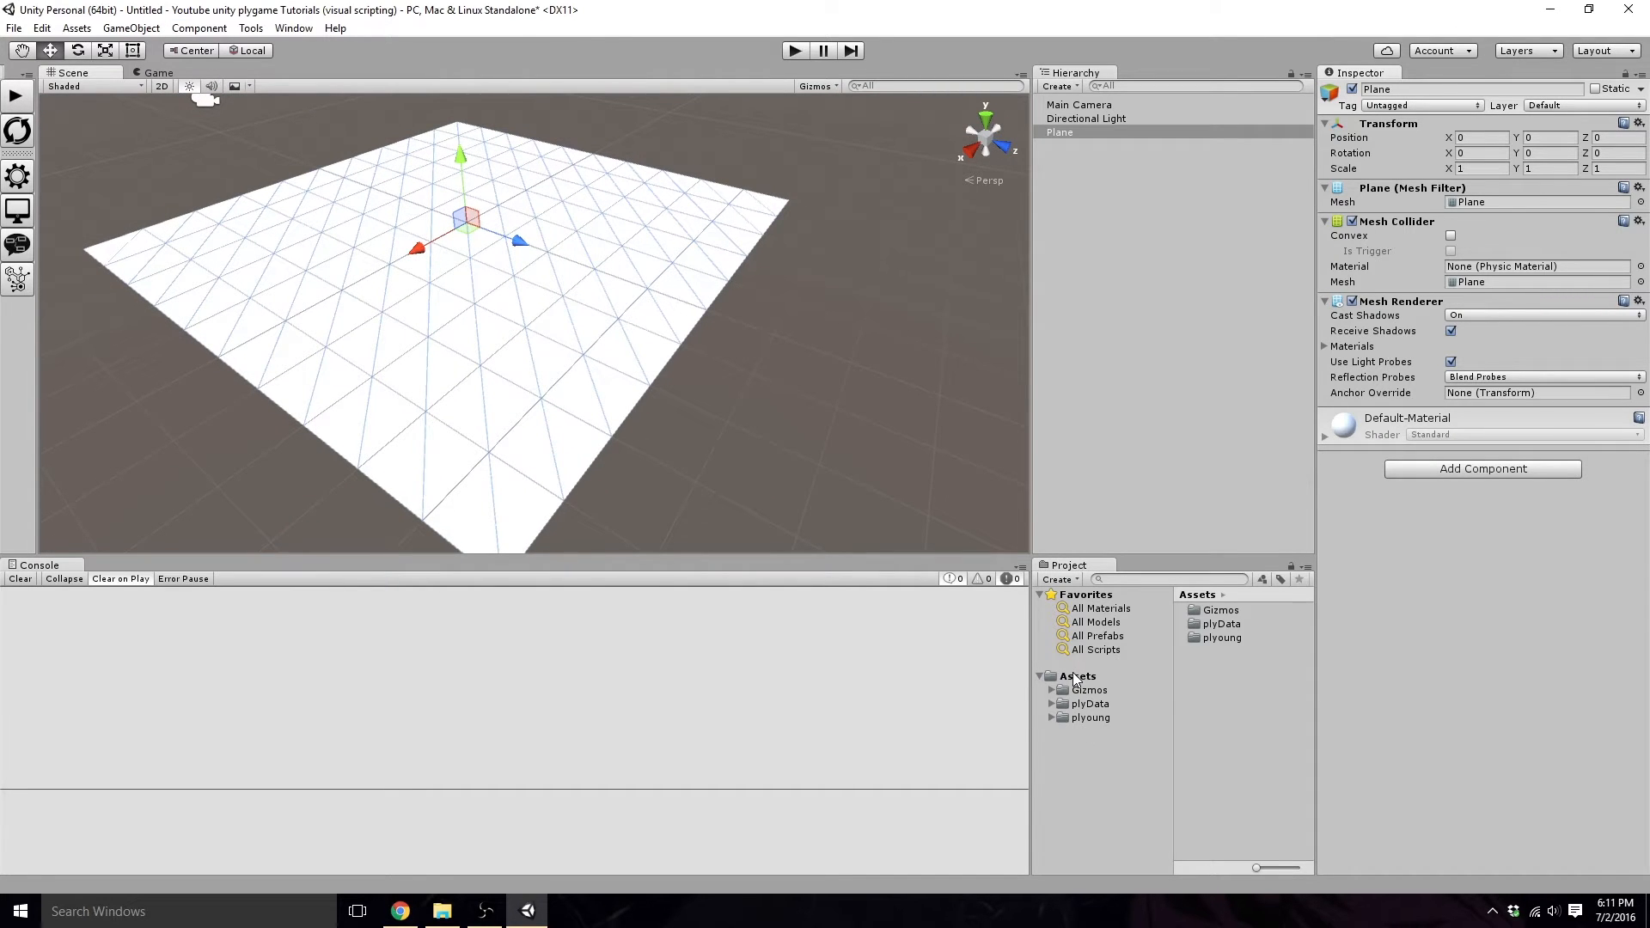
# Step: Create a folder in Assets named 'Our project materials'
pyautogui.rightClick(1073, 678)
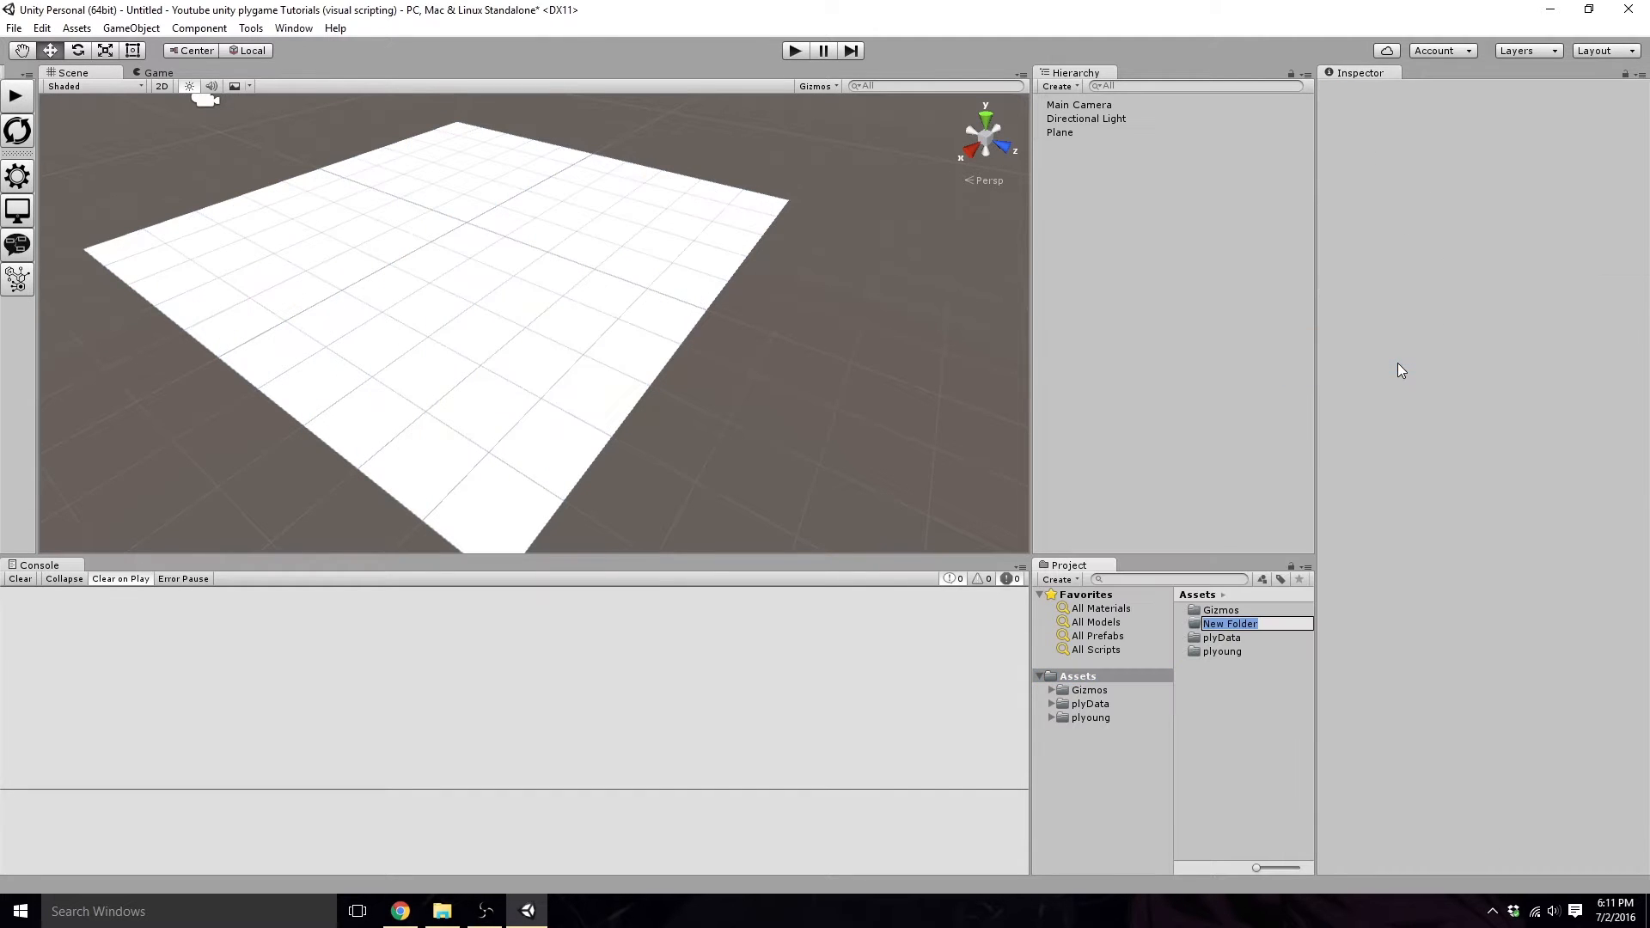
pyautogui.write('materials')
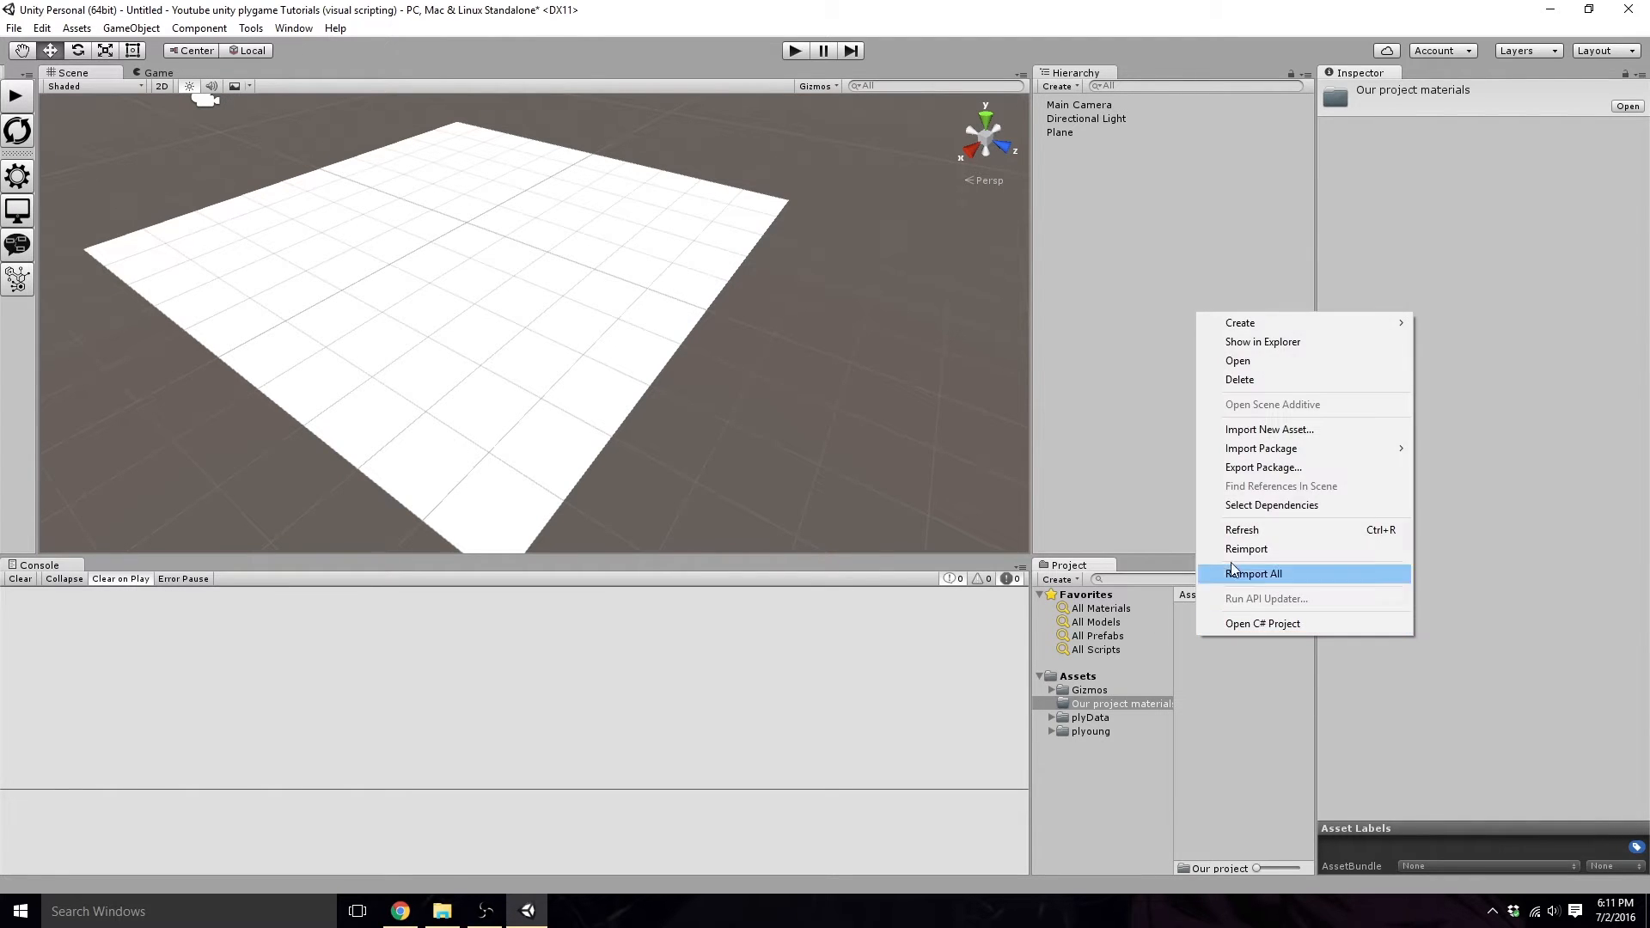
pyautogui.moveTo(1240, 321)
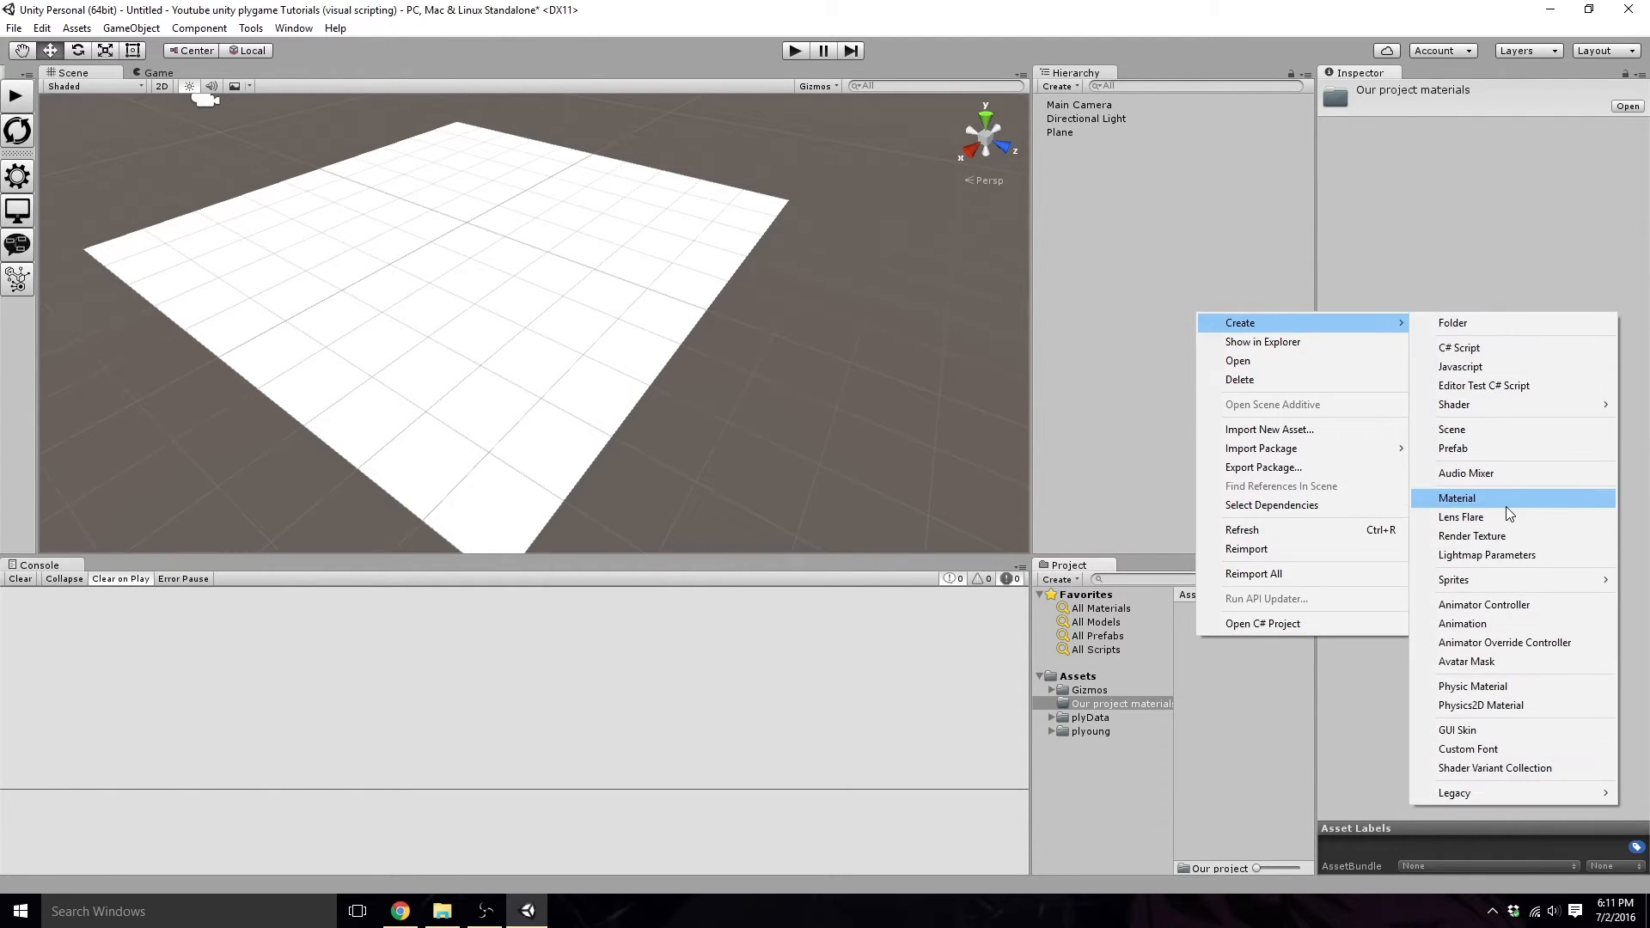
# Step: Create New Material in the folder with a green Albedo colour and apply it to the Plane
pyautogui.click(1458, 498)
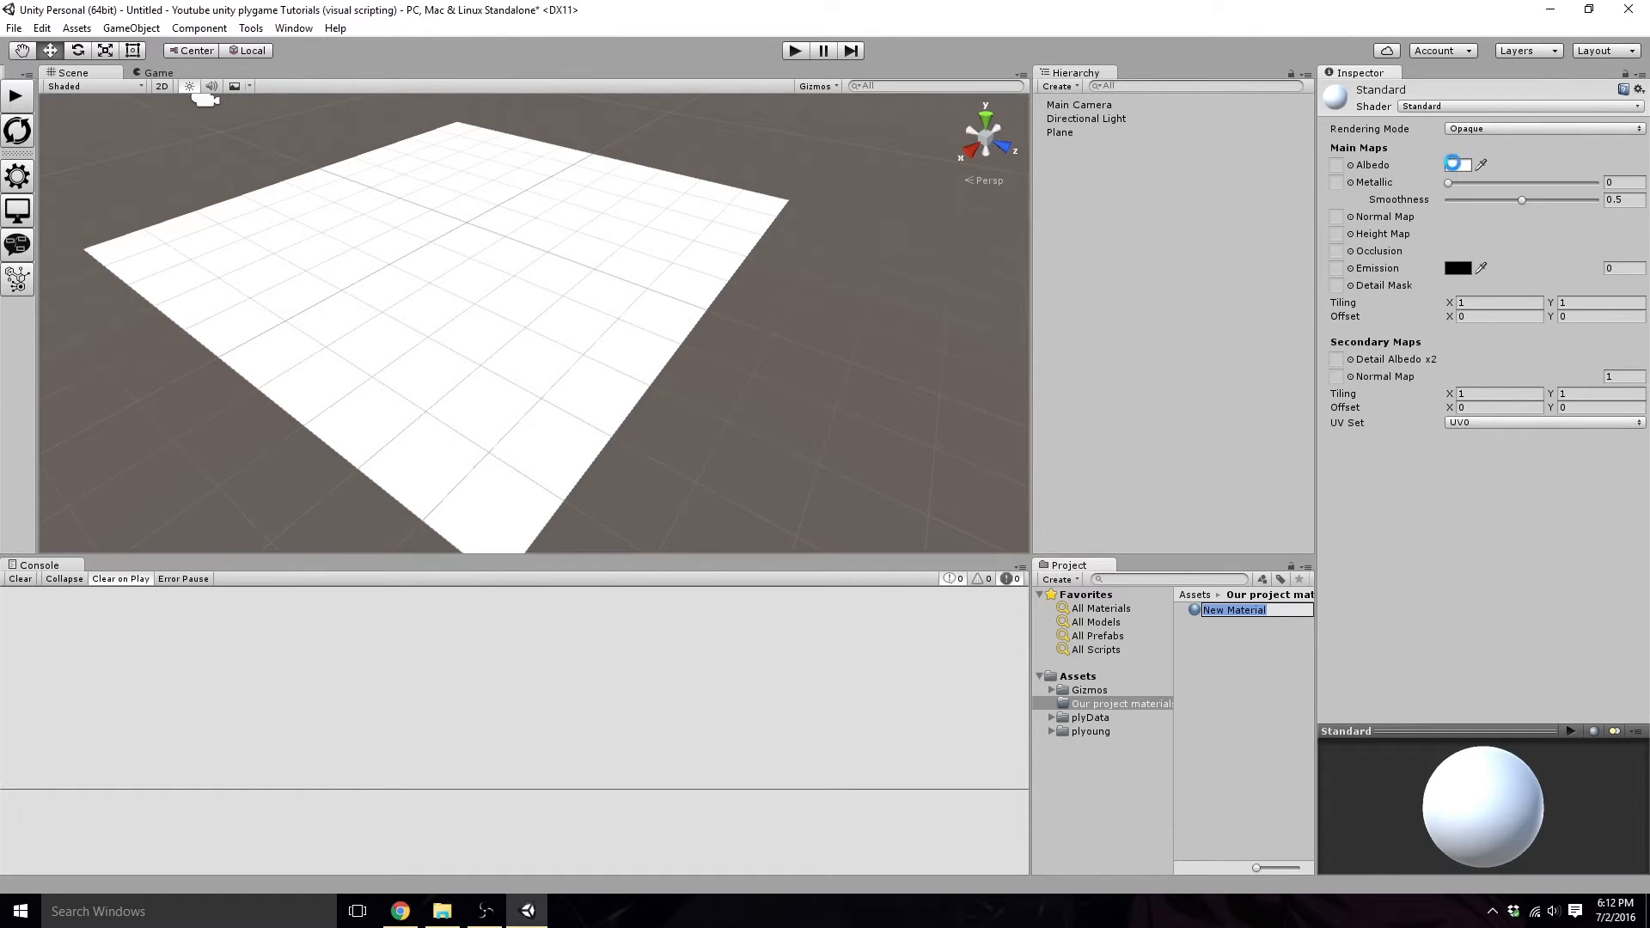
pyautogui.click(1456, 165)
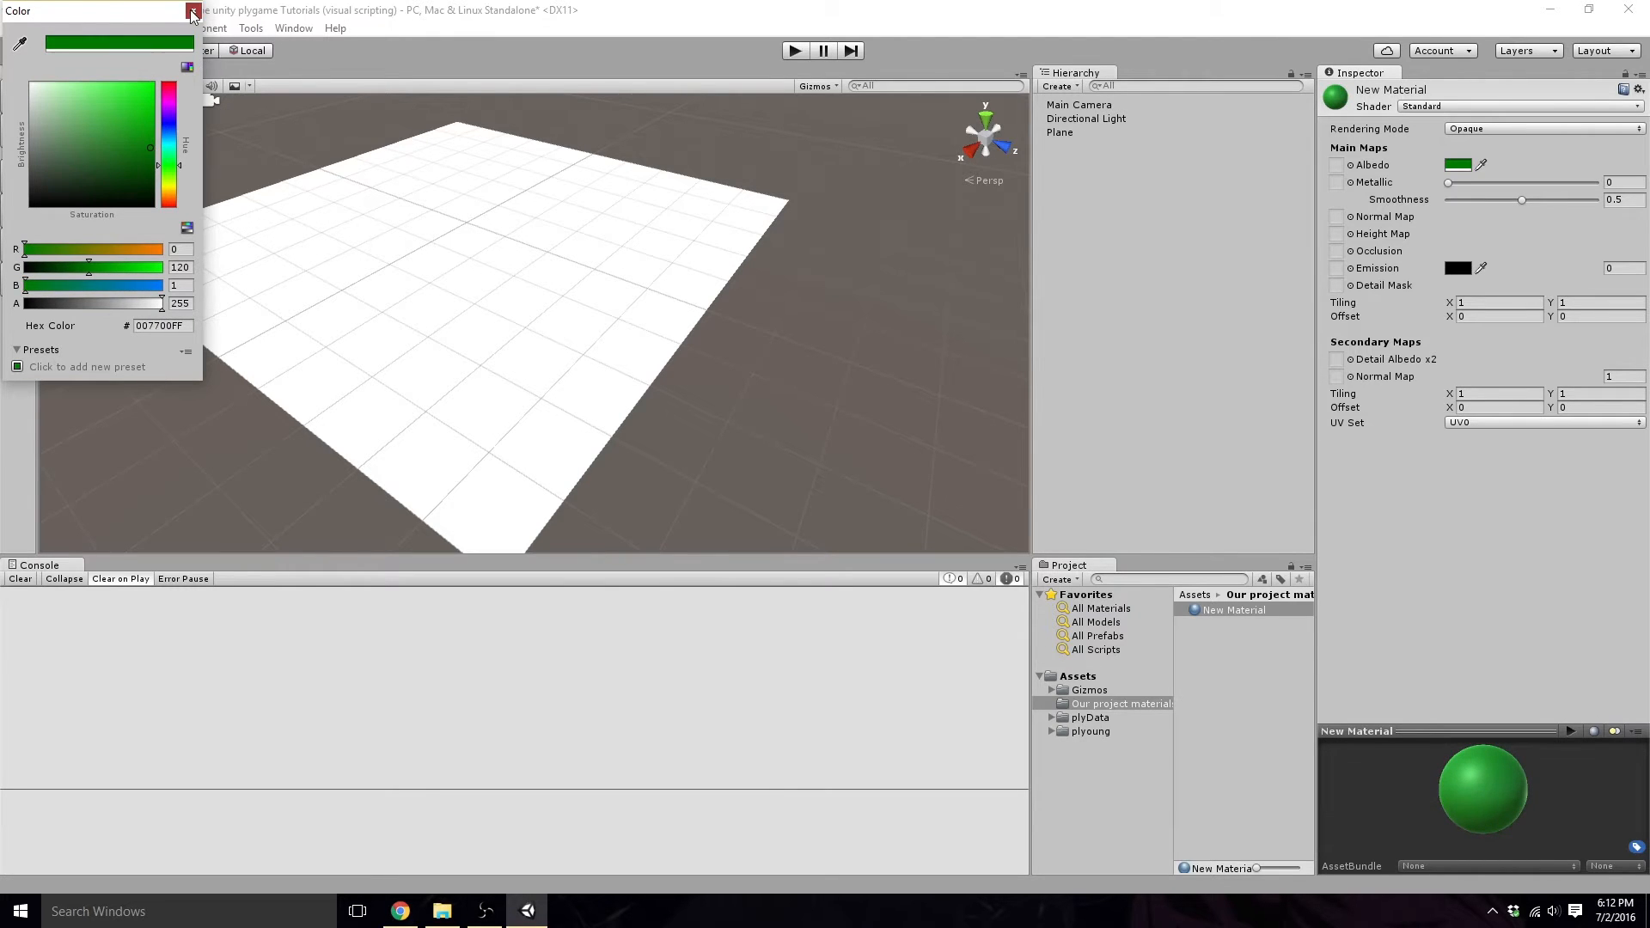
pyautogui.click(192, 10)
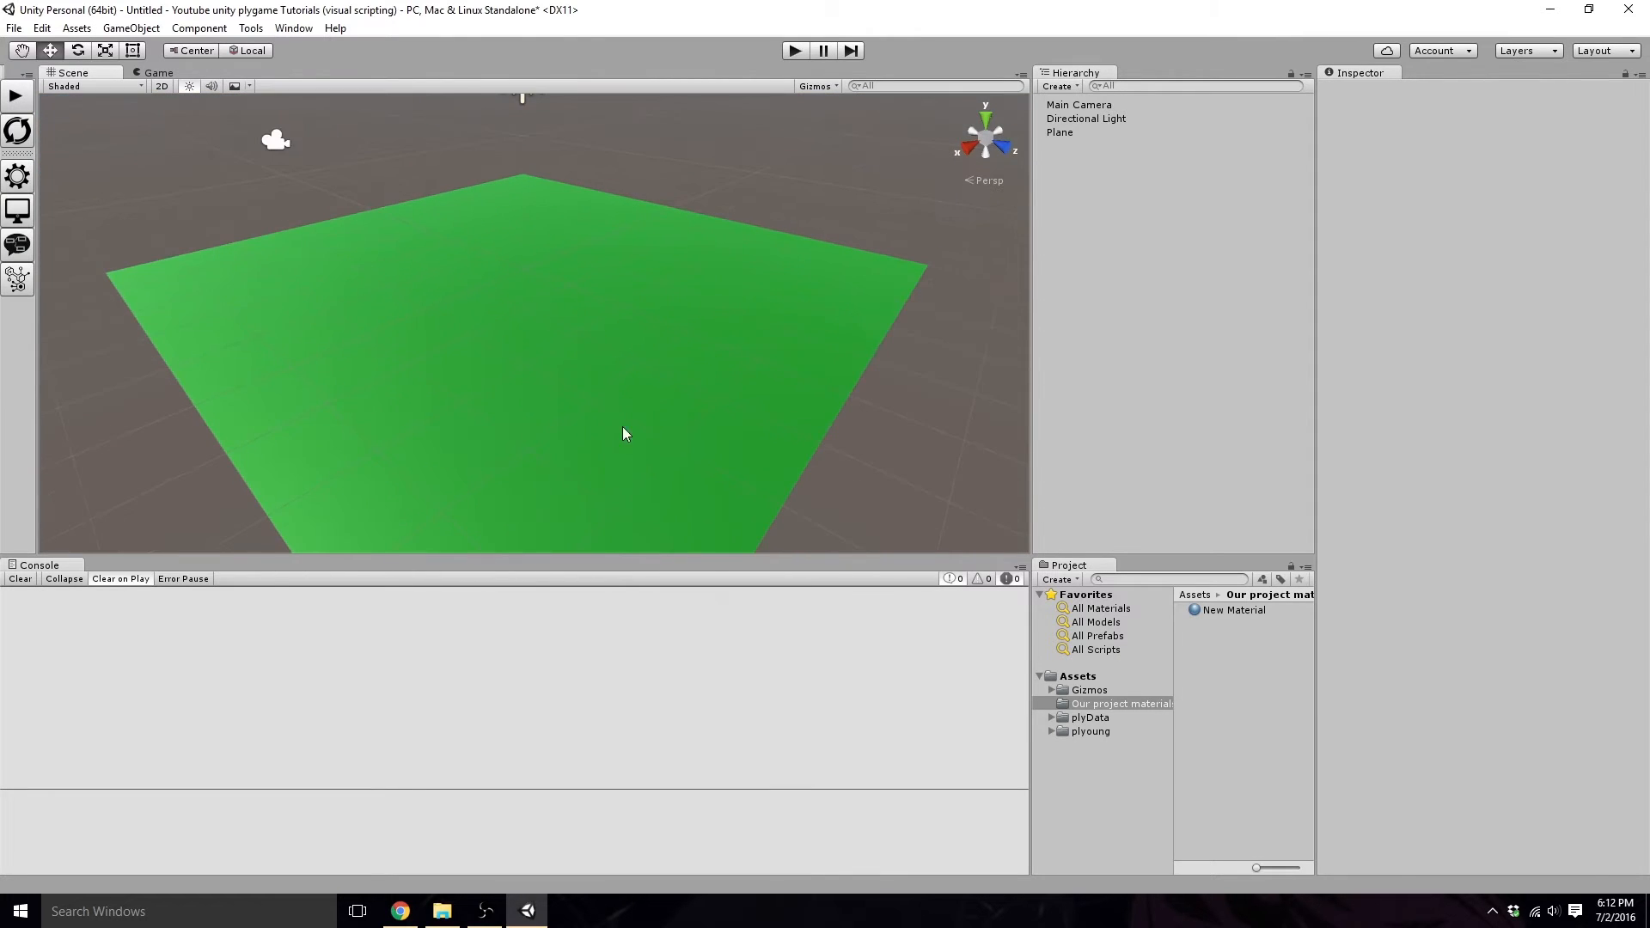
# Step: Remove the Audio Listener component from the Main Camera
pyautogui.click(1078, 105)
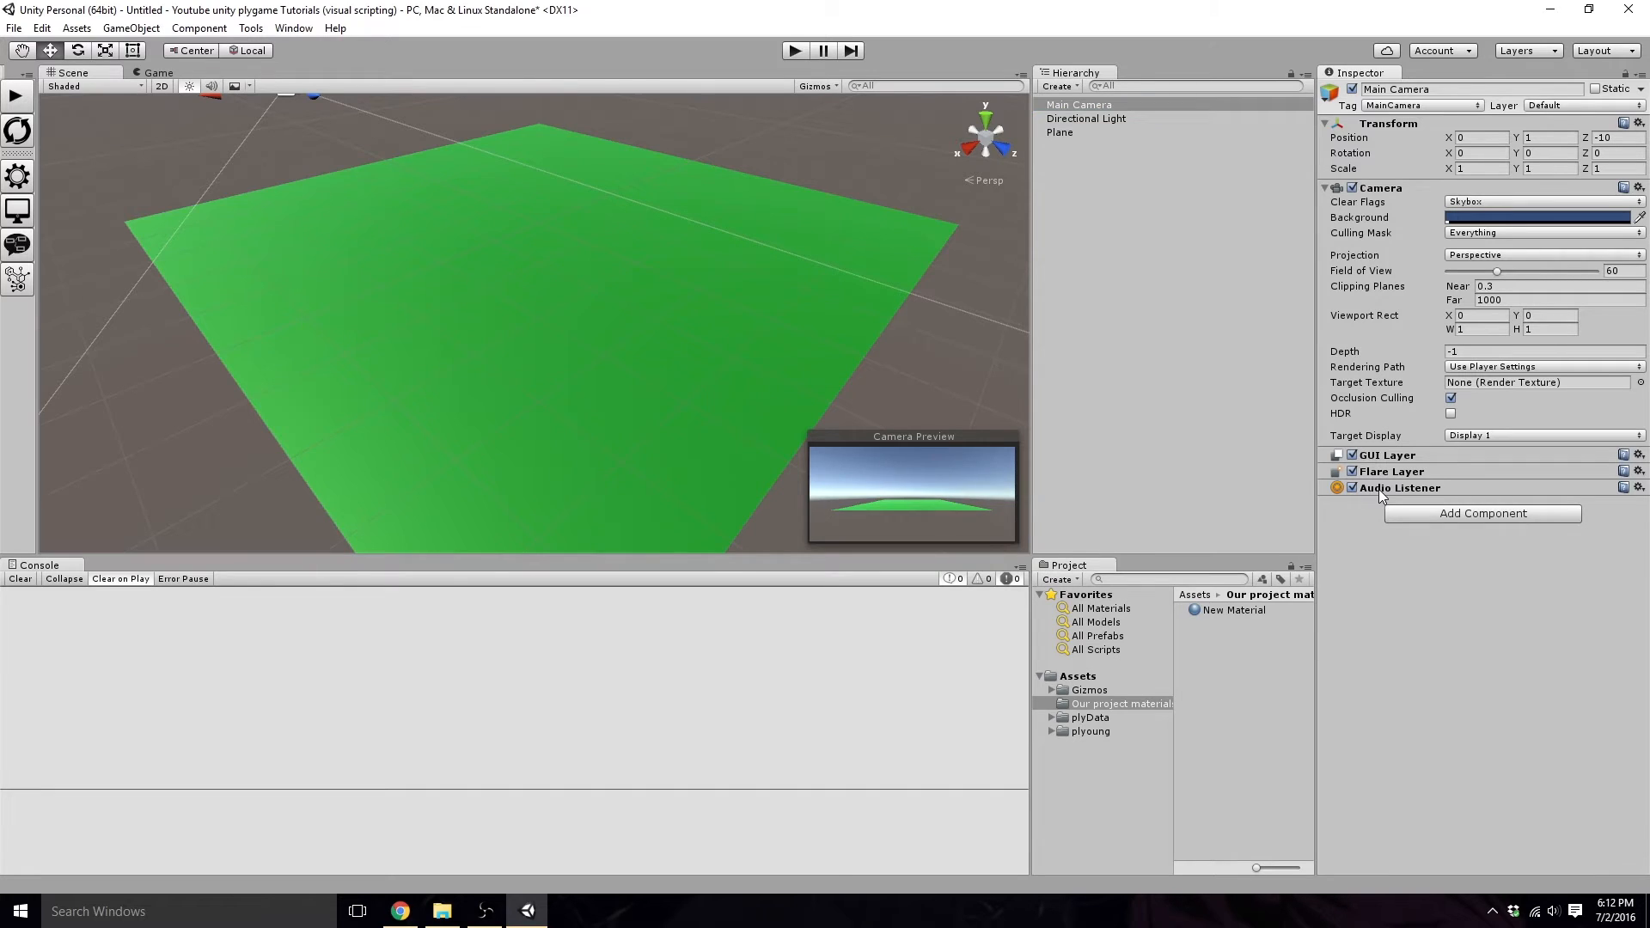
pyautogui.rightClick(1399, 487)
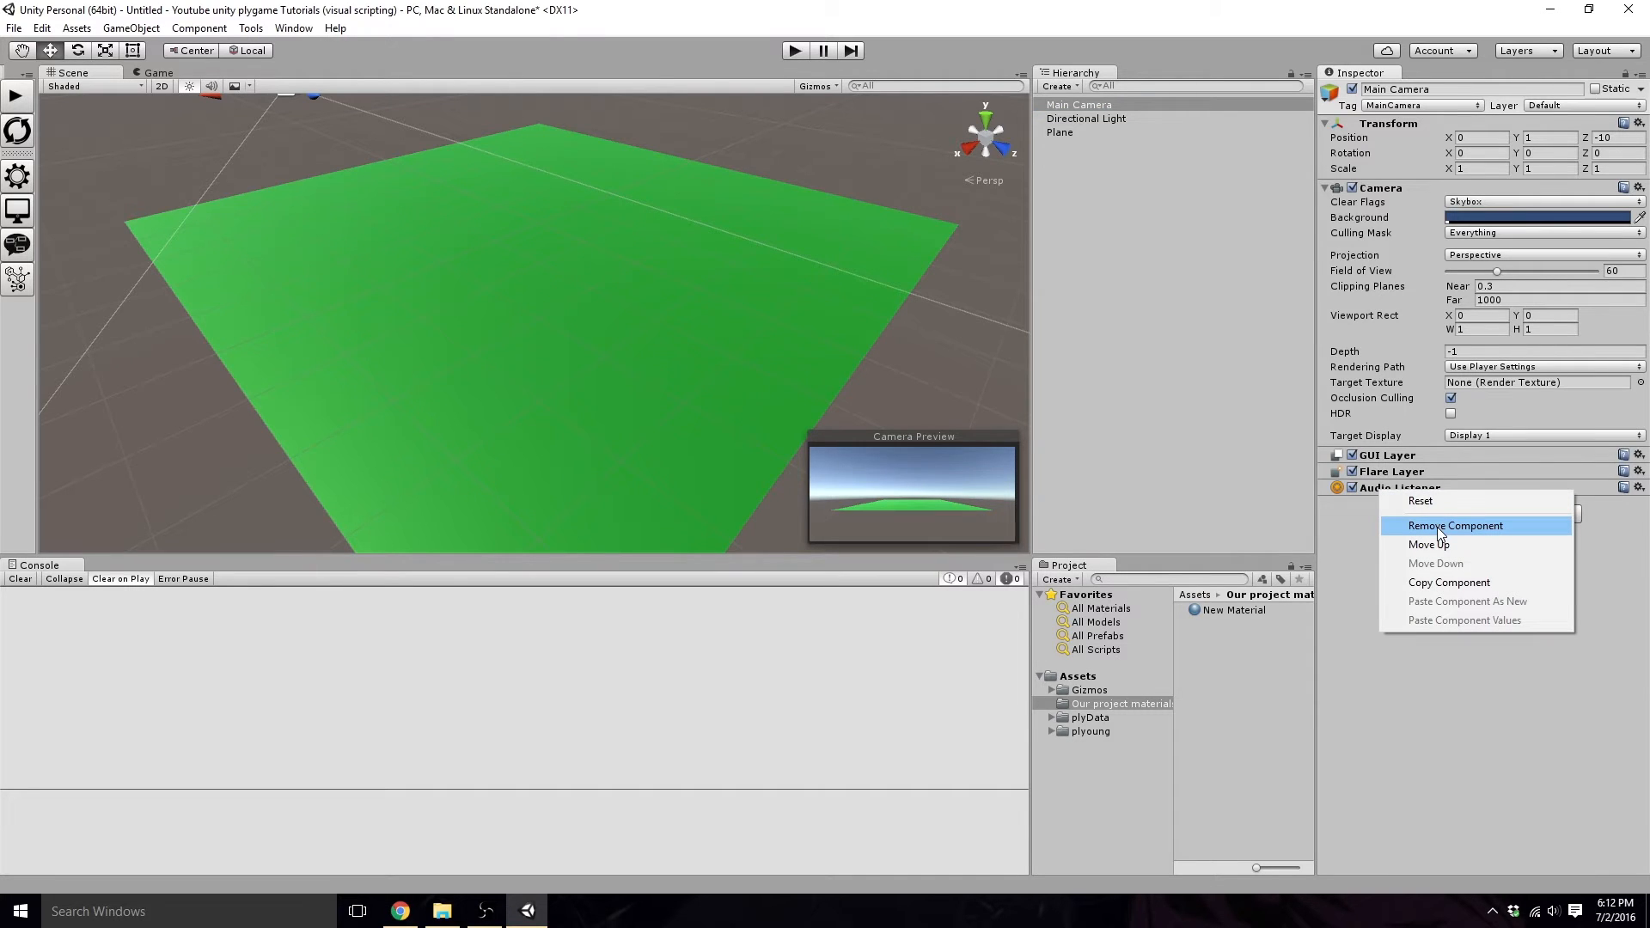
pyautogui.click(1454, 526)
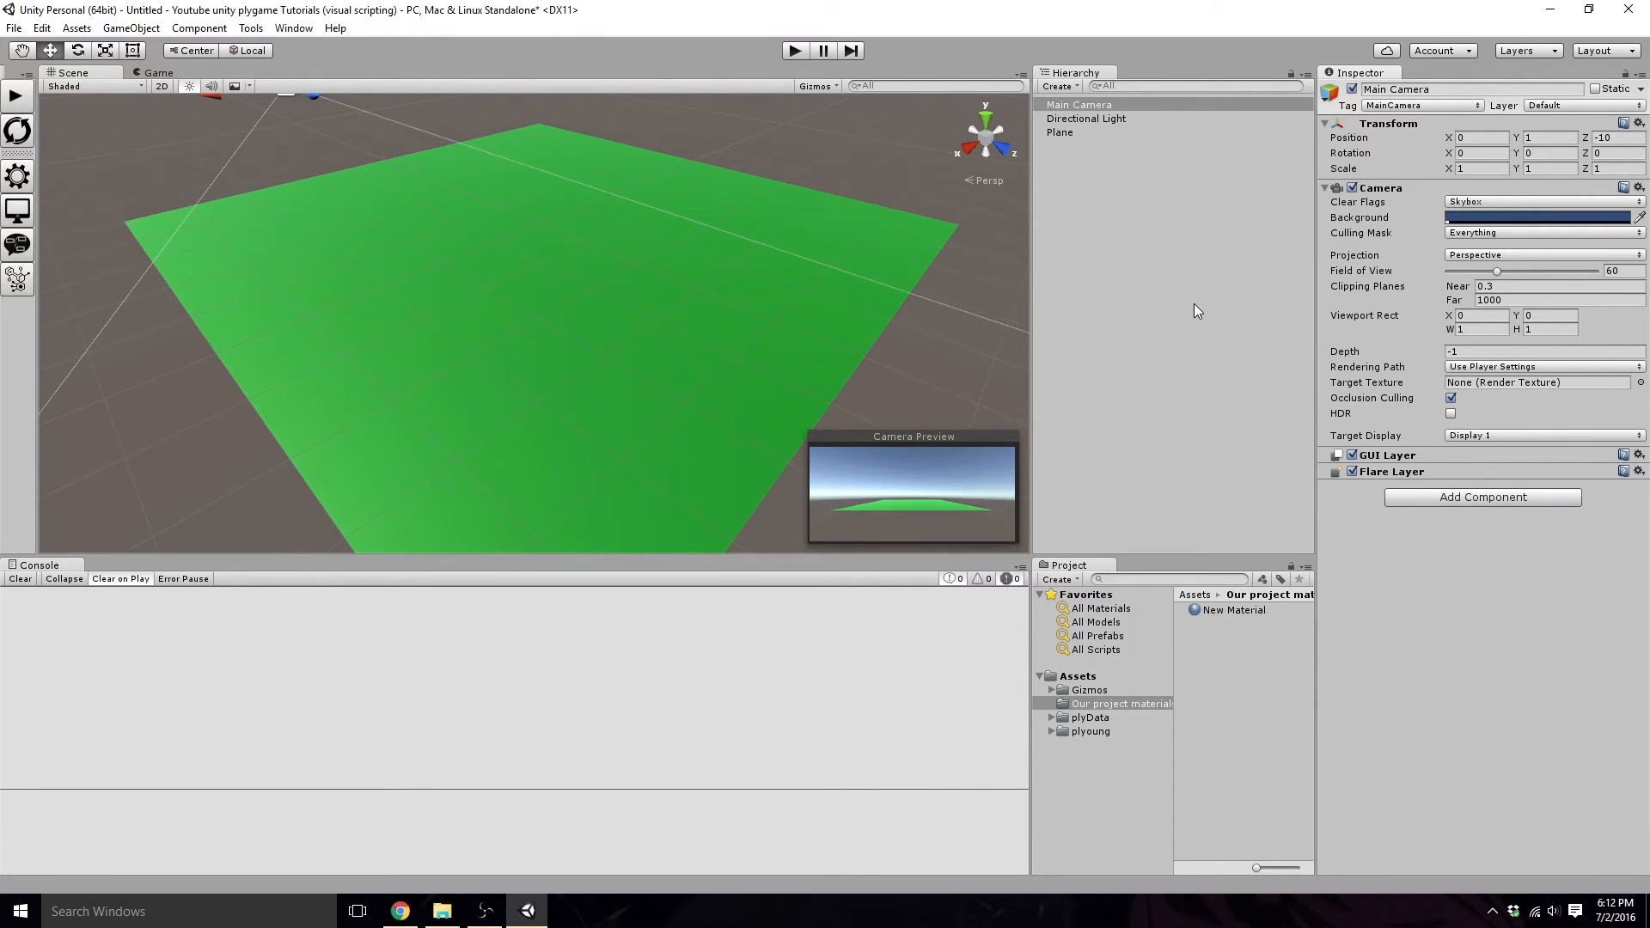
pyautogui.moveTo(1128, 298)
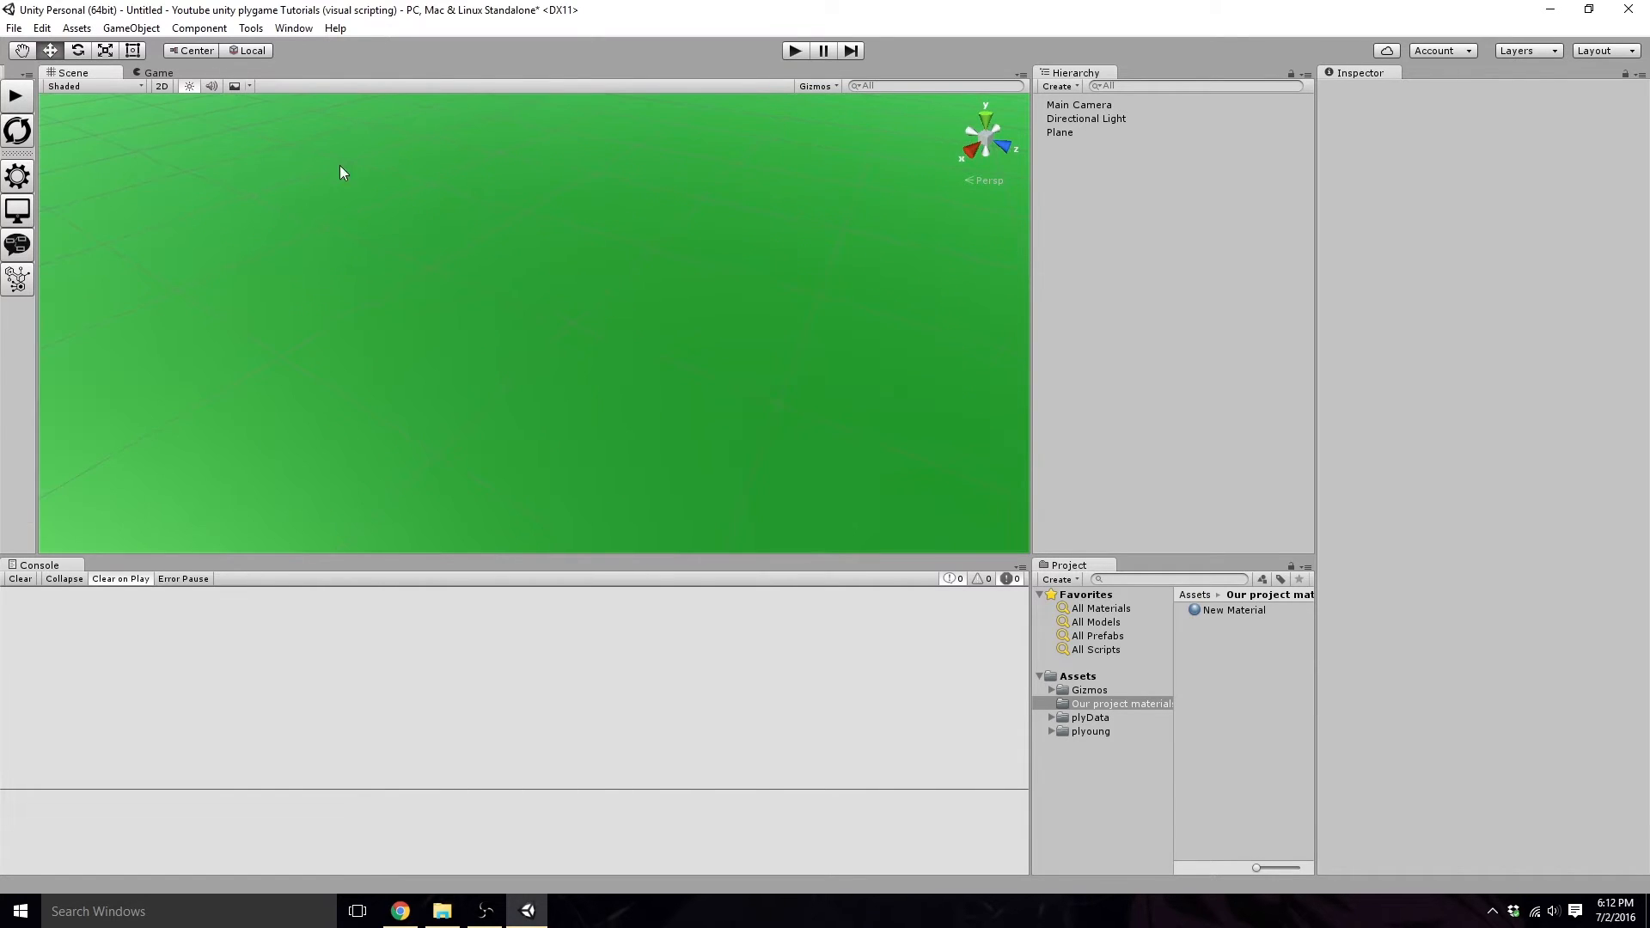
# Step: Search the Asset Store for 'character' and browse the results
pyautogui.click(293, 28)
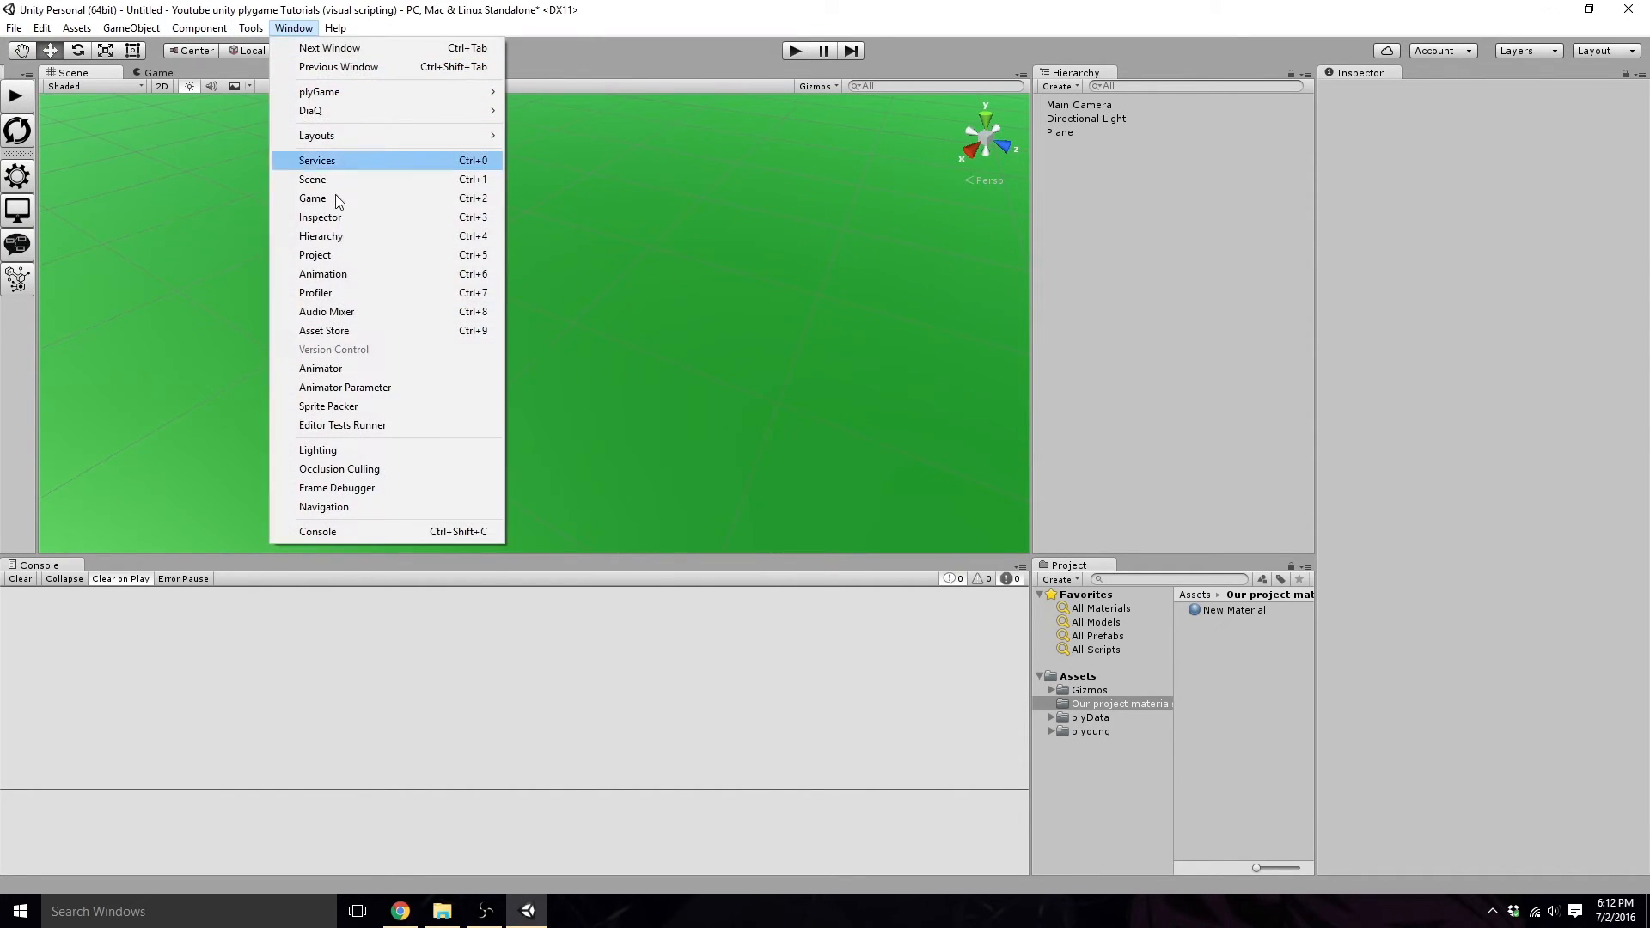
pyautogui.click(325, 330)
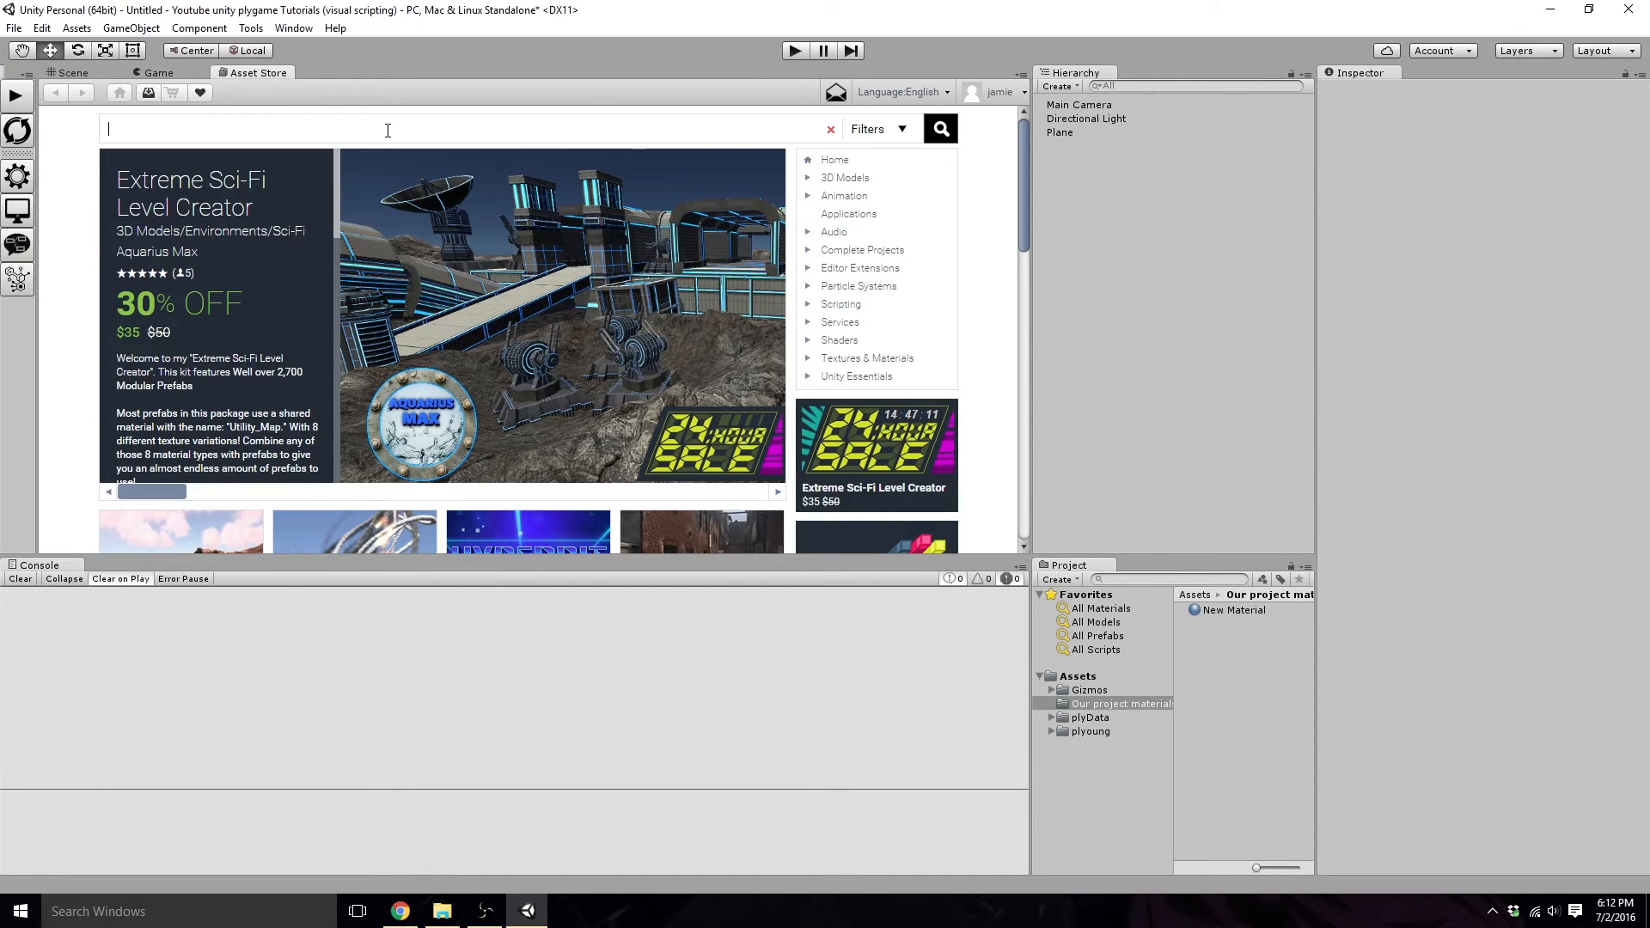
pyautogui.write('character')
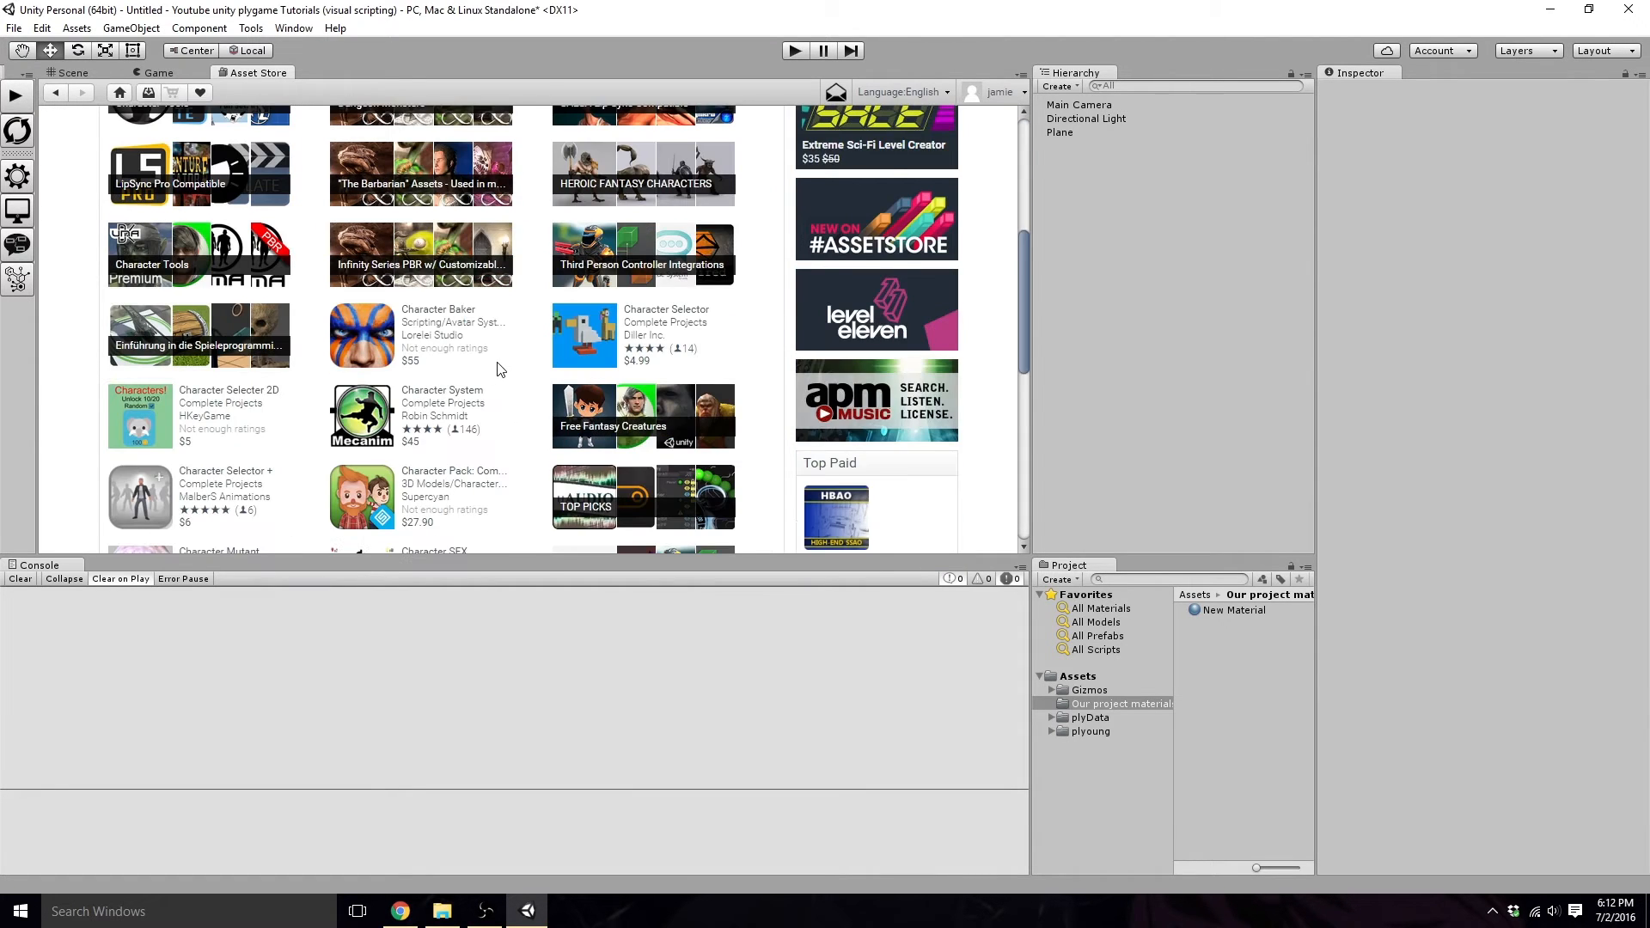
pyautogui.scroll(-3)
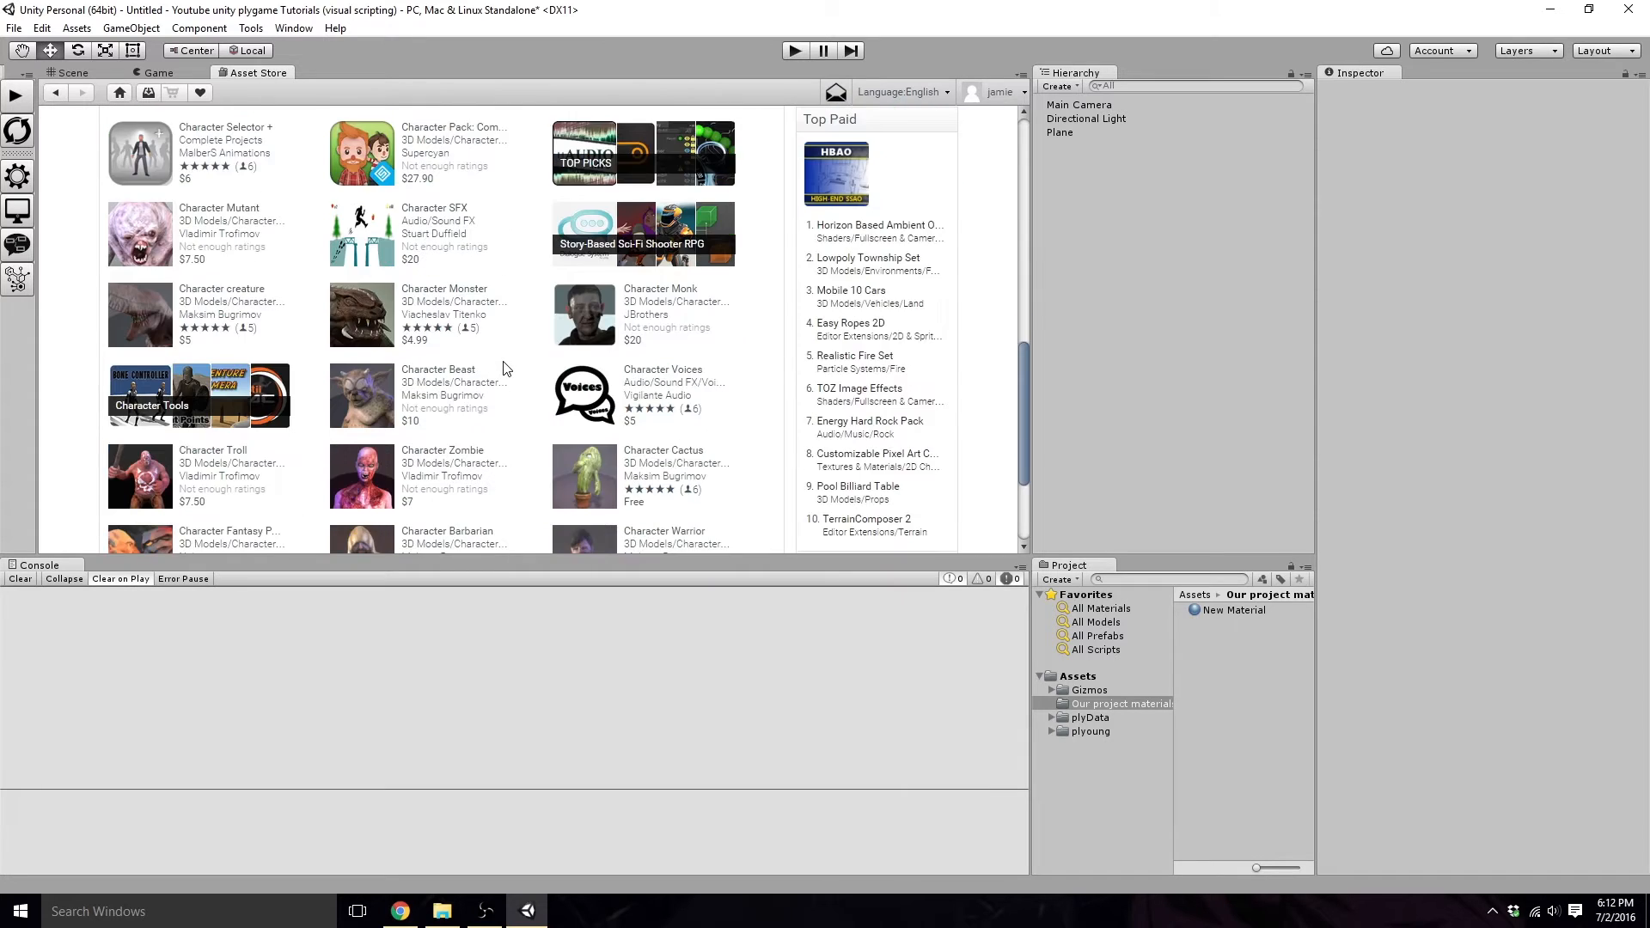
pyautogui.scroll(3)
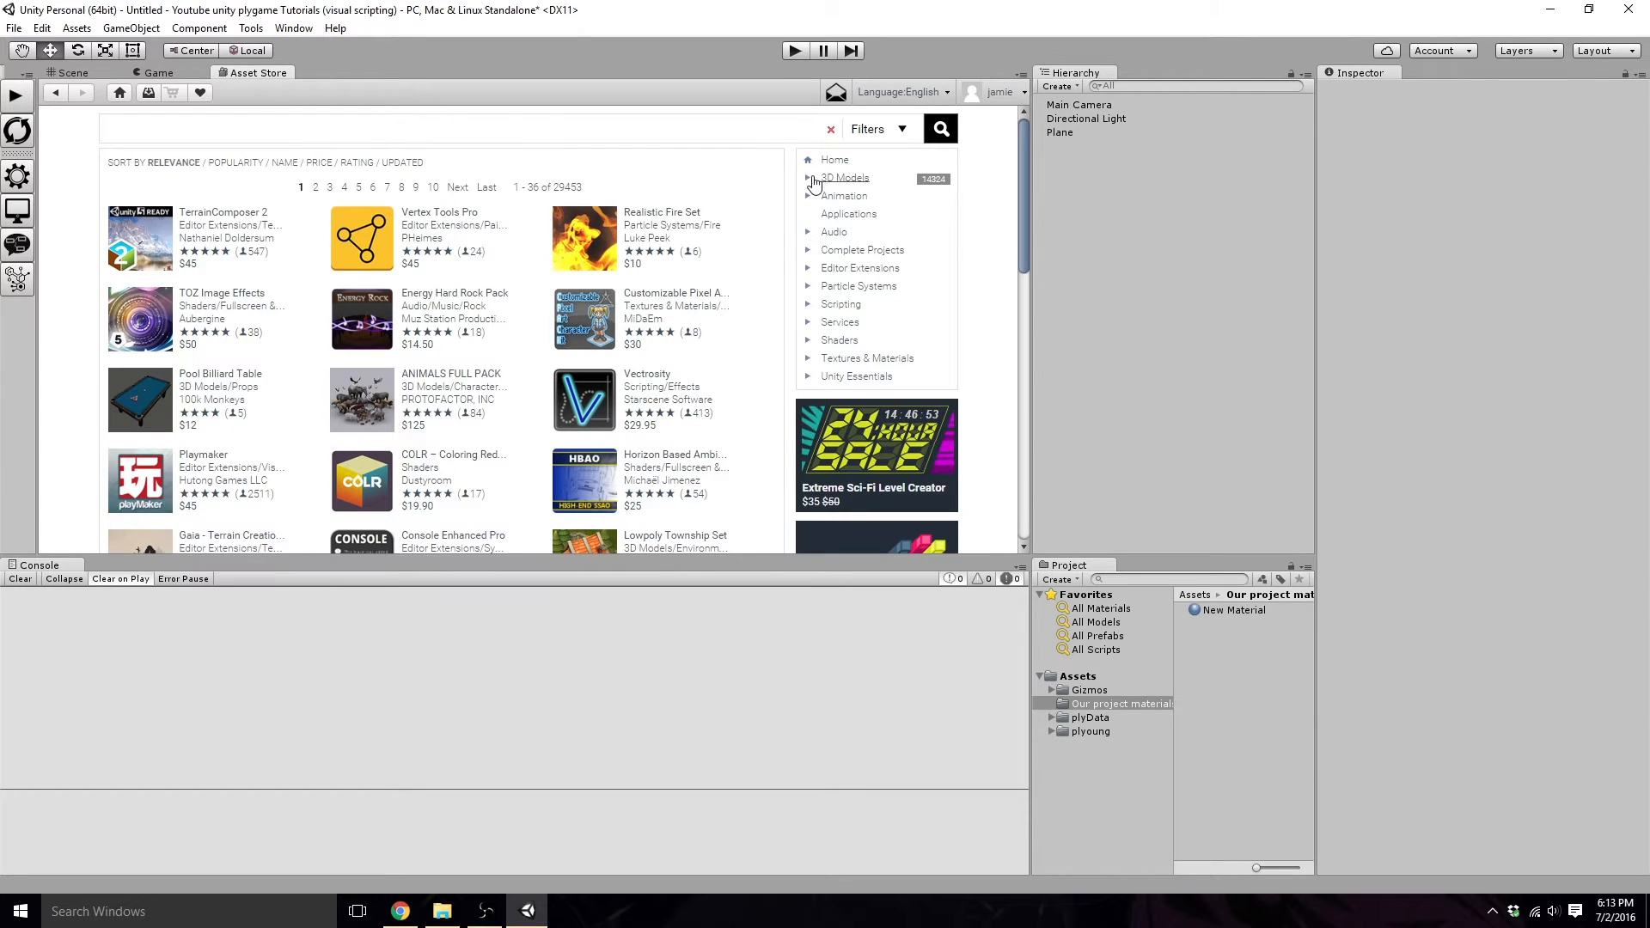
# Step: Filter the store to 3D character models and open the free Stealth Character asset page
pyautogui.click(844, 177)
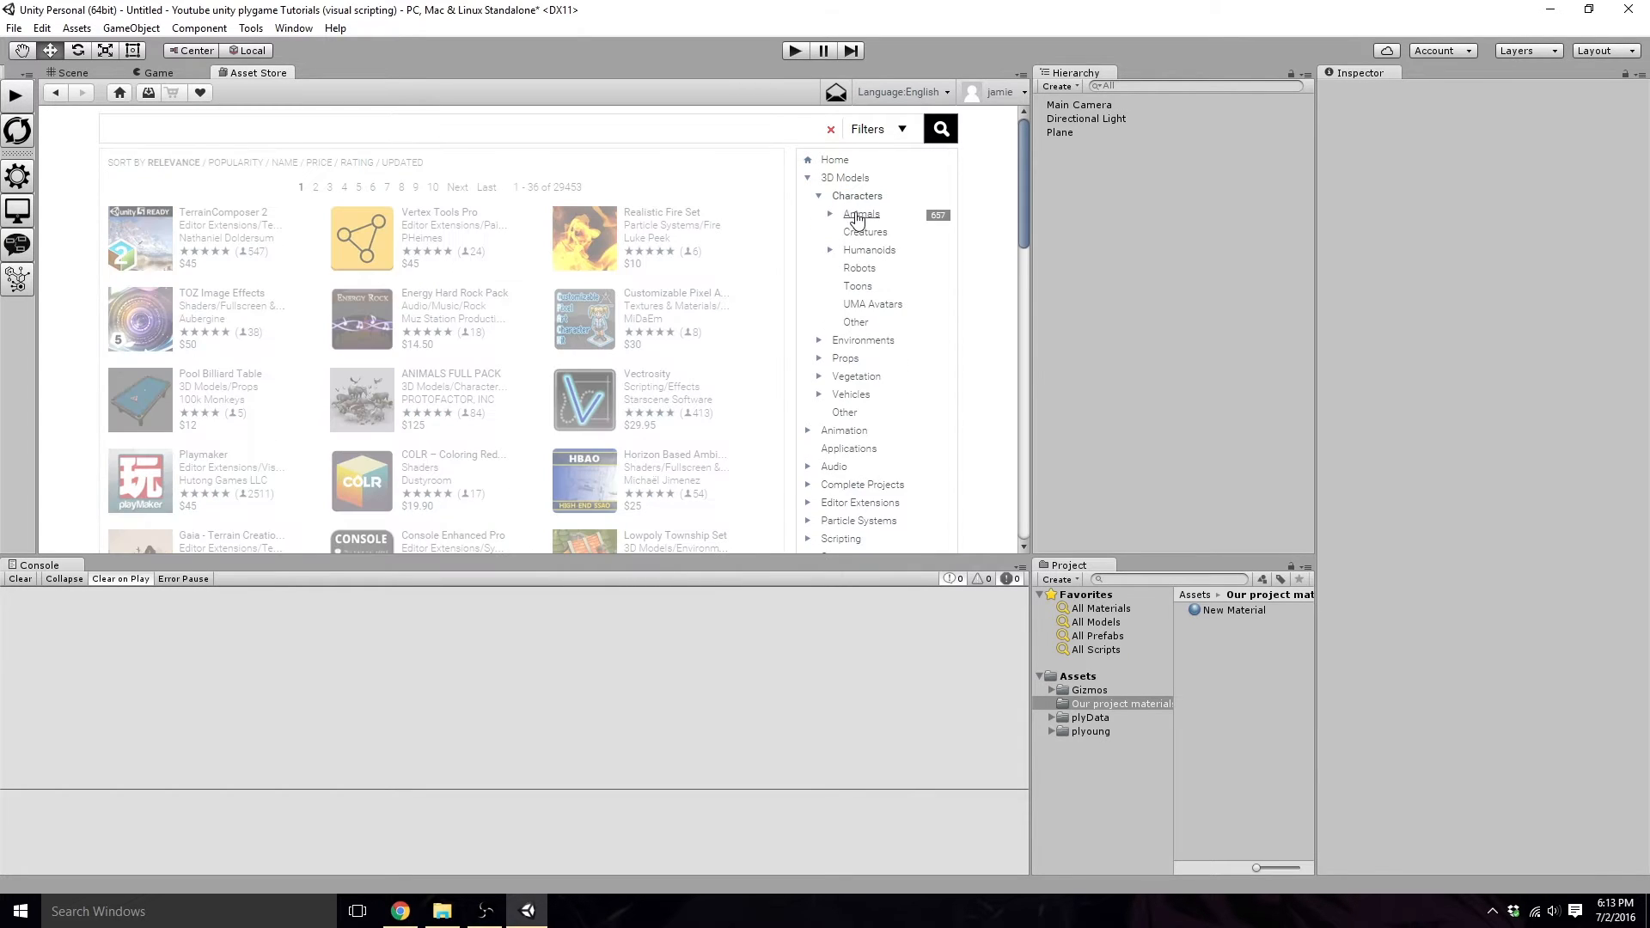
pyautogui.click(870, 250)
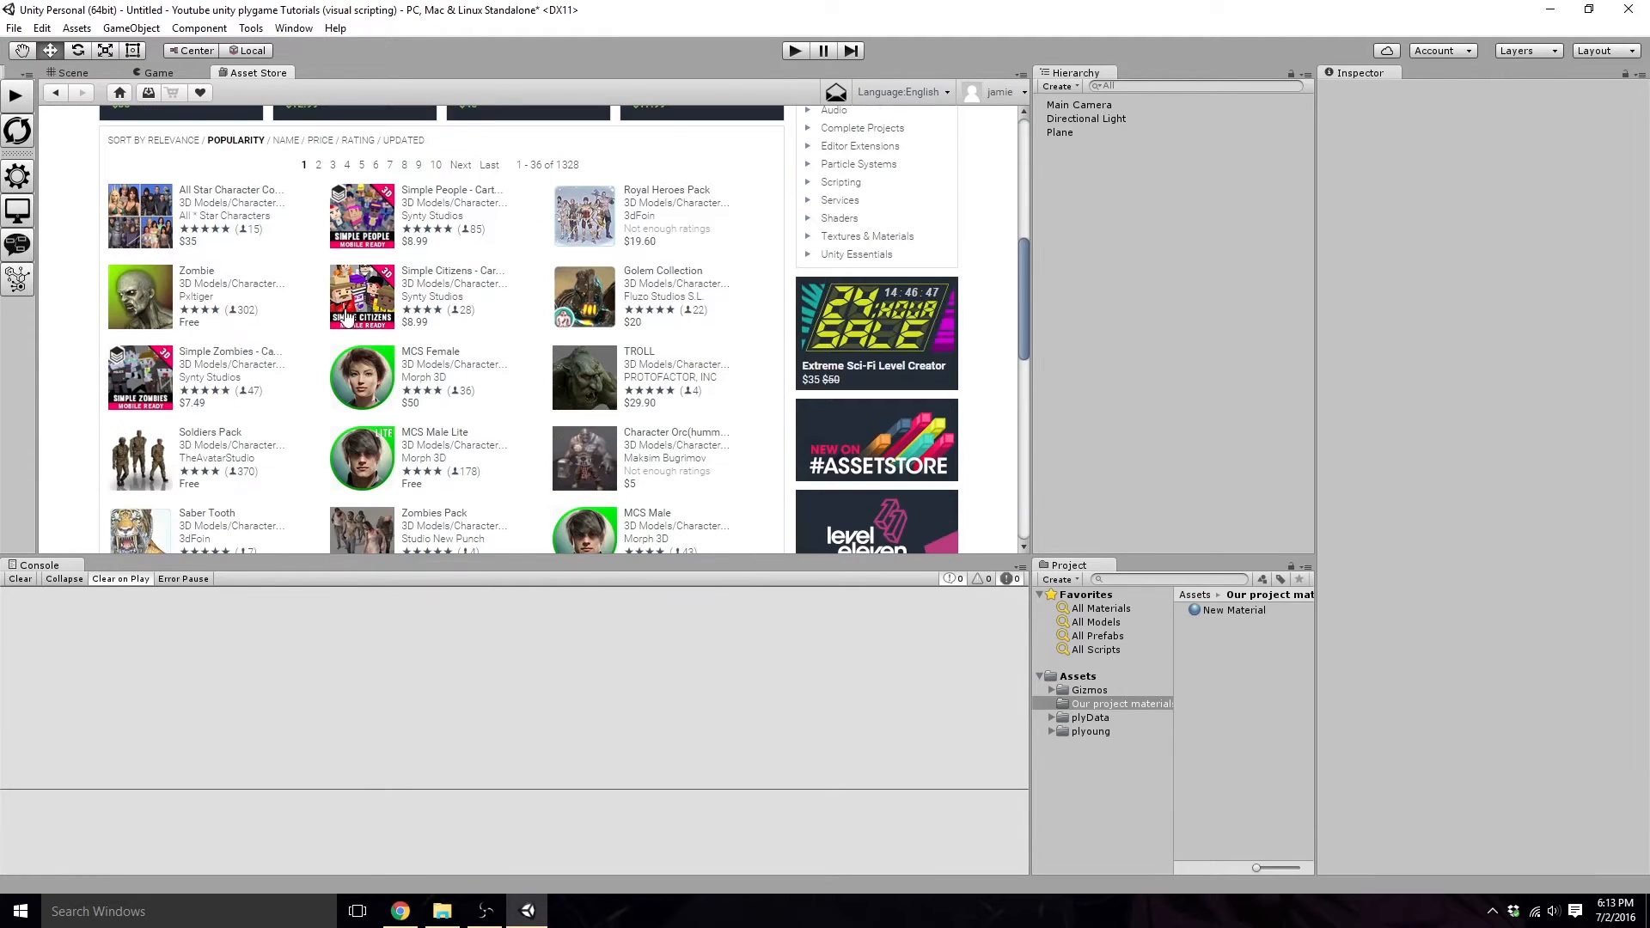
pyautogui.scroll(-3)
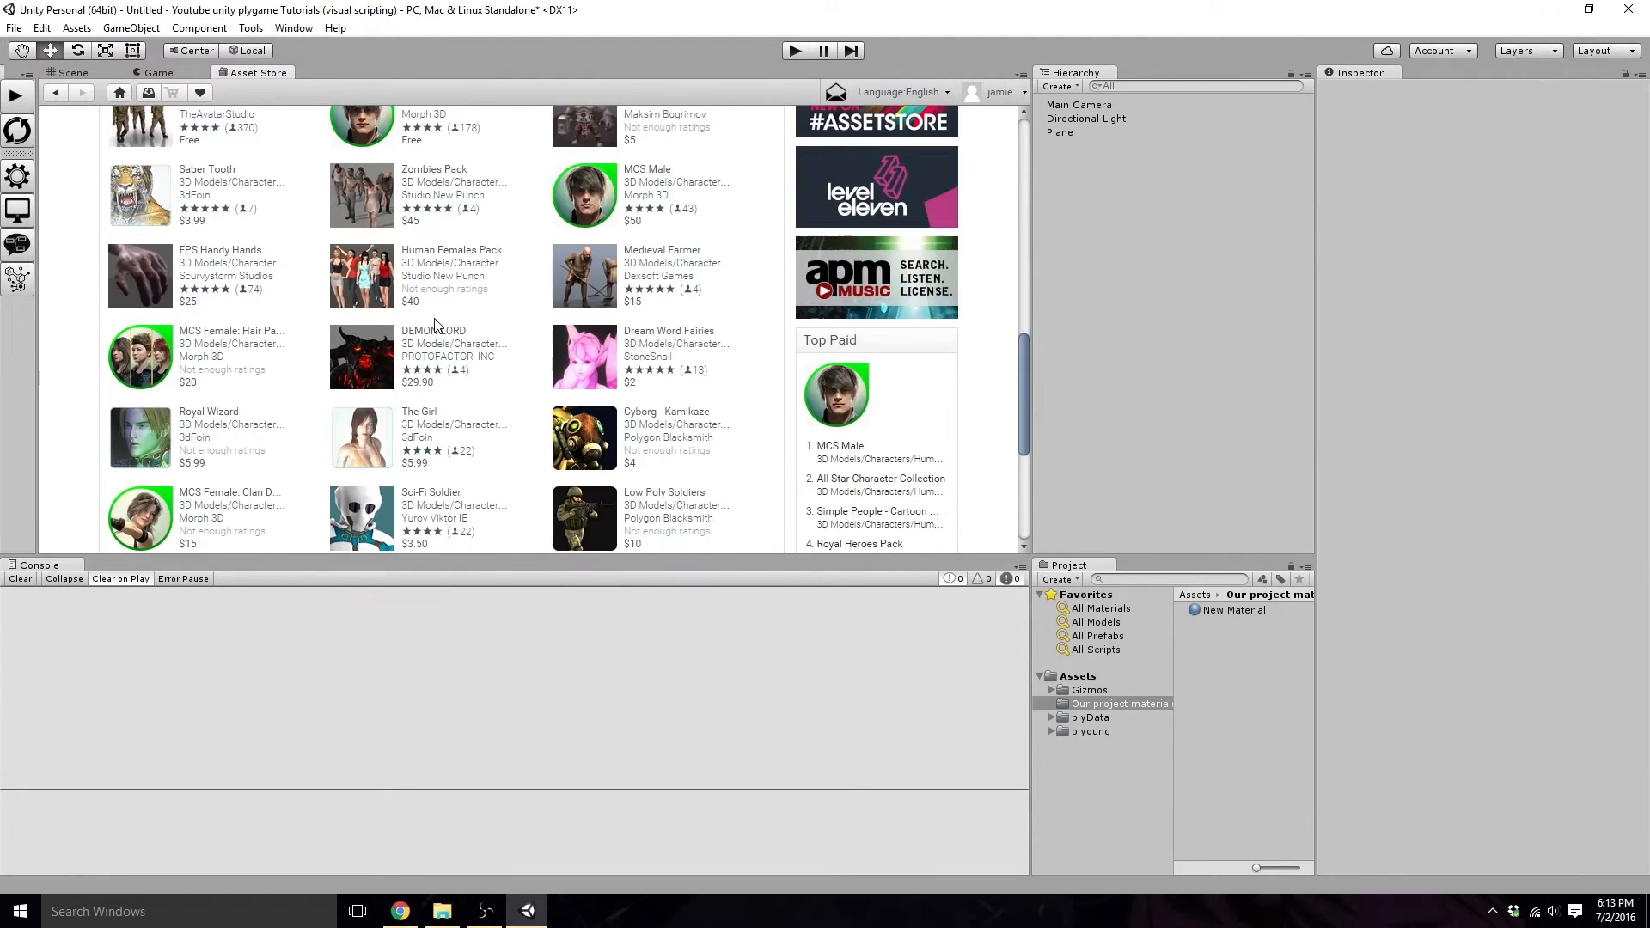
pyautogui.scroll(-3)
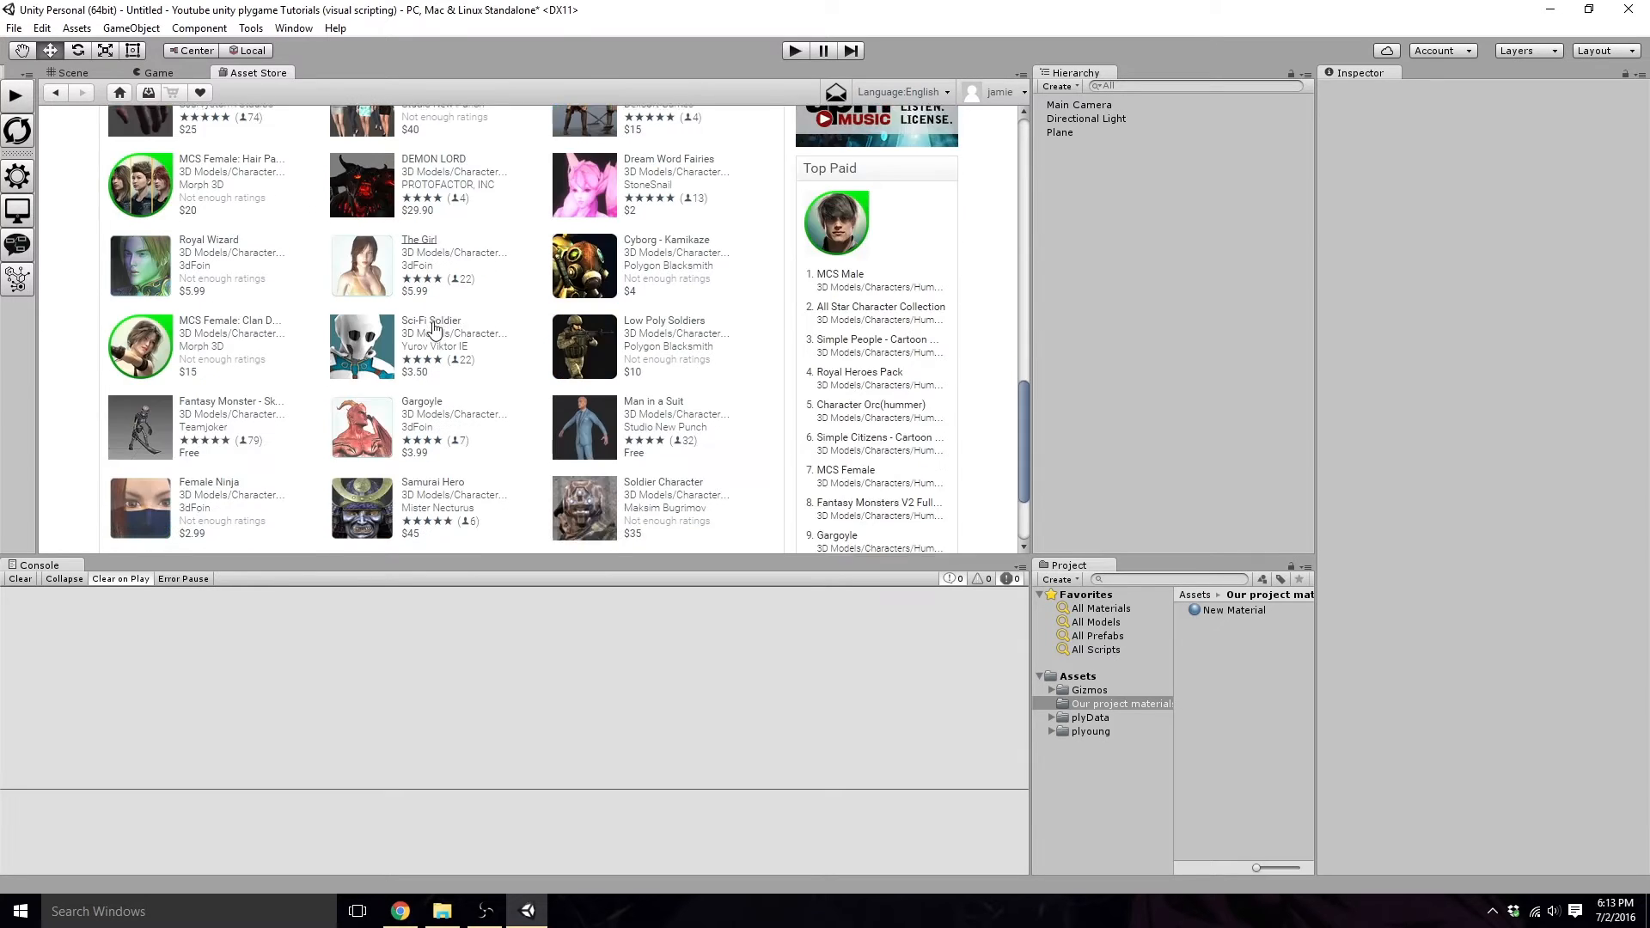
pyautogui.scroll(-3)
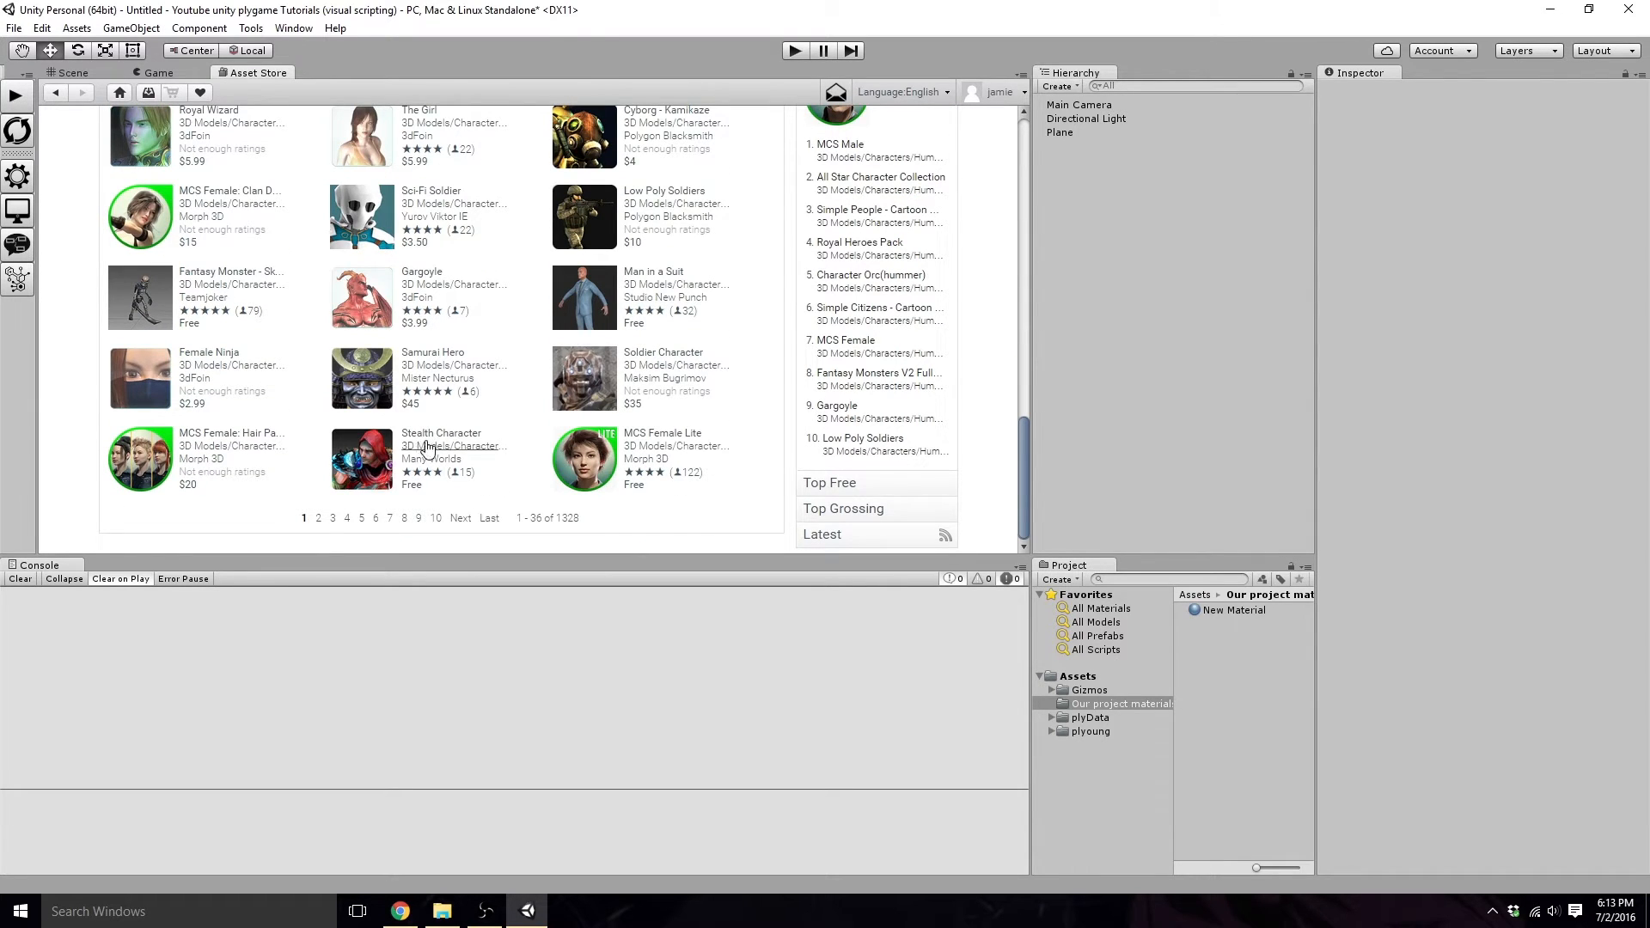
pyautogui.click(441, 457)
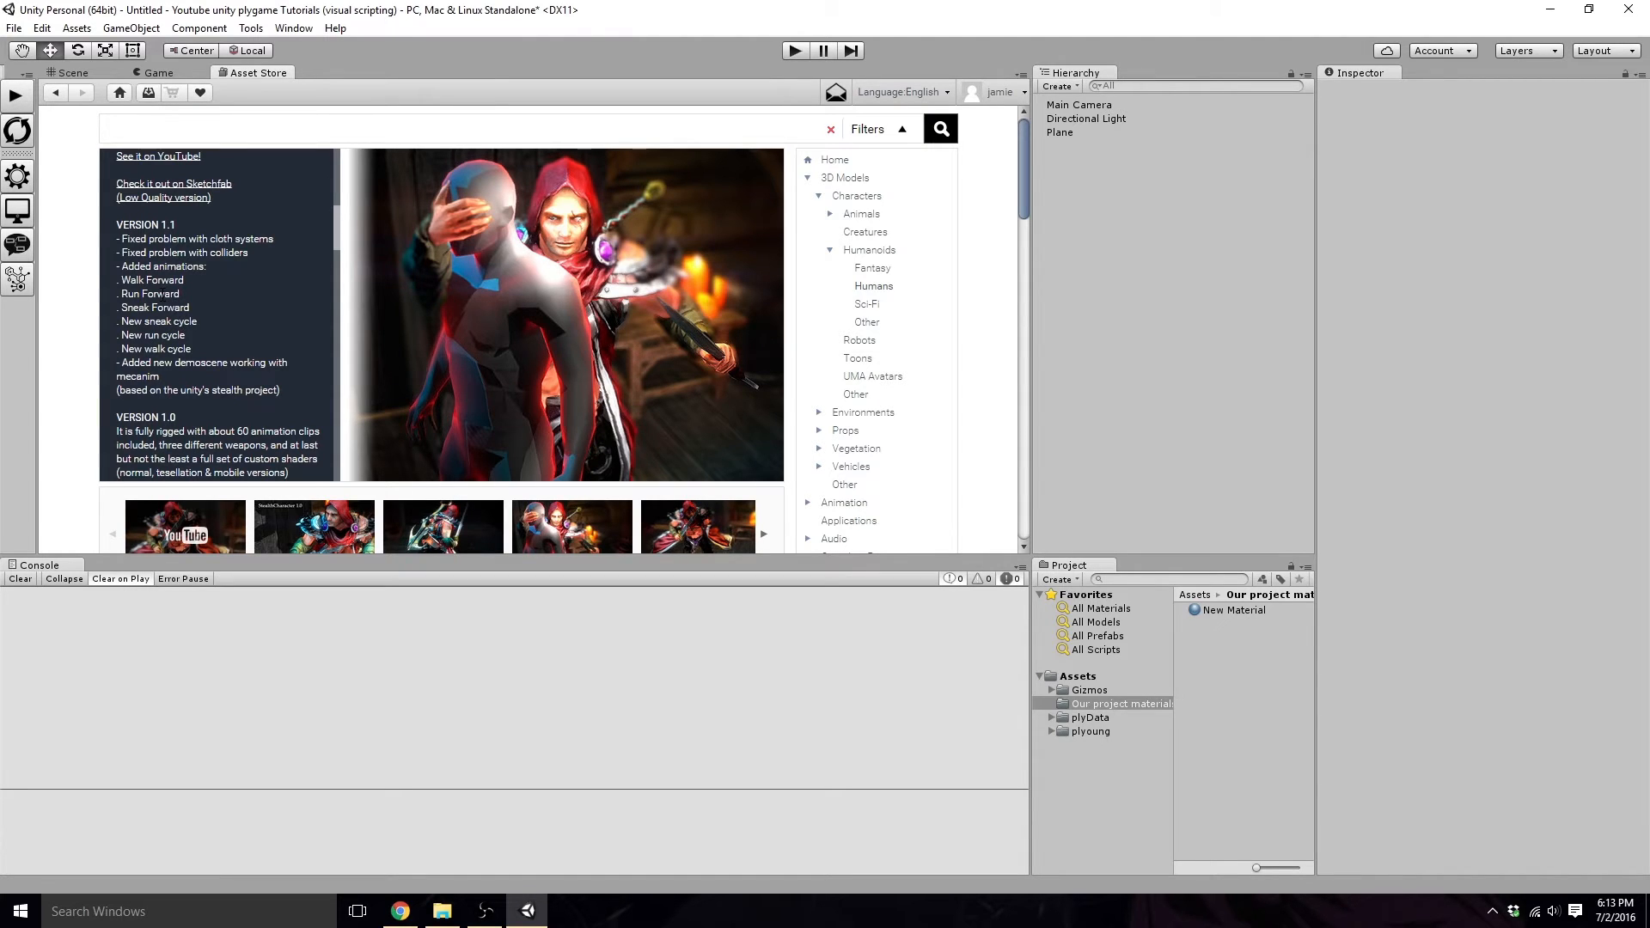
# Step: Review the Stealth Character's model details and animation list
pyautogui.scroll(-3)
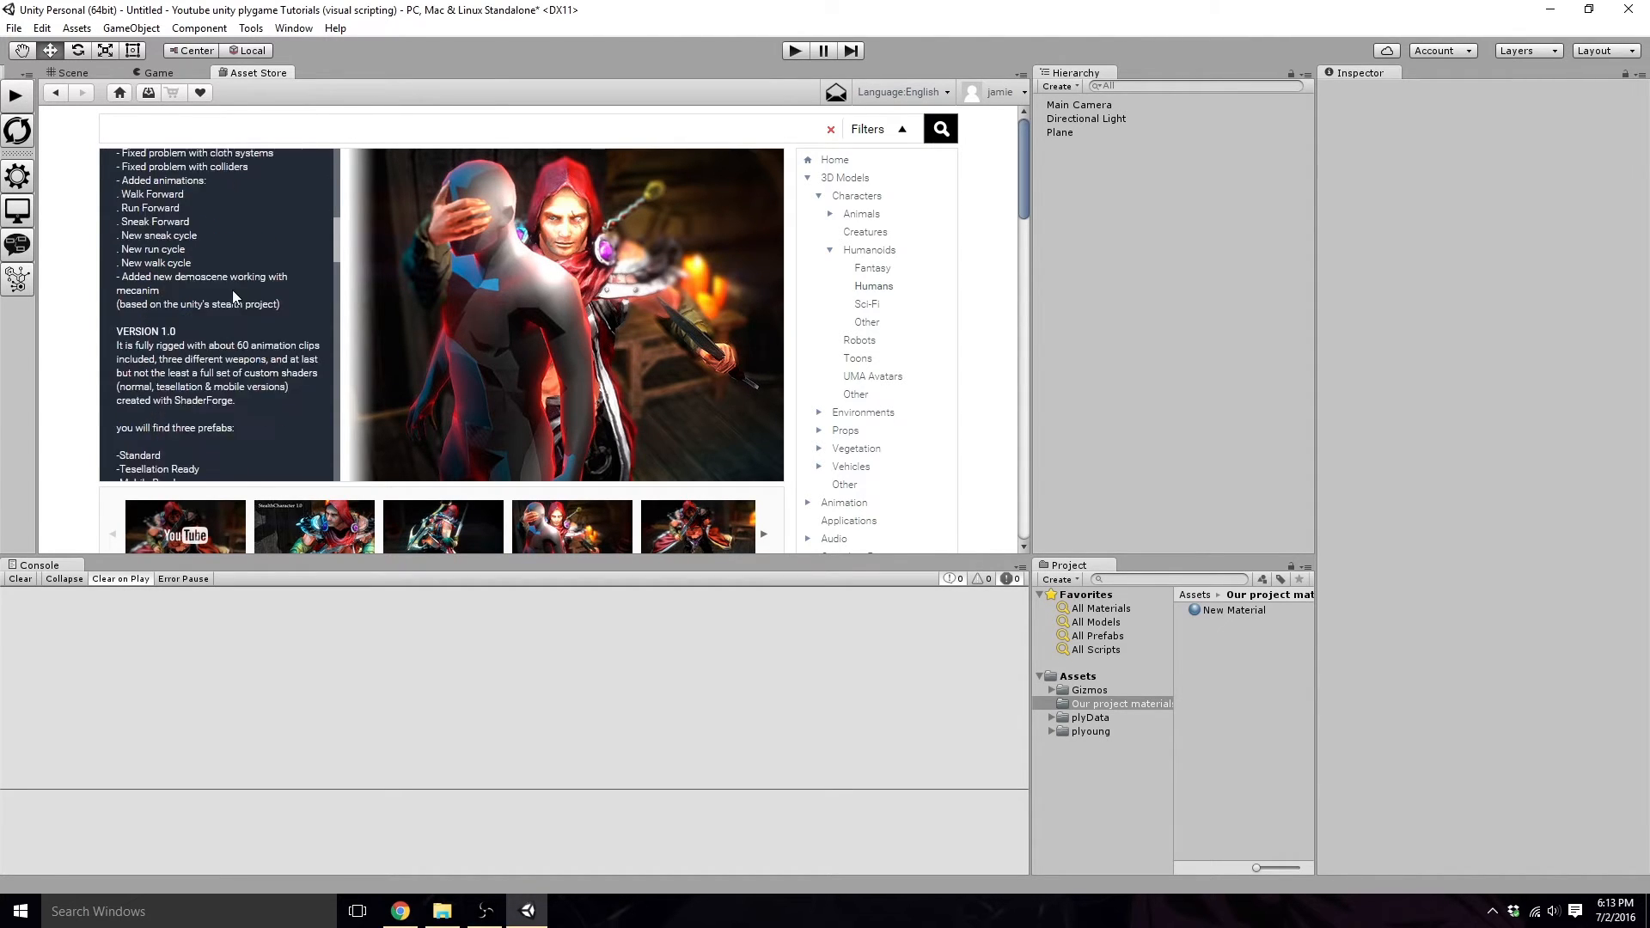
pyautogui.scroll(-3)
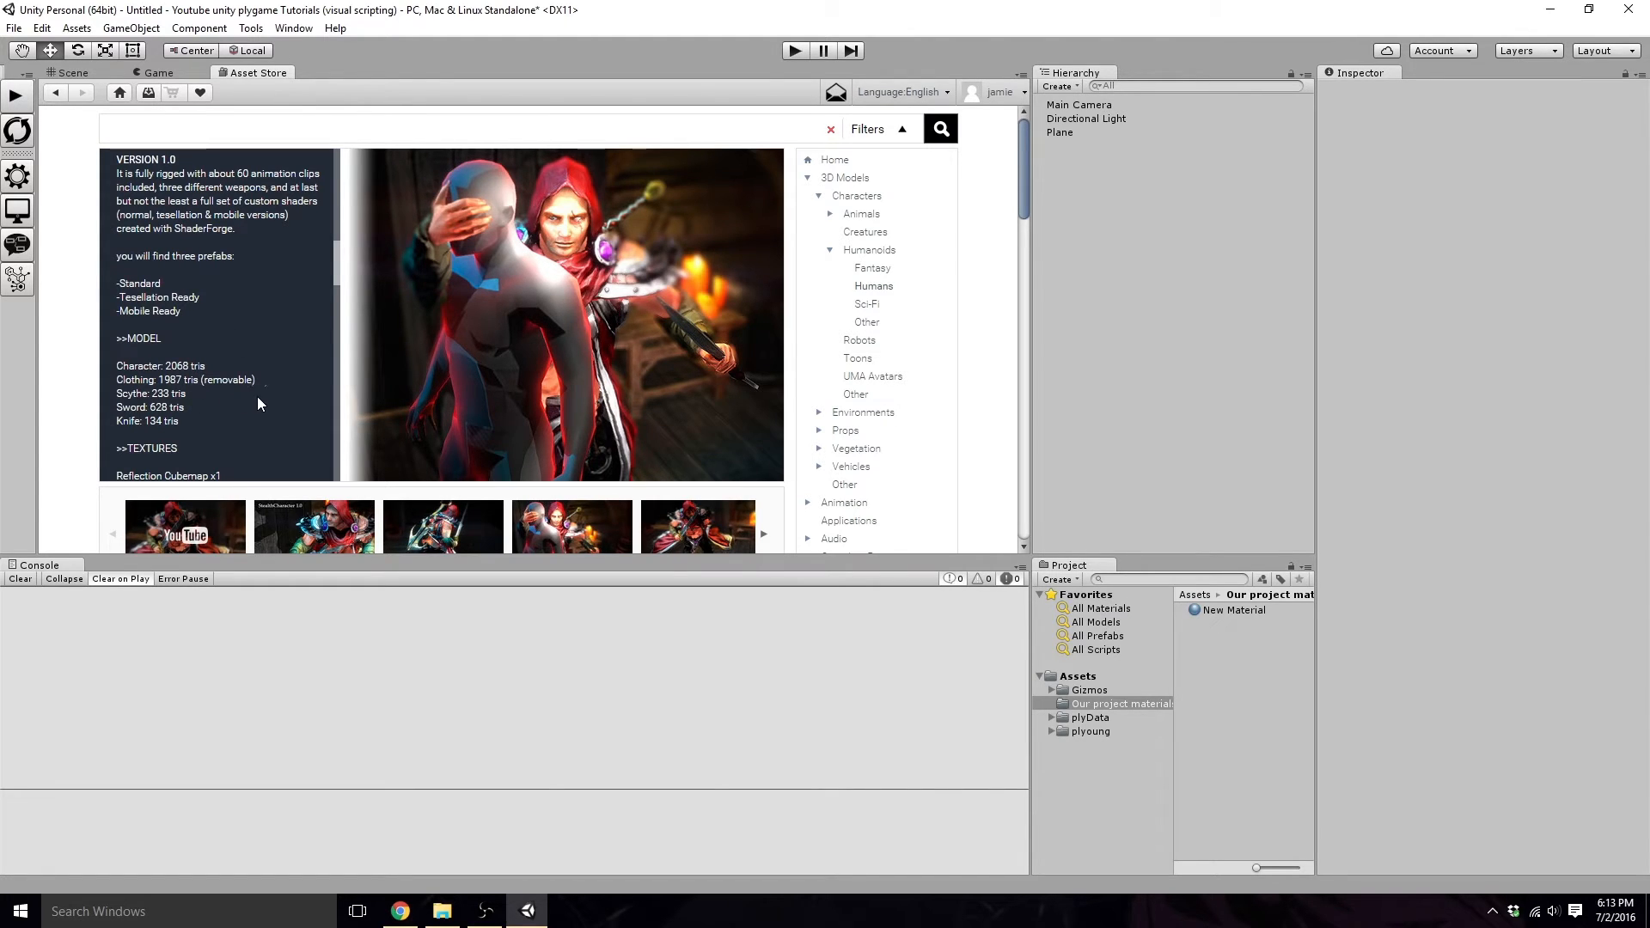
pyautogui.scroll(-3)
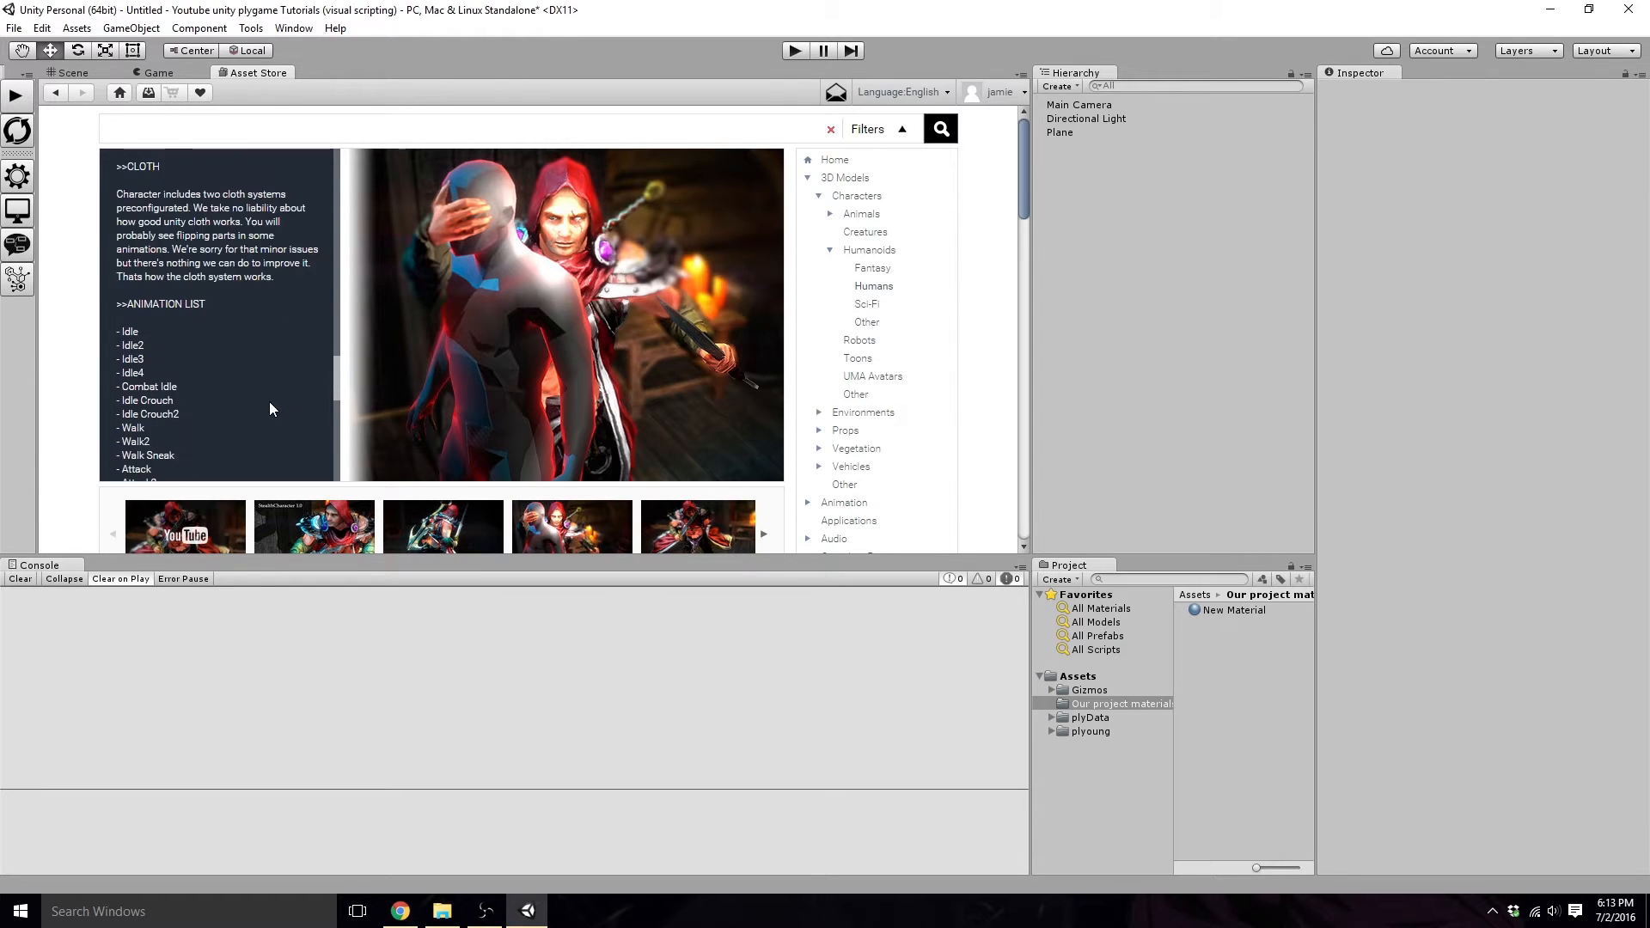
pyautogui.scroll(-3)
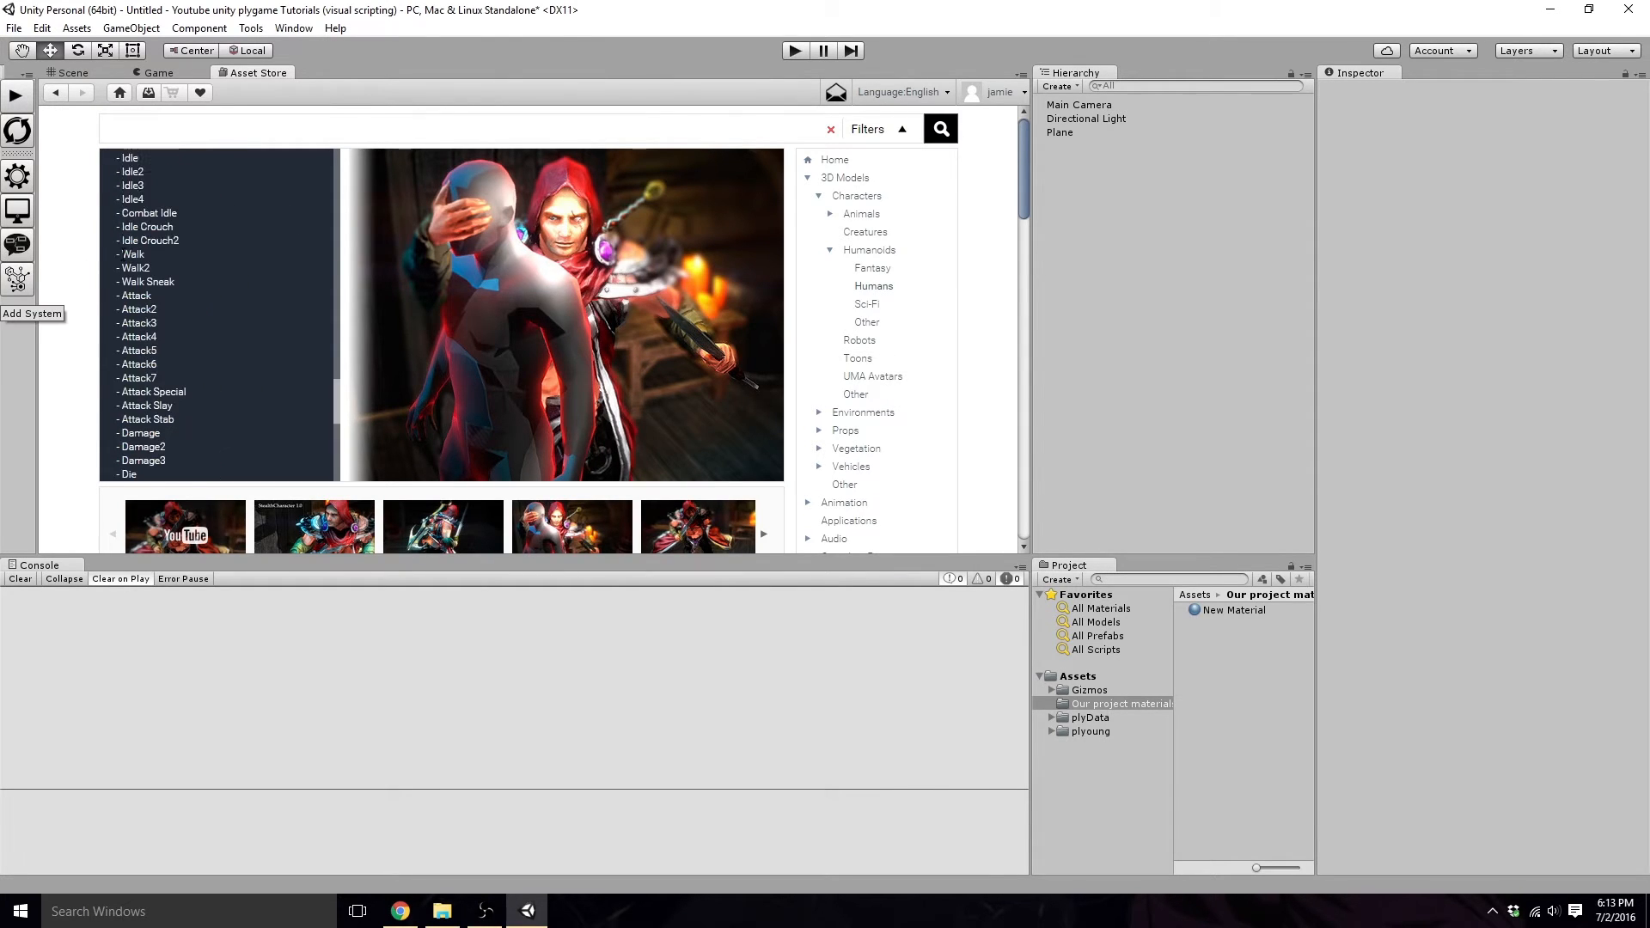
pyautogui.scroll(-3)
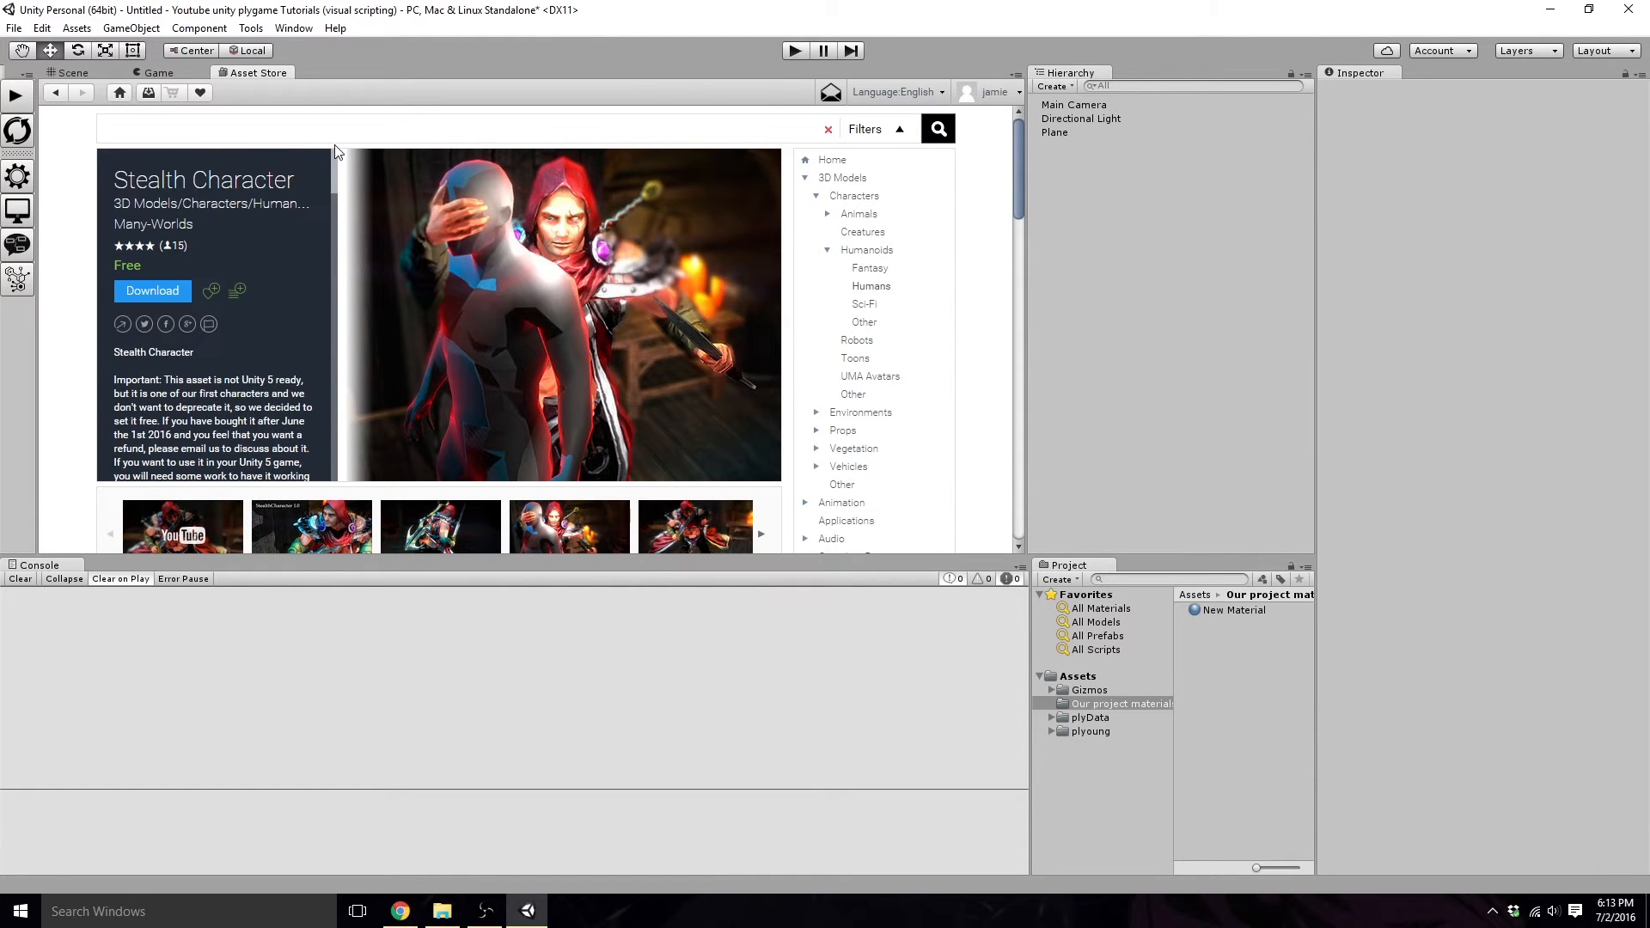
# Step: Download the character asset, accepting the Unity 5 compatibility warning, and import the package
pyautogui.click(151, 290)
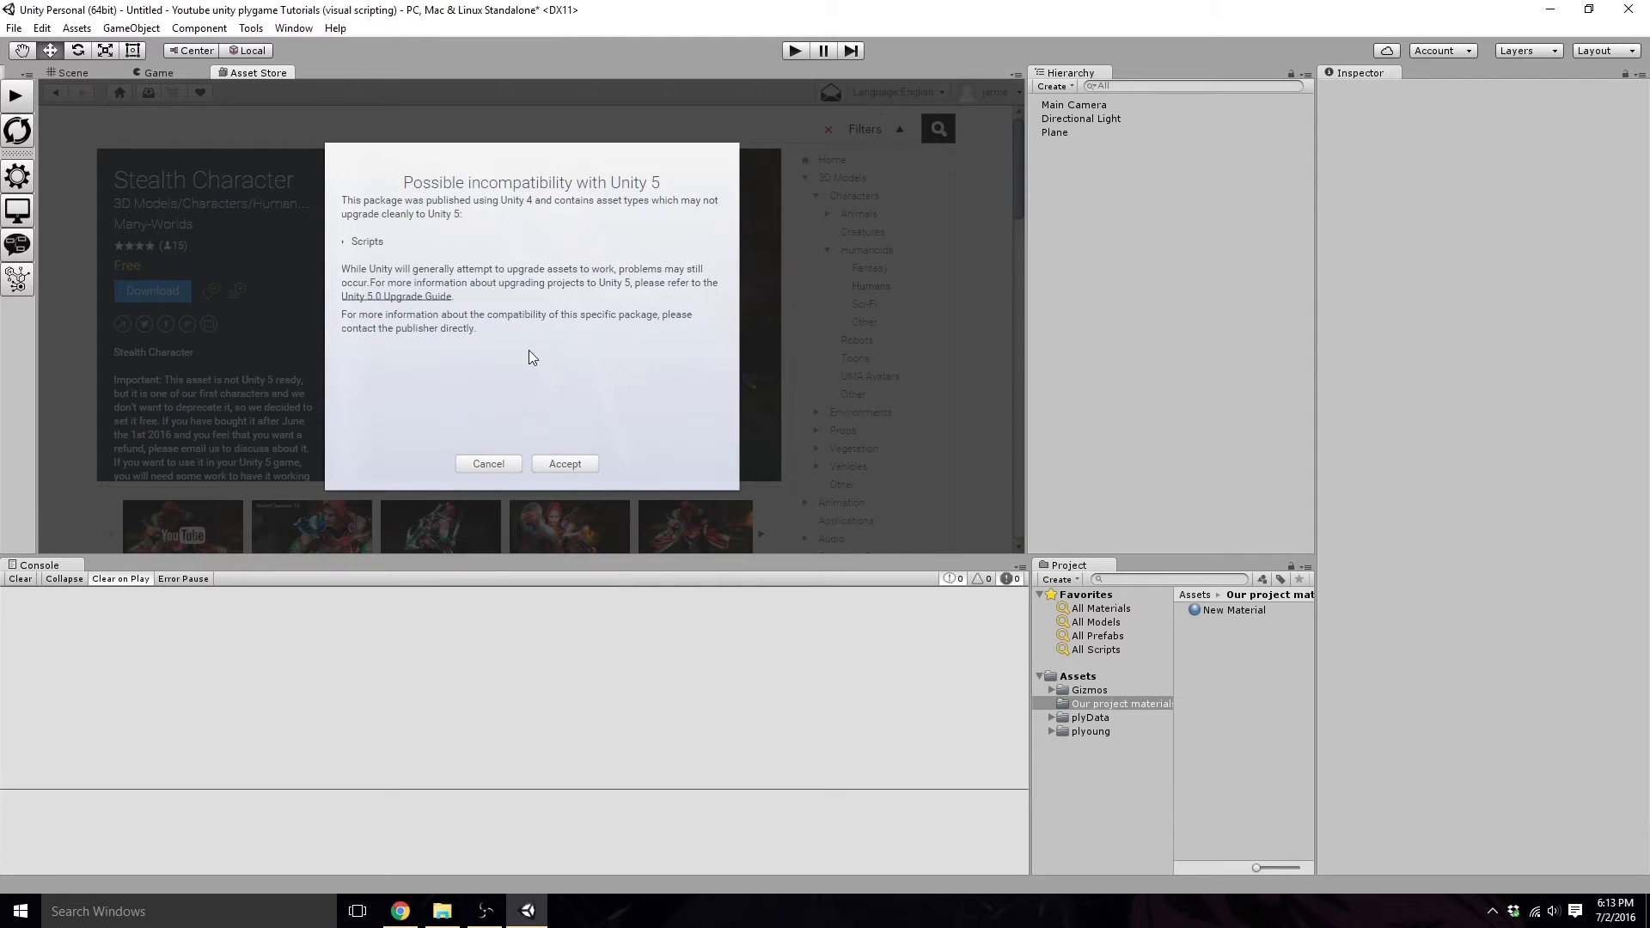
pyautogui.click(563, 463)
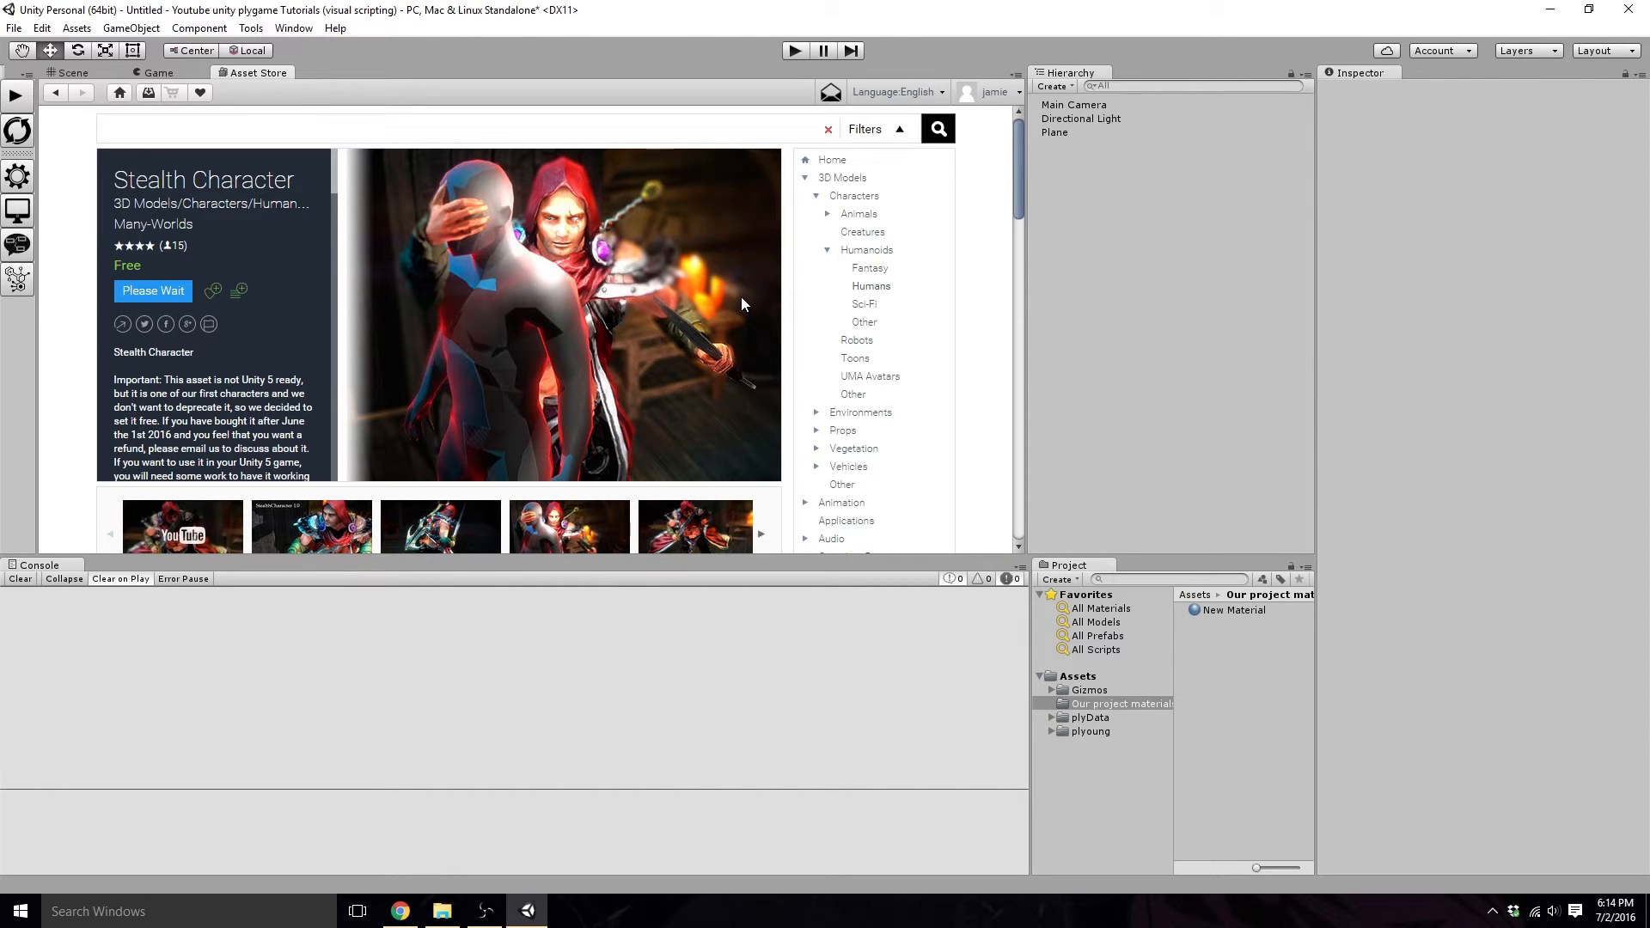
pyautogui.click(153, 290)
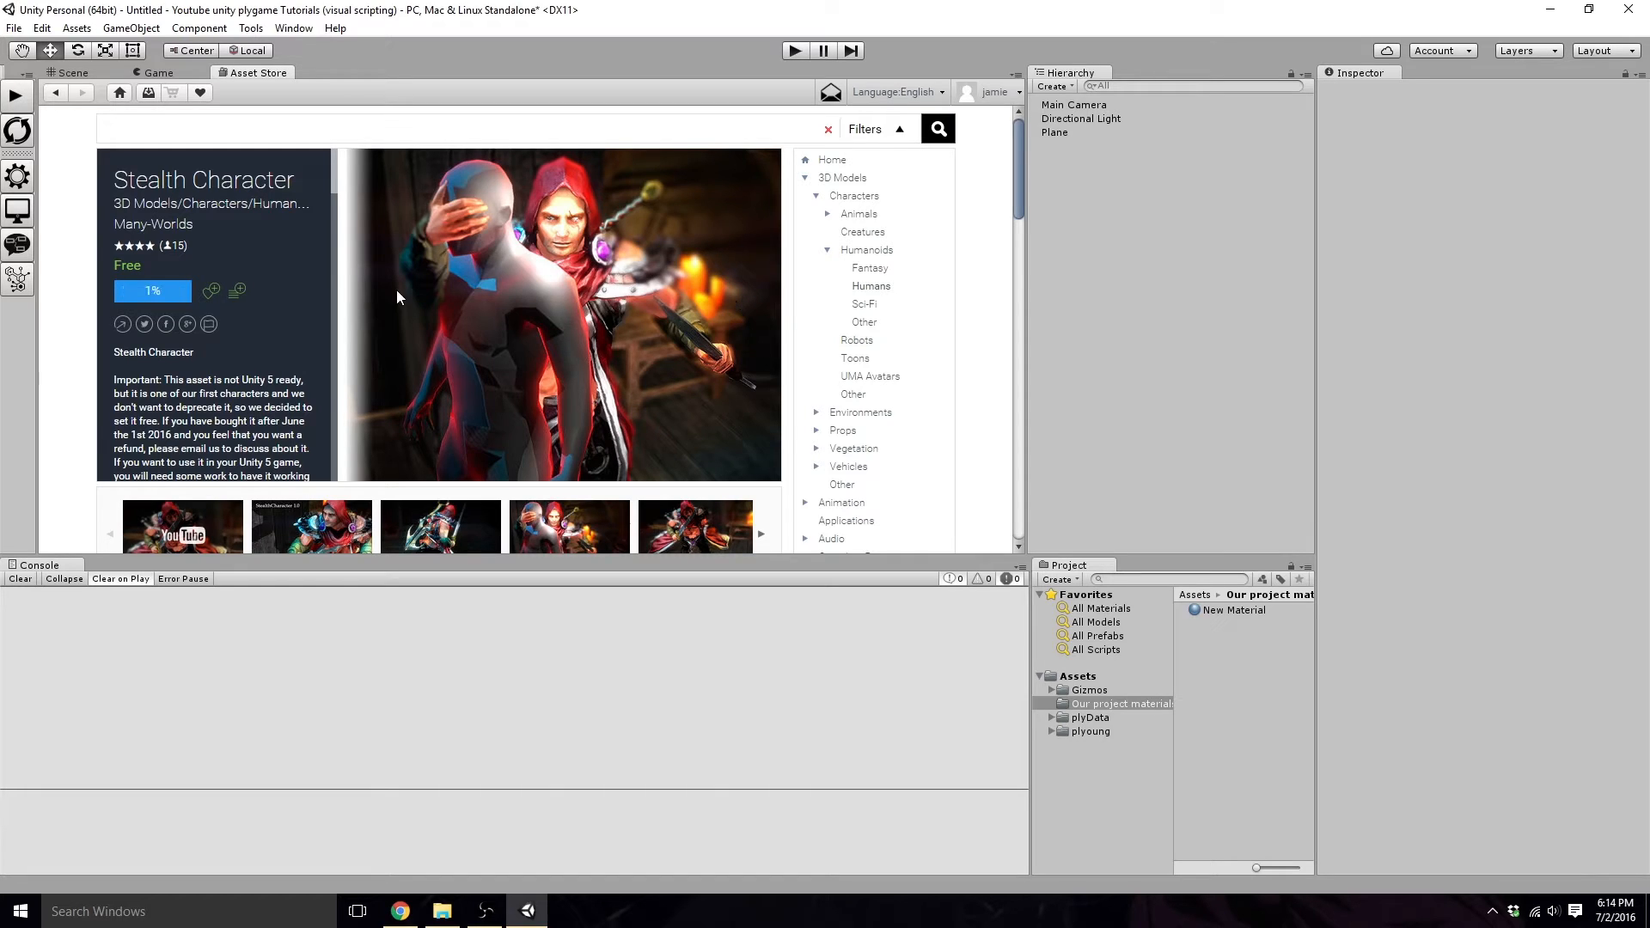
pyautogui.moveTo(569, 897)
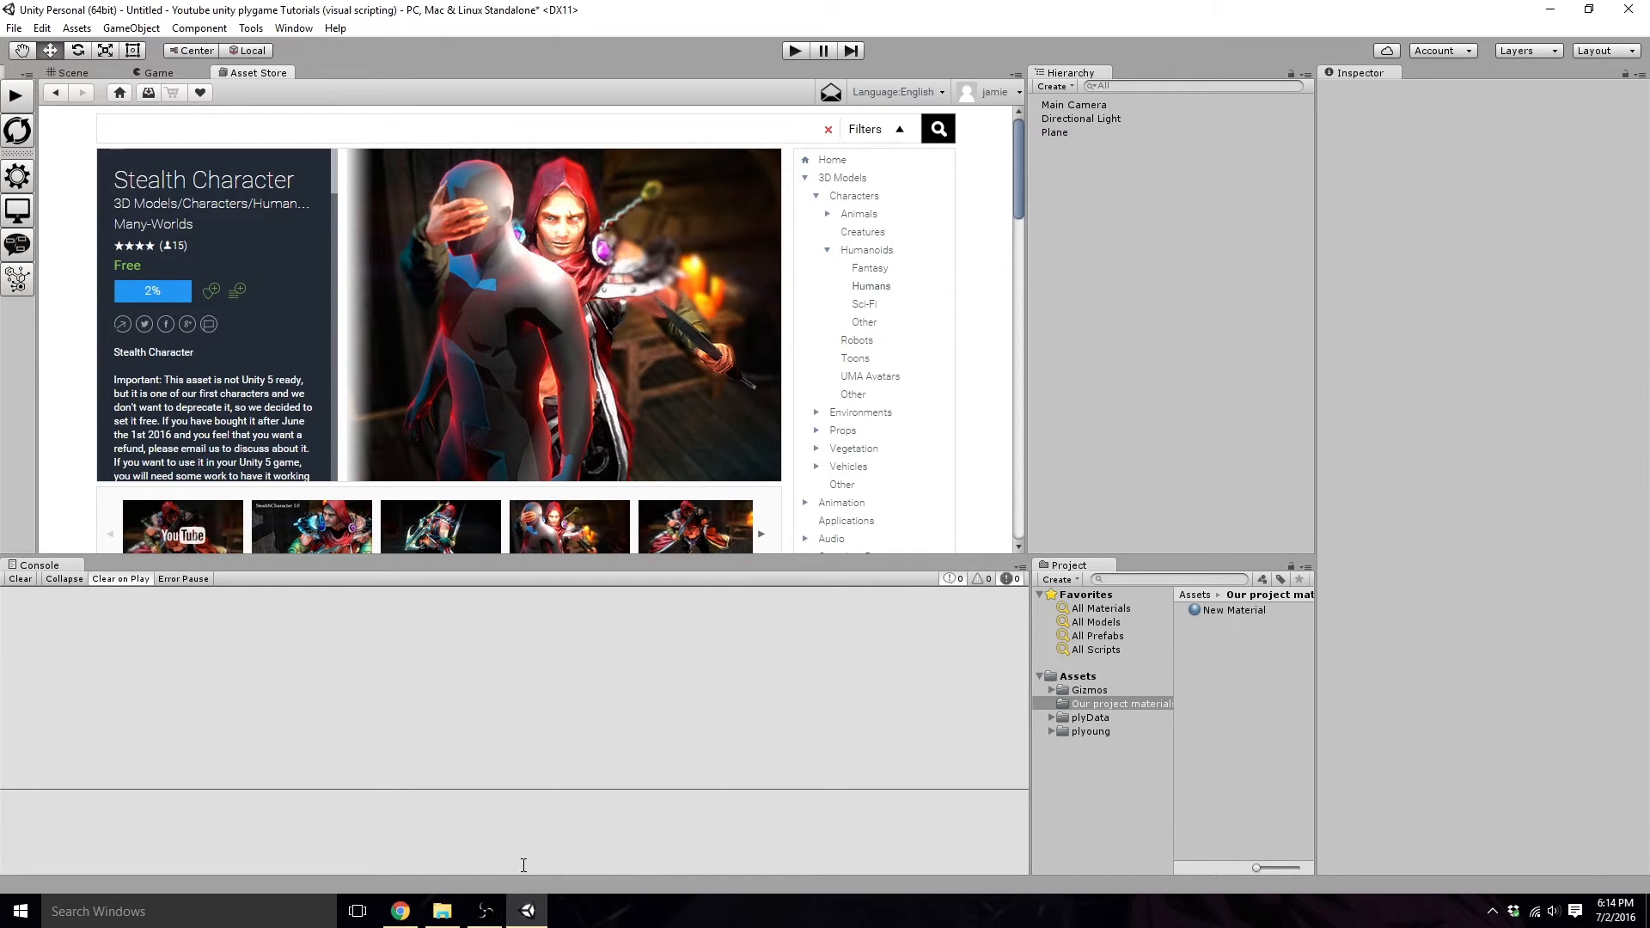
pyautogui.moveTo(673, 449)
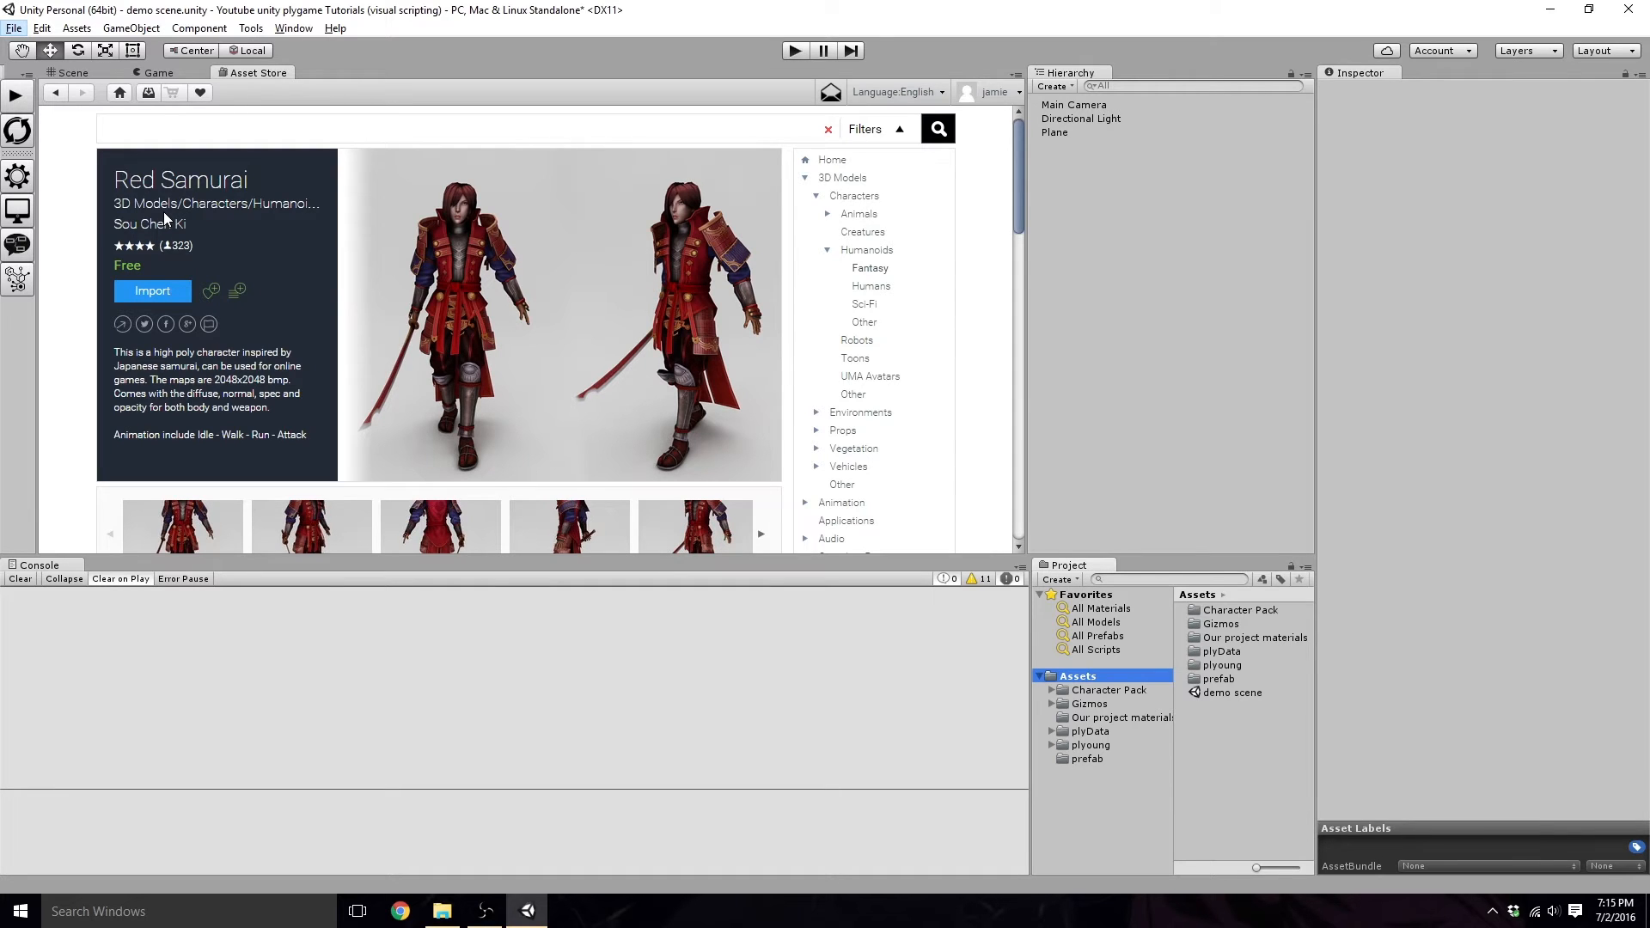
# Step: Close the Asset Store tab and create an empty object named Character1 in the Hierarchy
pyautogui.rightClick(253, 73)
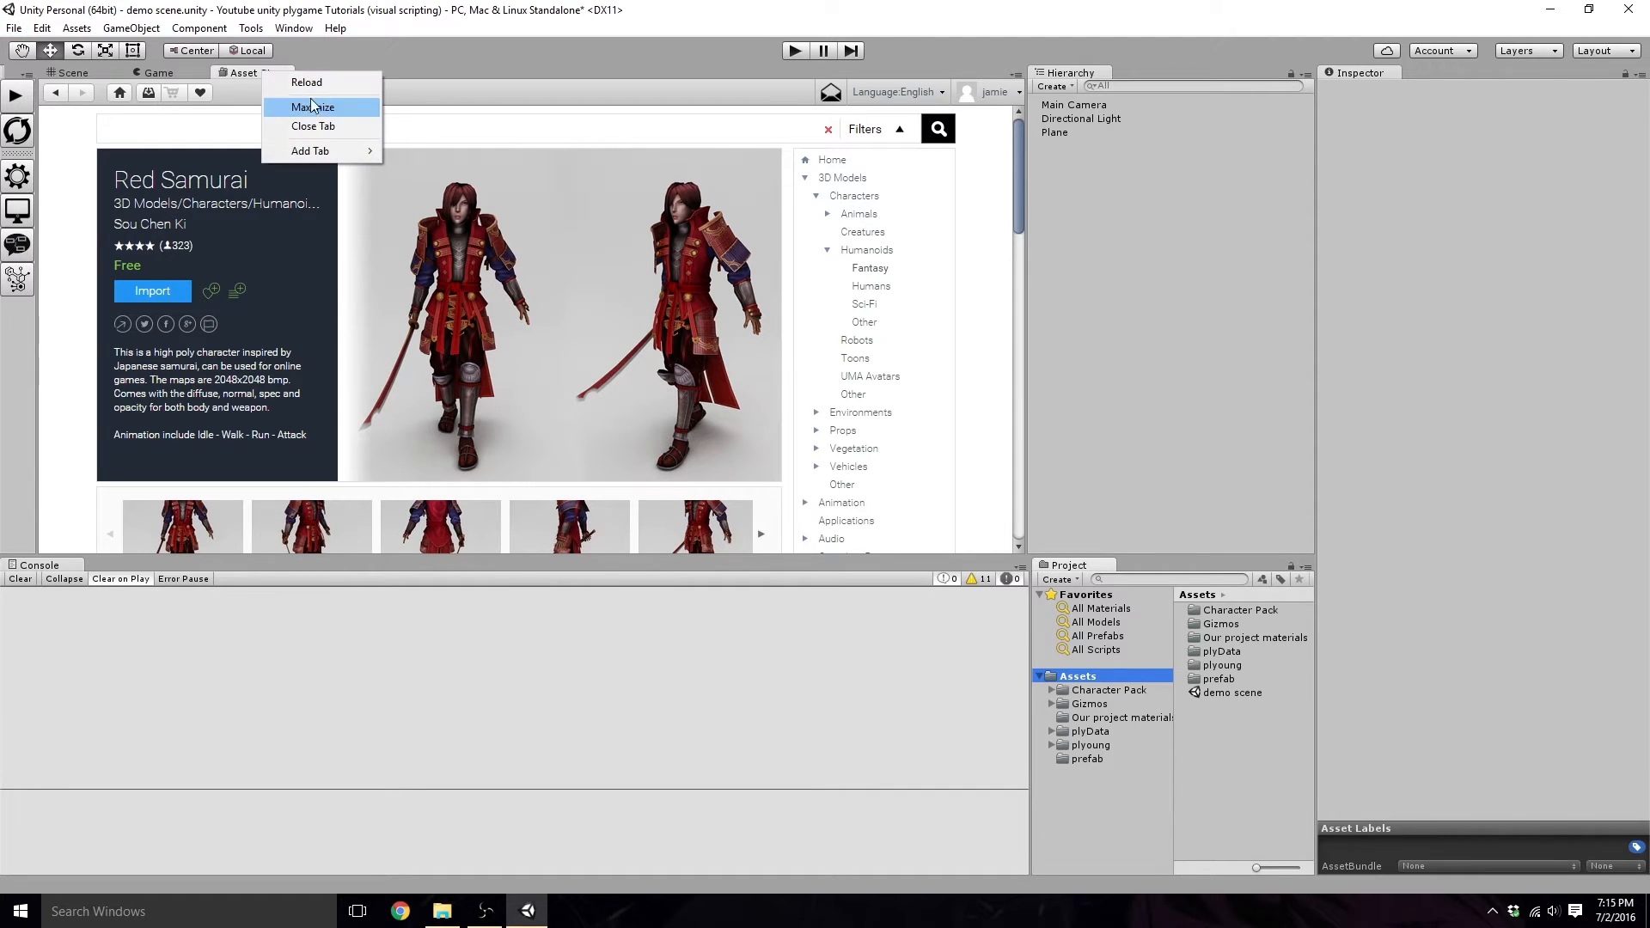
pyautogui.click(312, 126)
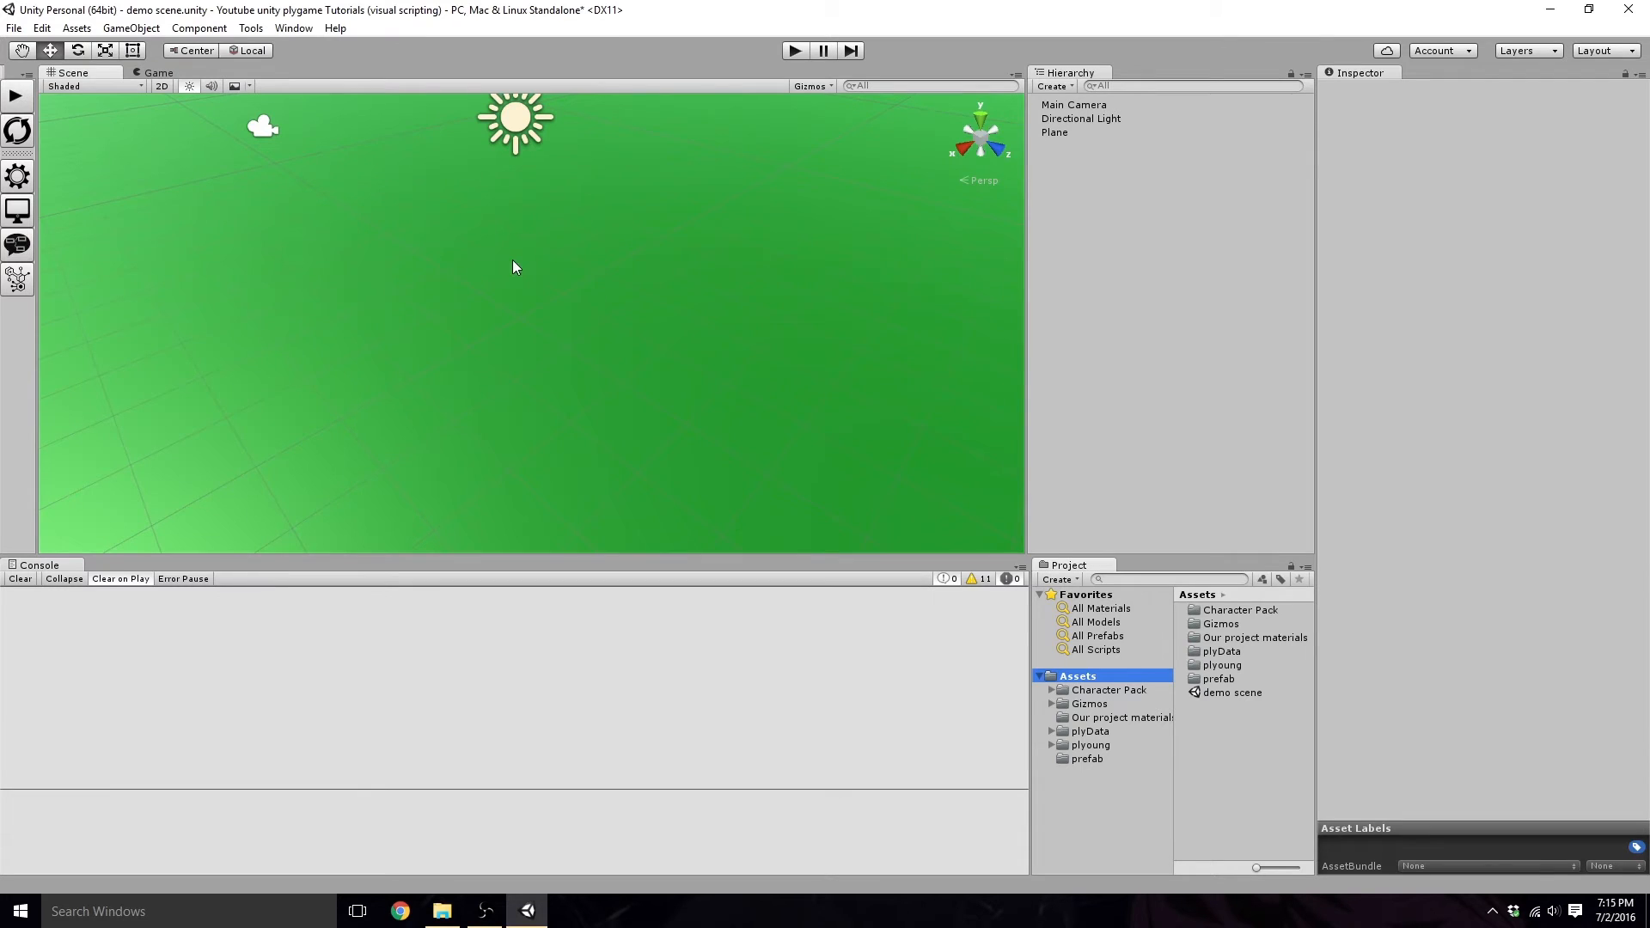
pyautogui.moveTo(1105, 270)
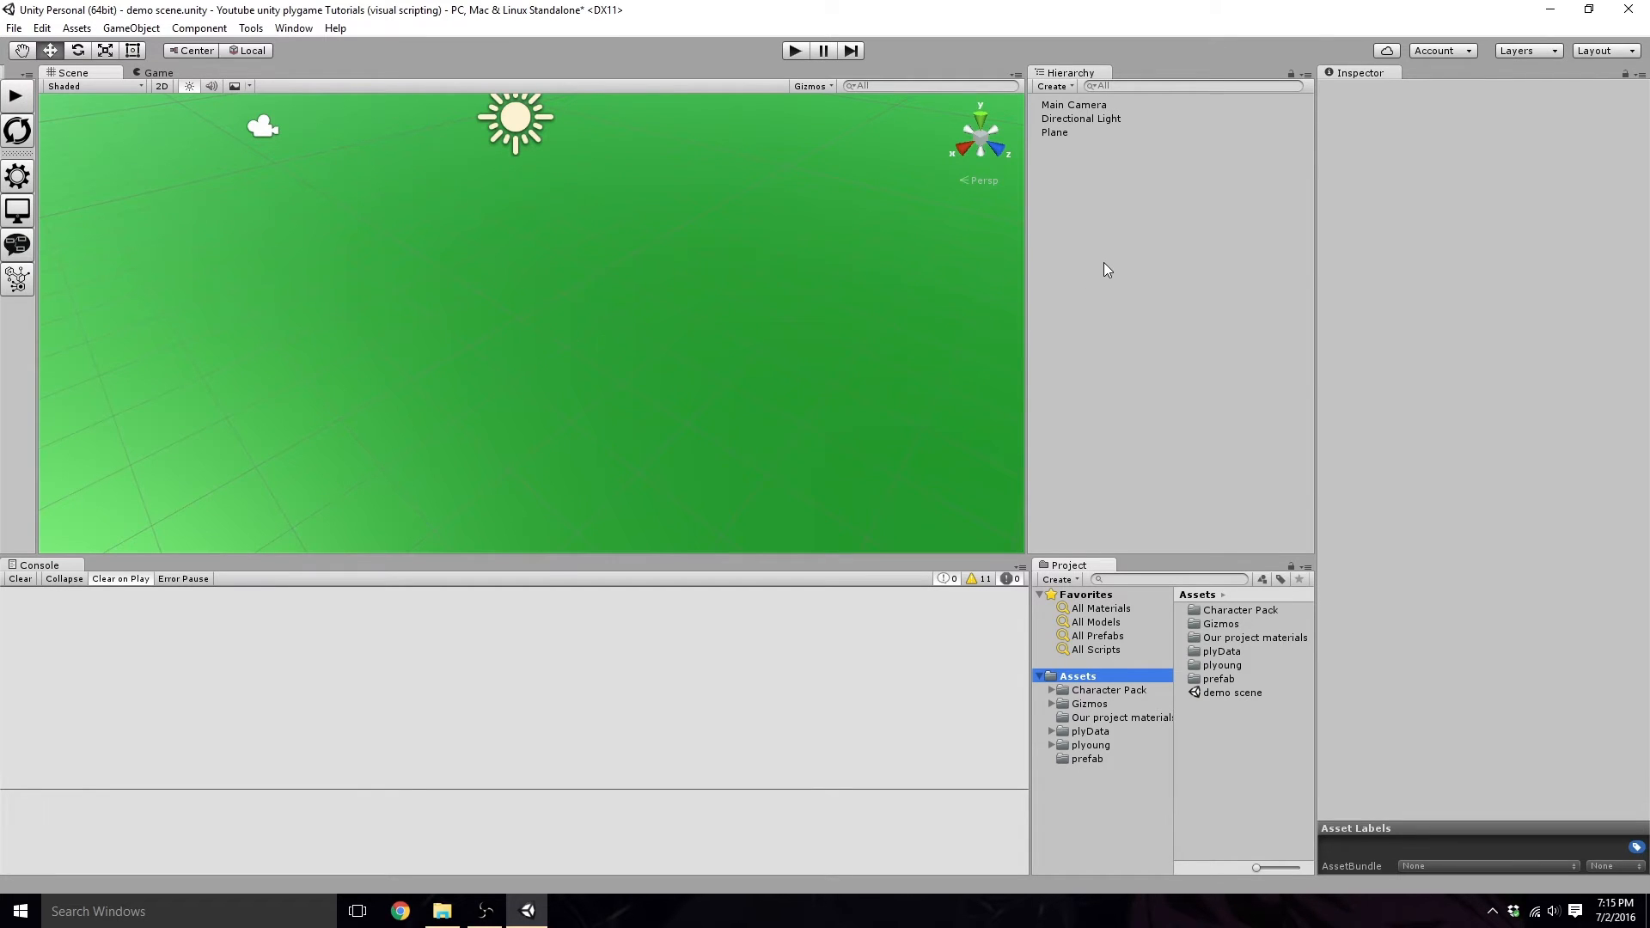
pyautogui.rightClick(1105, 268)
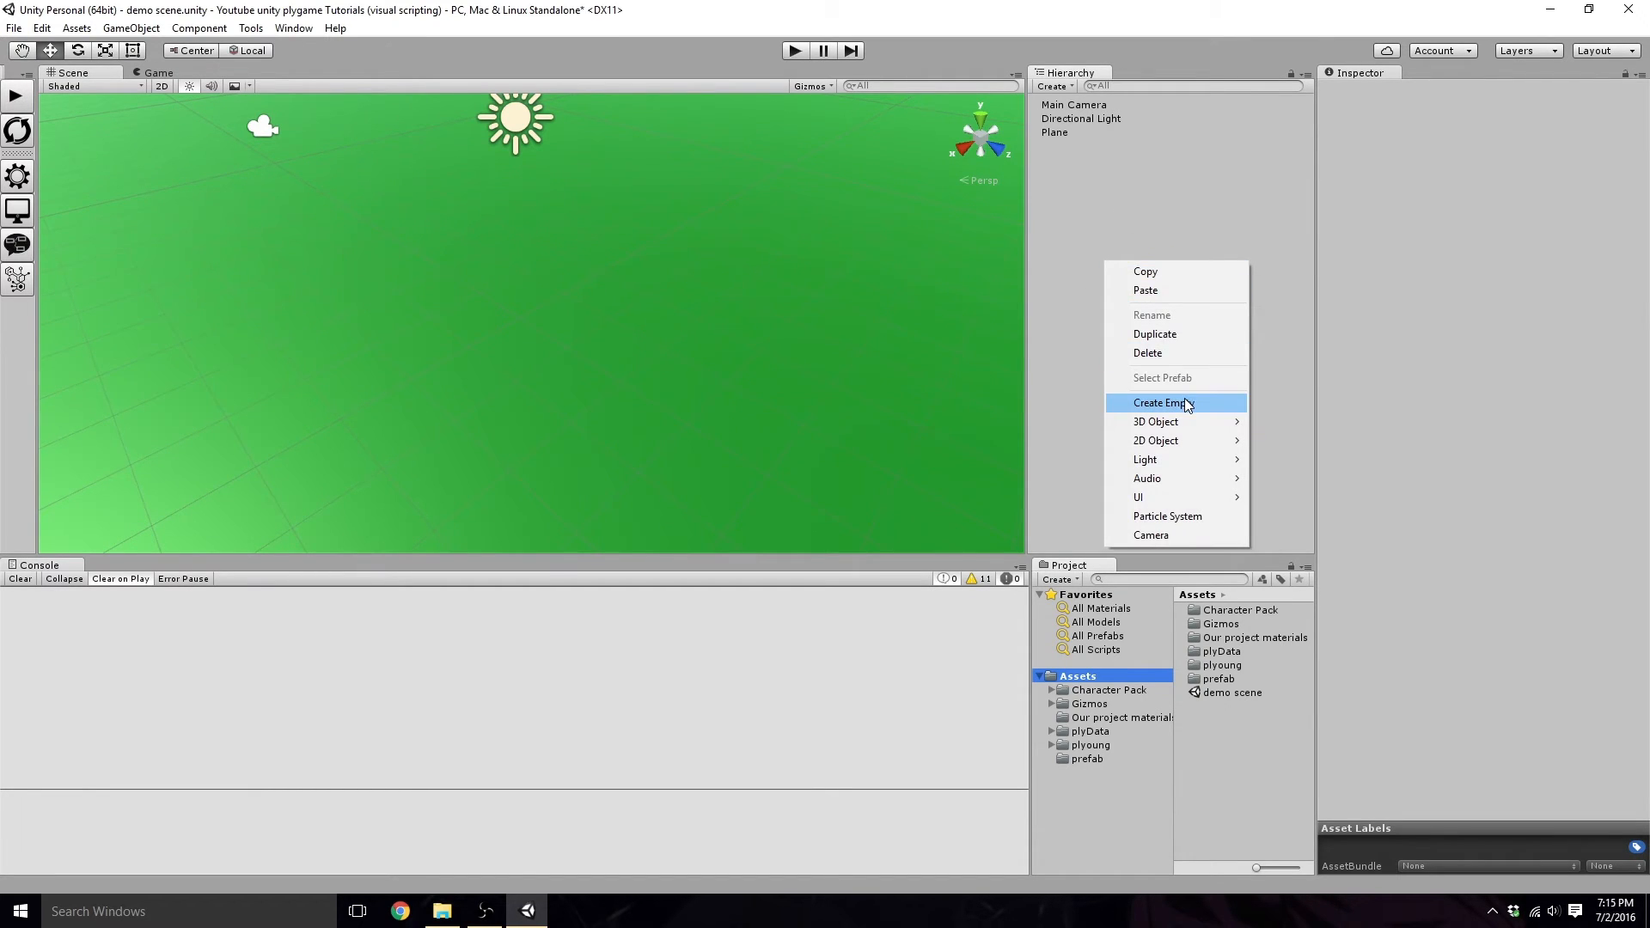
pyautogui.click(1162, 403)
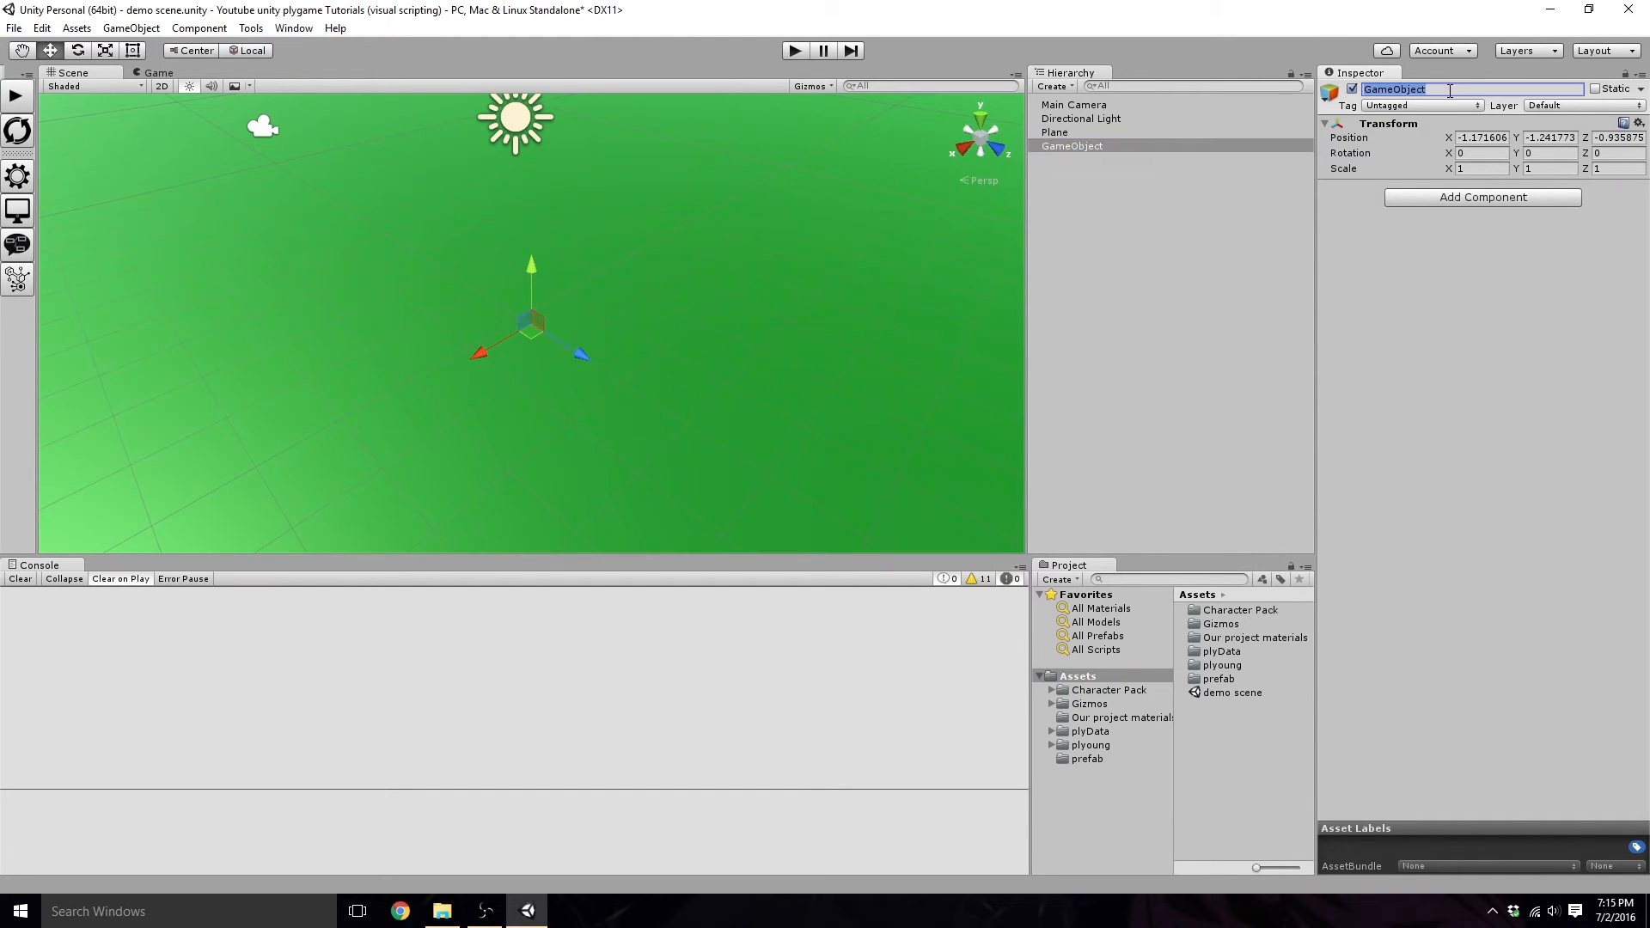
pyautogui.write('C')
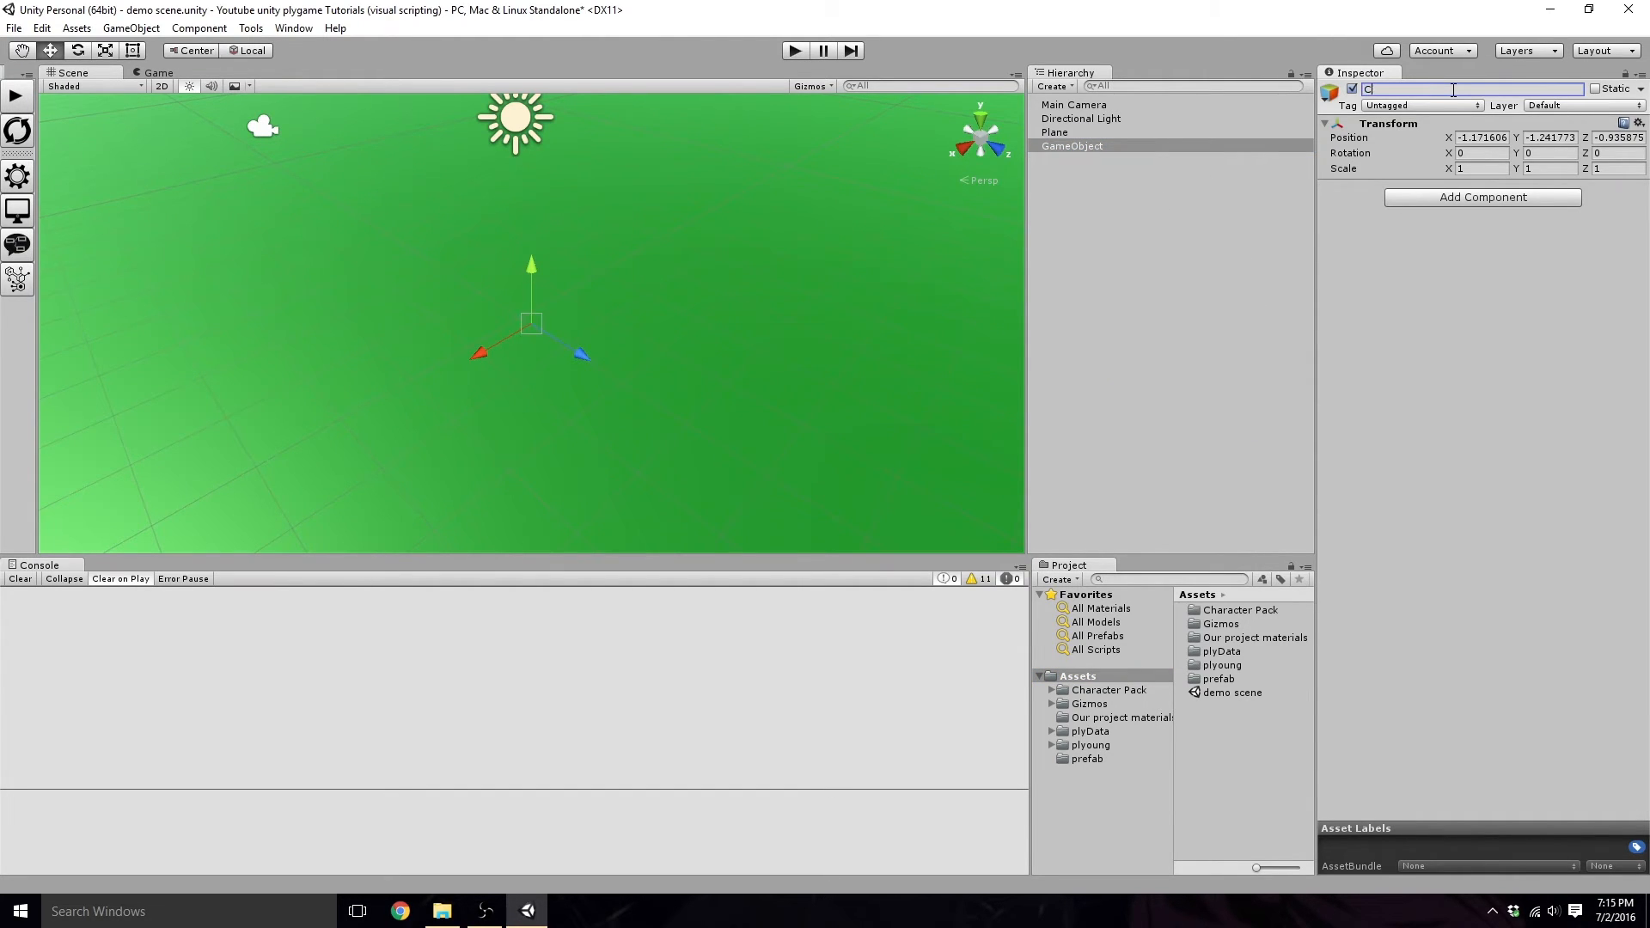
pyautogui.write('haracter1')
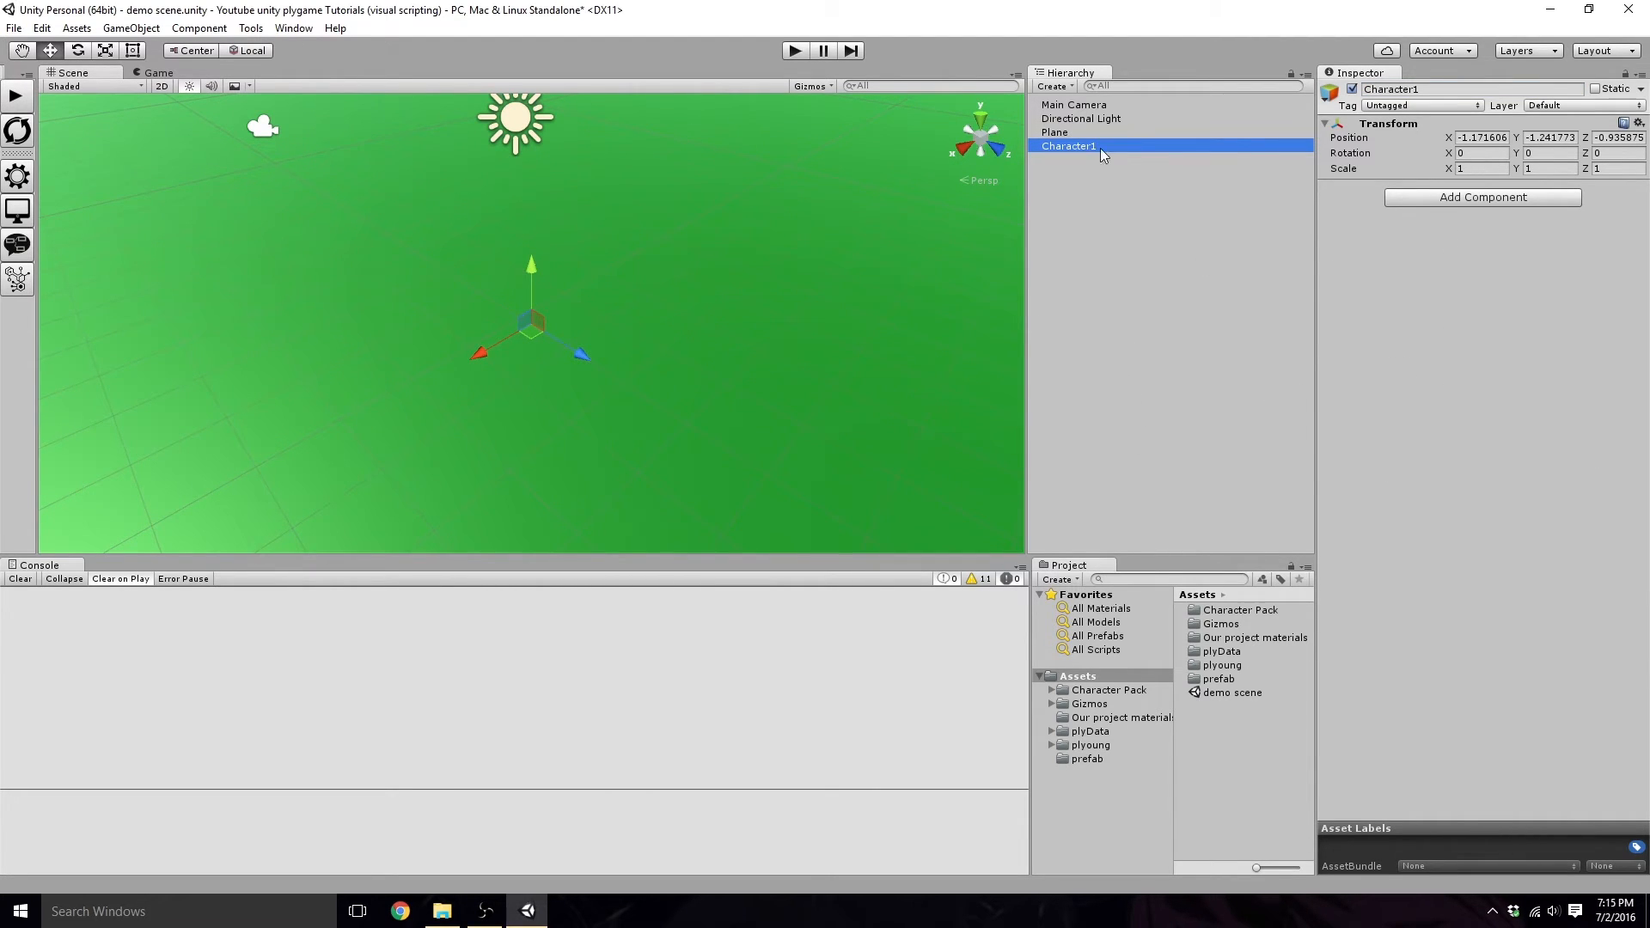
pyautogui.moveTo(1115, 765)
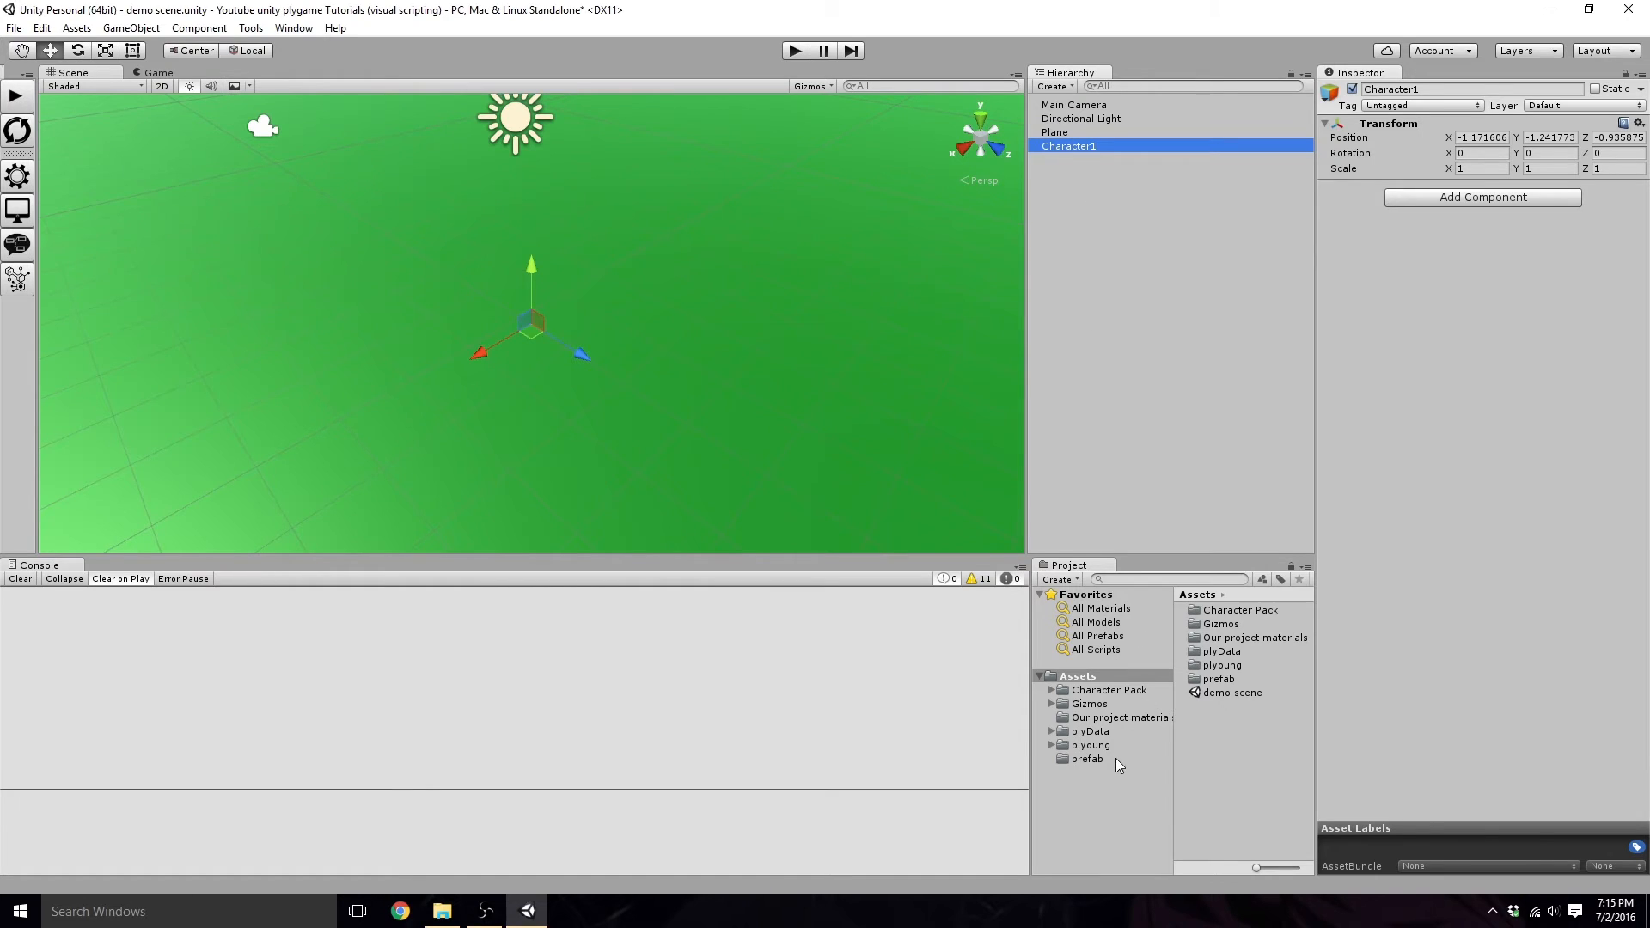
# Step: Place the samurai model from Character Pack under Character1 and rename the child Art
pyautogui.click(1108, 690)
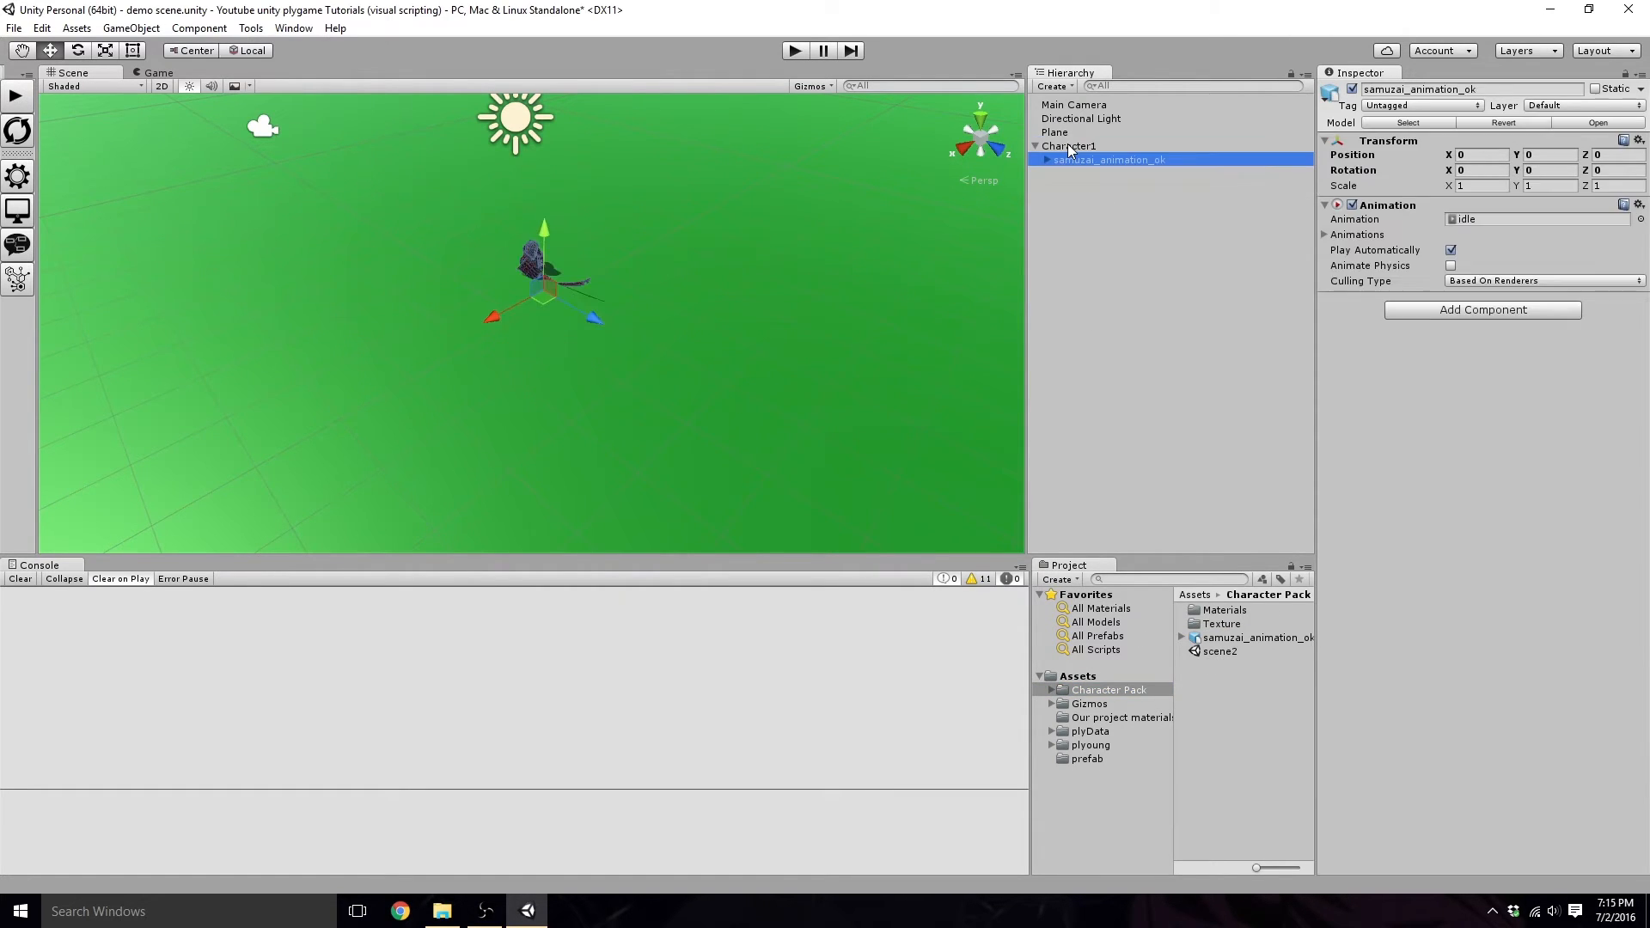
pyautogui.click(1069, 144)
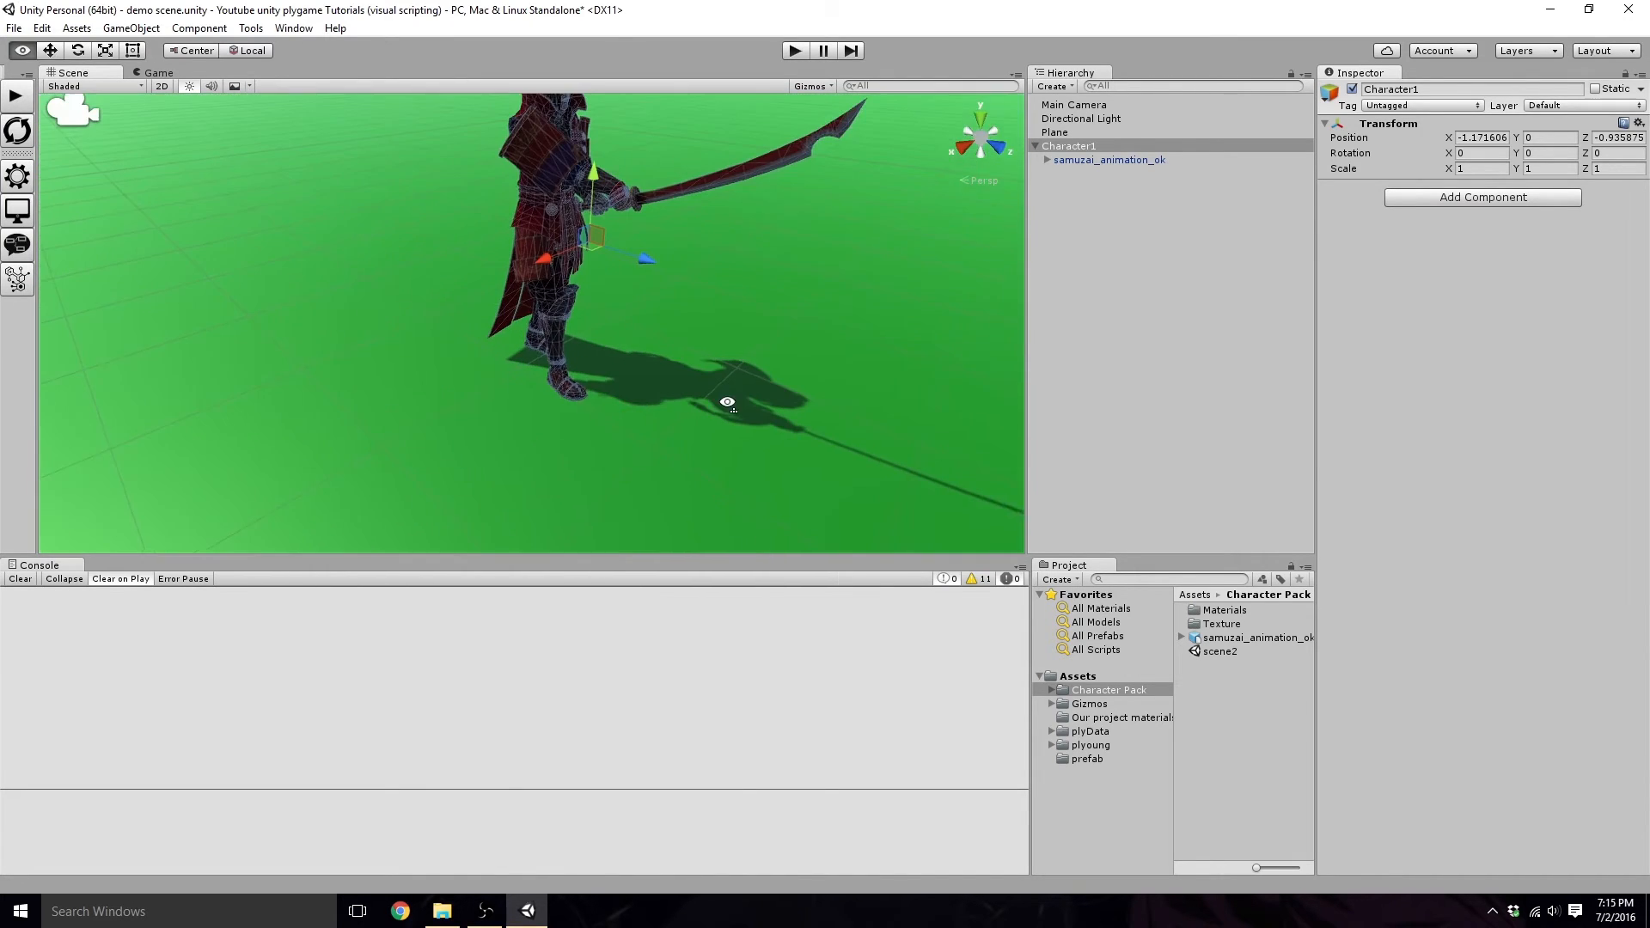
pyautogui.click(1067, 145)
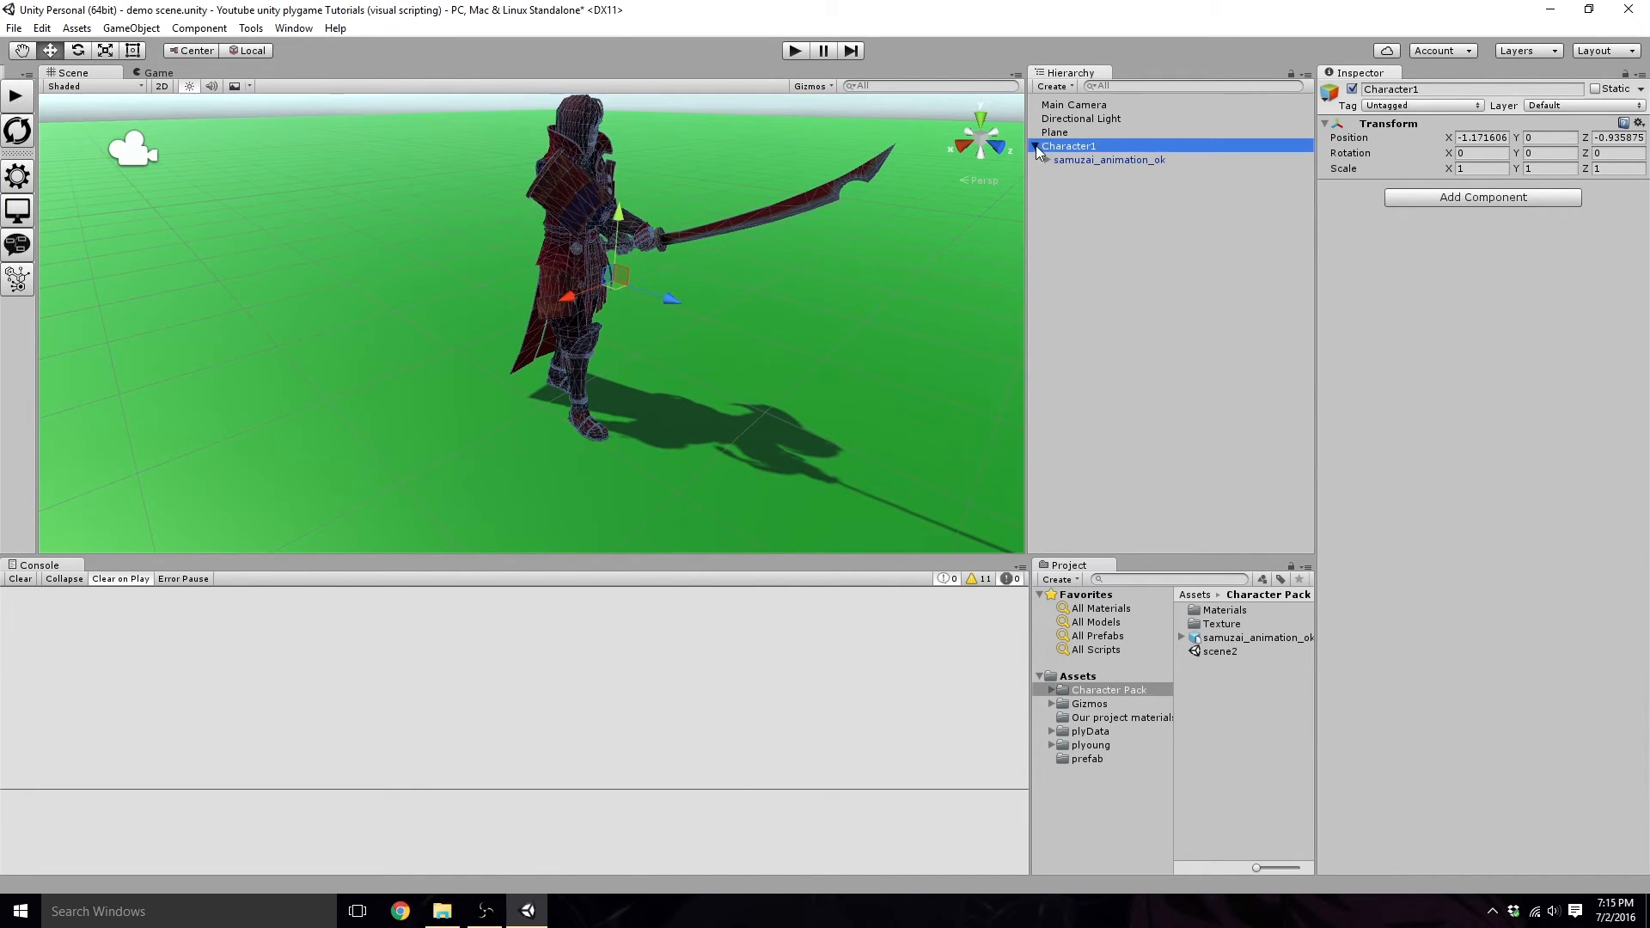
pyautogui.click(1108, 158)
pyautogui.write('Art')
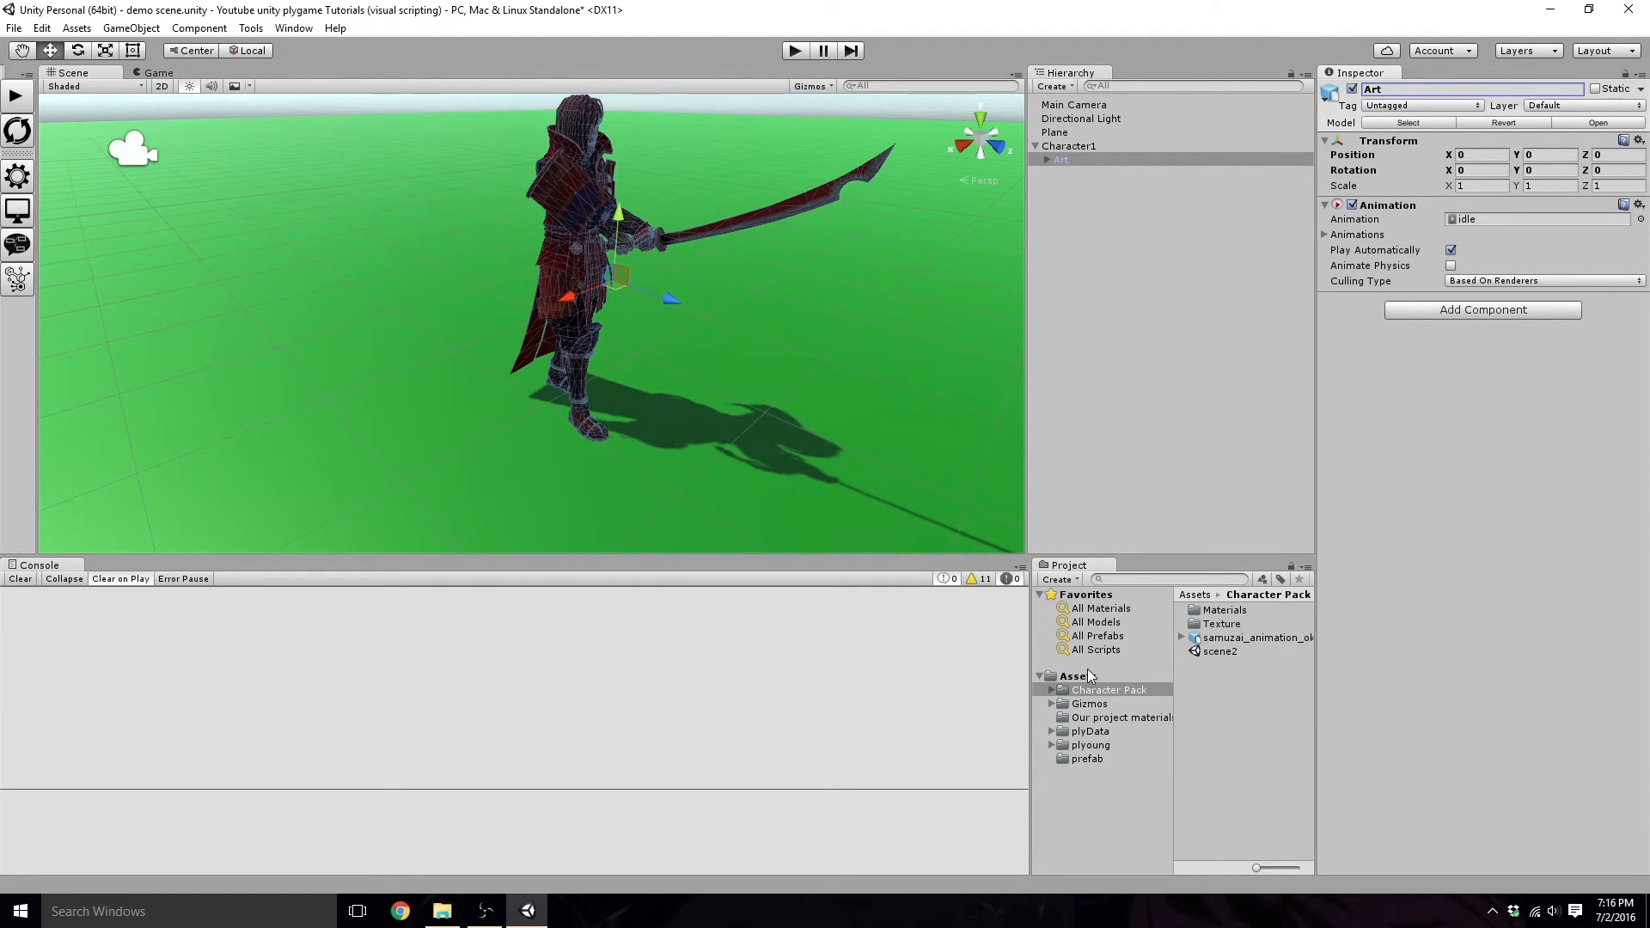
pyautogui.click(1076, 676)
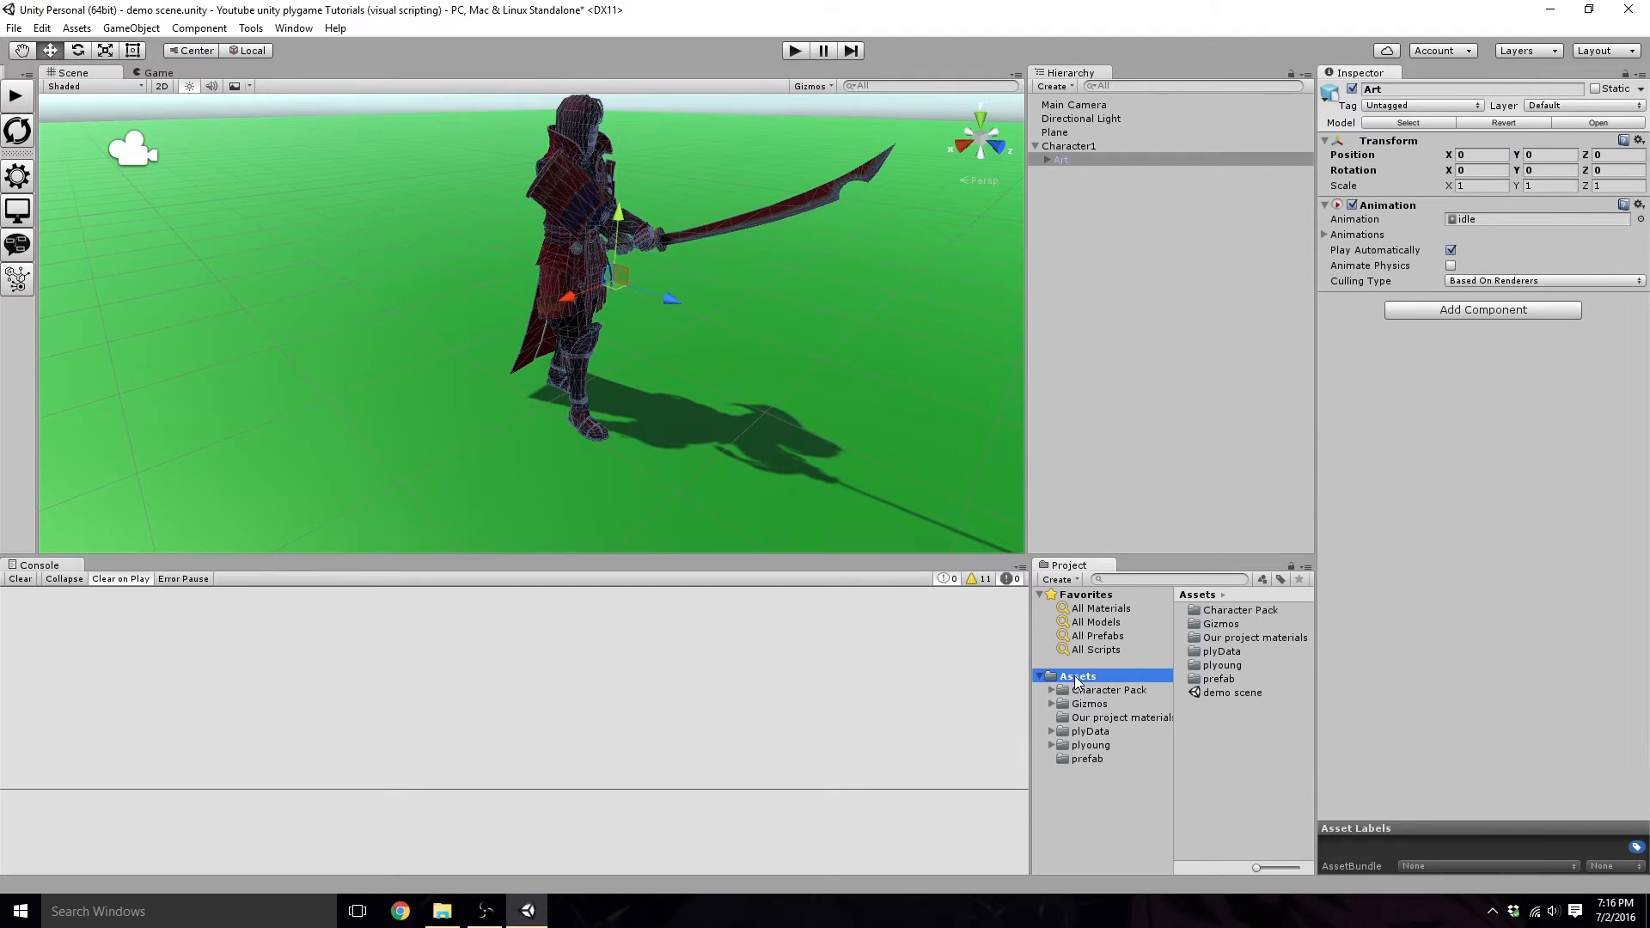
# Step: Create a folder named Npc's in Assets and reselect Character1
pyautogui.rightClick(1073, 684)
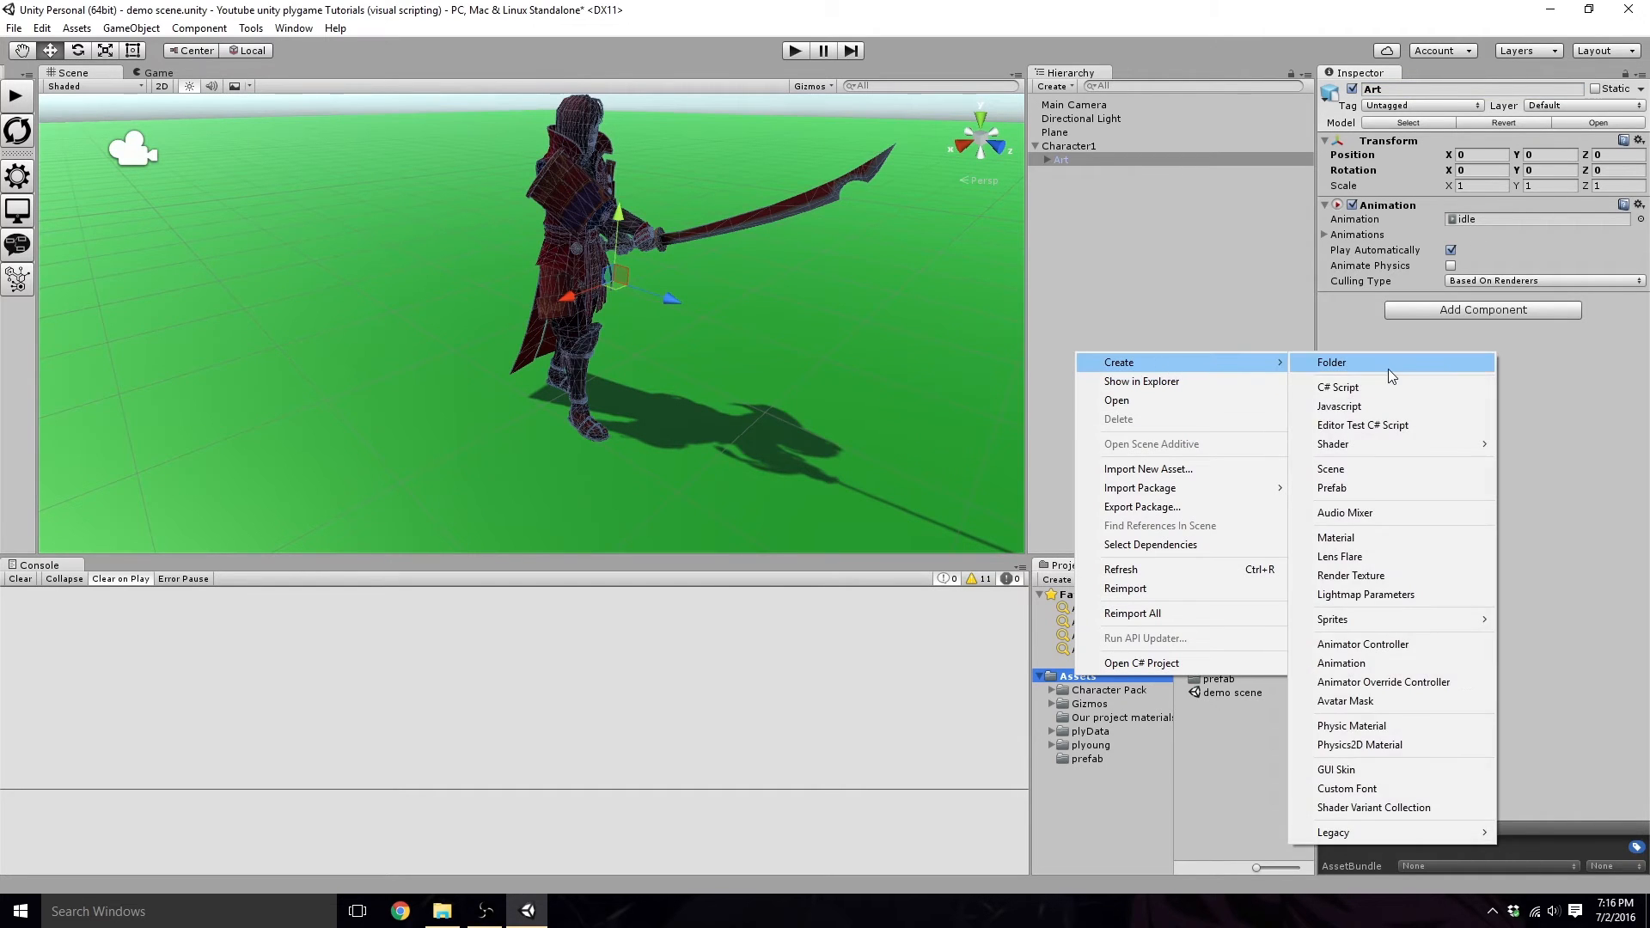
pyautogui.click(1331, 362)
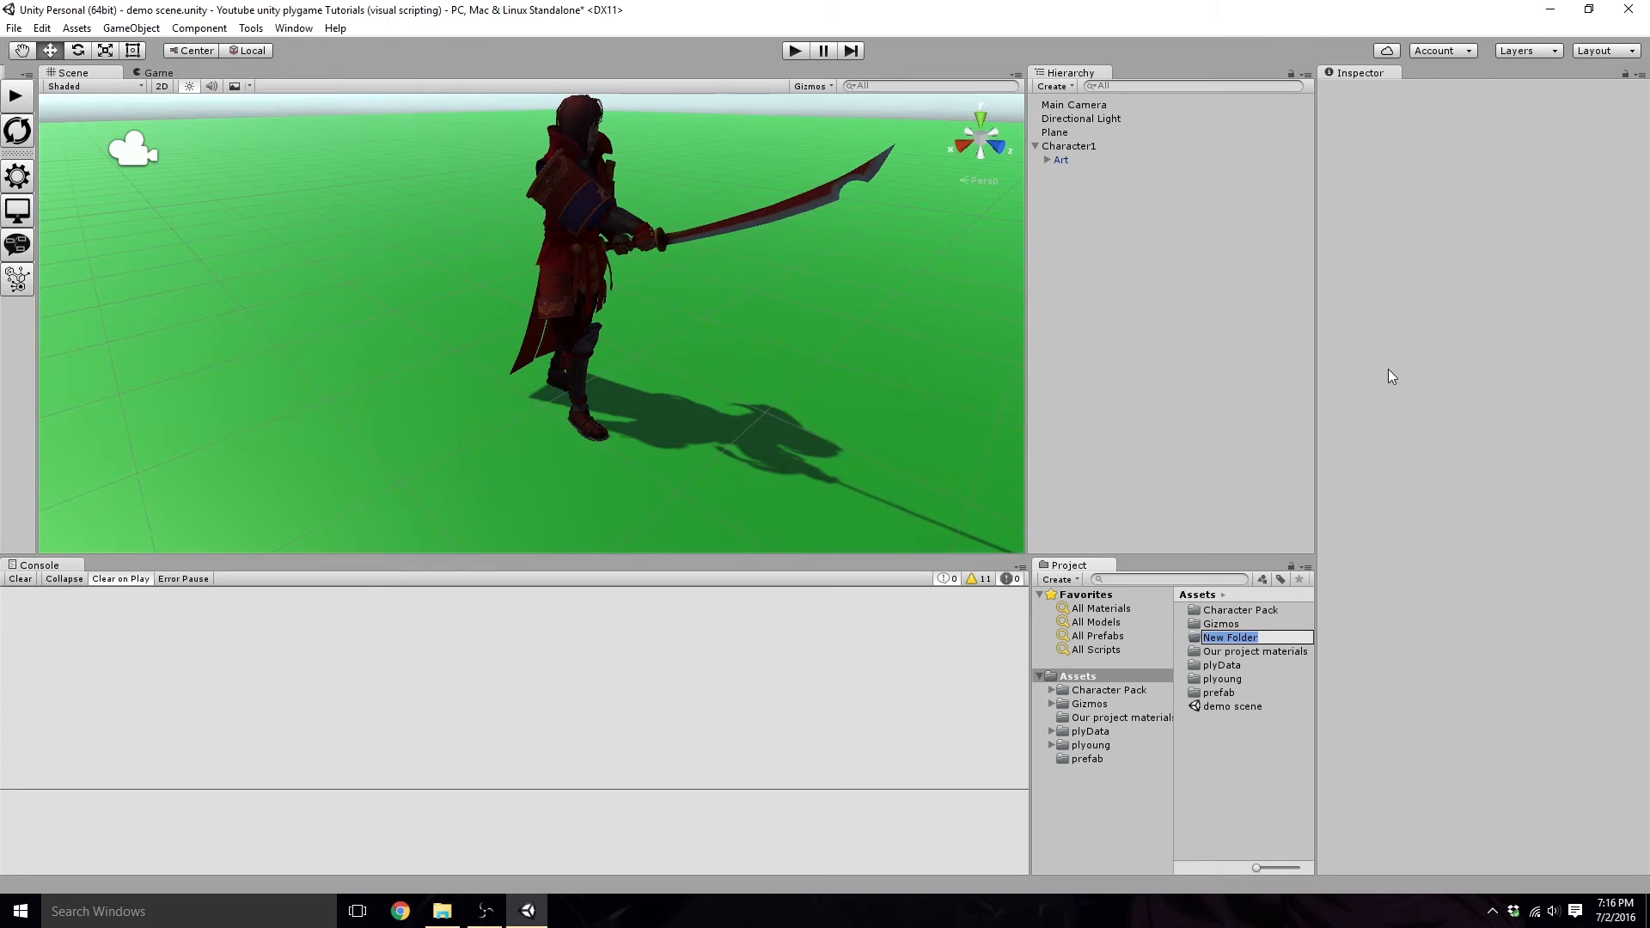
pyautogui.write('N')
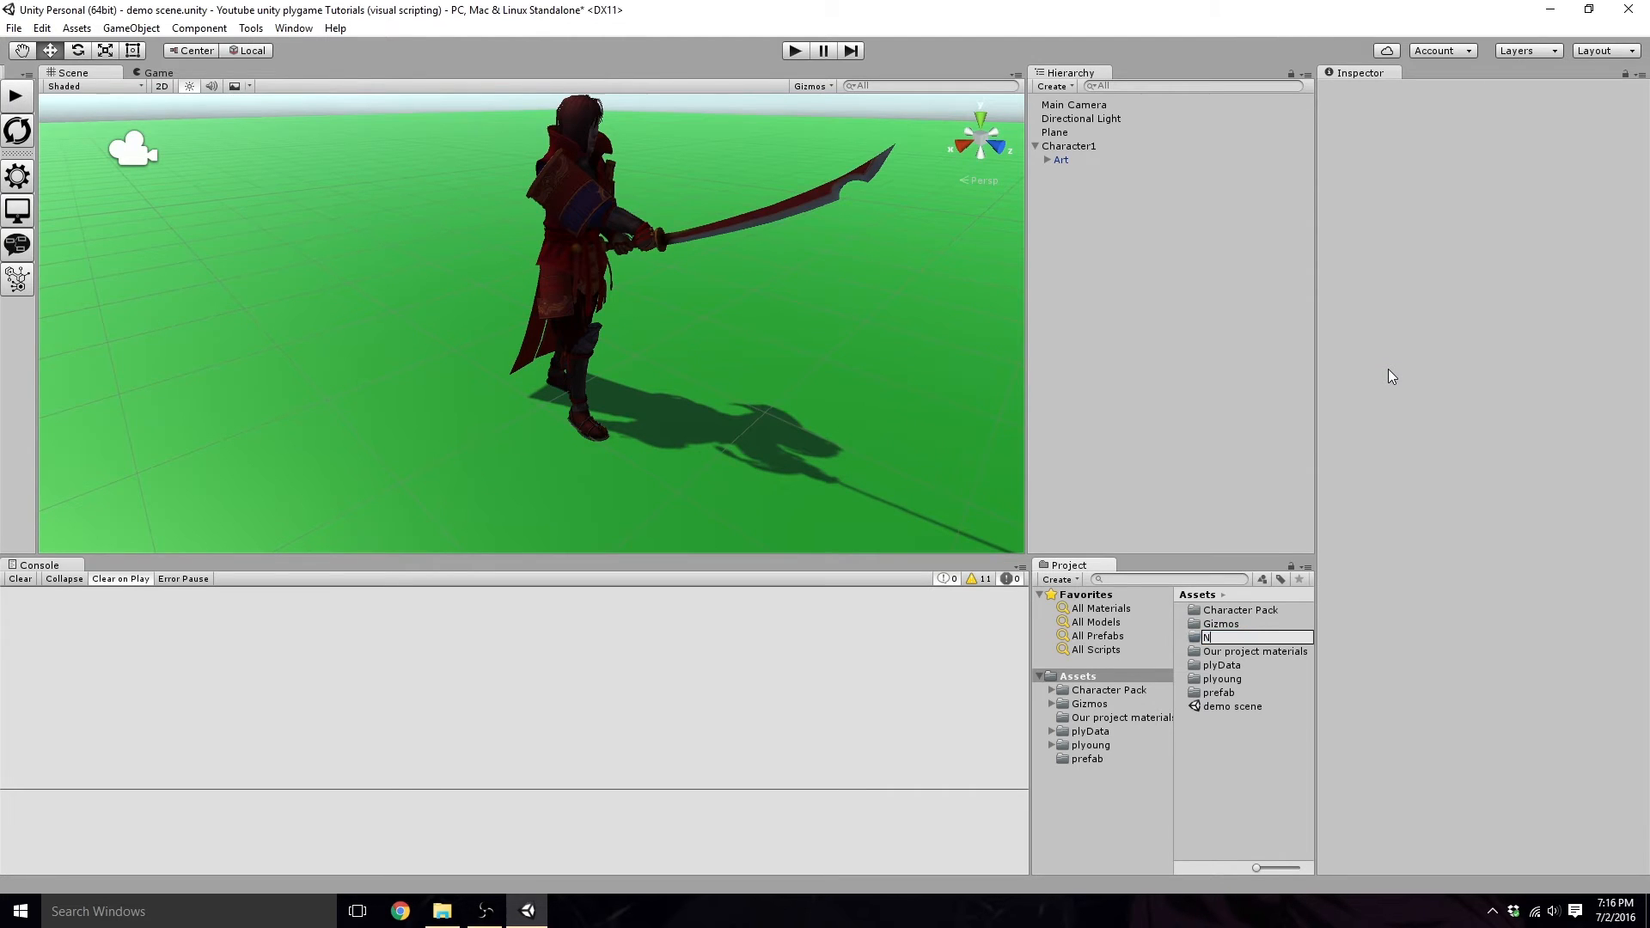
pyautogui.write("pc's")
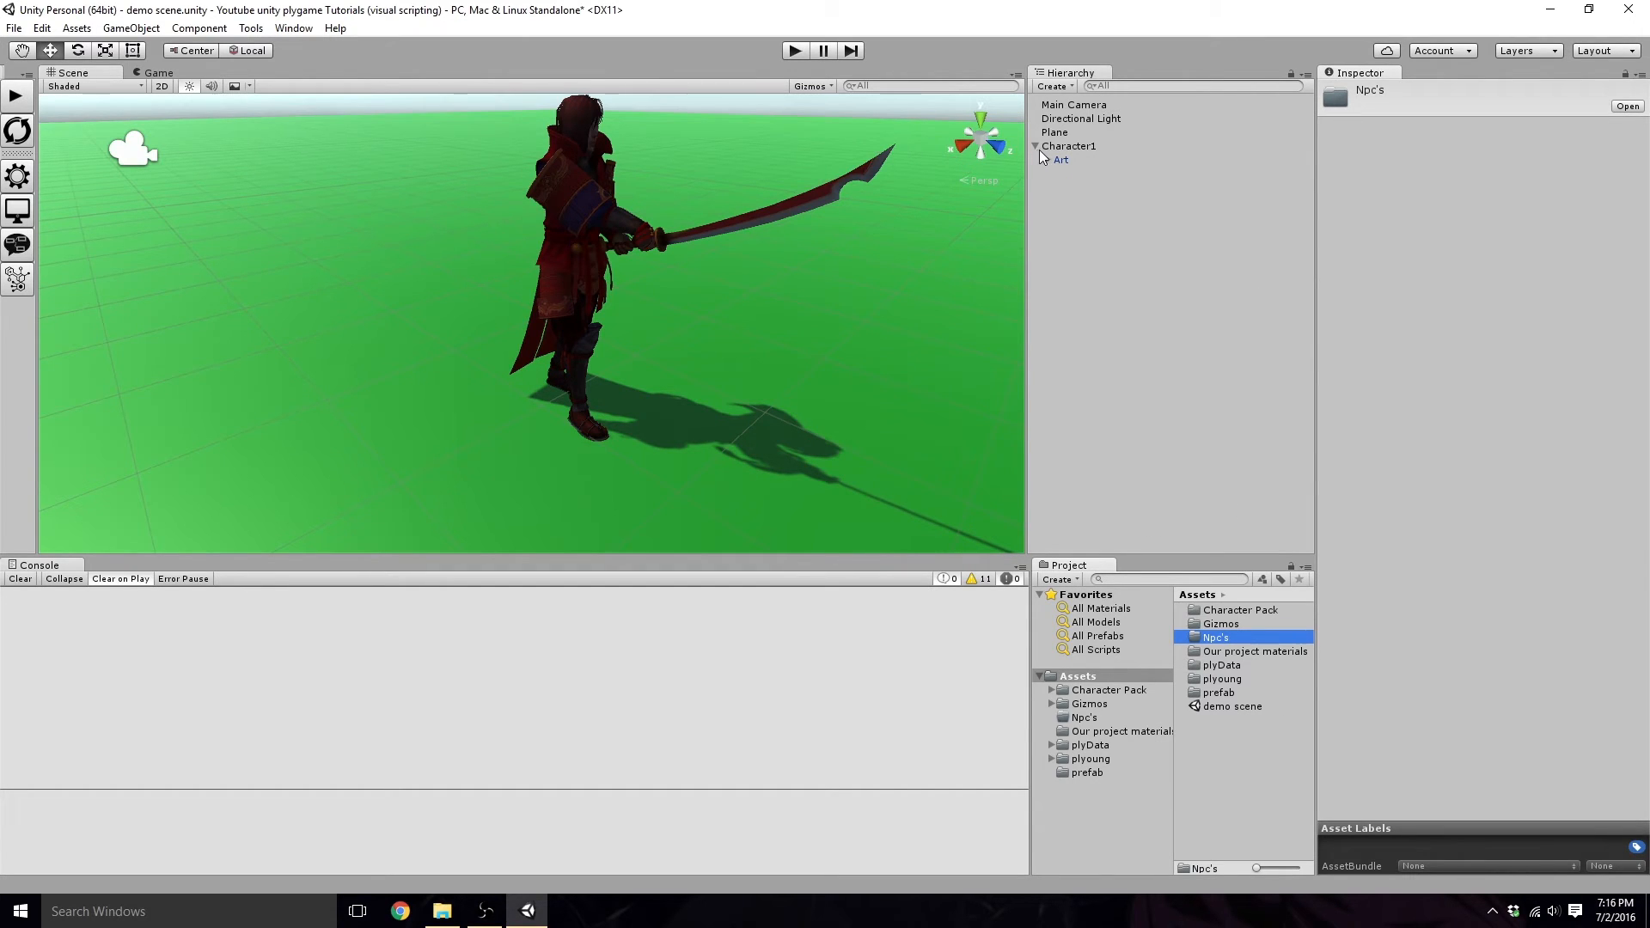
pyautogui.click(1070, 145)
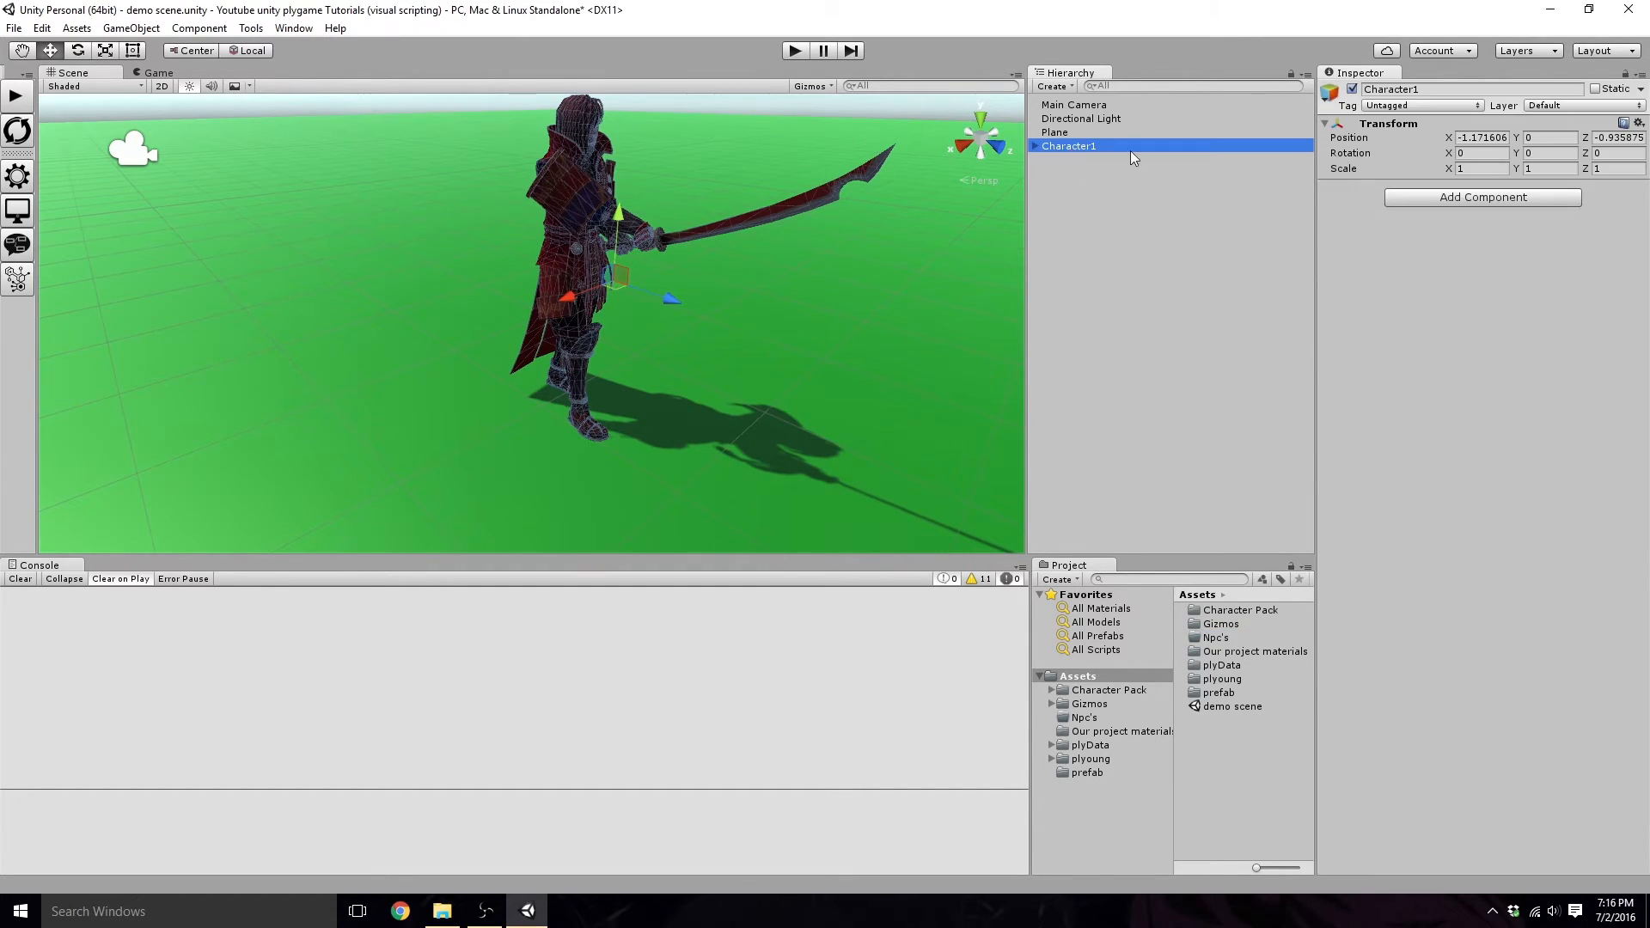
# Step: Add the plyGame Player Third Person Controller to Character1, bringing Character Controller, Actor and Persistable Object
pyautogui.click(1482, 196)
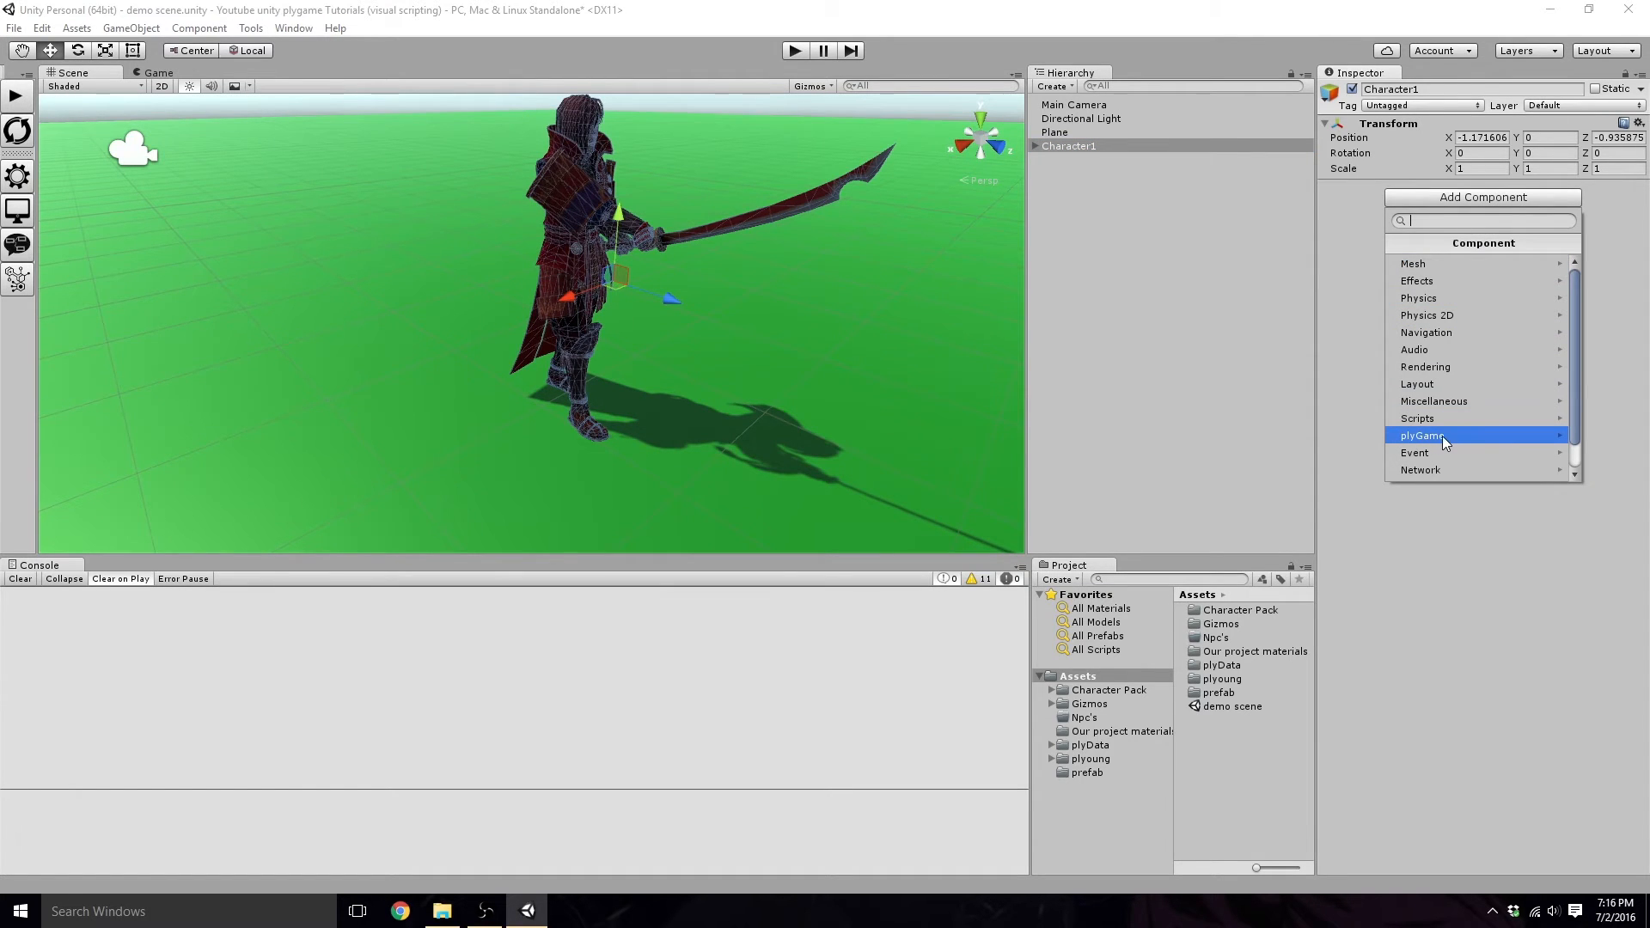
pyautogui.click(1424, 435)
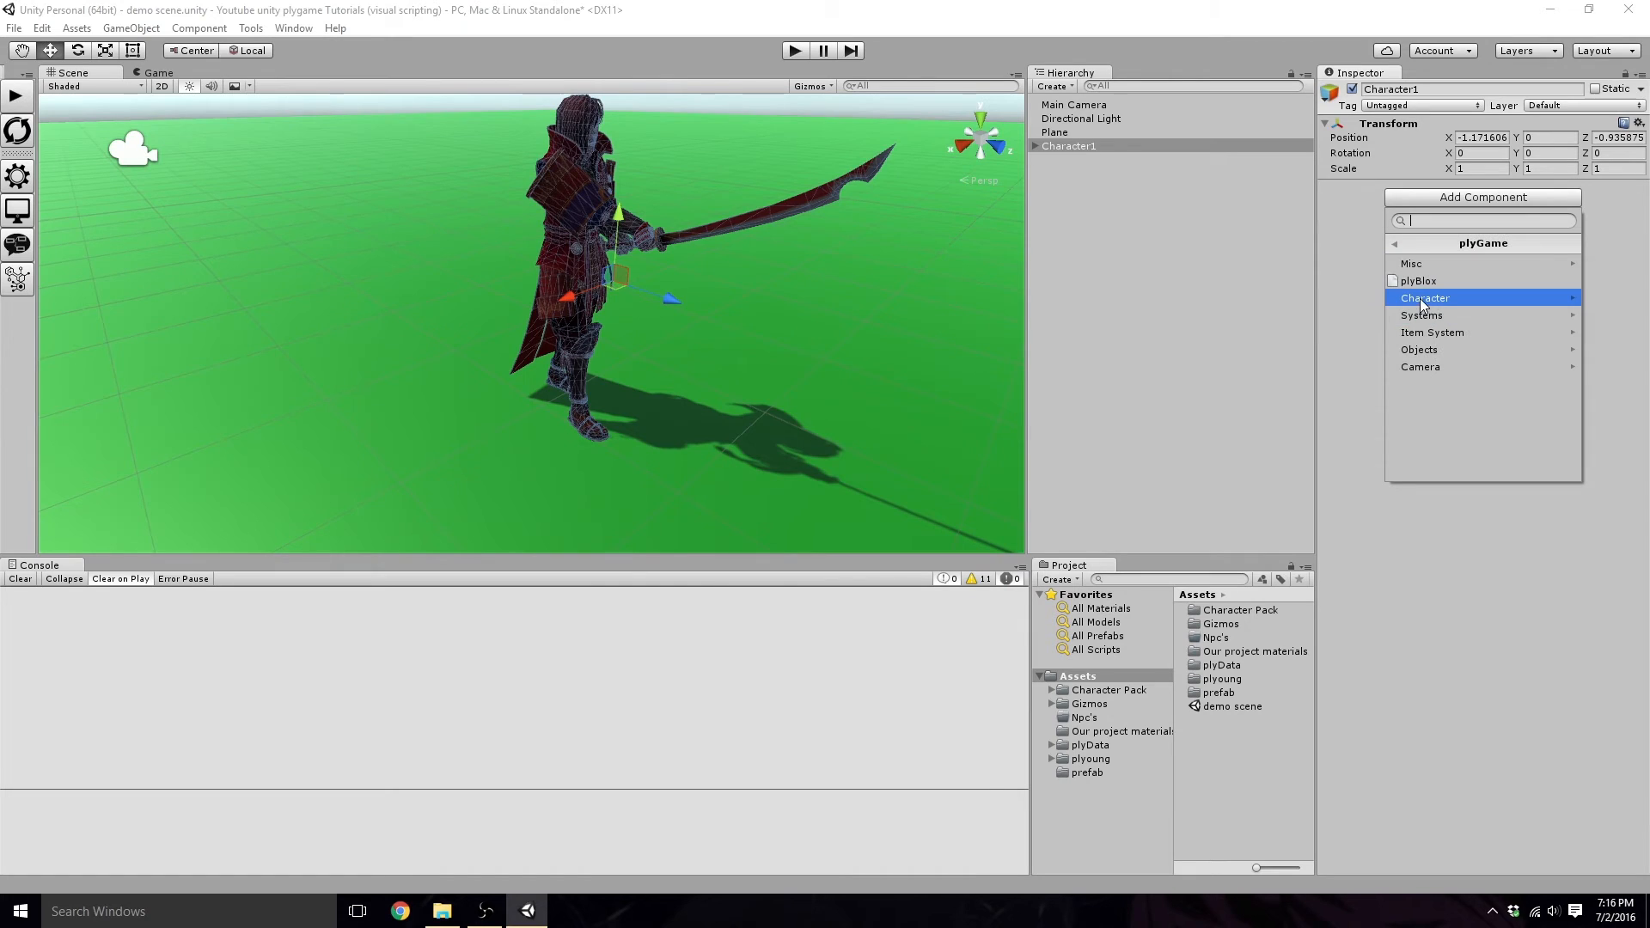
pyautogui.click(1425, 298)
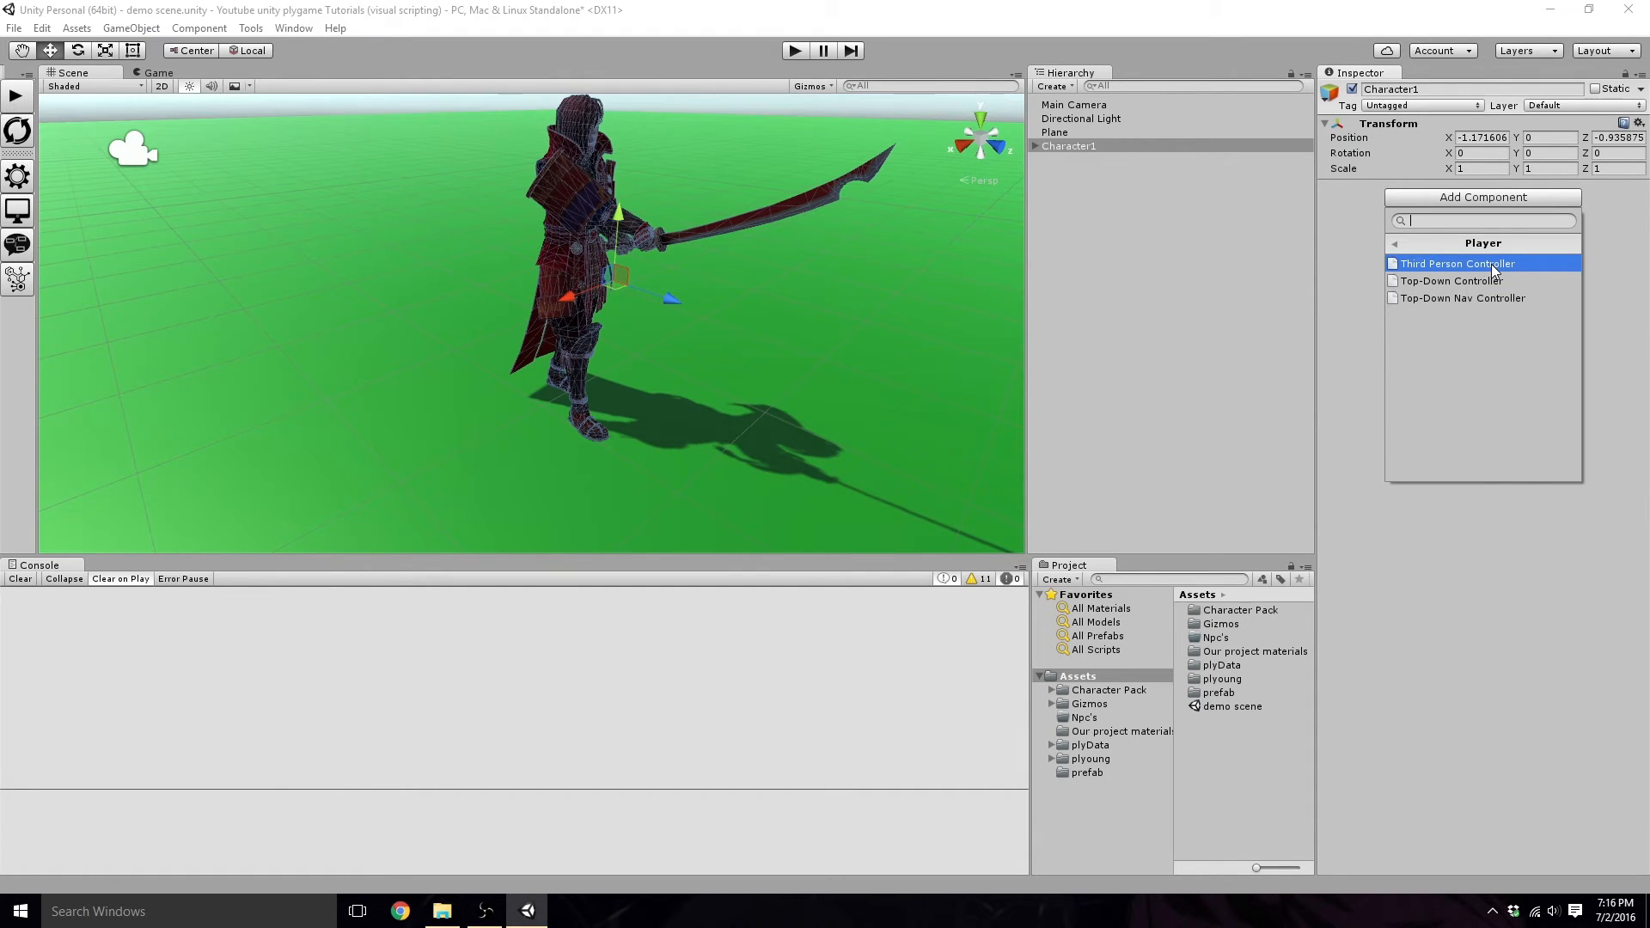
pyautogui.click(1456, 263)
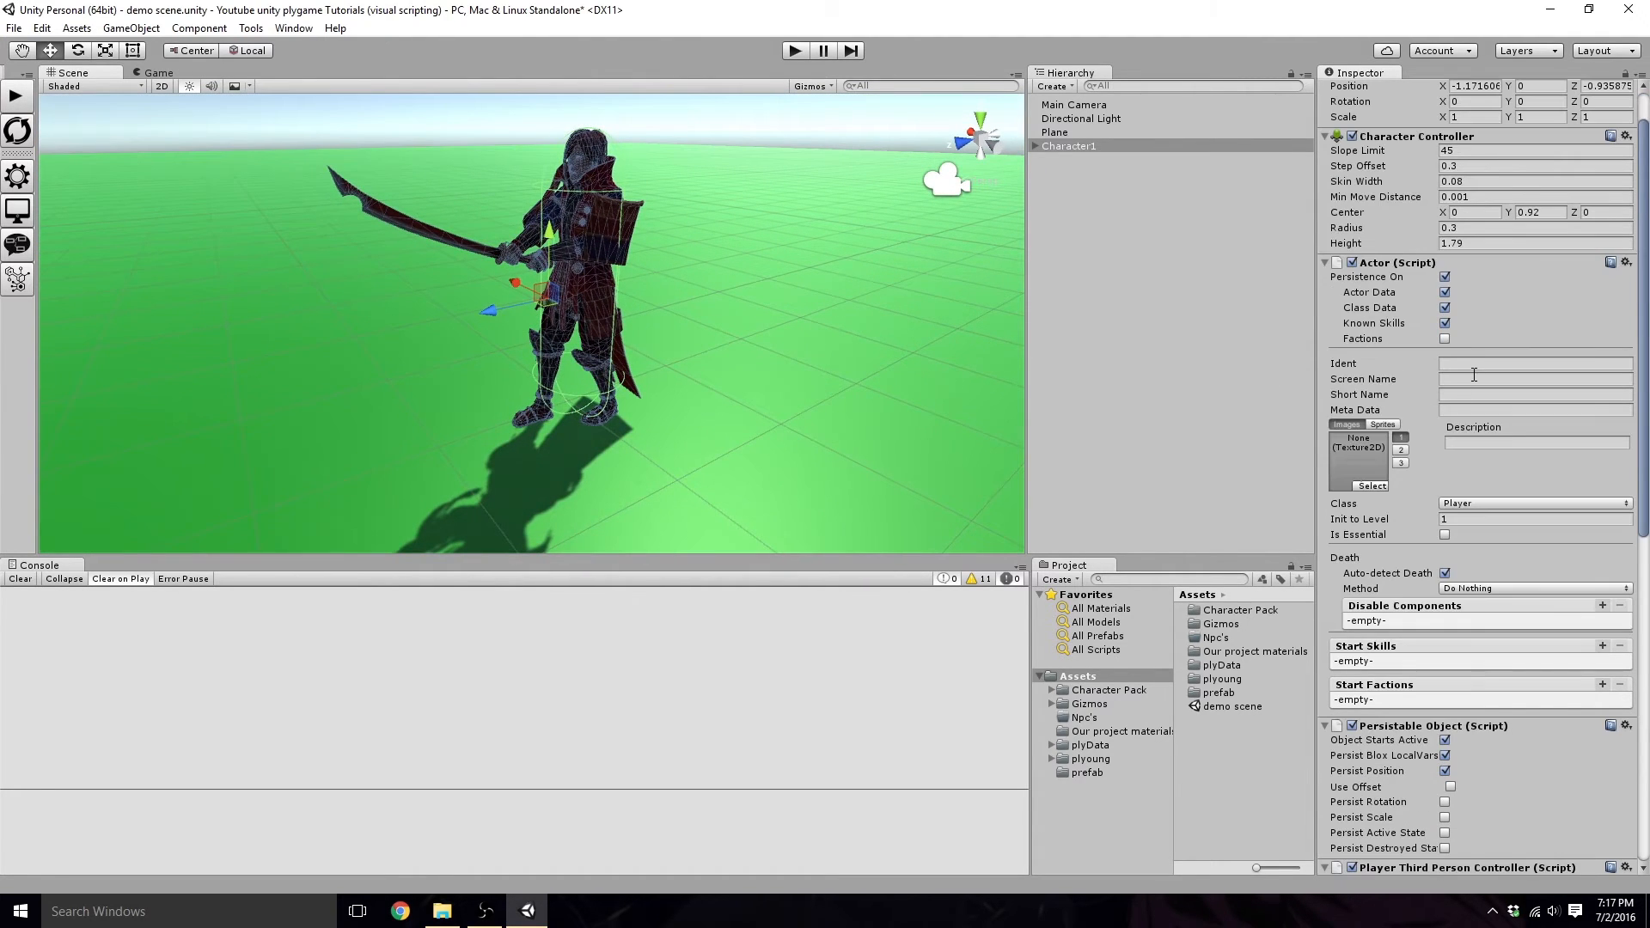
# Step: Give the Actor the screen name Character1 and add Player as its starting faction
pyautogui.write('Character1')
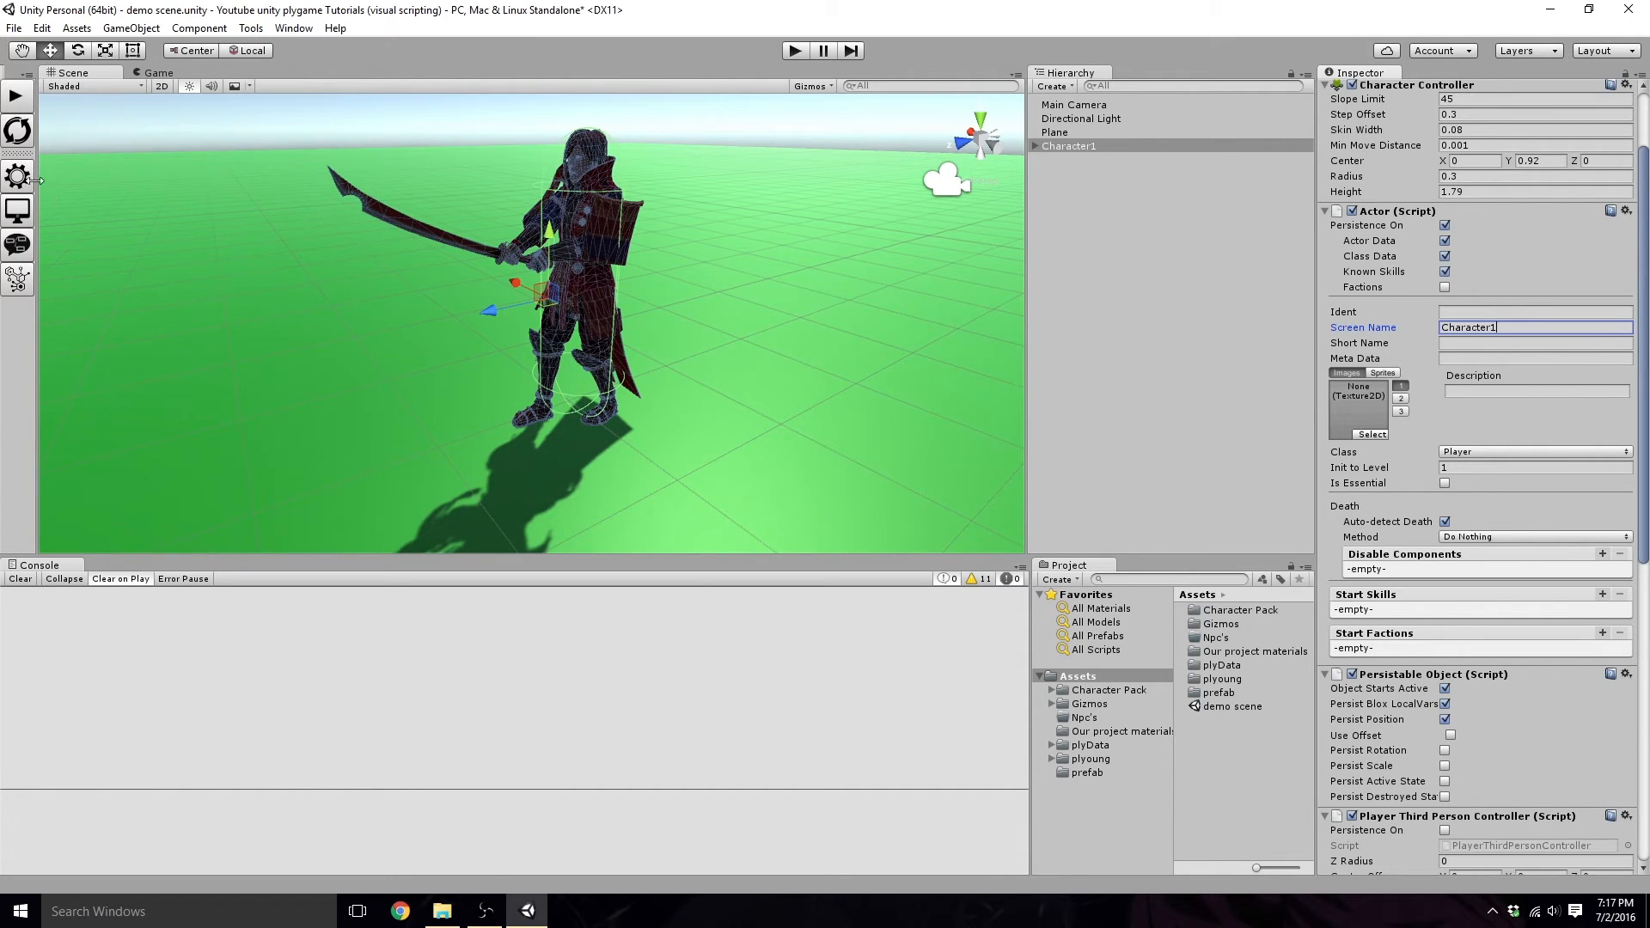
pyautogui.moveTo(1260, 349)
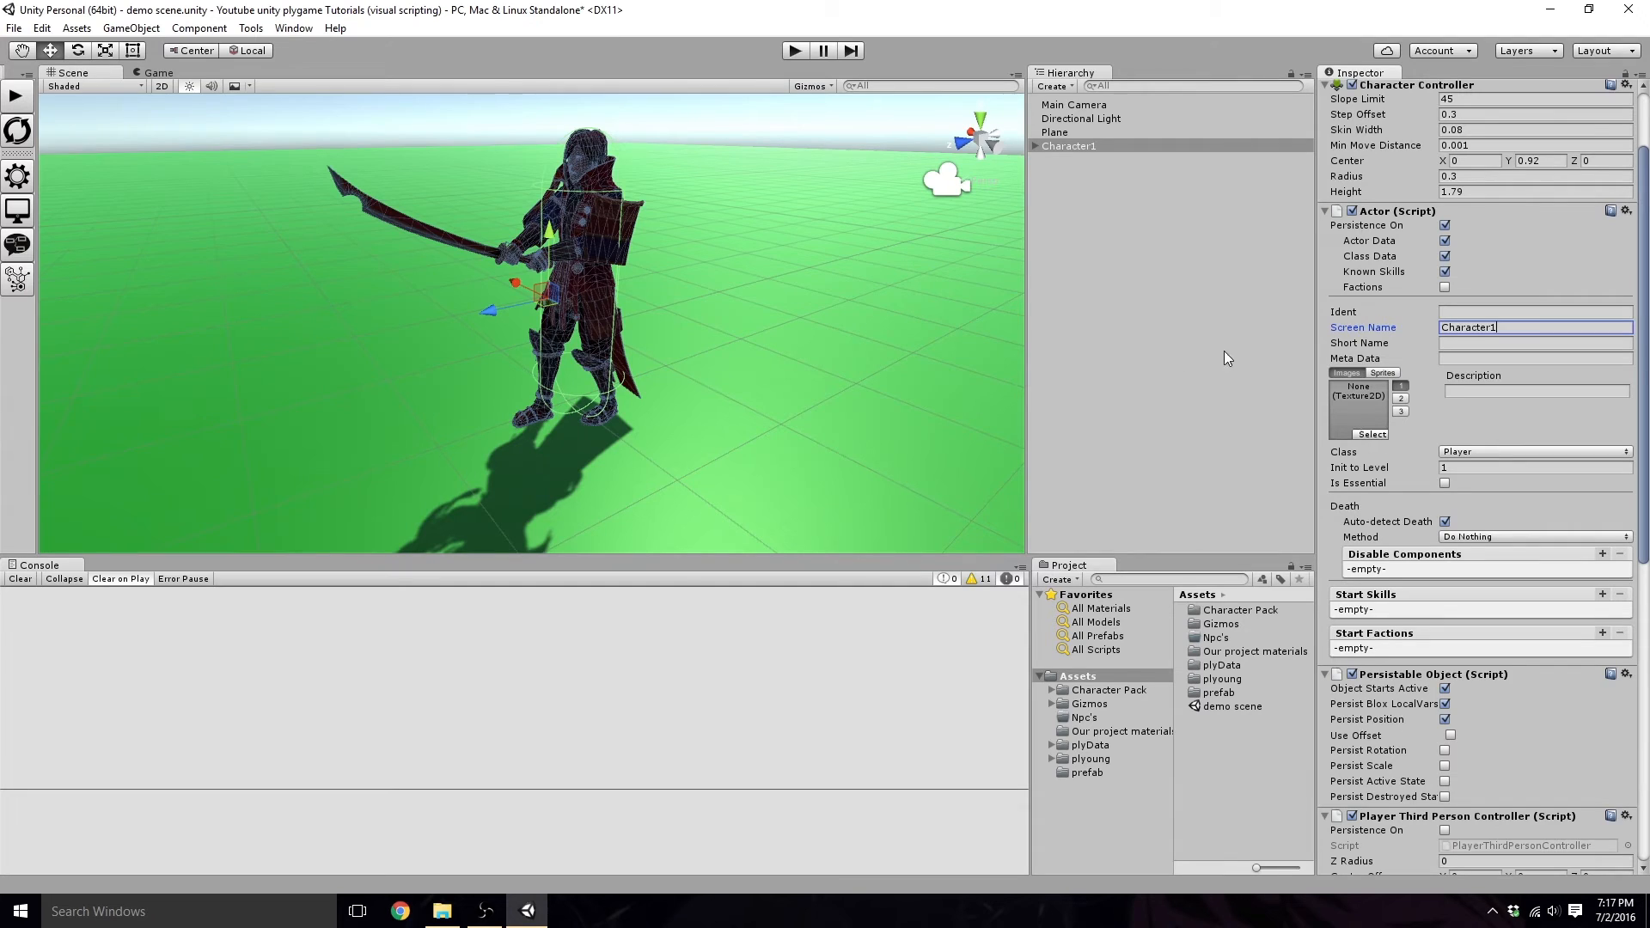
pyautogui.moveTo(242, 230)
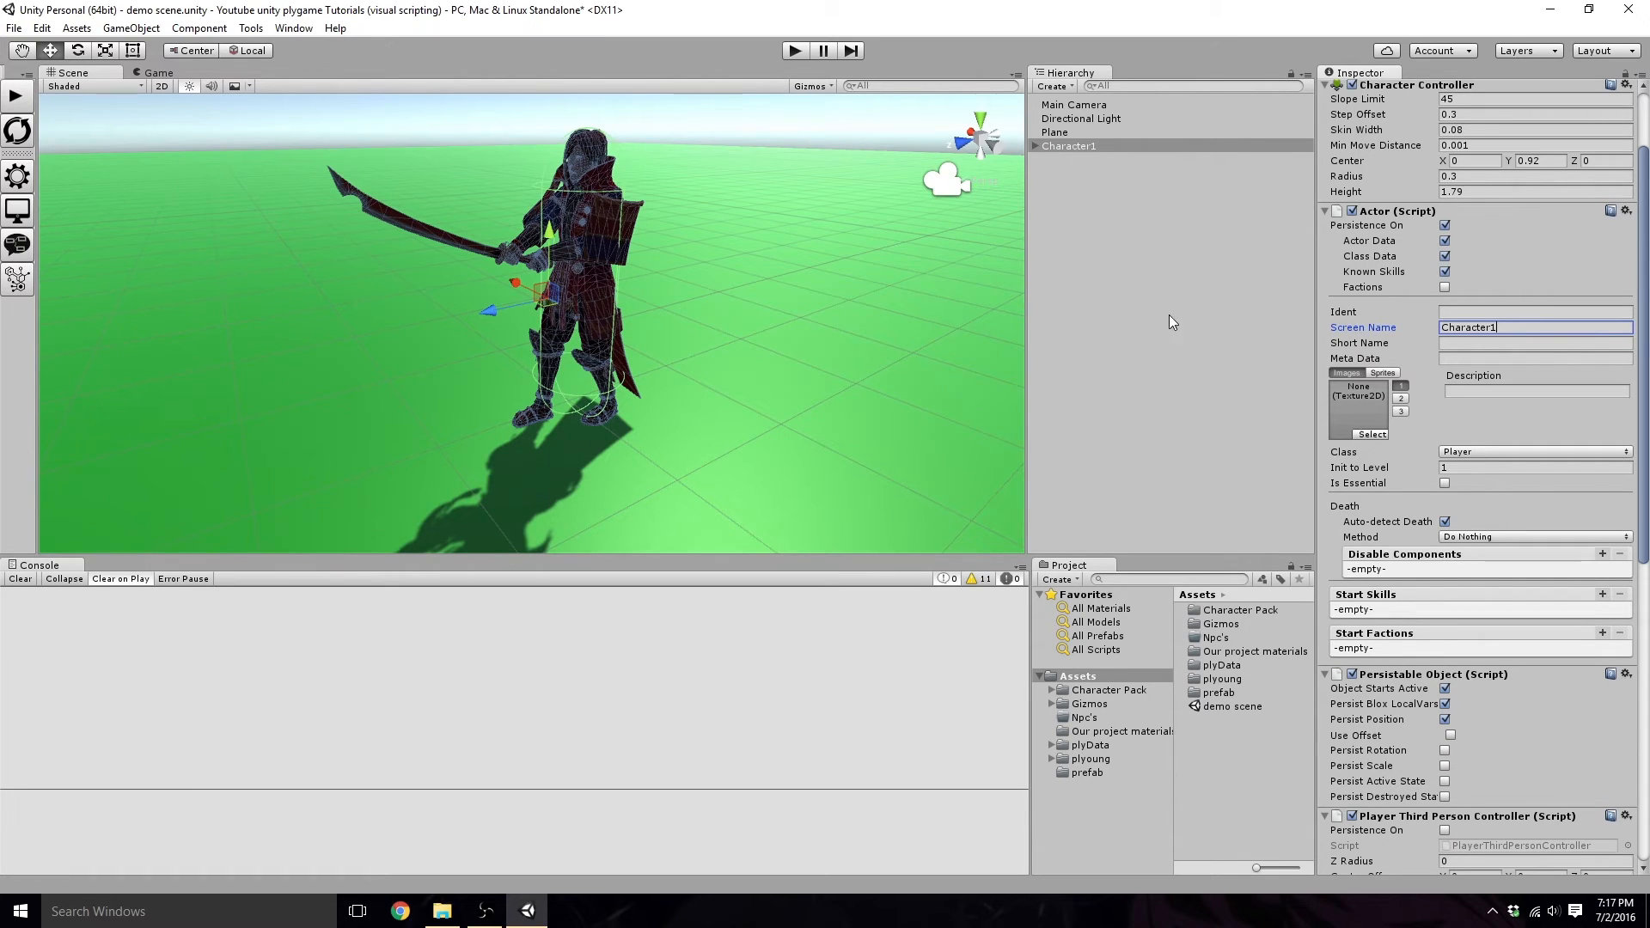
pyautogui.scroll(-3)
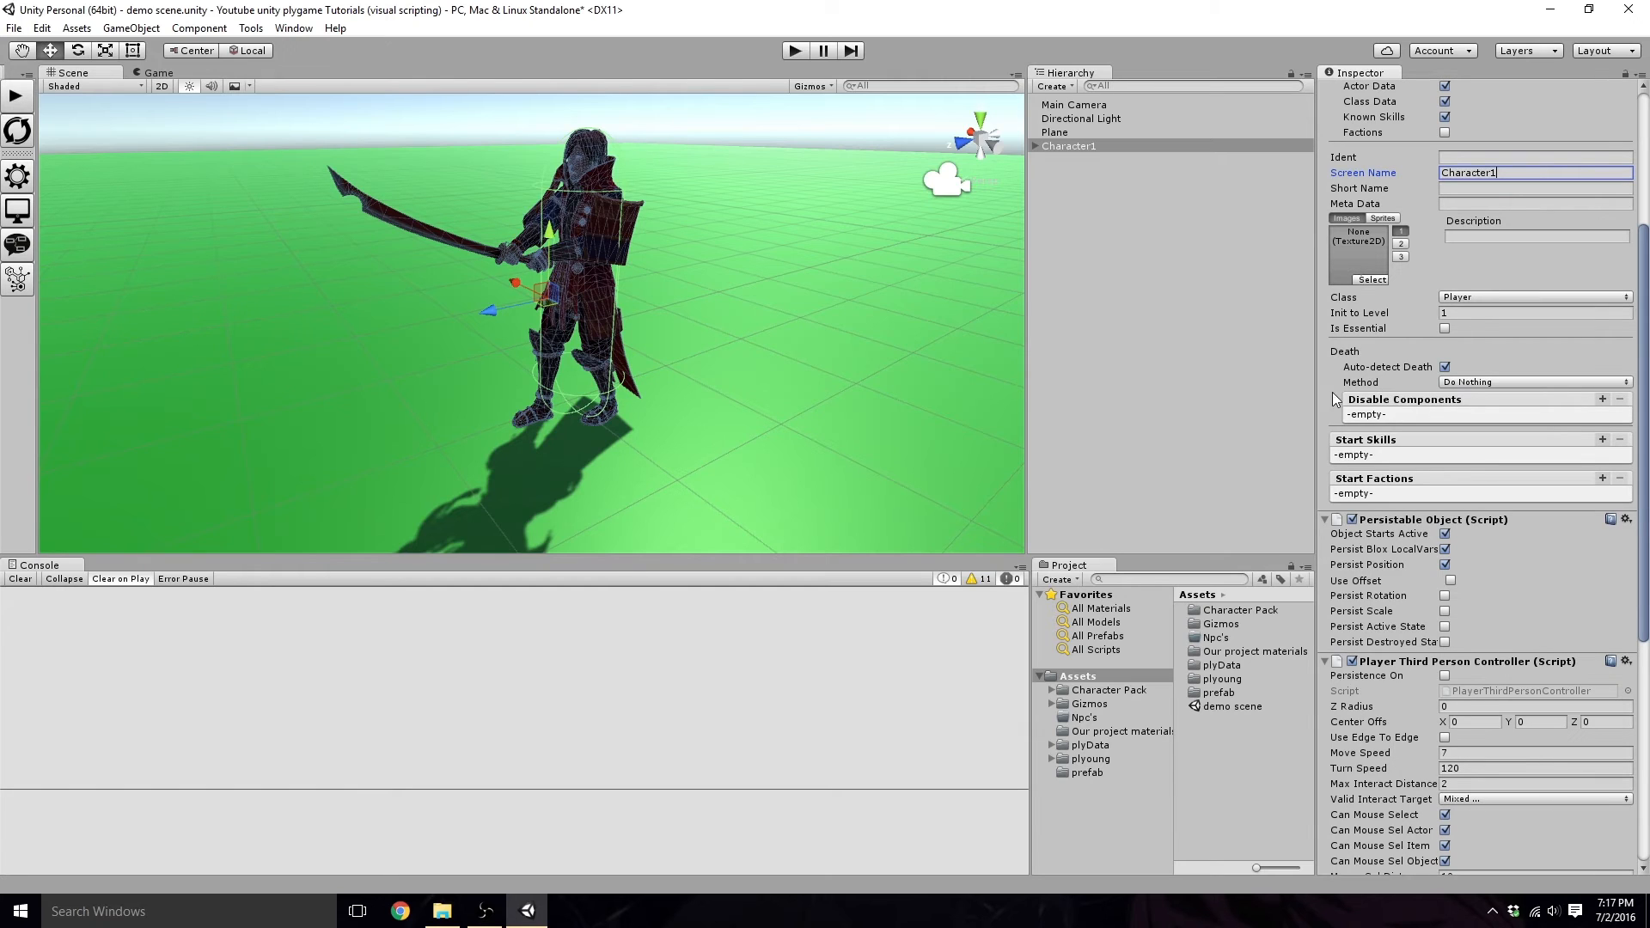
pyautogui.moveTo(1474, 444)
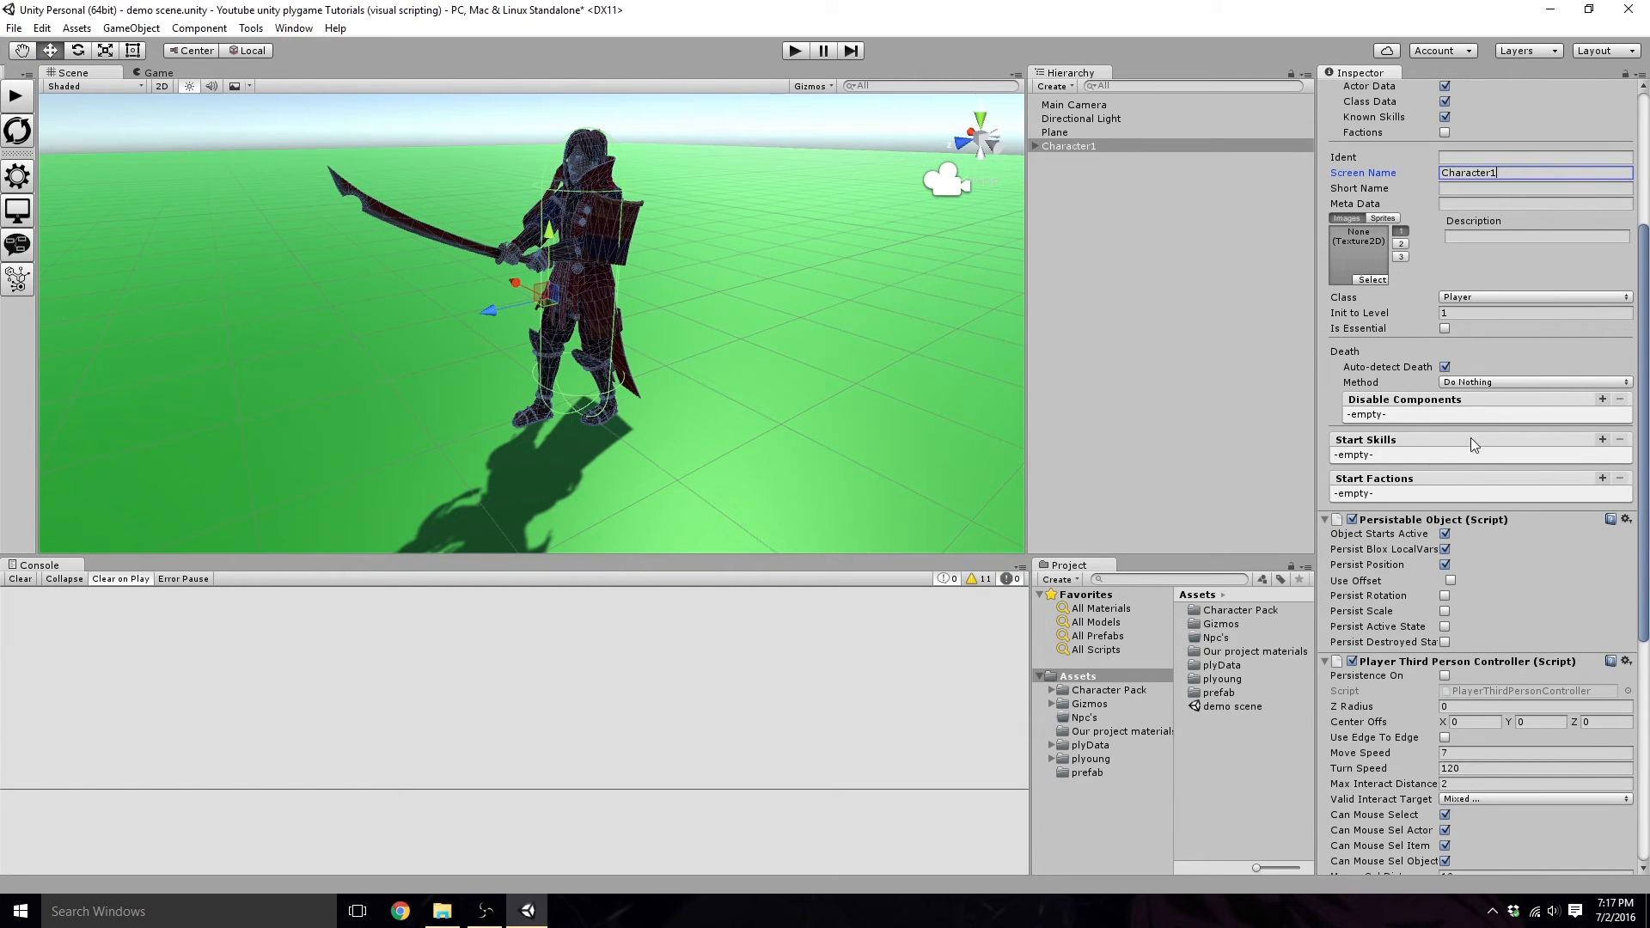
pyautogui.moveTo(1609, 490)
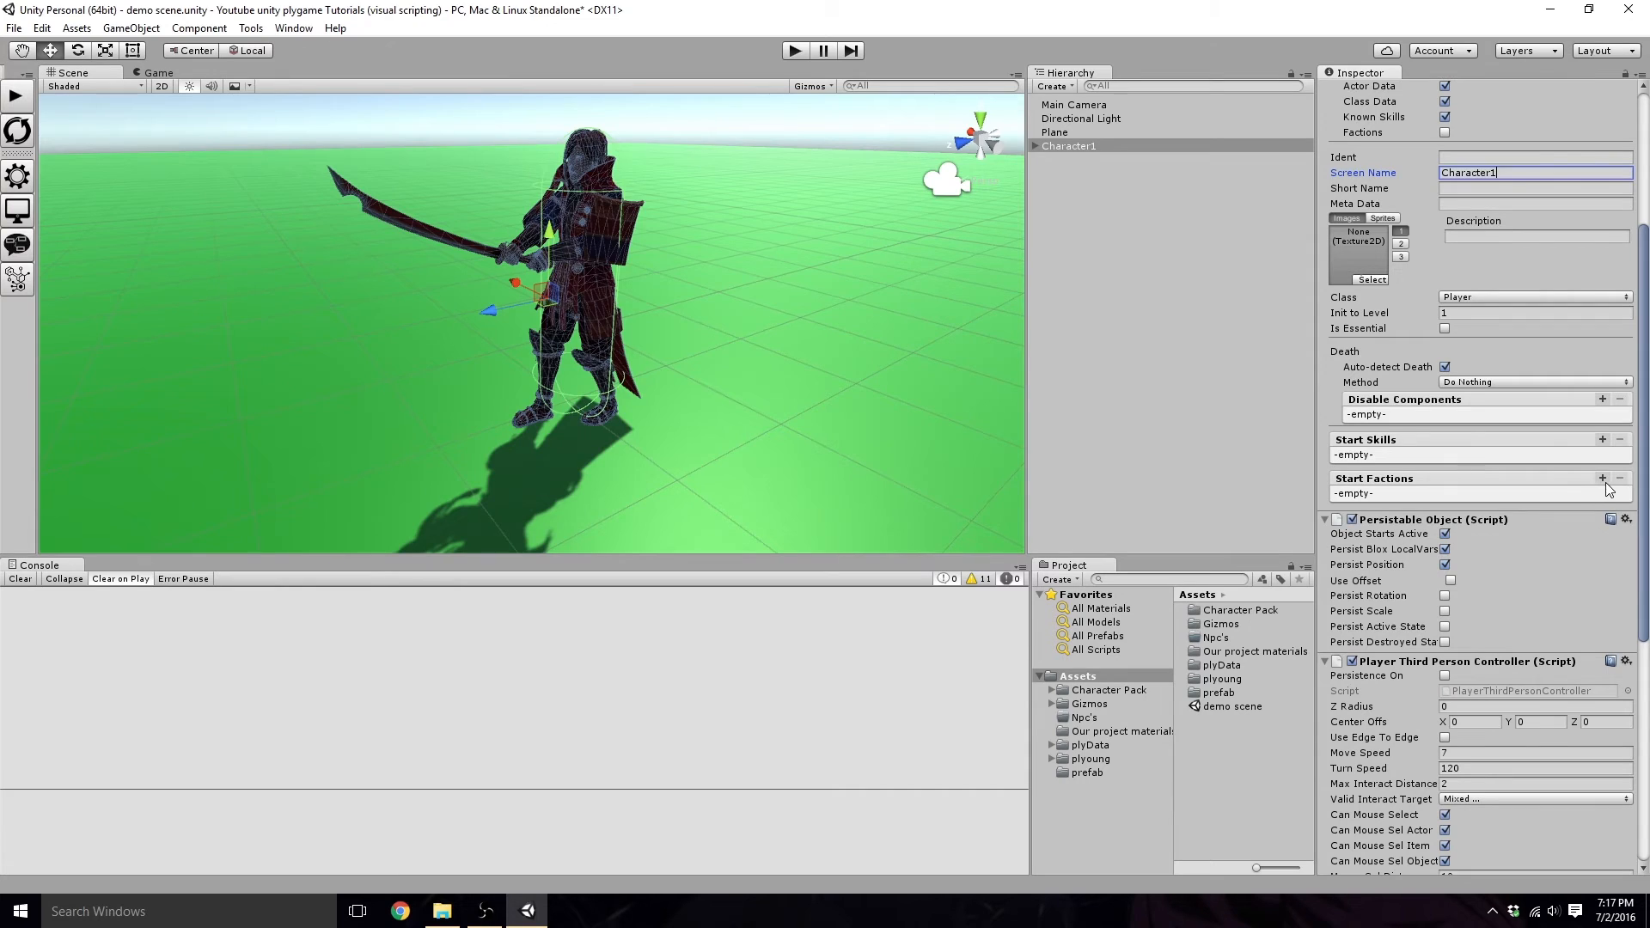
pyautogui.click(1600, 480)
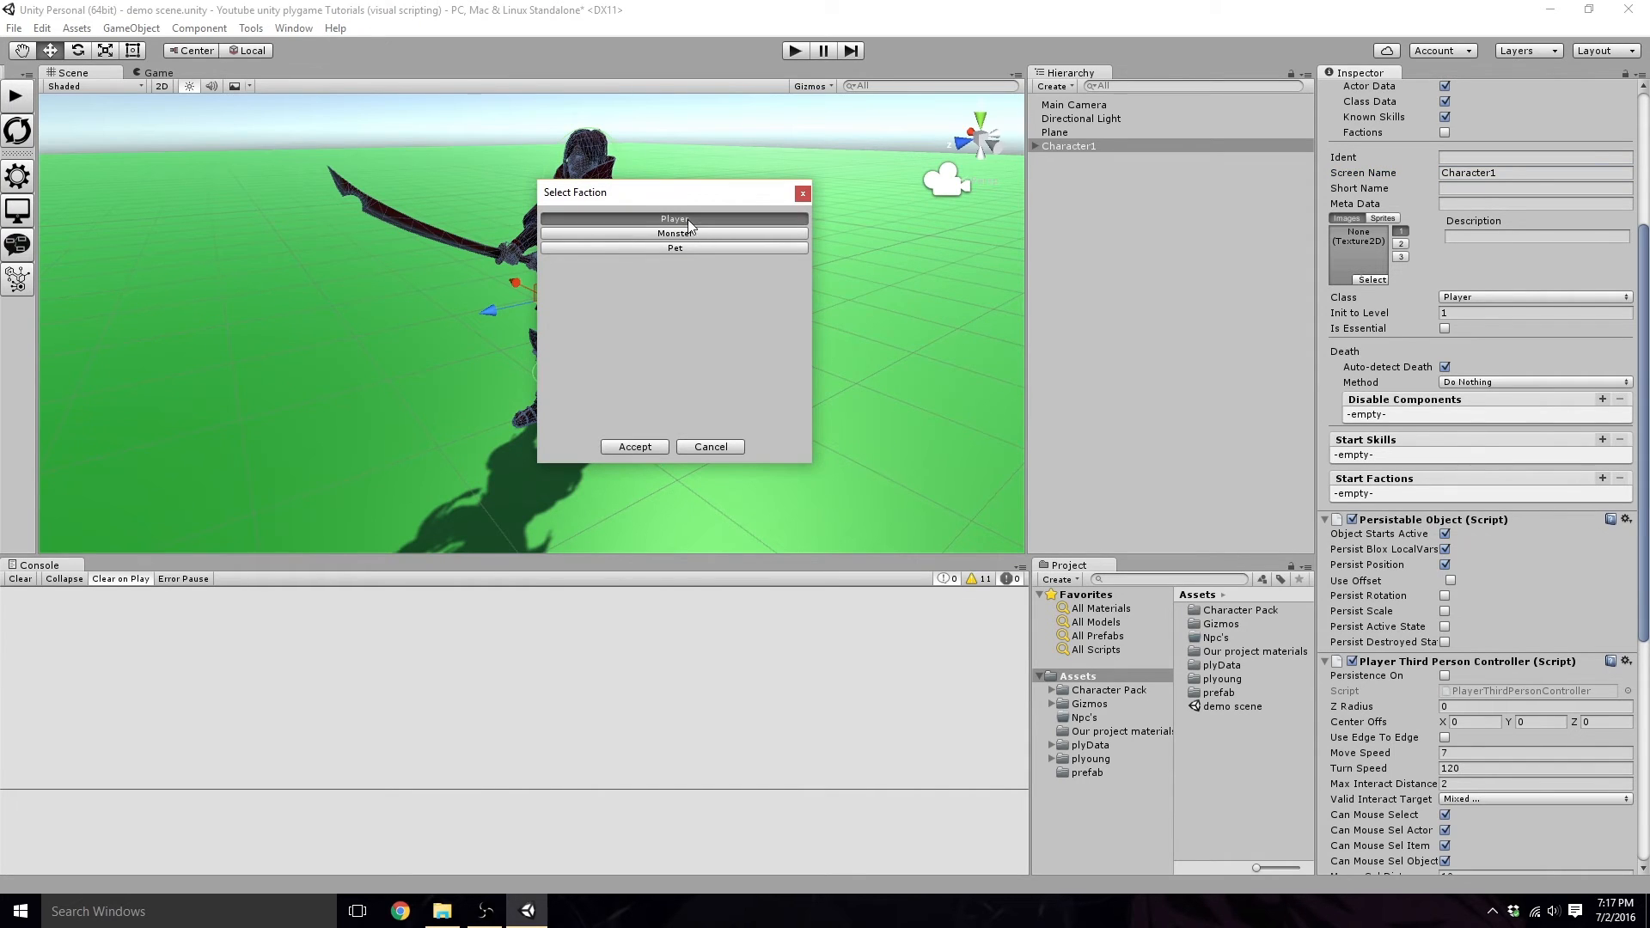
pyautogui.click(635, 447)
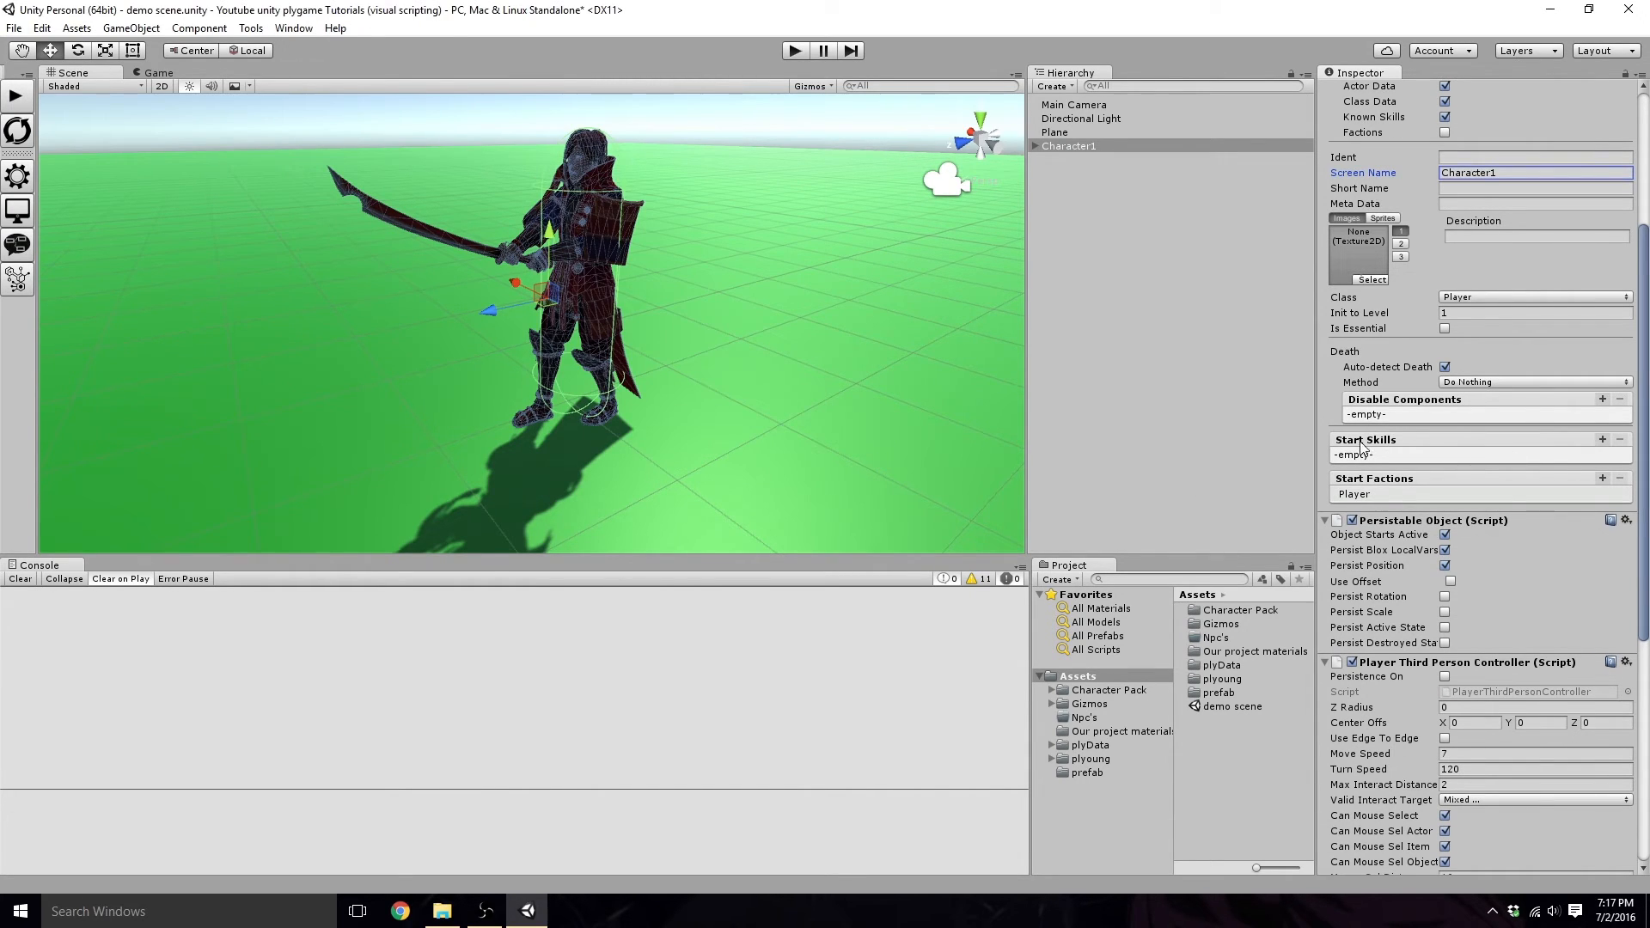
pyautogui.moveTo(262, 234)
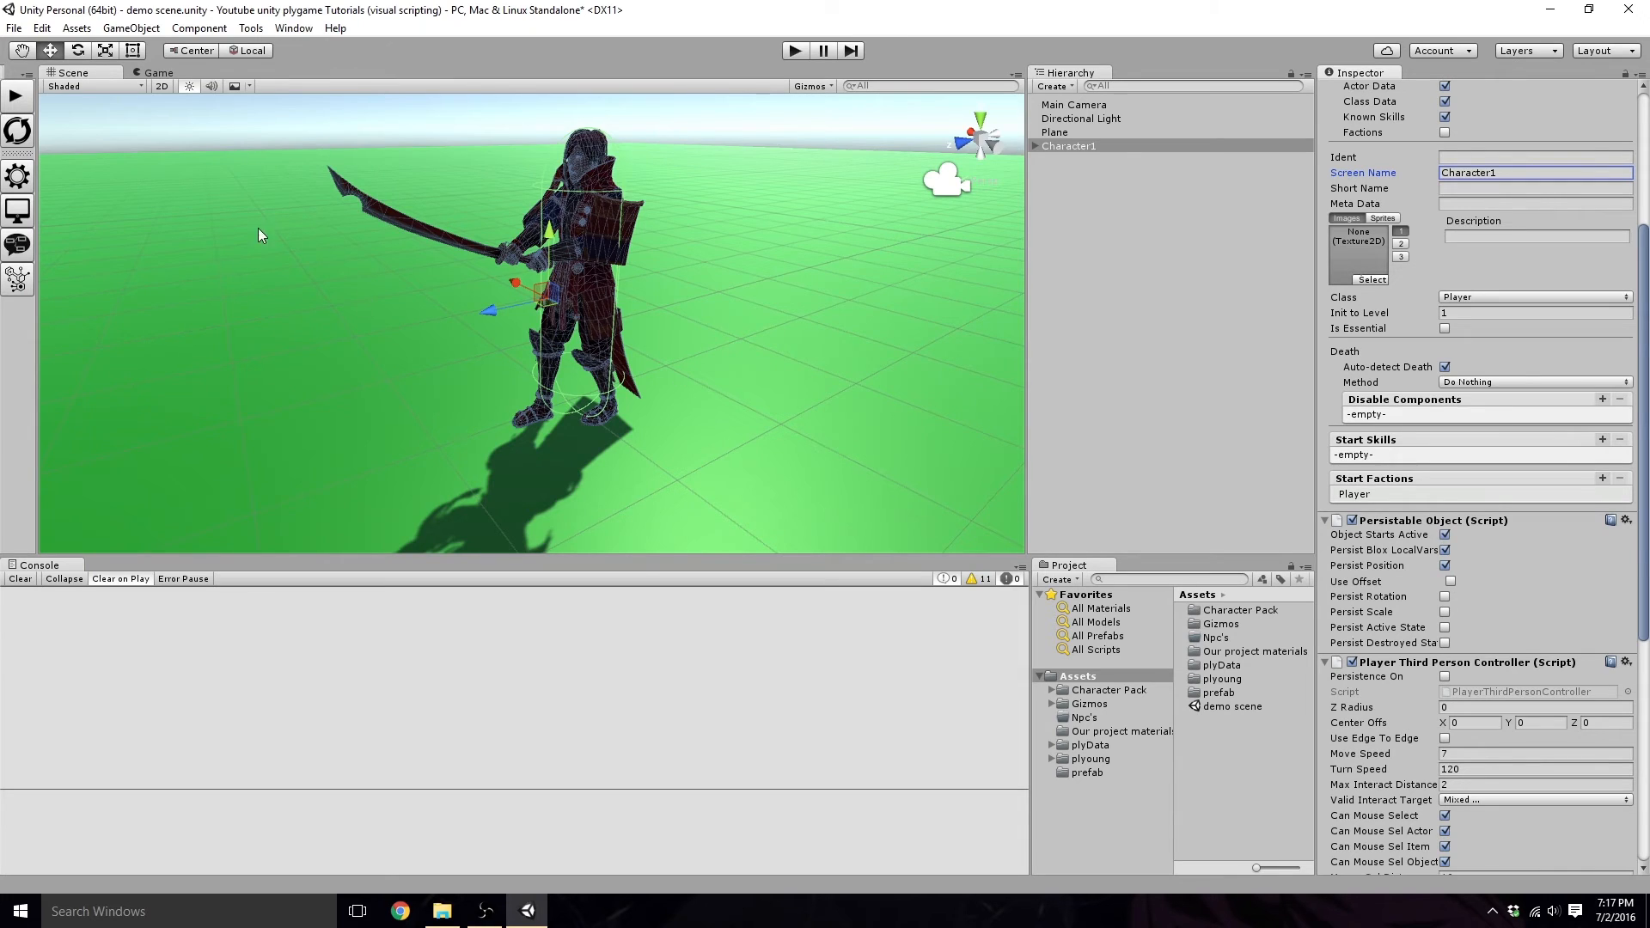
pyautogui.moveTo(17, 177)
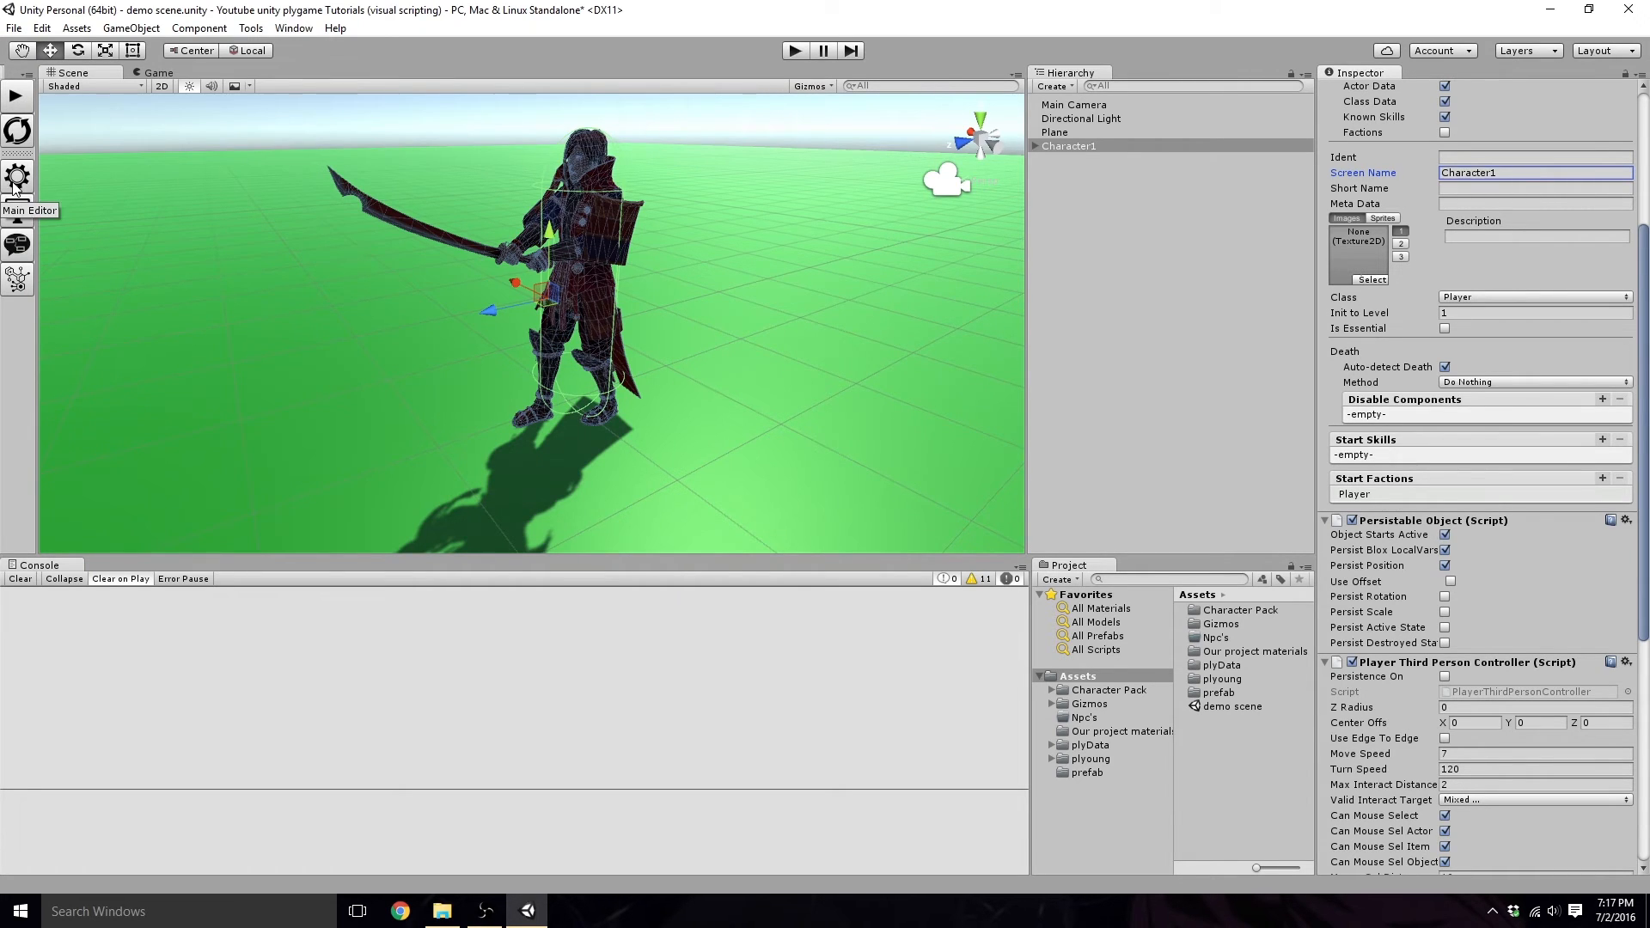
# Step: In the plyGame Factions manager, mark the Player and Pet relationships toward Monster as hostile
pyautogui.click(17, 177)
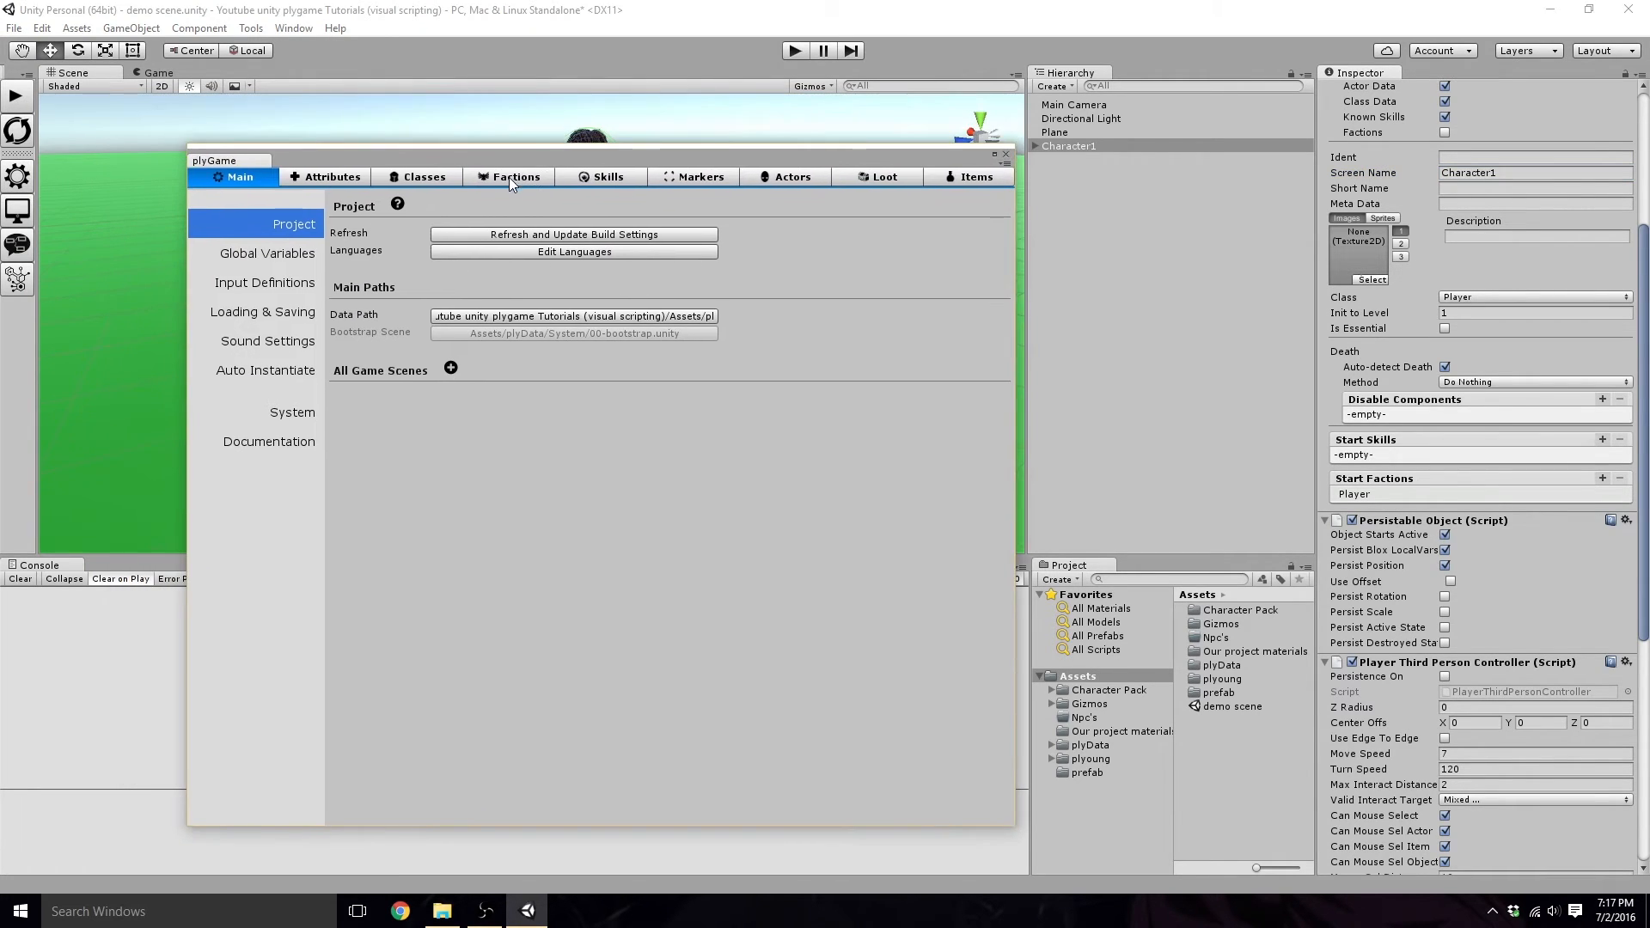
pyautogui.click(514, 175)
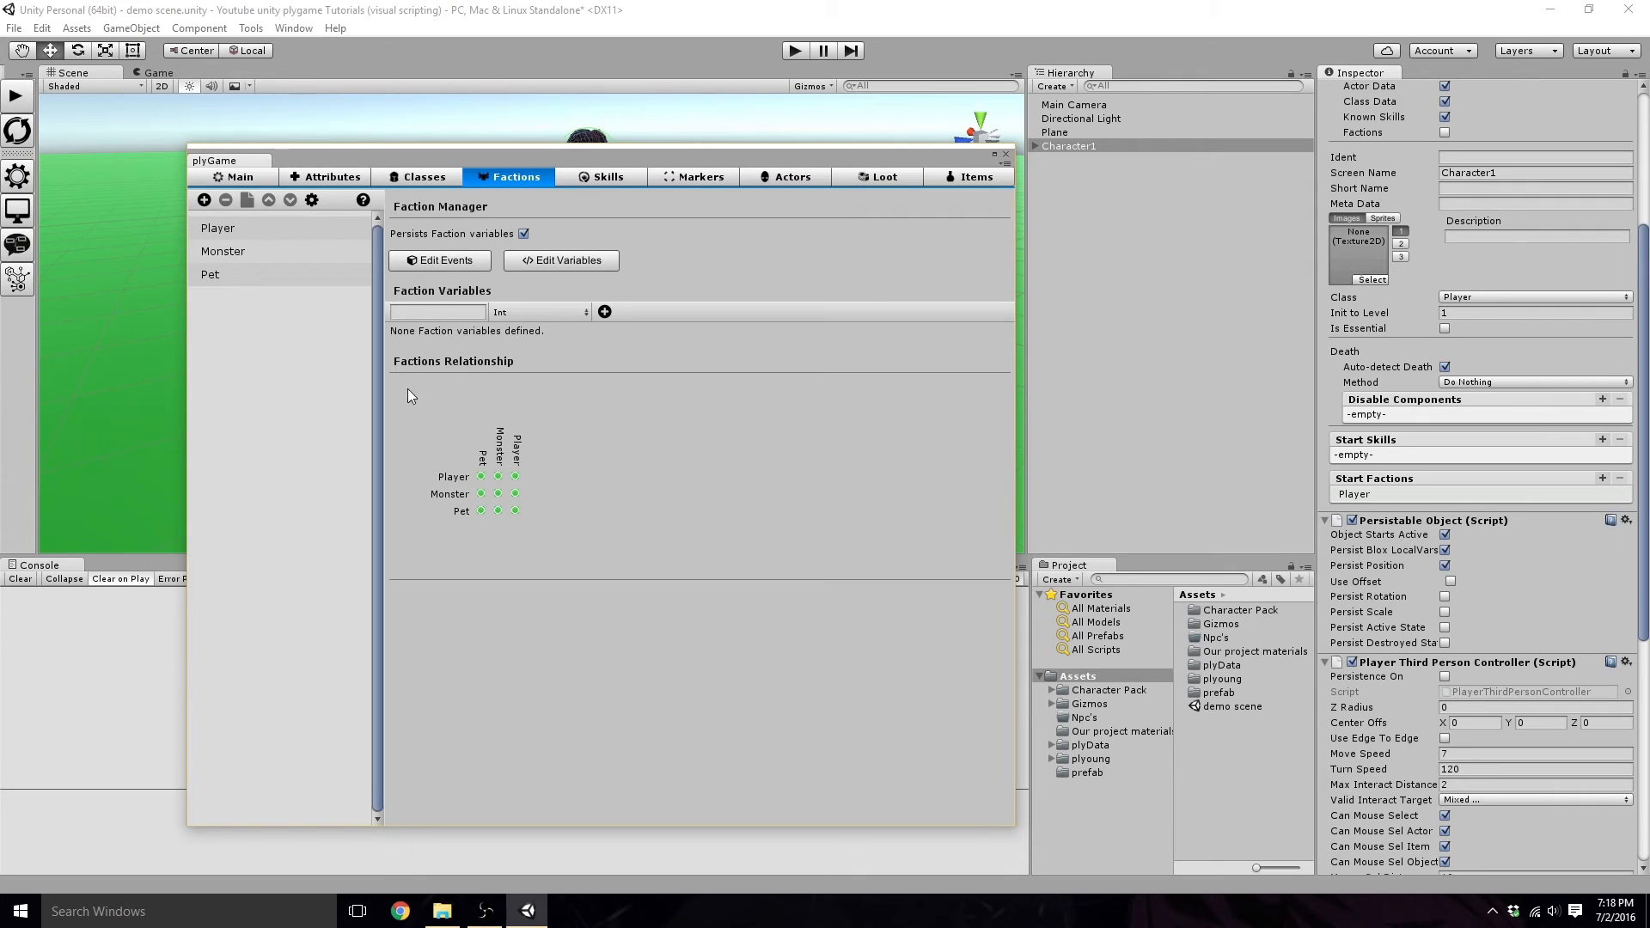
pyautogui.moveTo(531, 378)
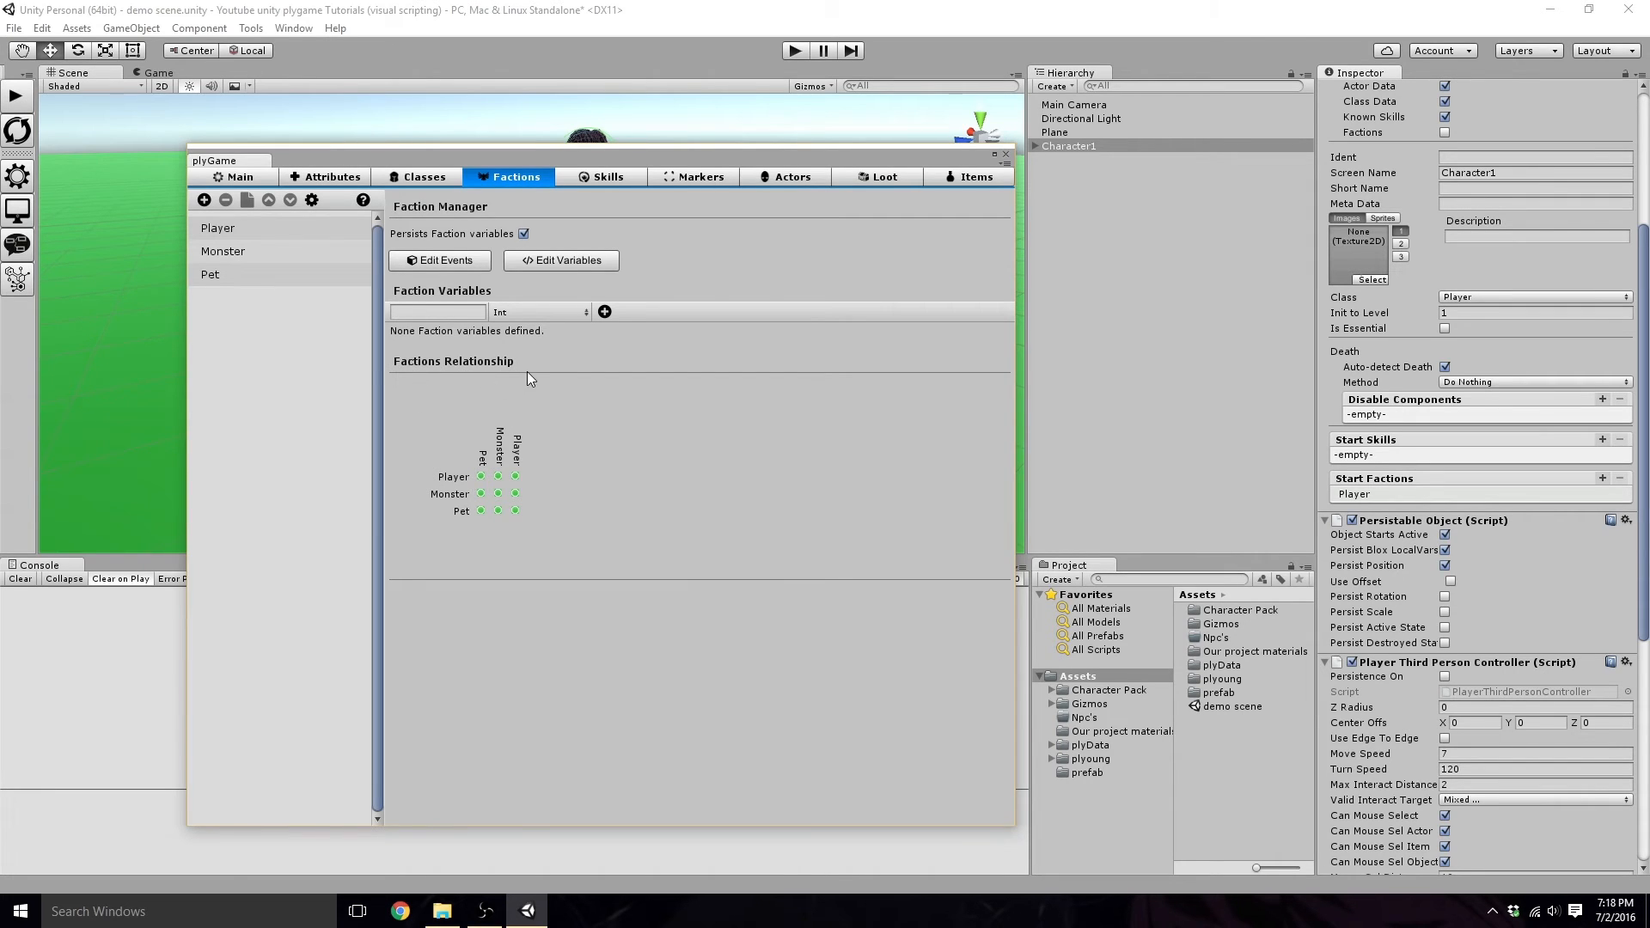
pyautogui.moveTo(467, 486)
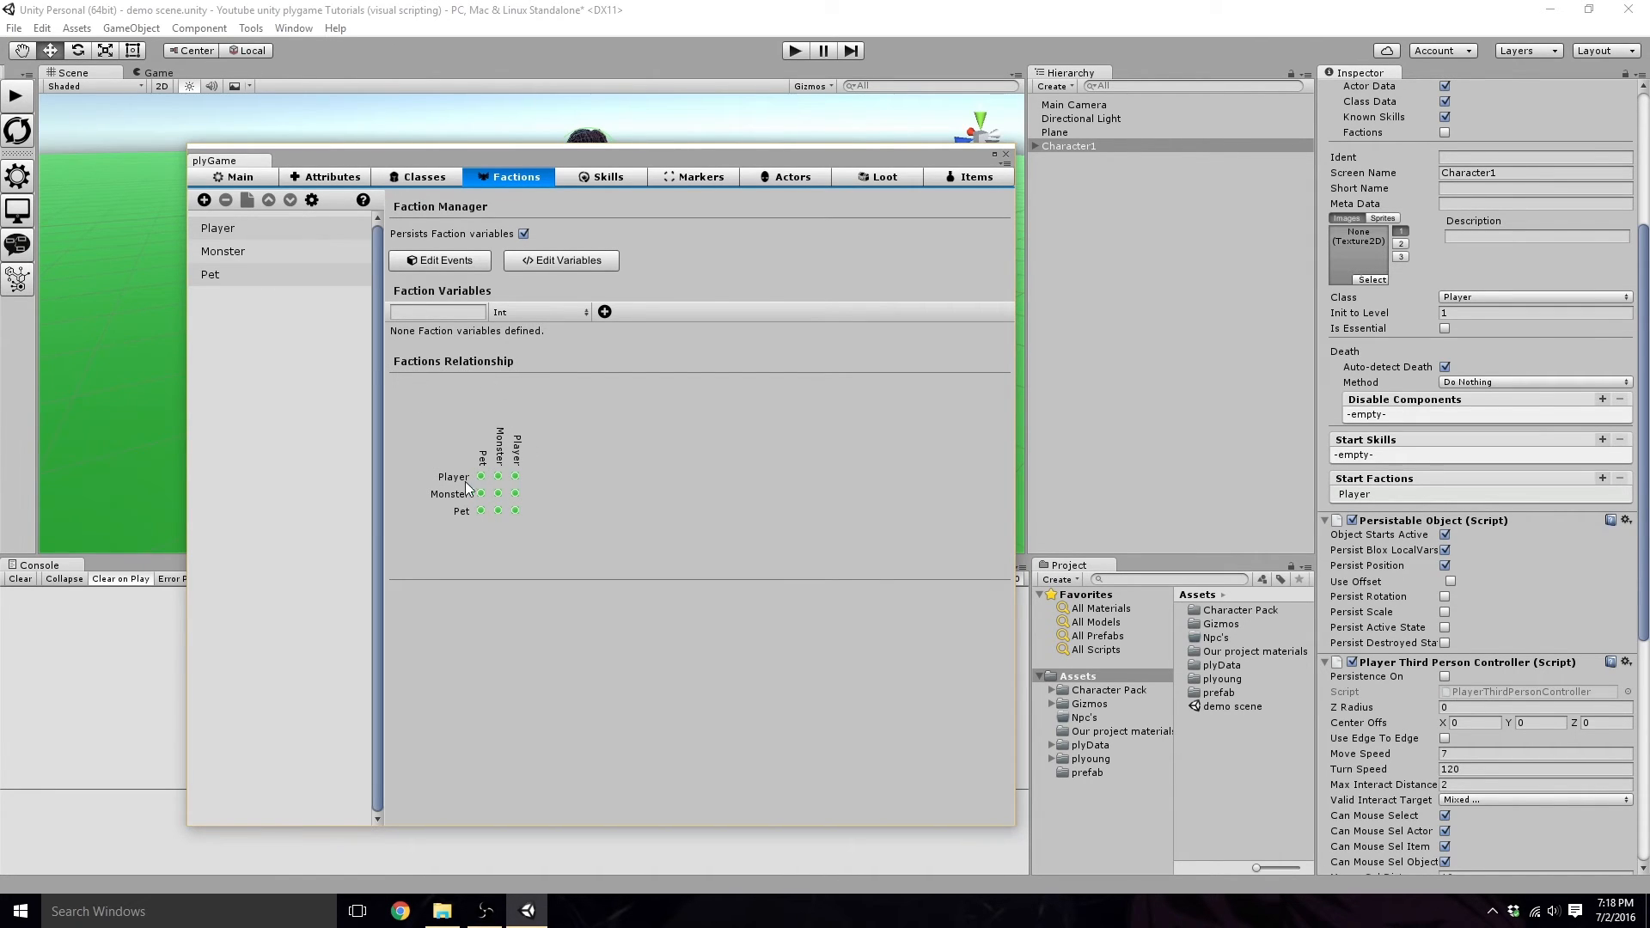
pyautogui.click(498, 476)
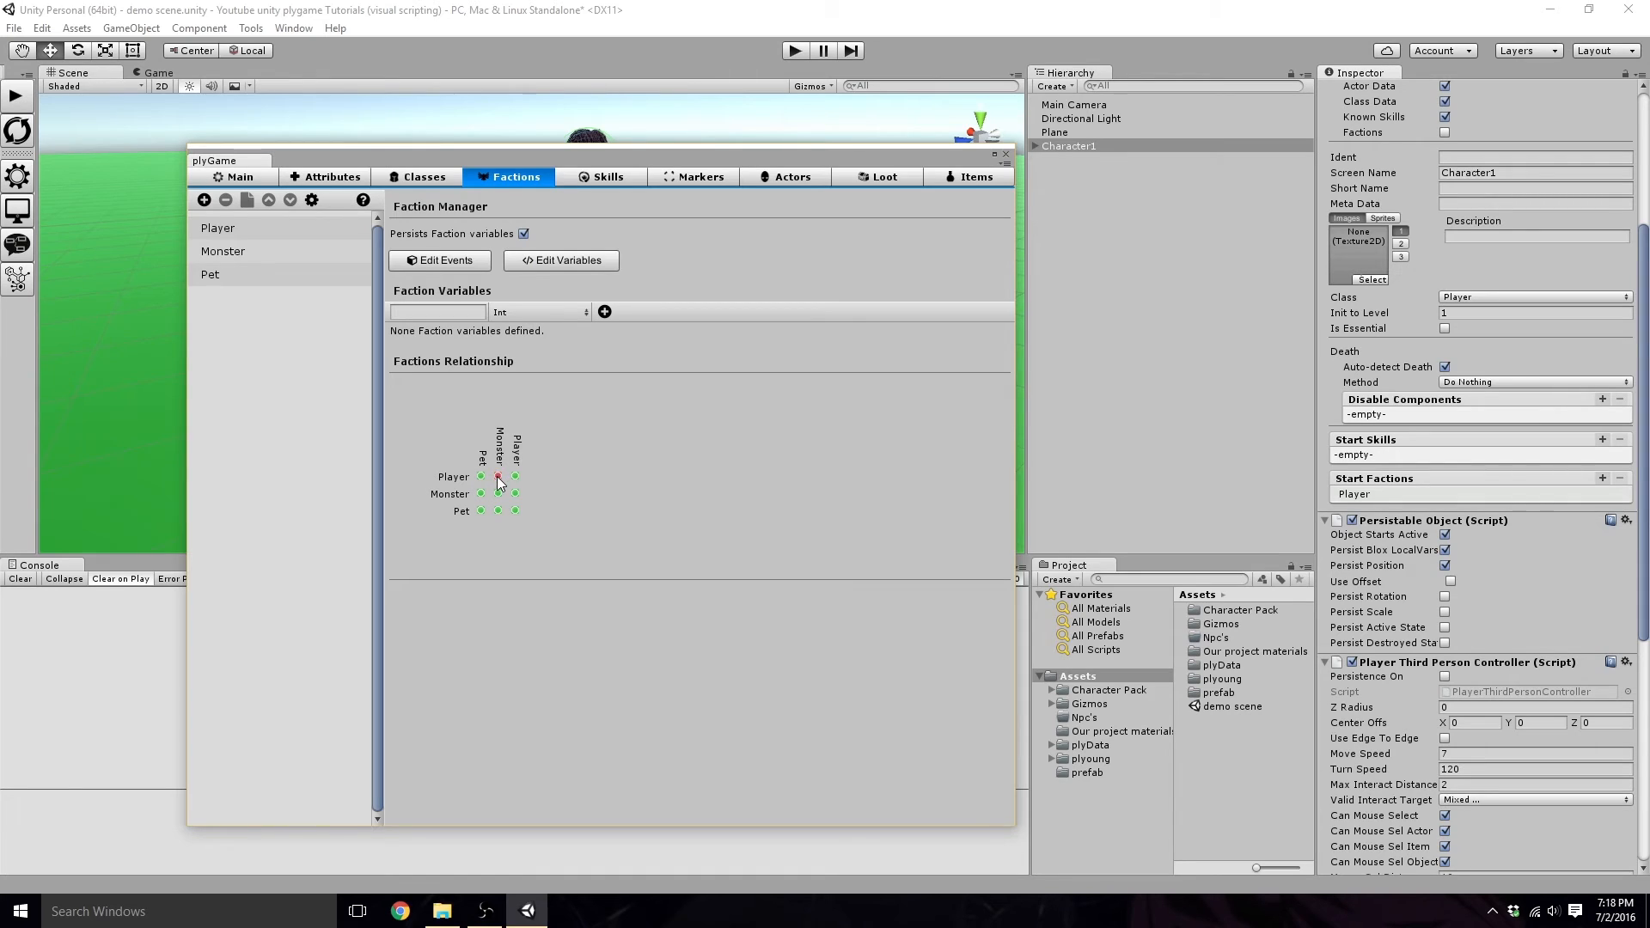
pyautogui.click(498, 477)
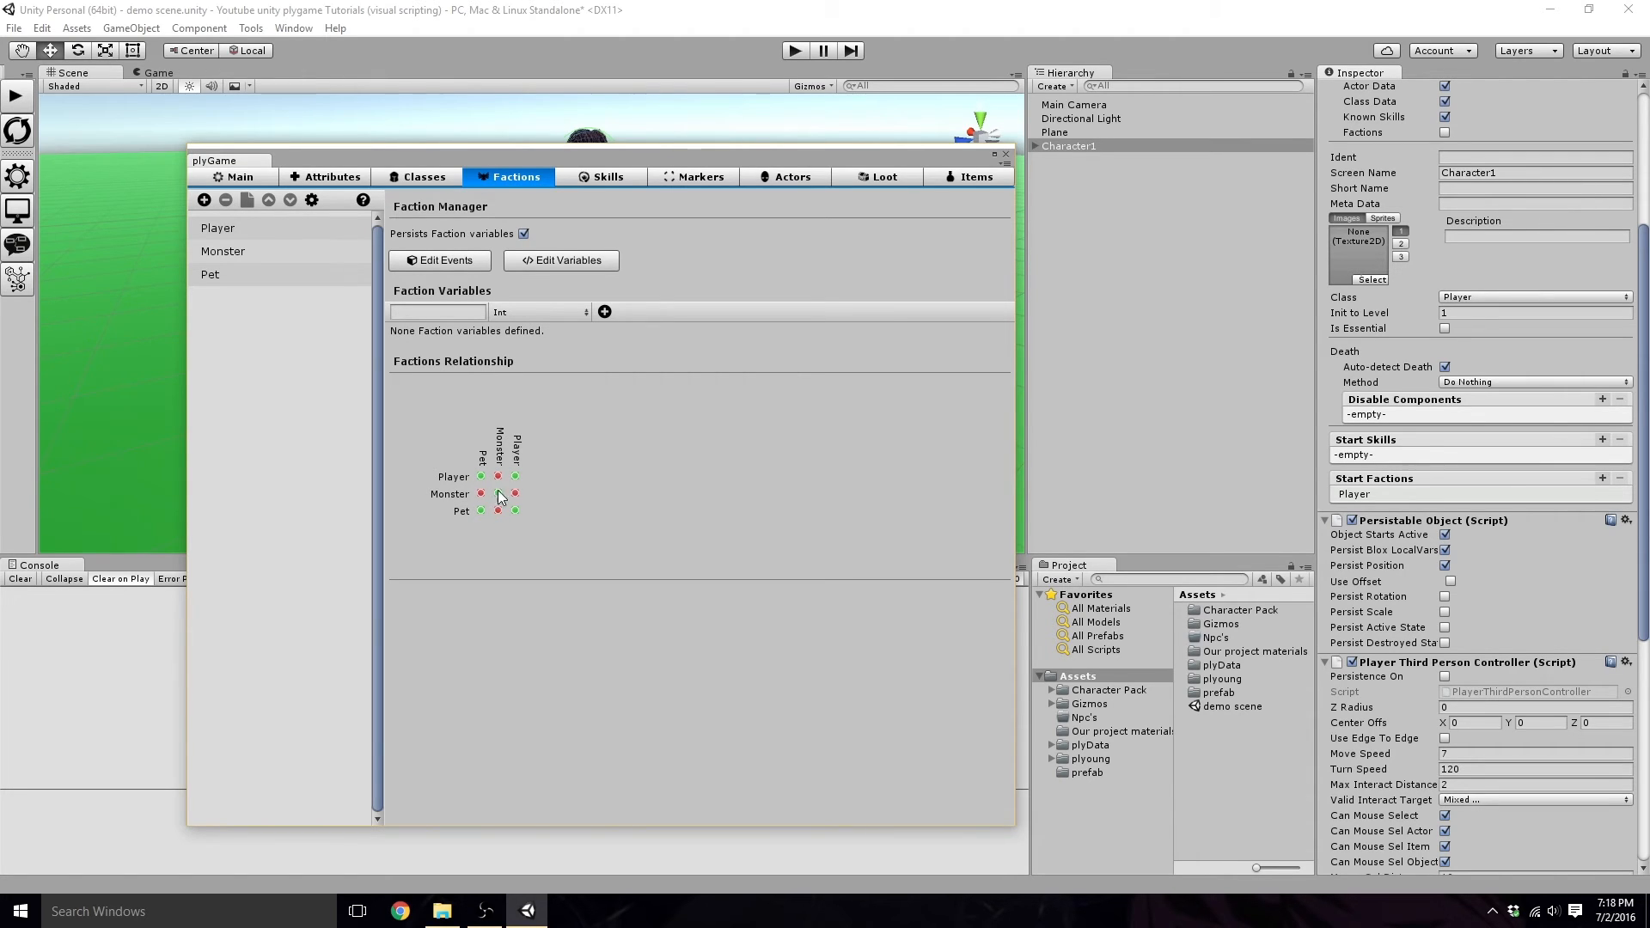
# Step: Mark Monster as hostile toward Player and Pet, then close the plyGame editor
pyautogui.click(498, 494)
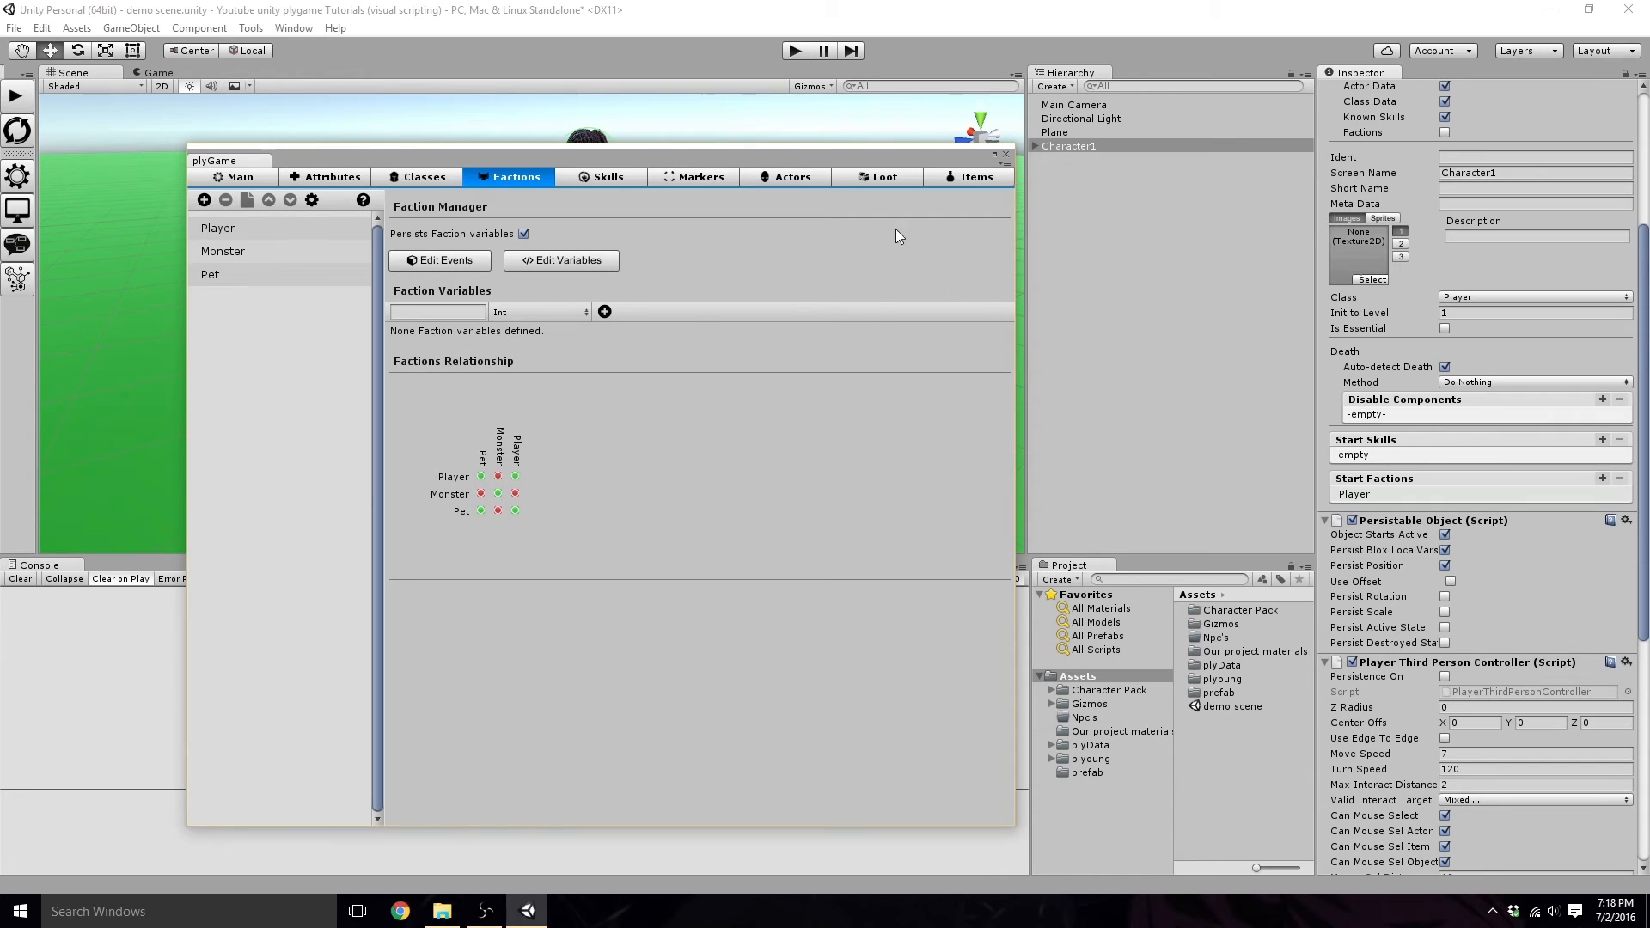
pyautogui.moveTo(486, 485)
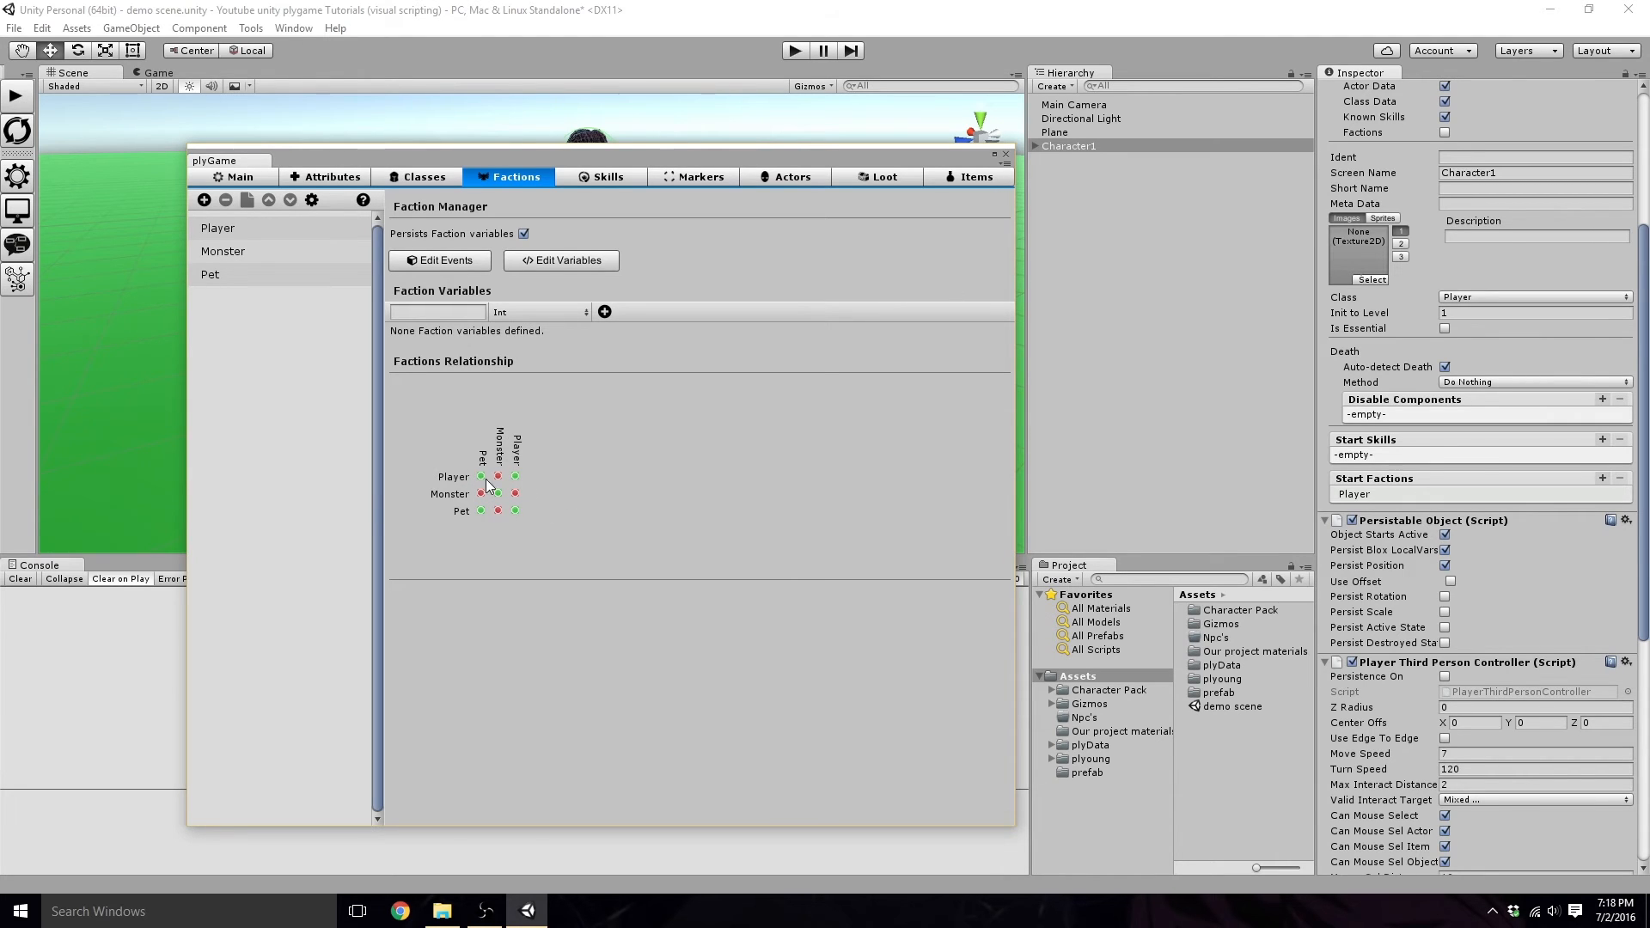
pyautogui.click(497, 493)
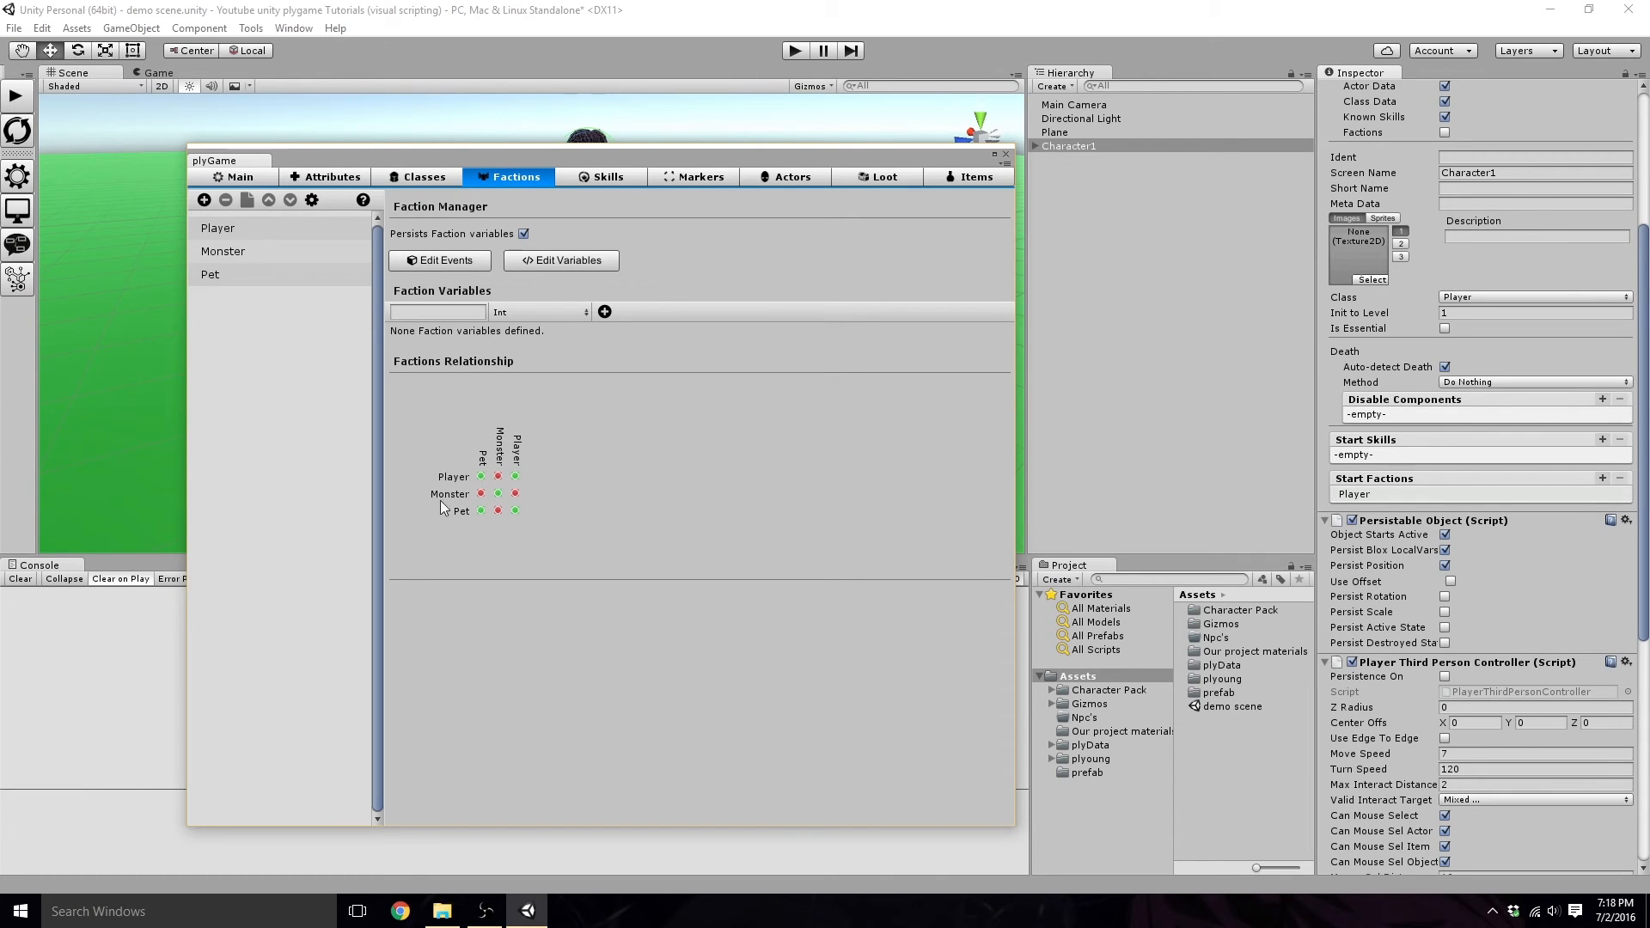
pyautogui.moveTo(423, 504)
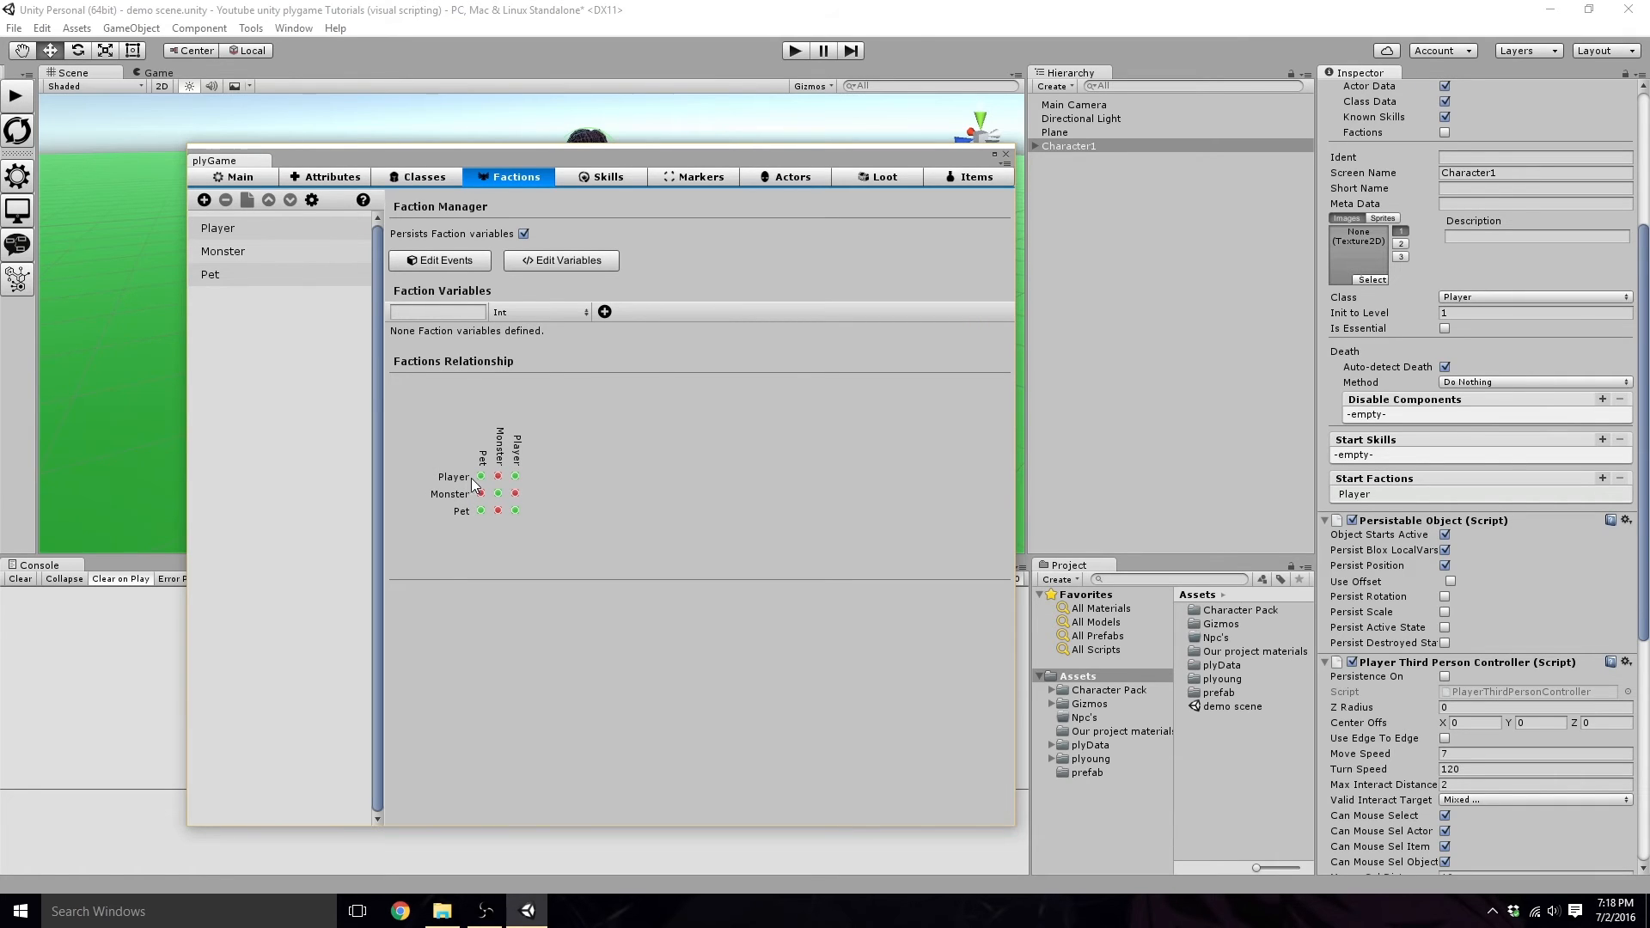
pyautogui.moveTo(436, 499)
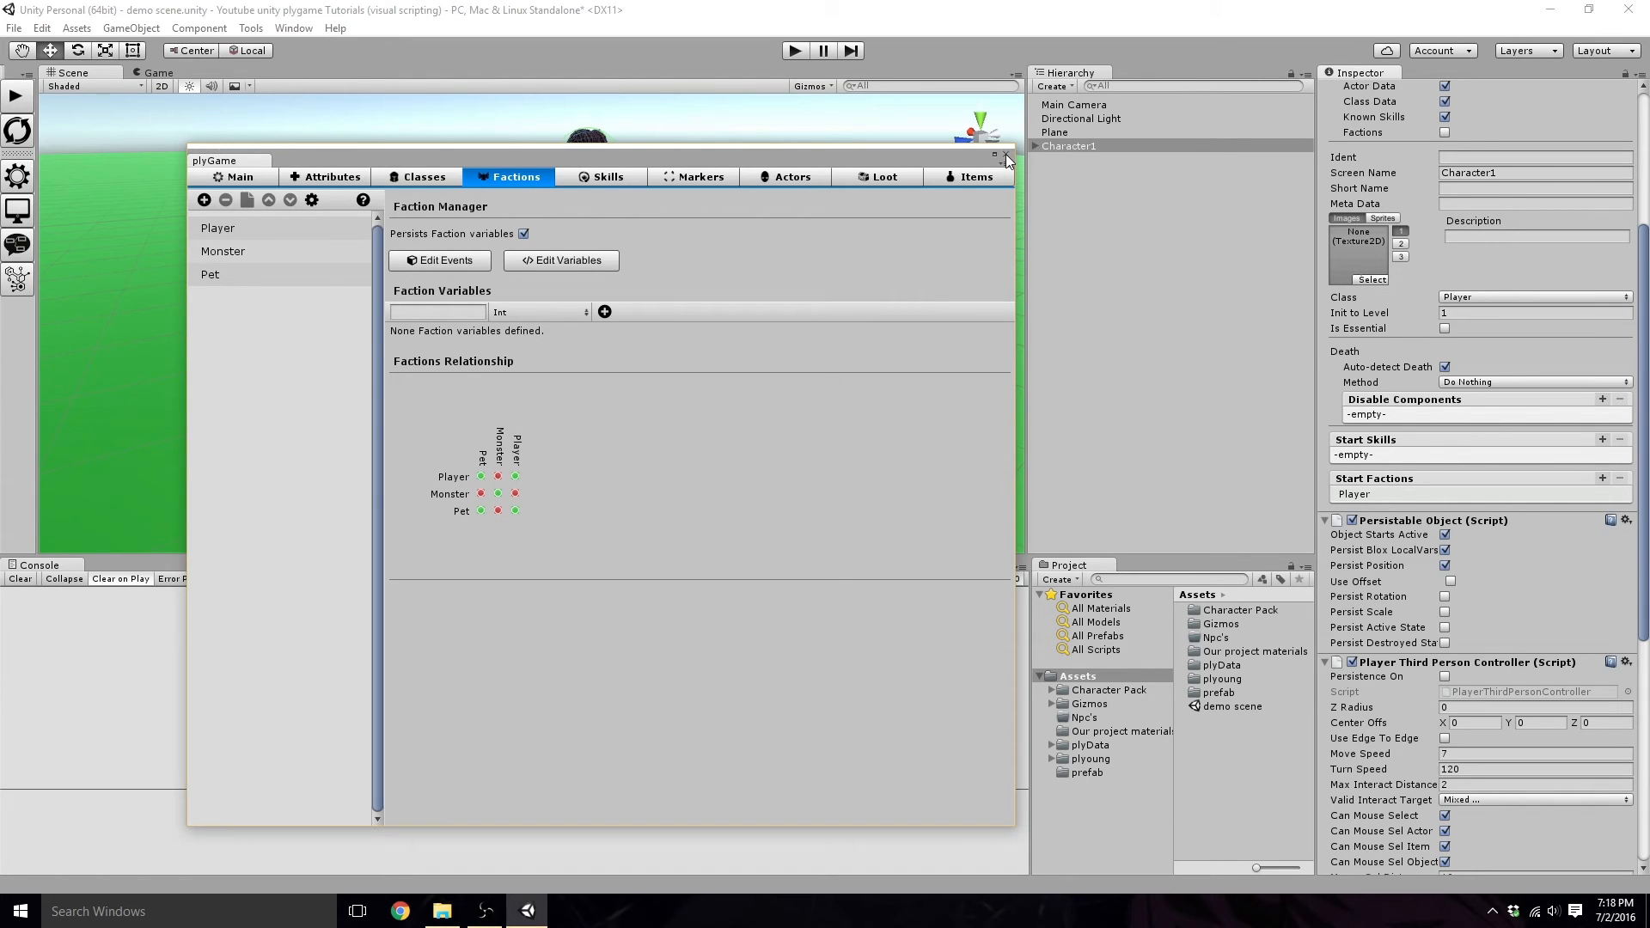
pyautogui.click(1006, 155)
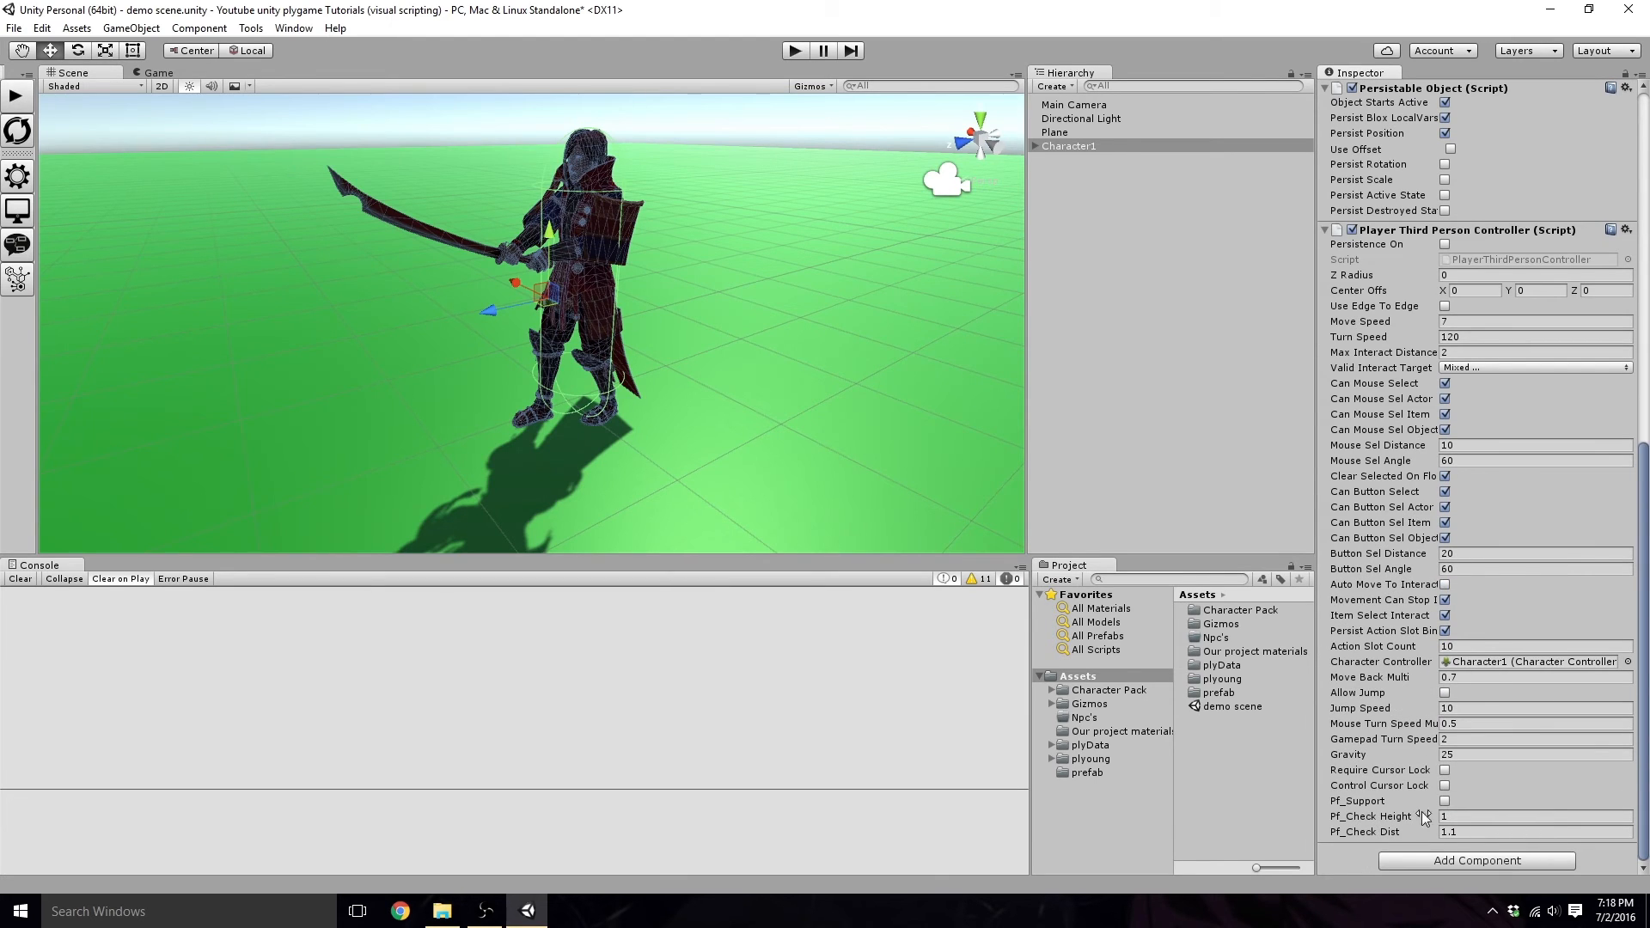
# Step: Add a Basic Mecanim Control component to Character1 and reveal its Art child in the Hierarchy
pyautogui.click(1475, 860)
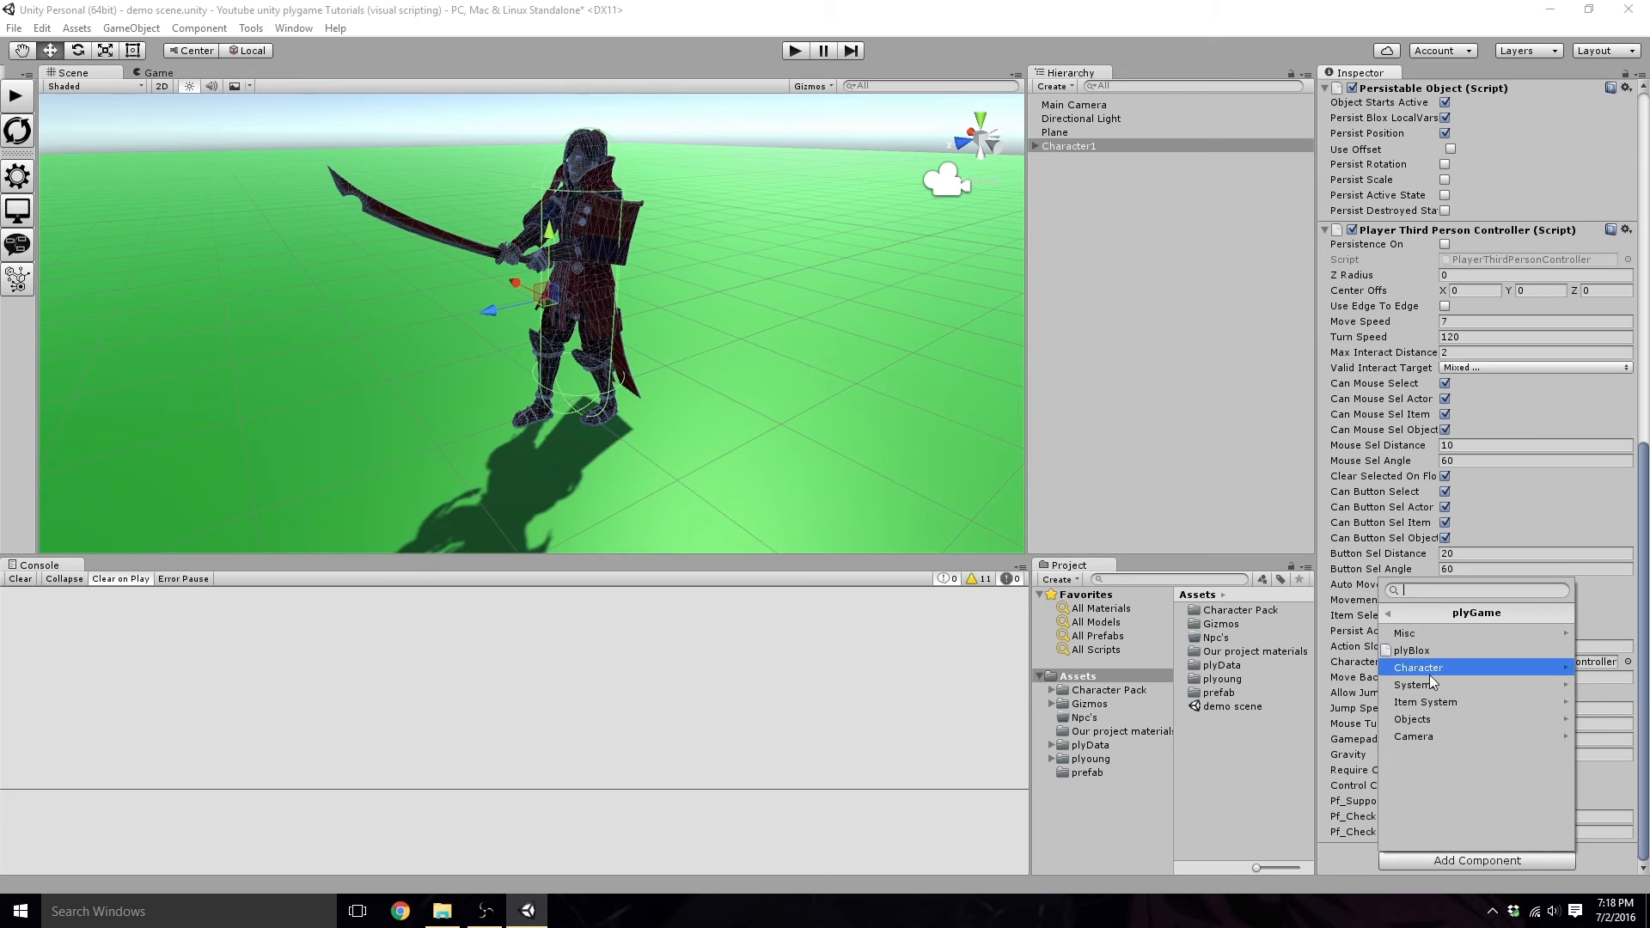
pyautogui.moveTo(1437, 679)
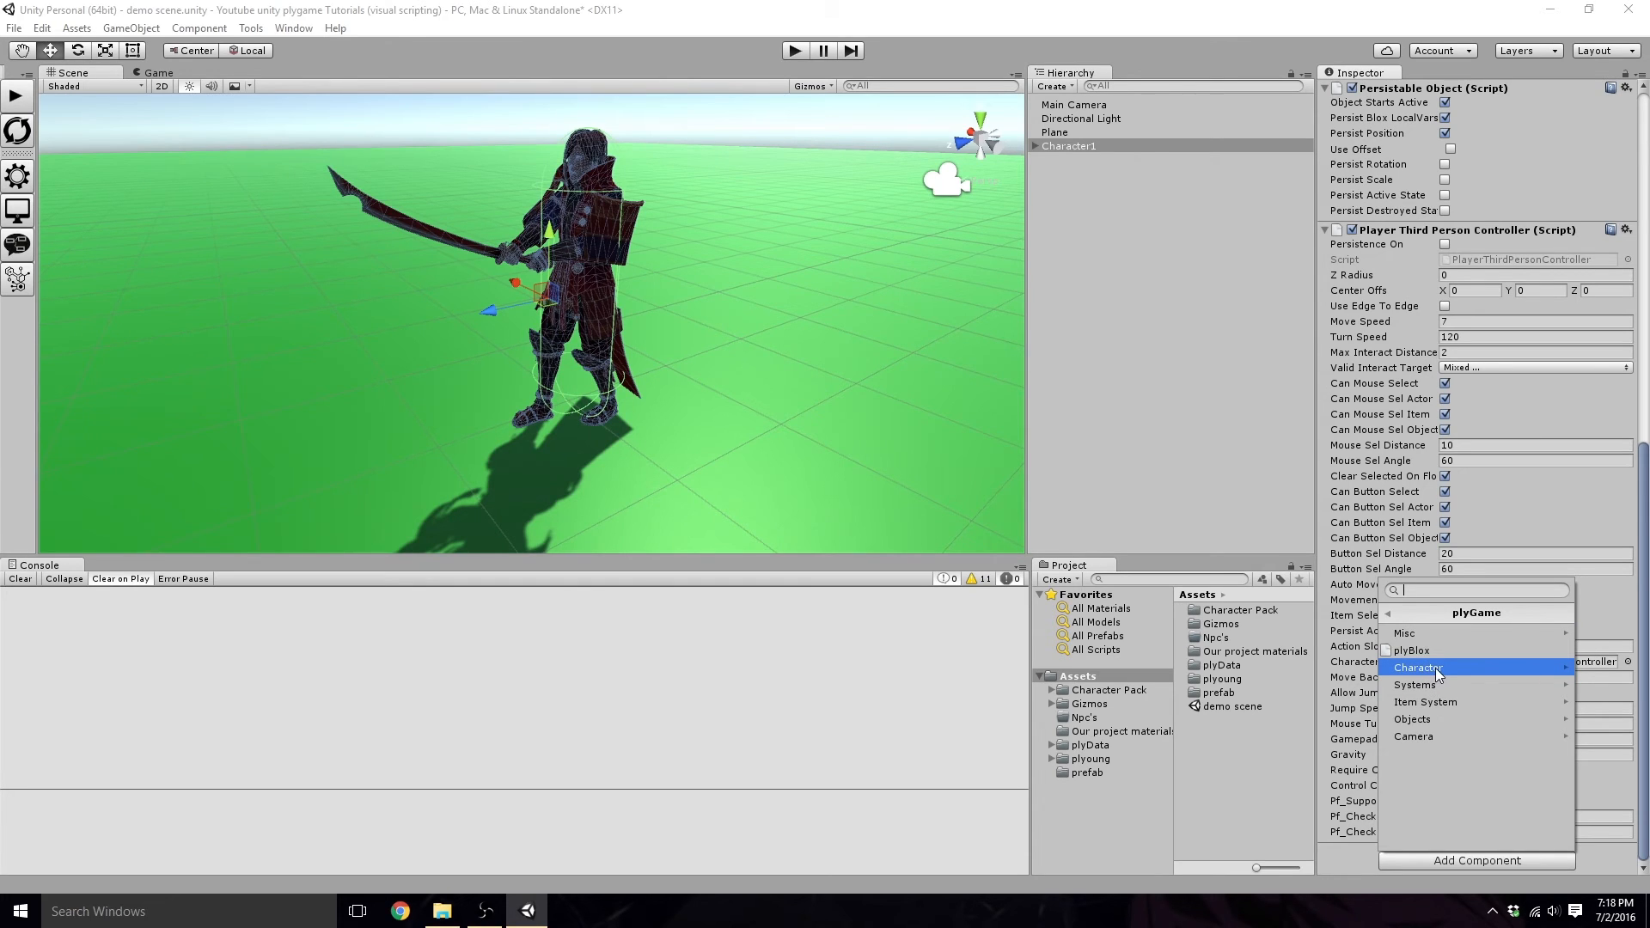
pyautogui.click(1418, 667)
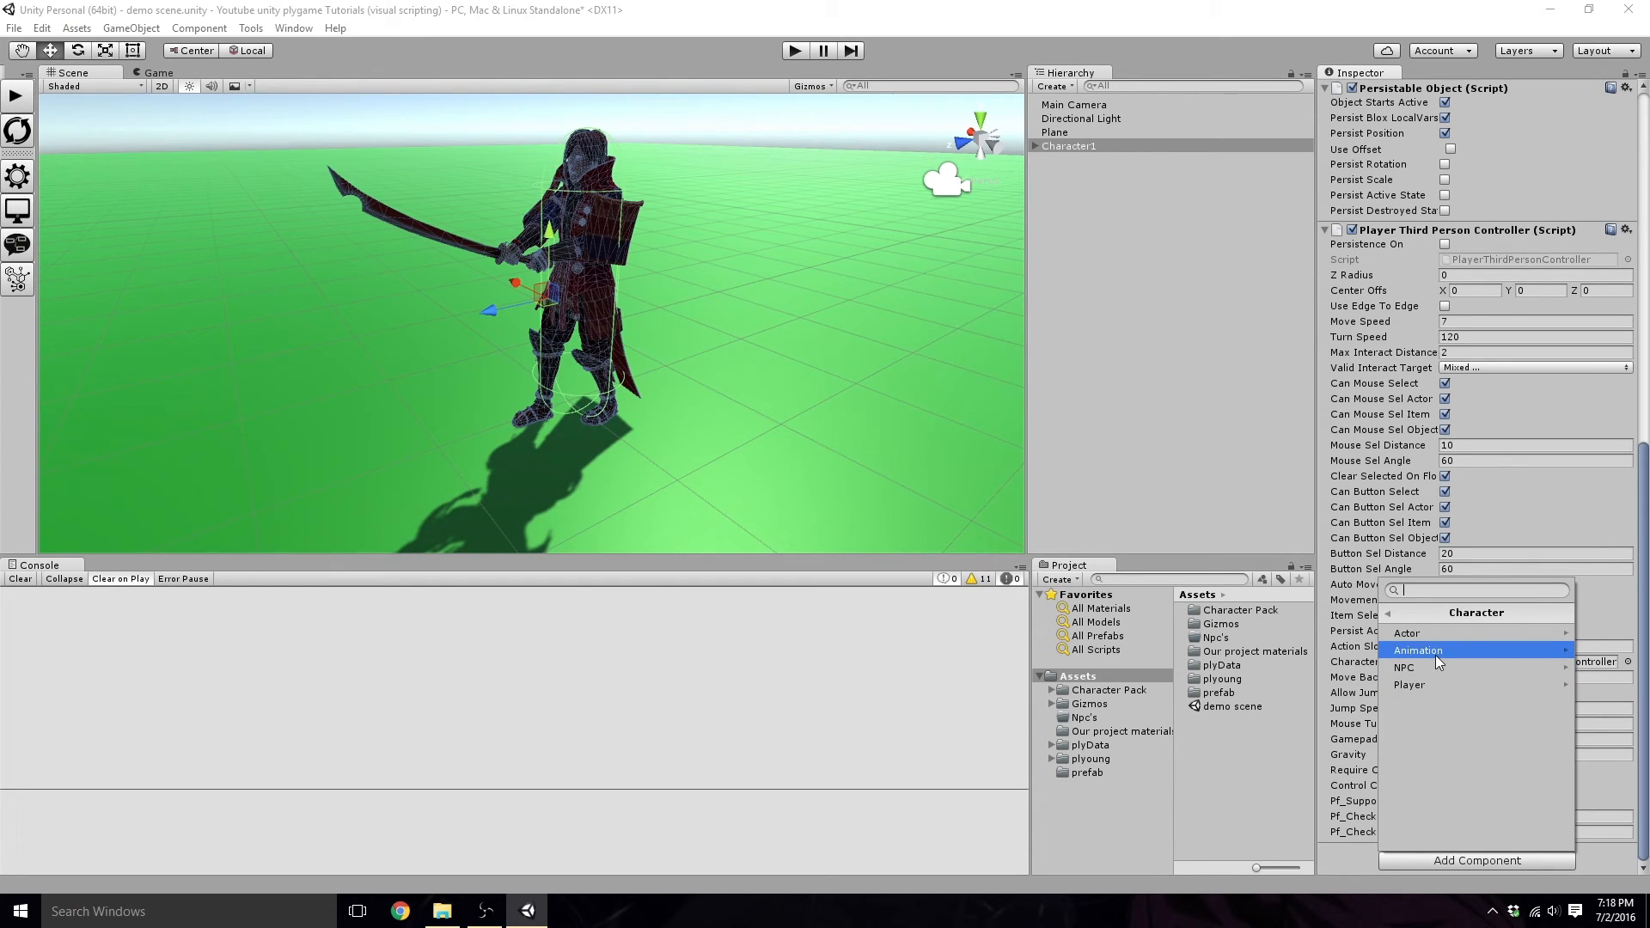
pyautogui.click(1418, 650)
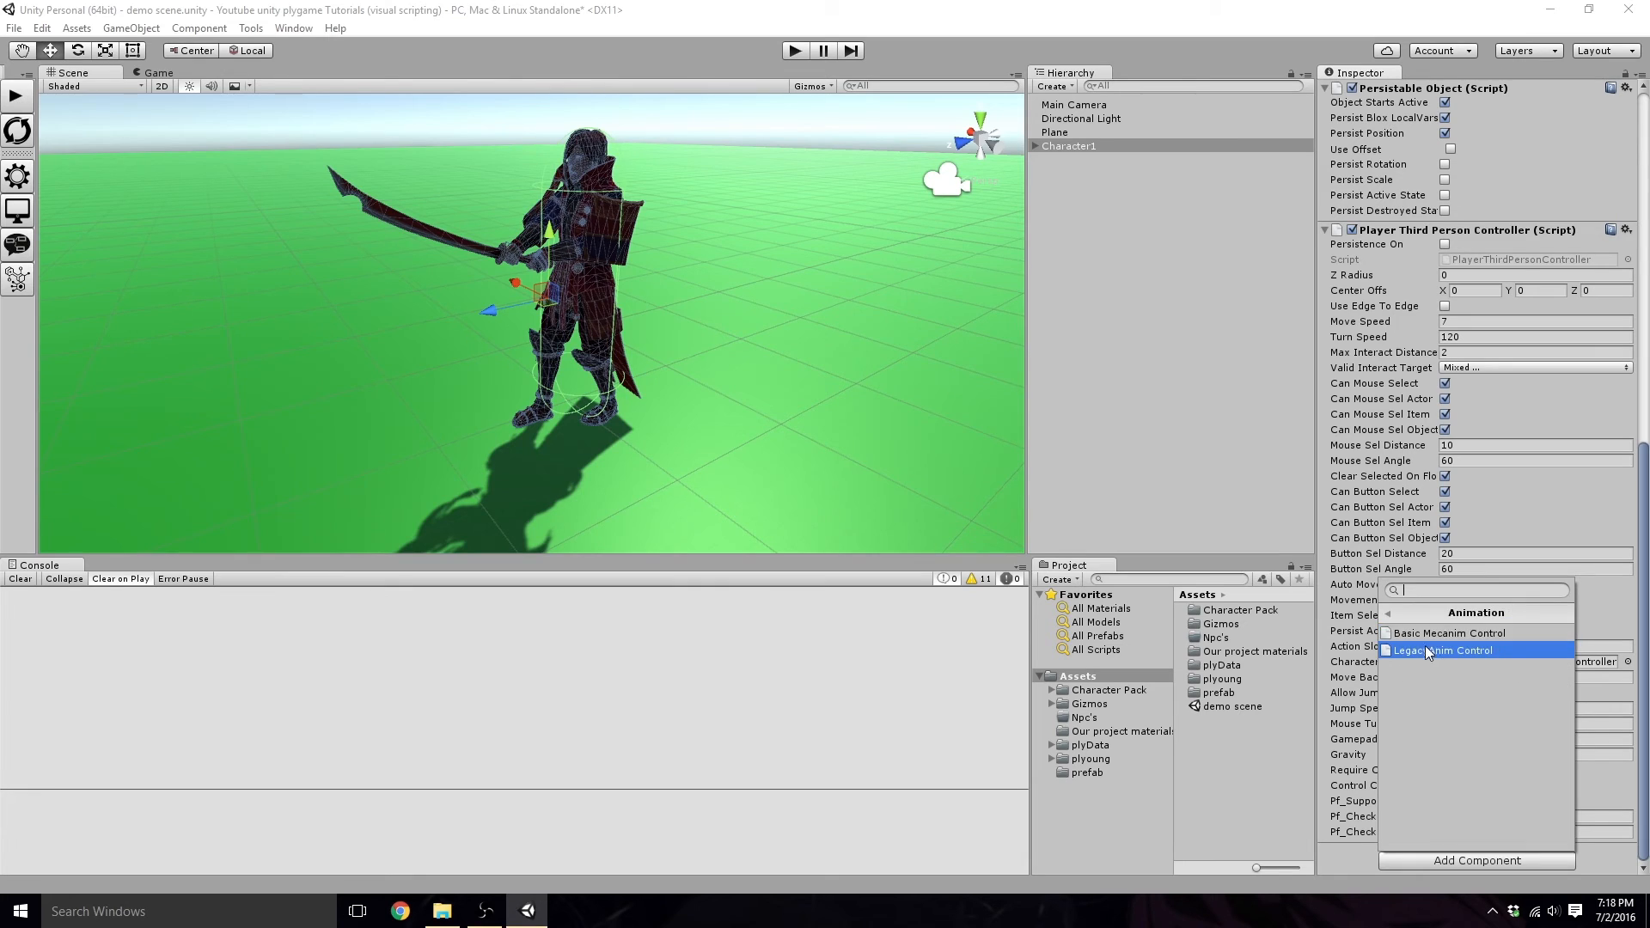
pyautogui.moveTo(1449, 633)
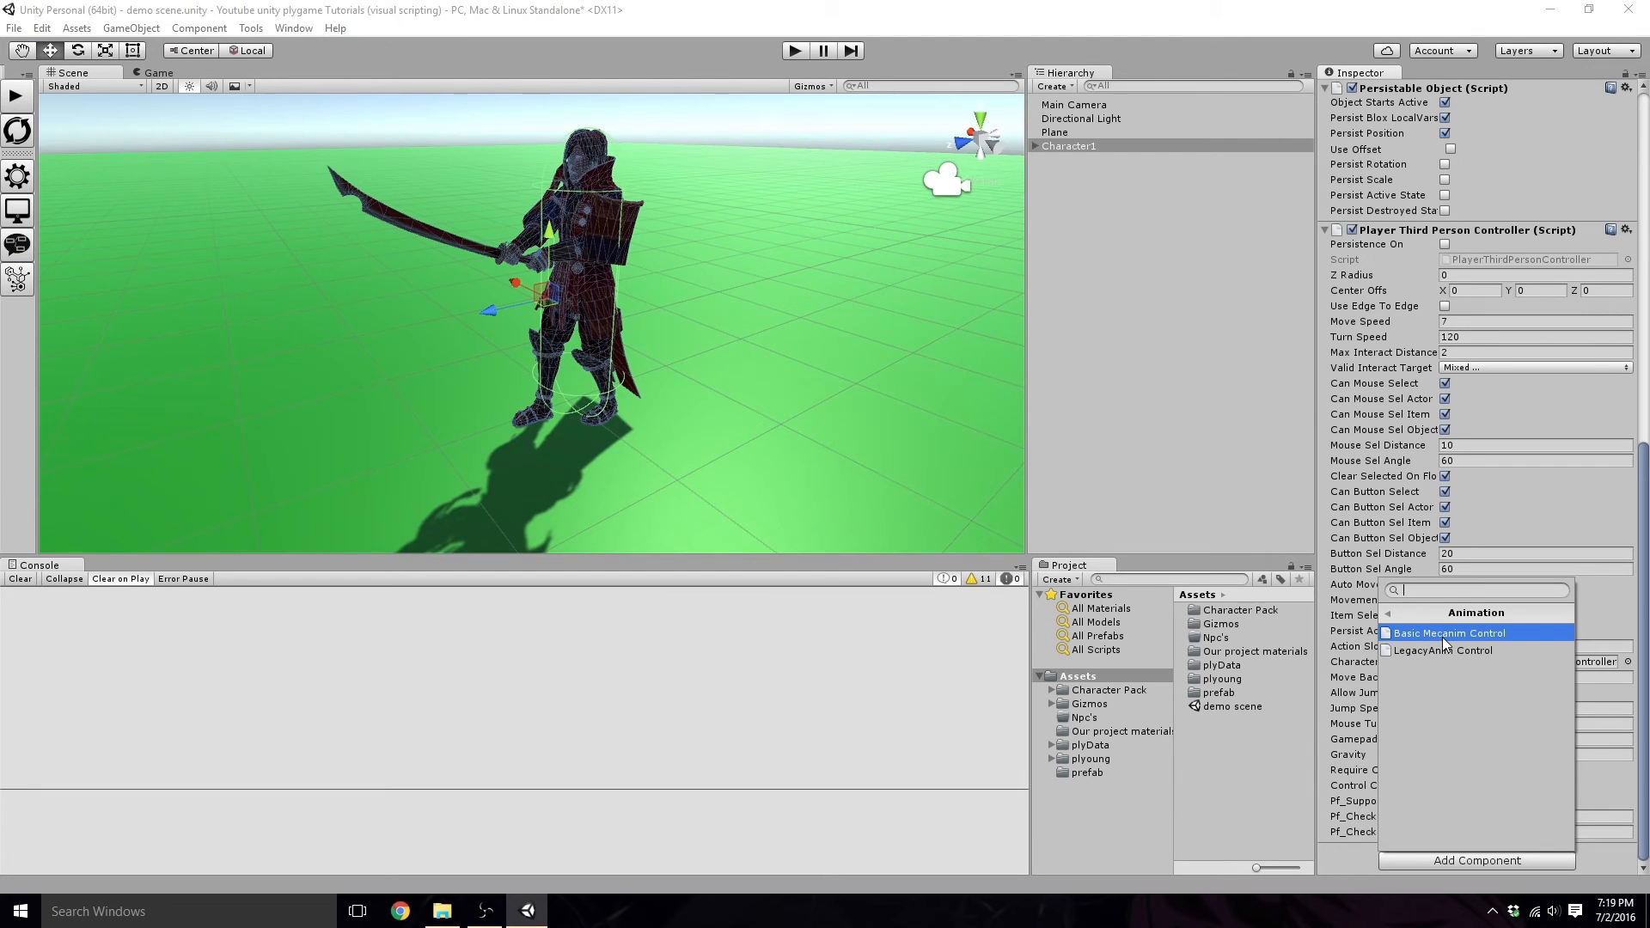
pyautogui.click(1451, 633)
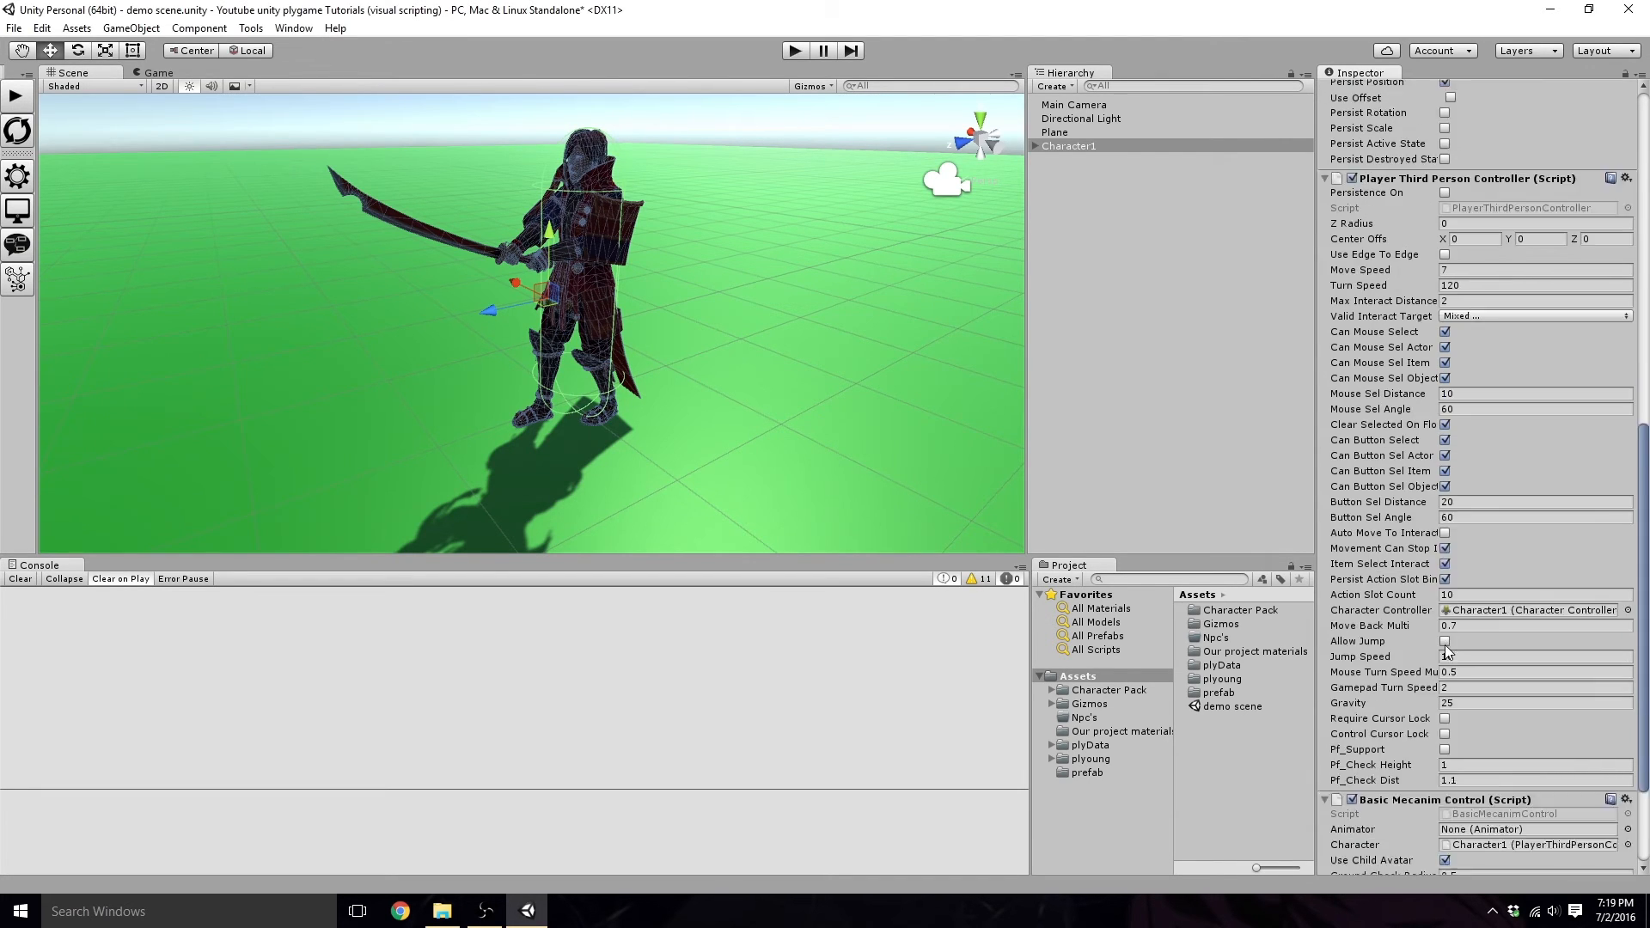
pyautogui.scroll(-3)
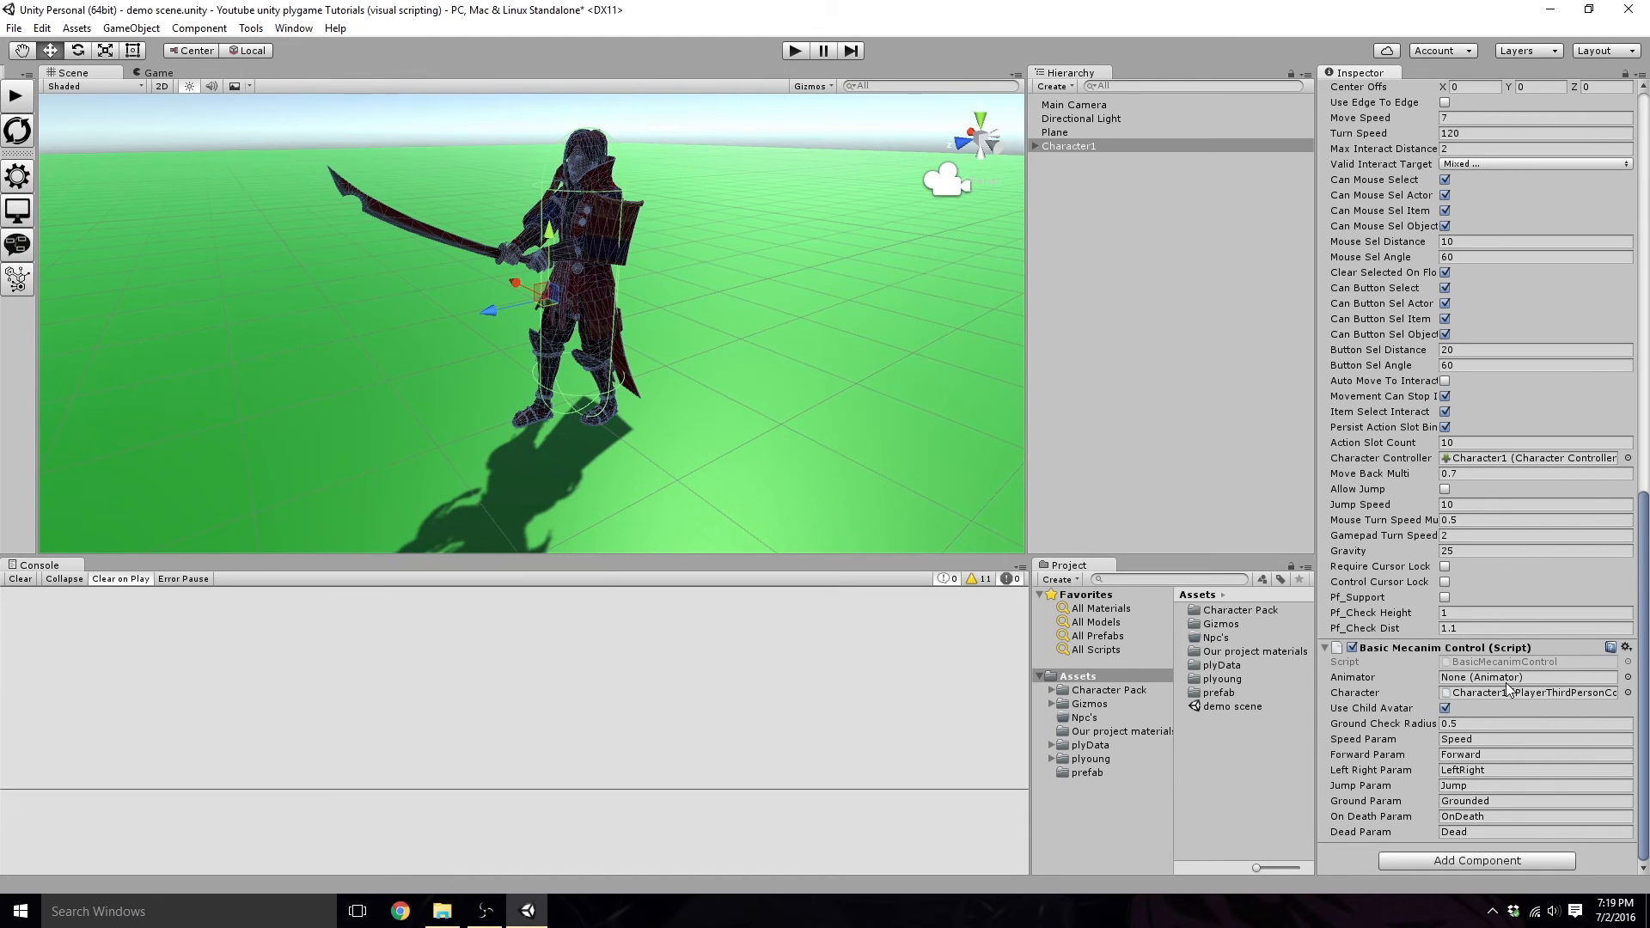
pyautogui.click(1034, 144)
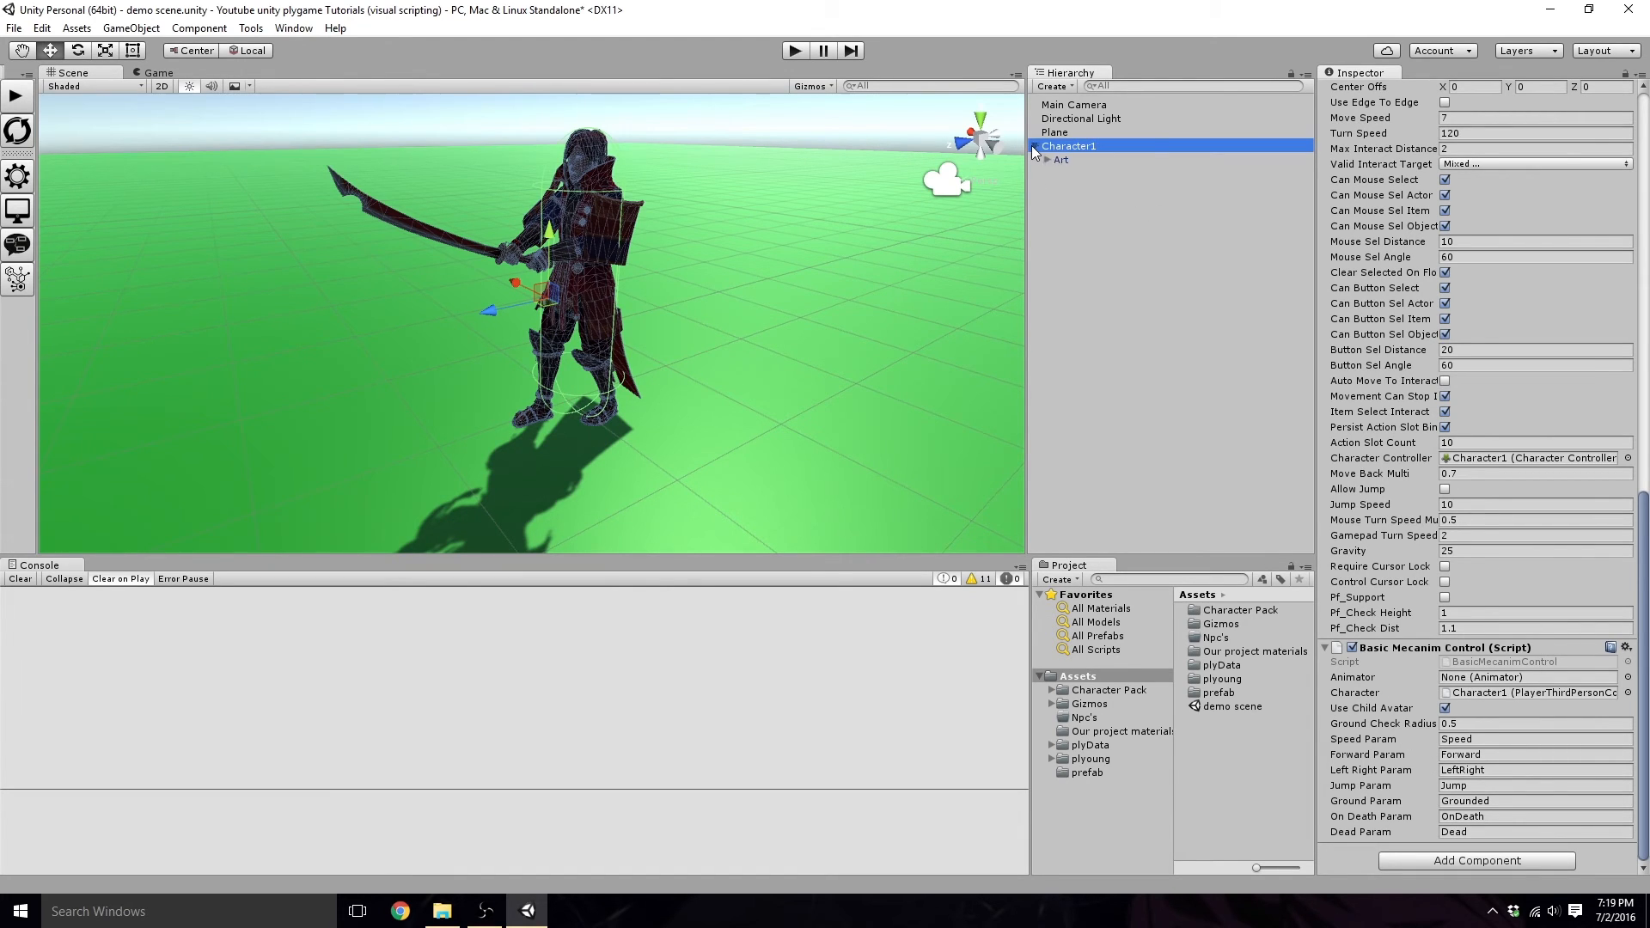
# Step: Select the Art child and review its legacy animation clip list
pyautogui.click(1061, 160)
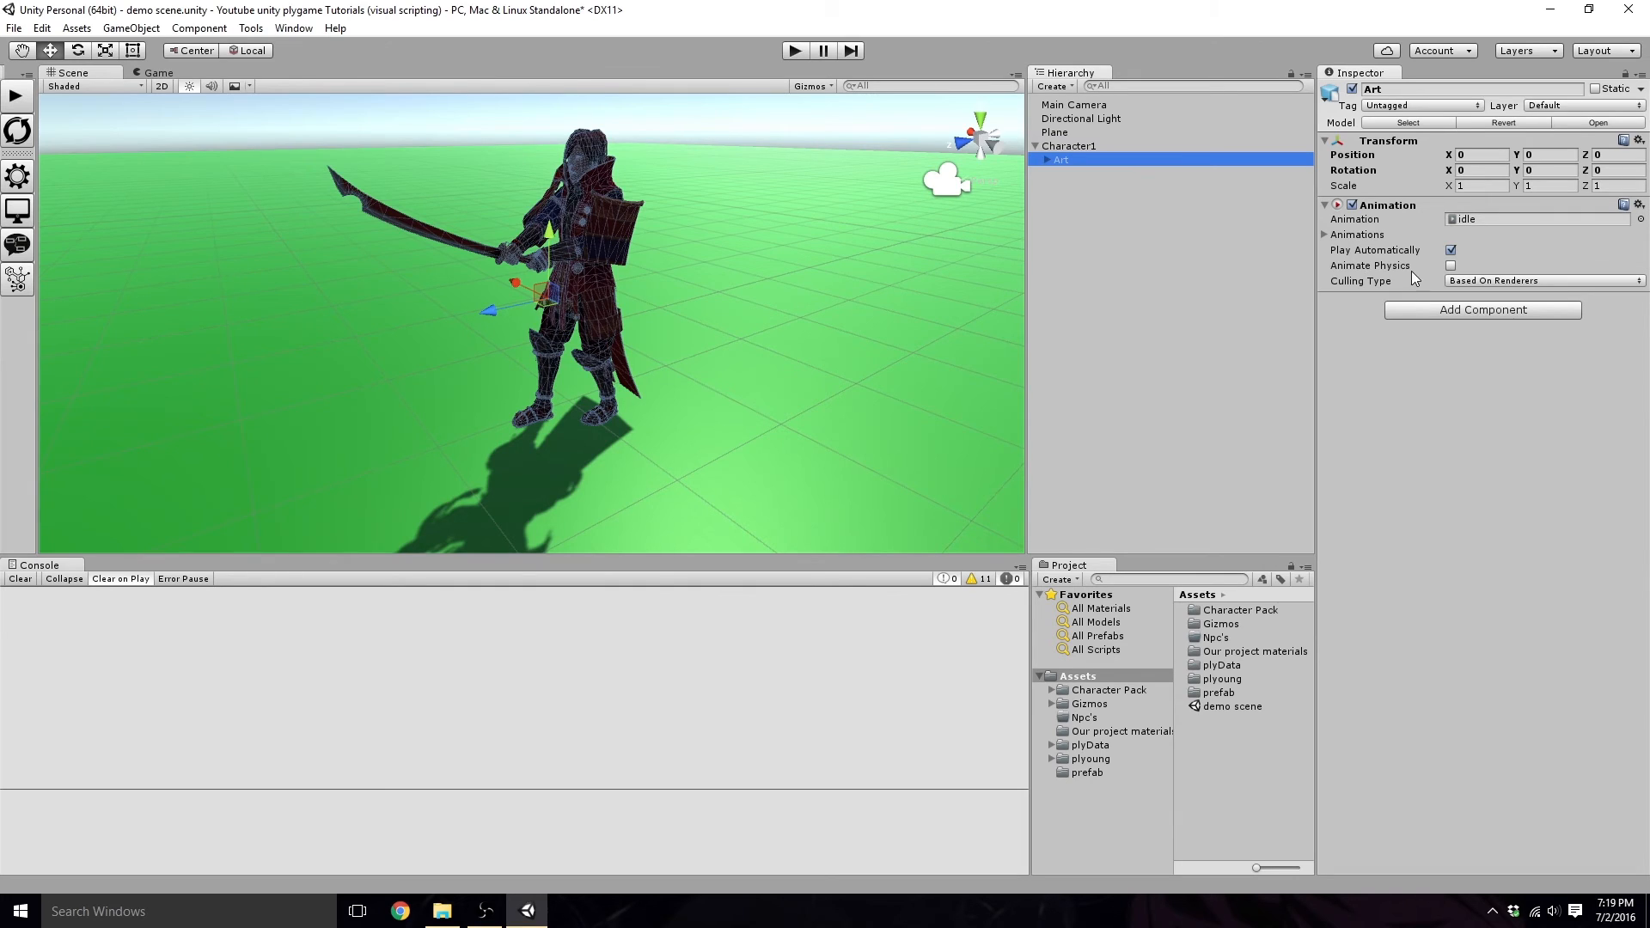
pyautogui.click(1323, 234)
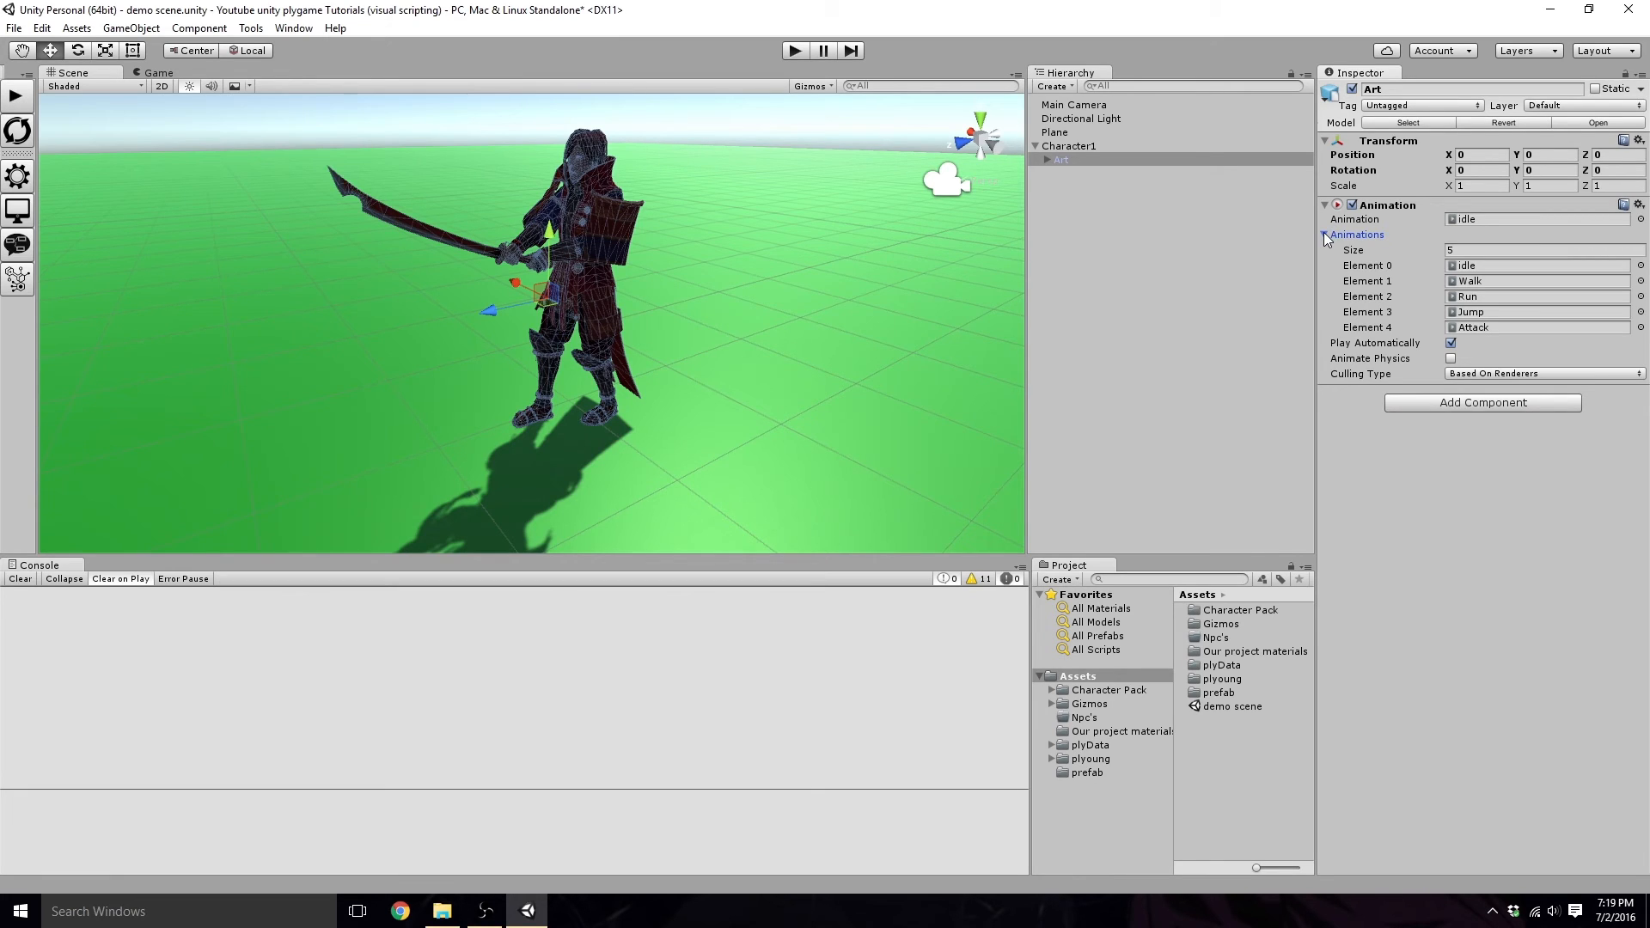
pyautogui.click(1329, 235)
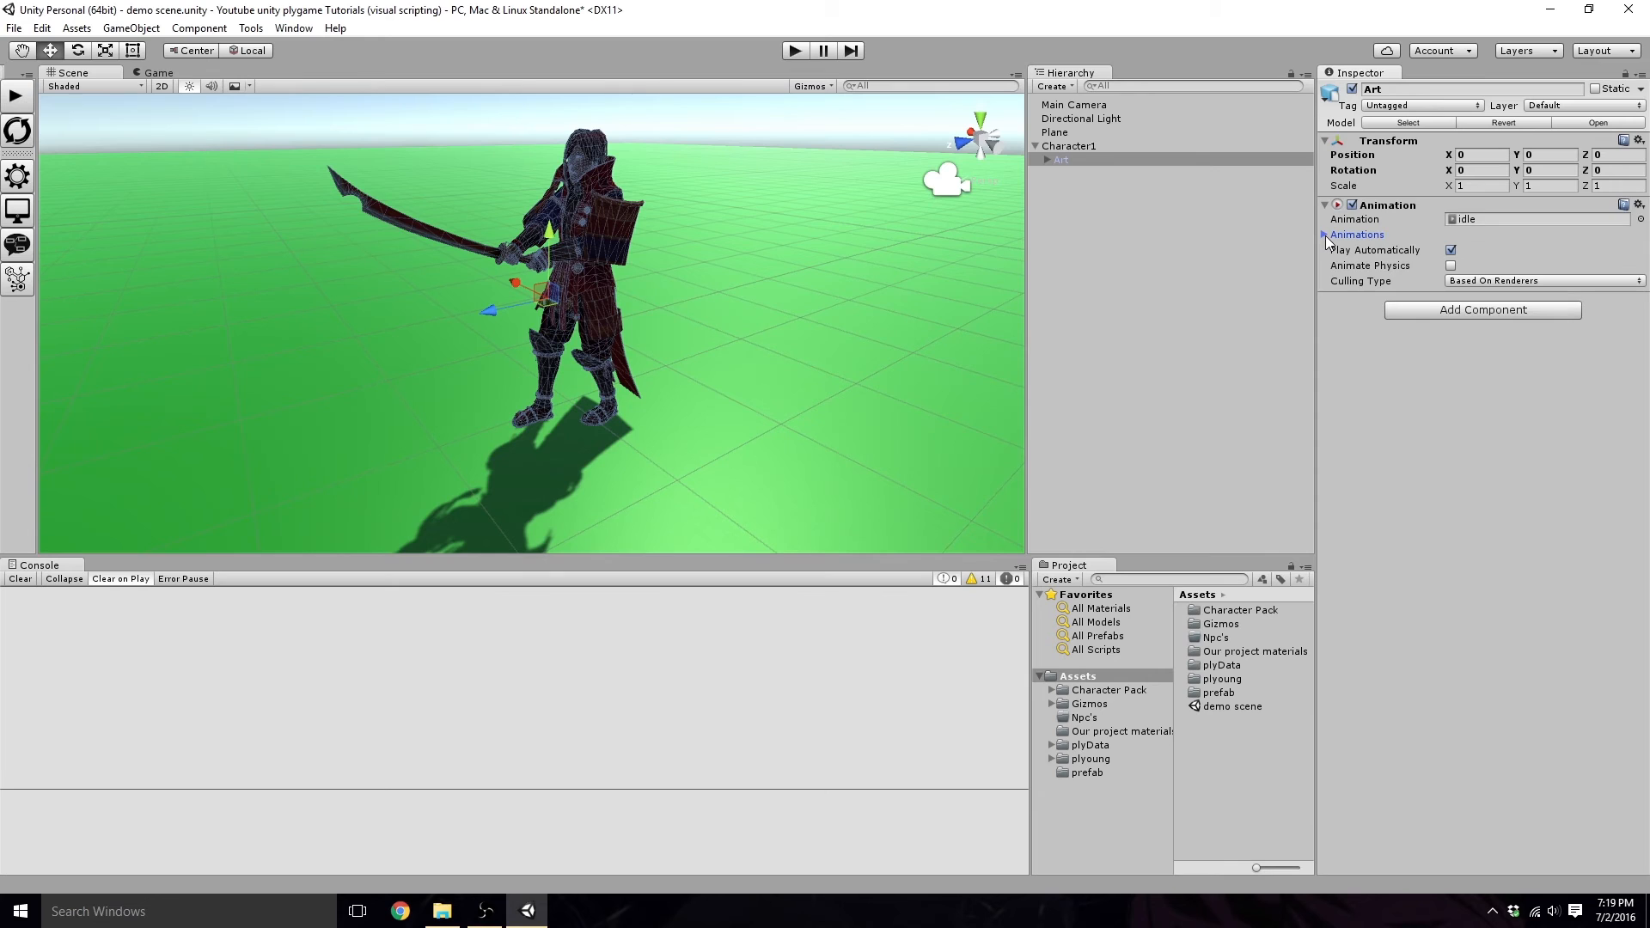
pyautogui.click(1327, 236)
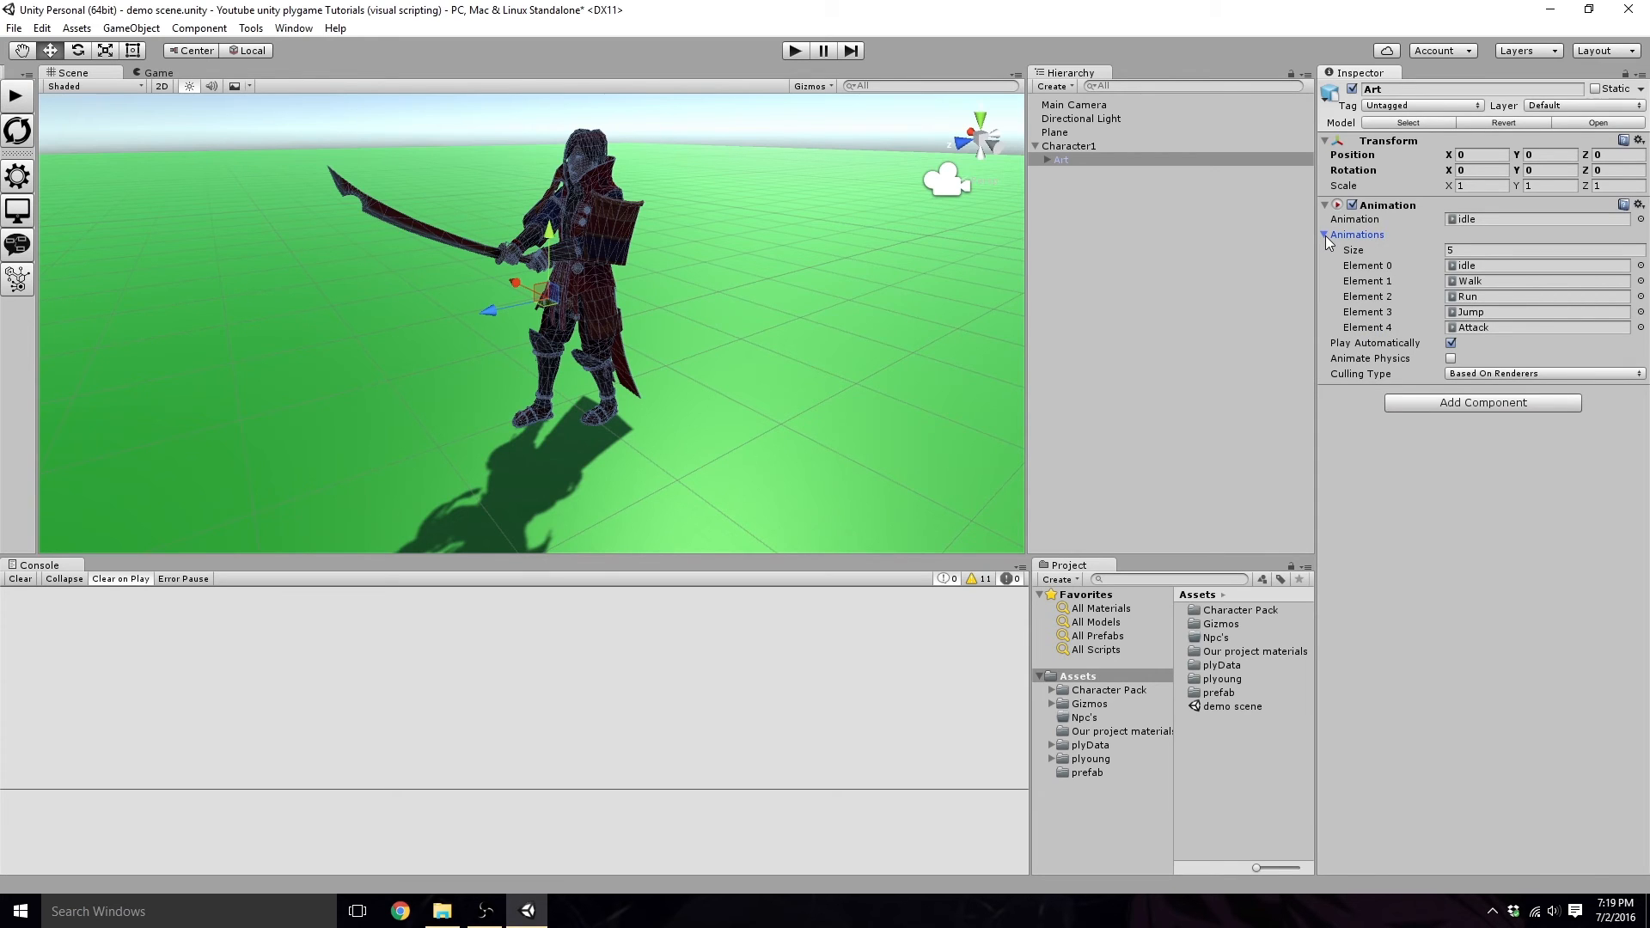
pyautogui.click(1326, 233)
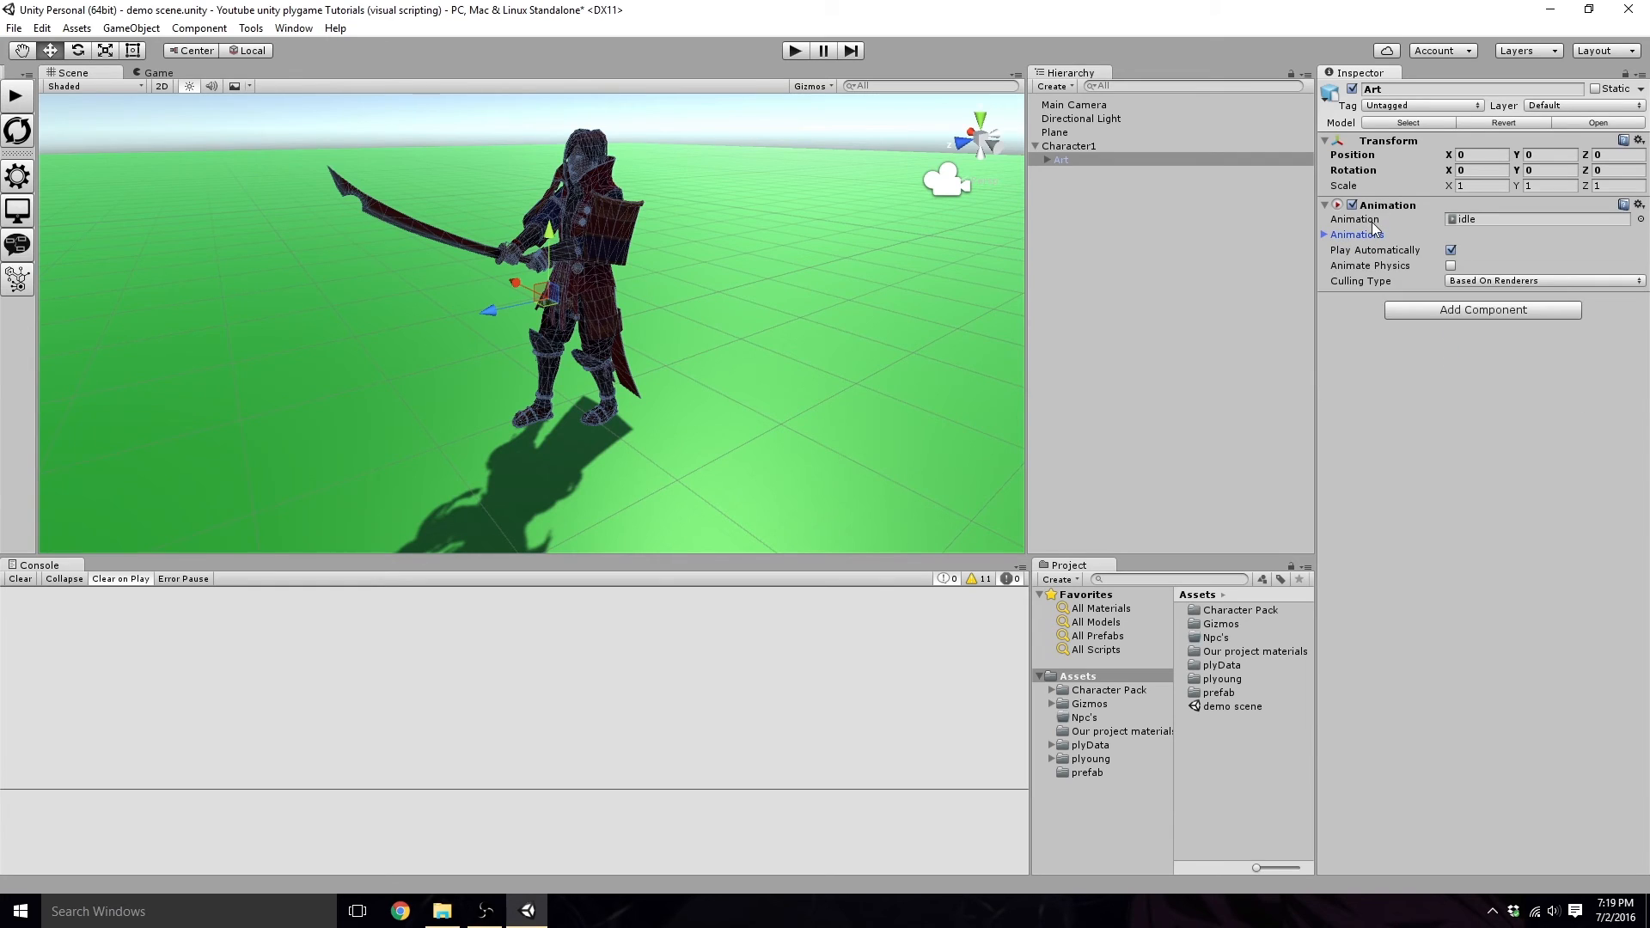
# Step: Add an Animator component to Art by searching 'animat'
pyautogui.click(1482, 310)
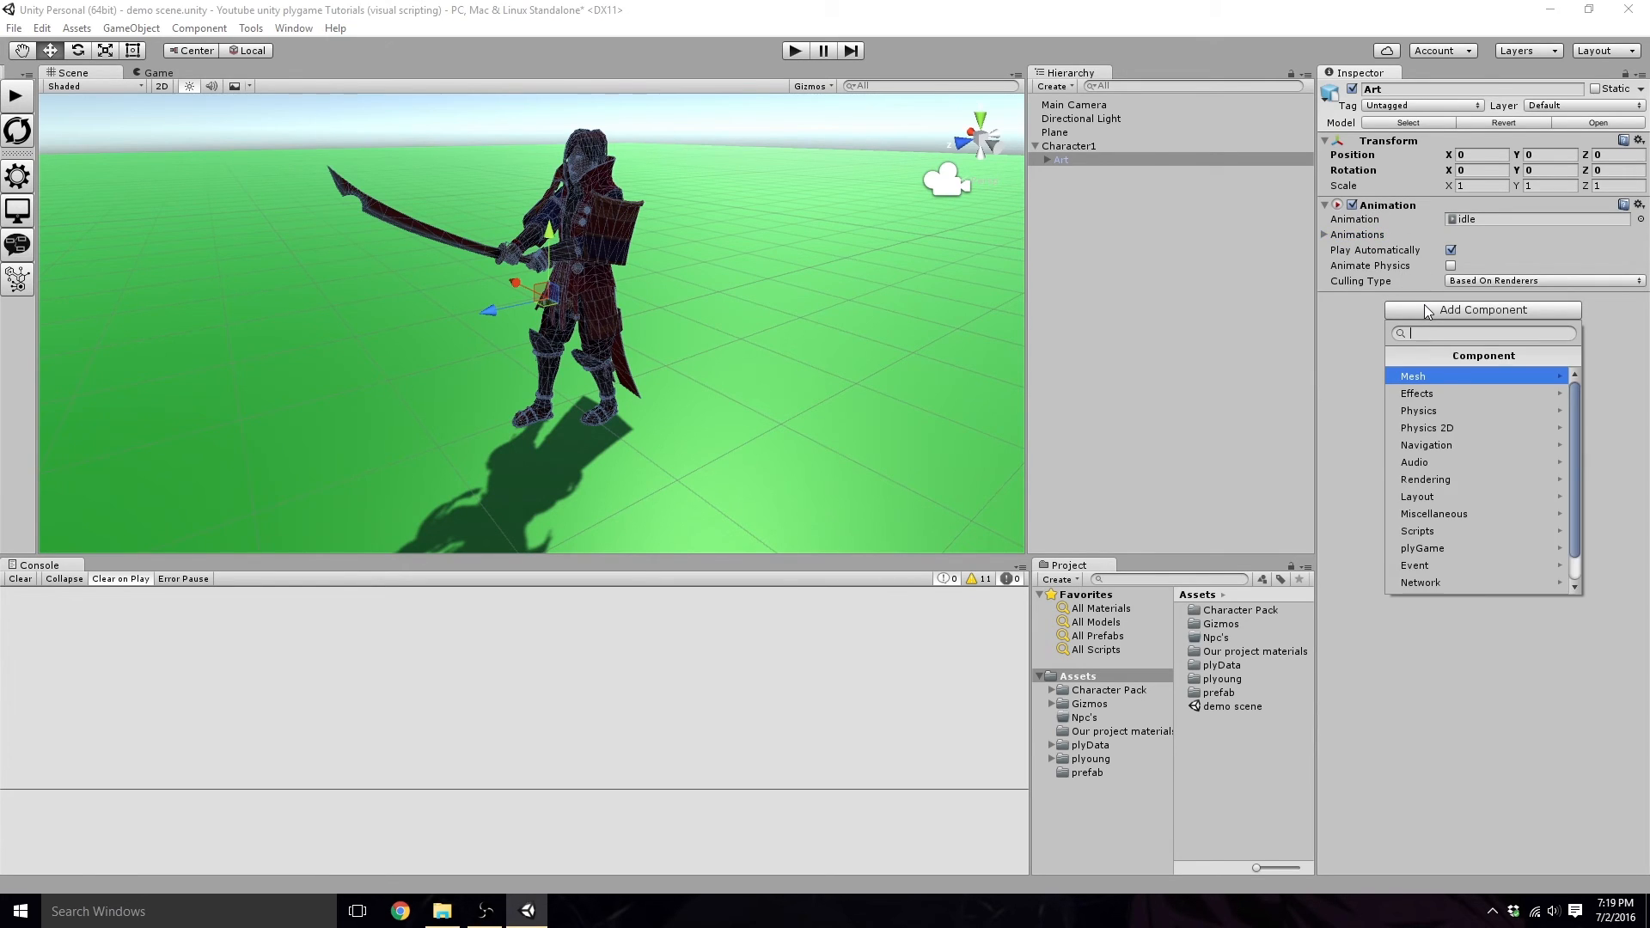
pyautogui.write('animat')
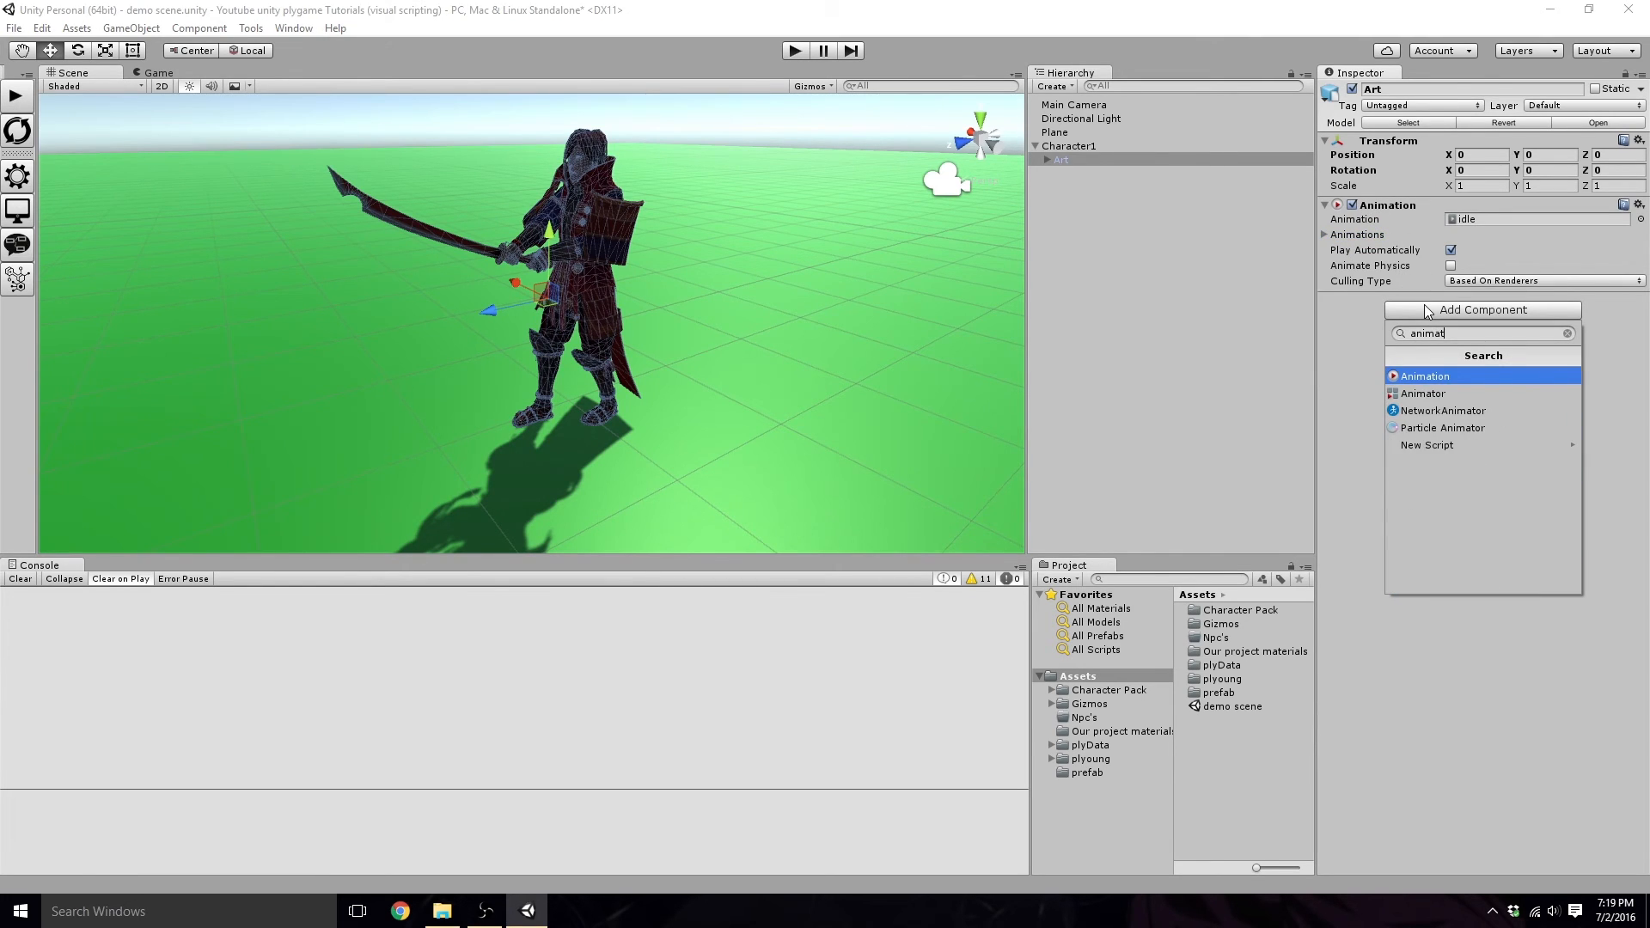
pyautogui.click(1422, 392)
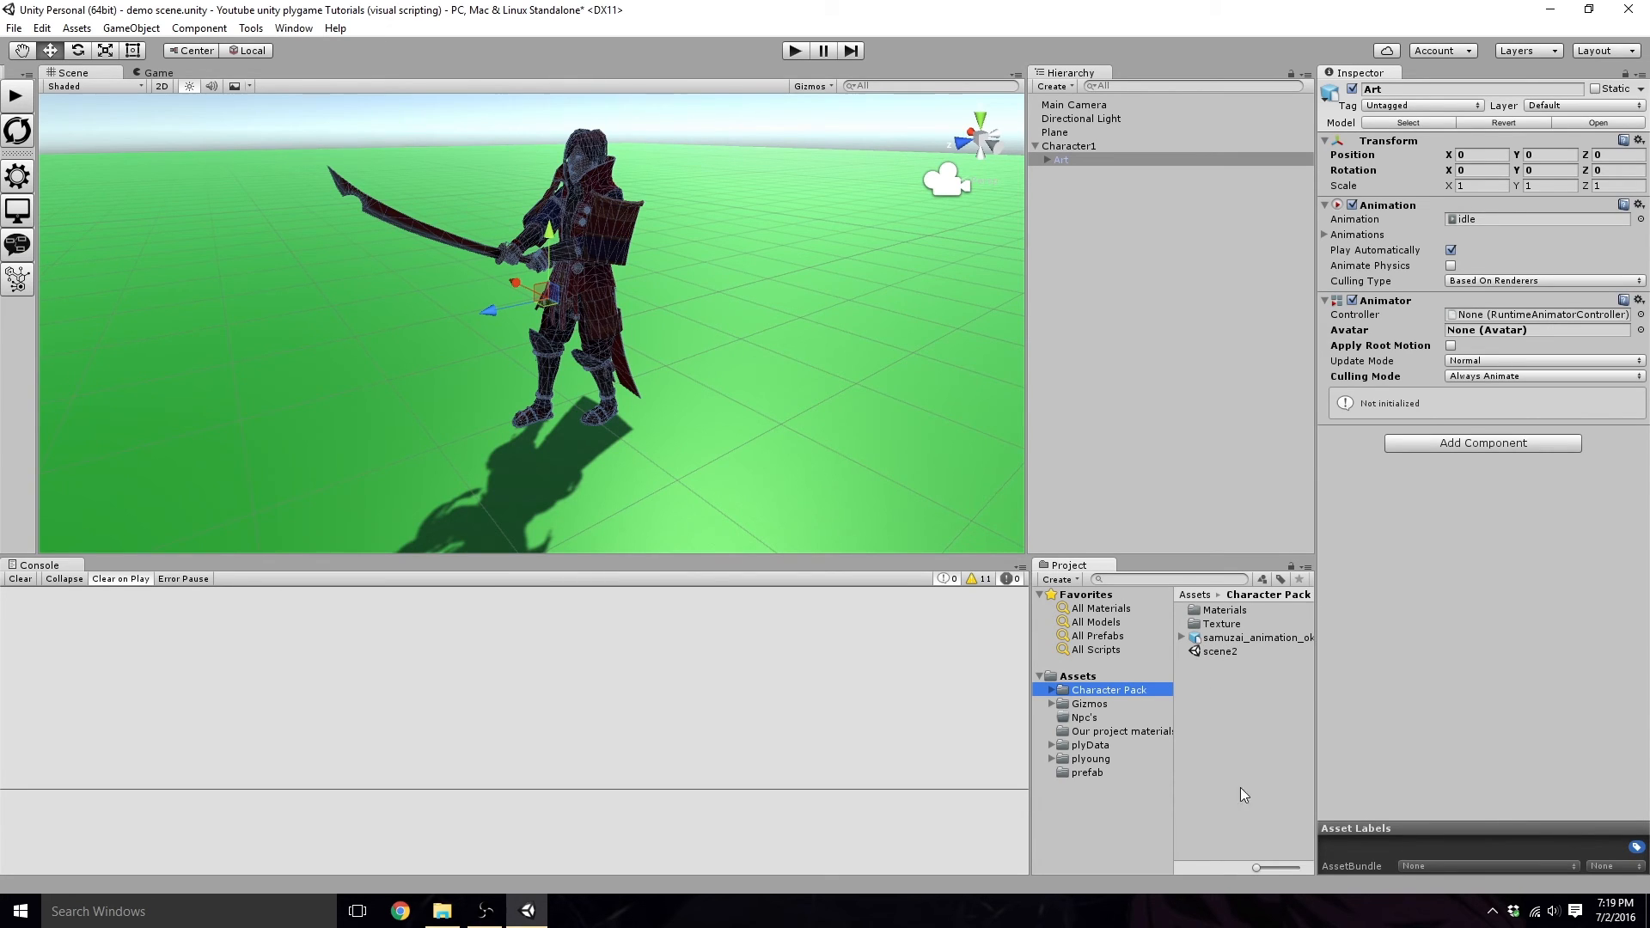
pyautogui.moveTo(1260, 870)
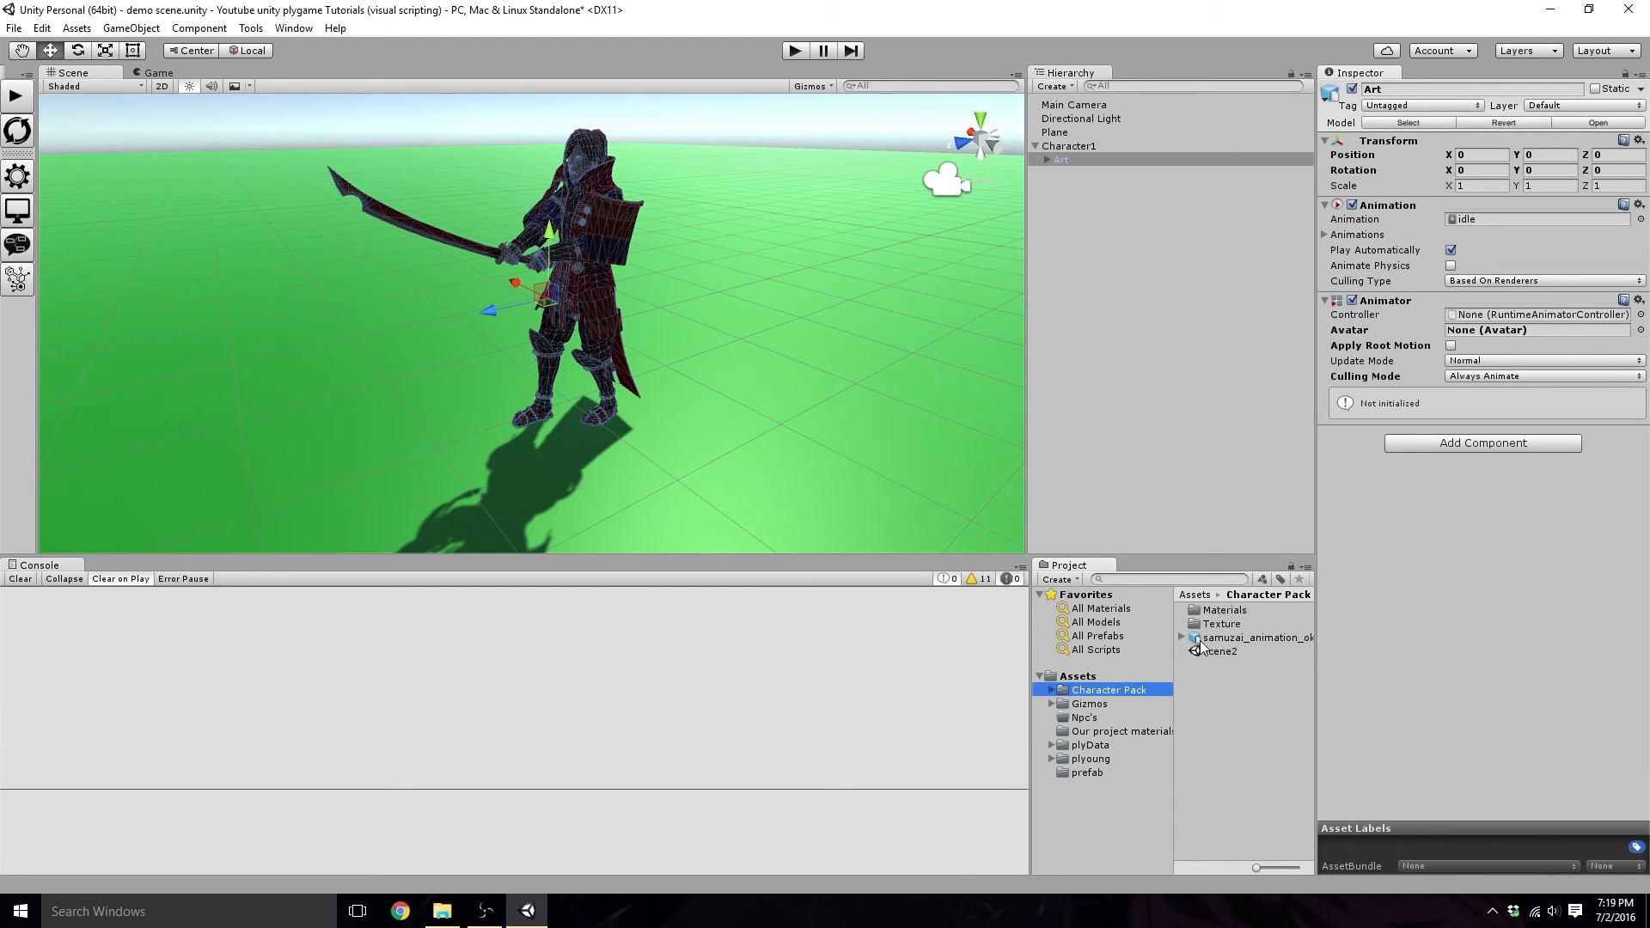
# Step: Set the samurai model's rig Animation Type to Generic, apply it, and expand the asset's contents
pyautogui.click(1253, 638)
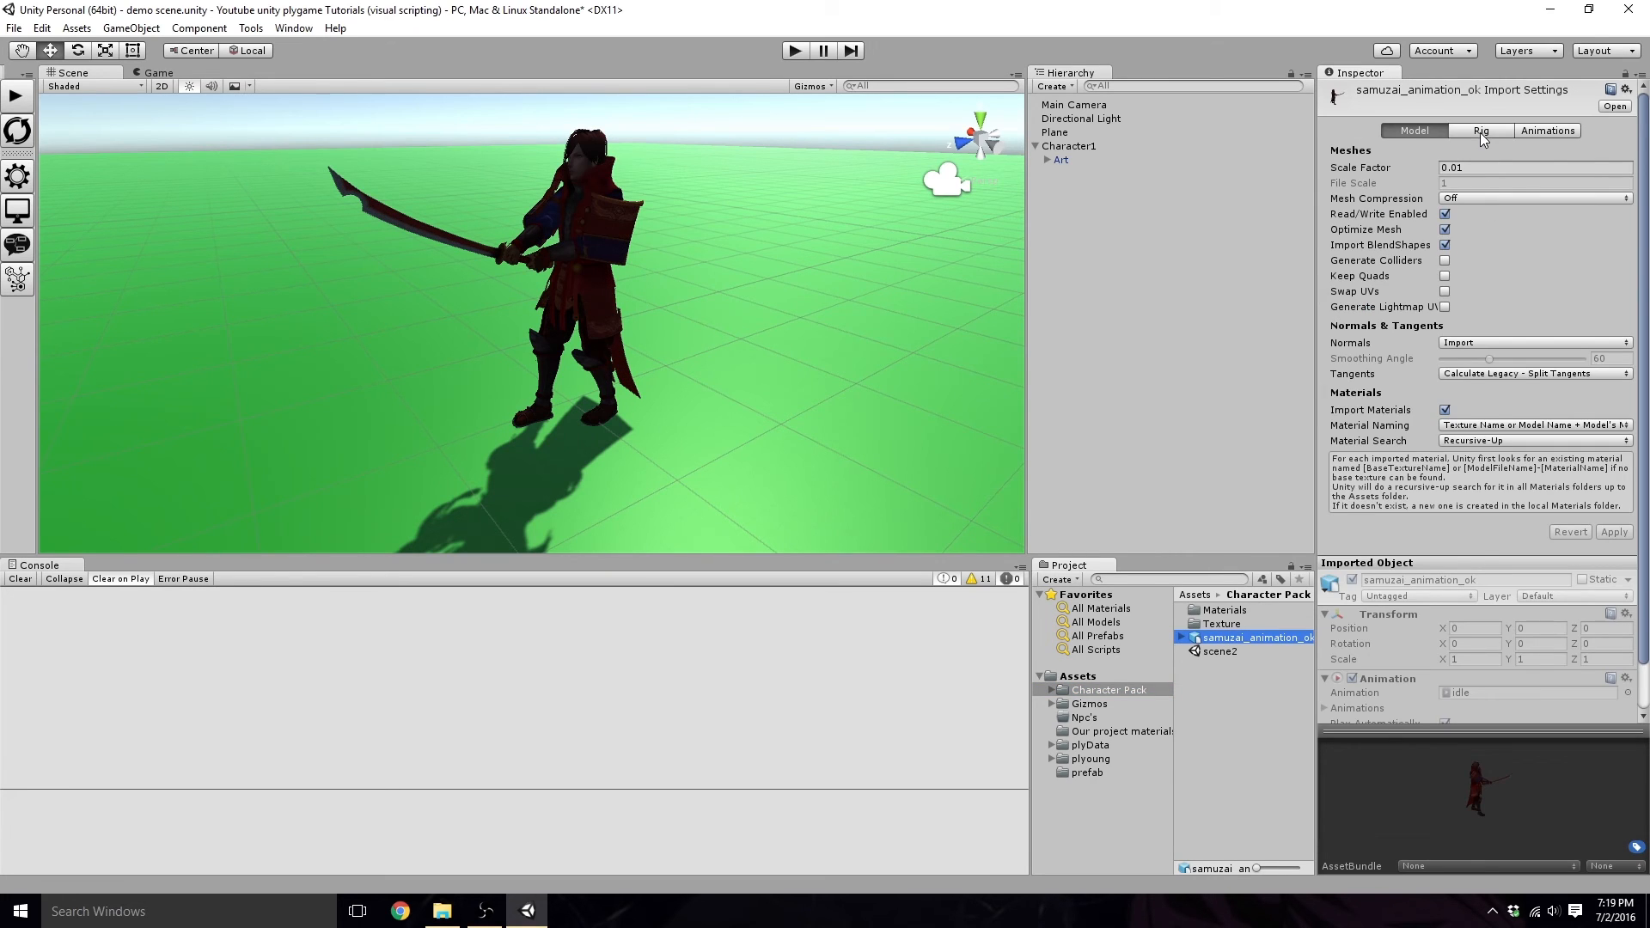
pyautogui.click(1485, 129)
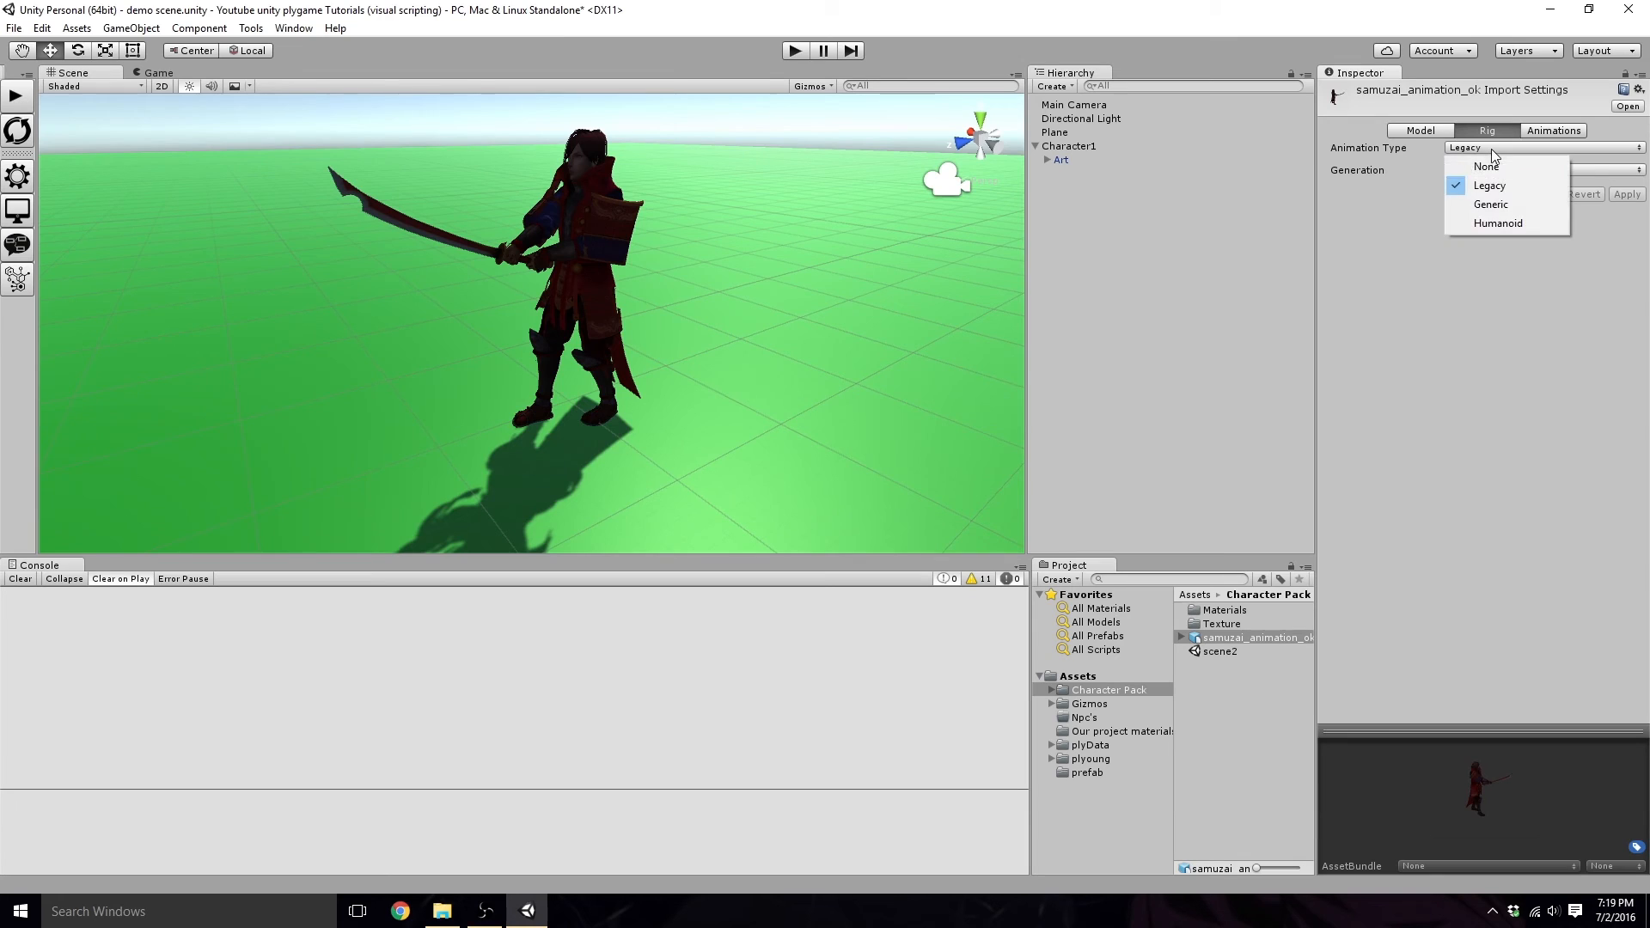
pyautogui.click(1490, 205)
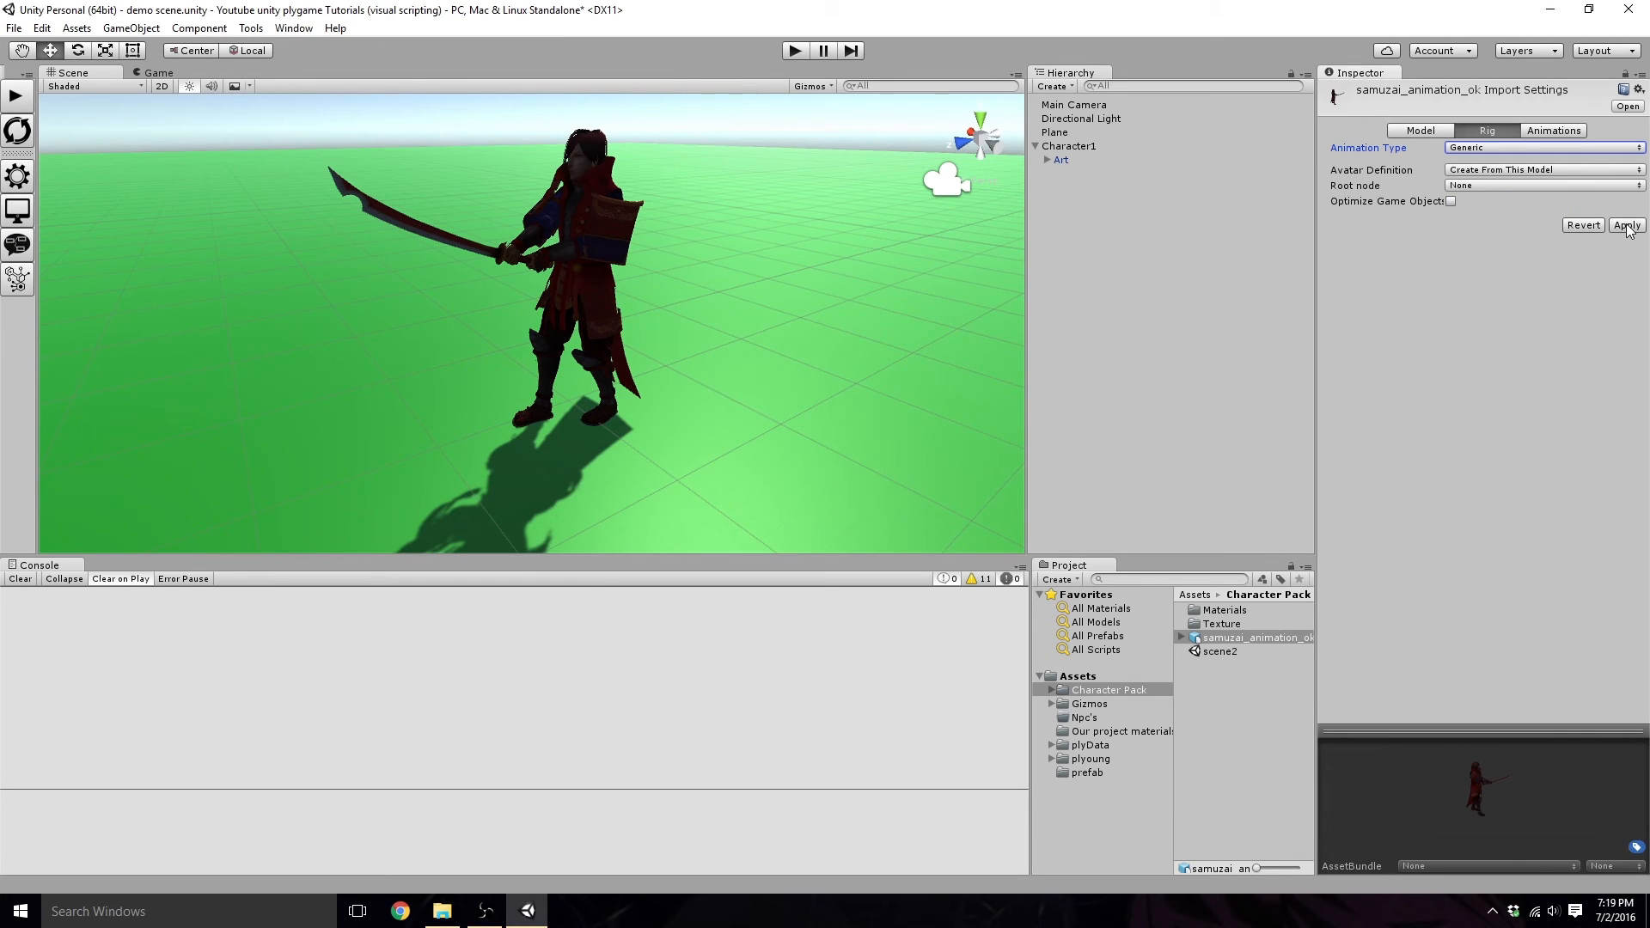
pyautogui.click(1628, 224)
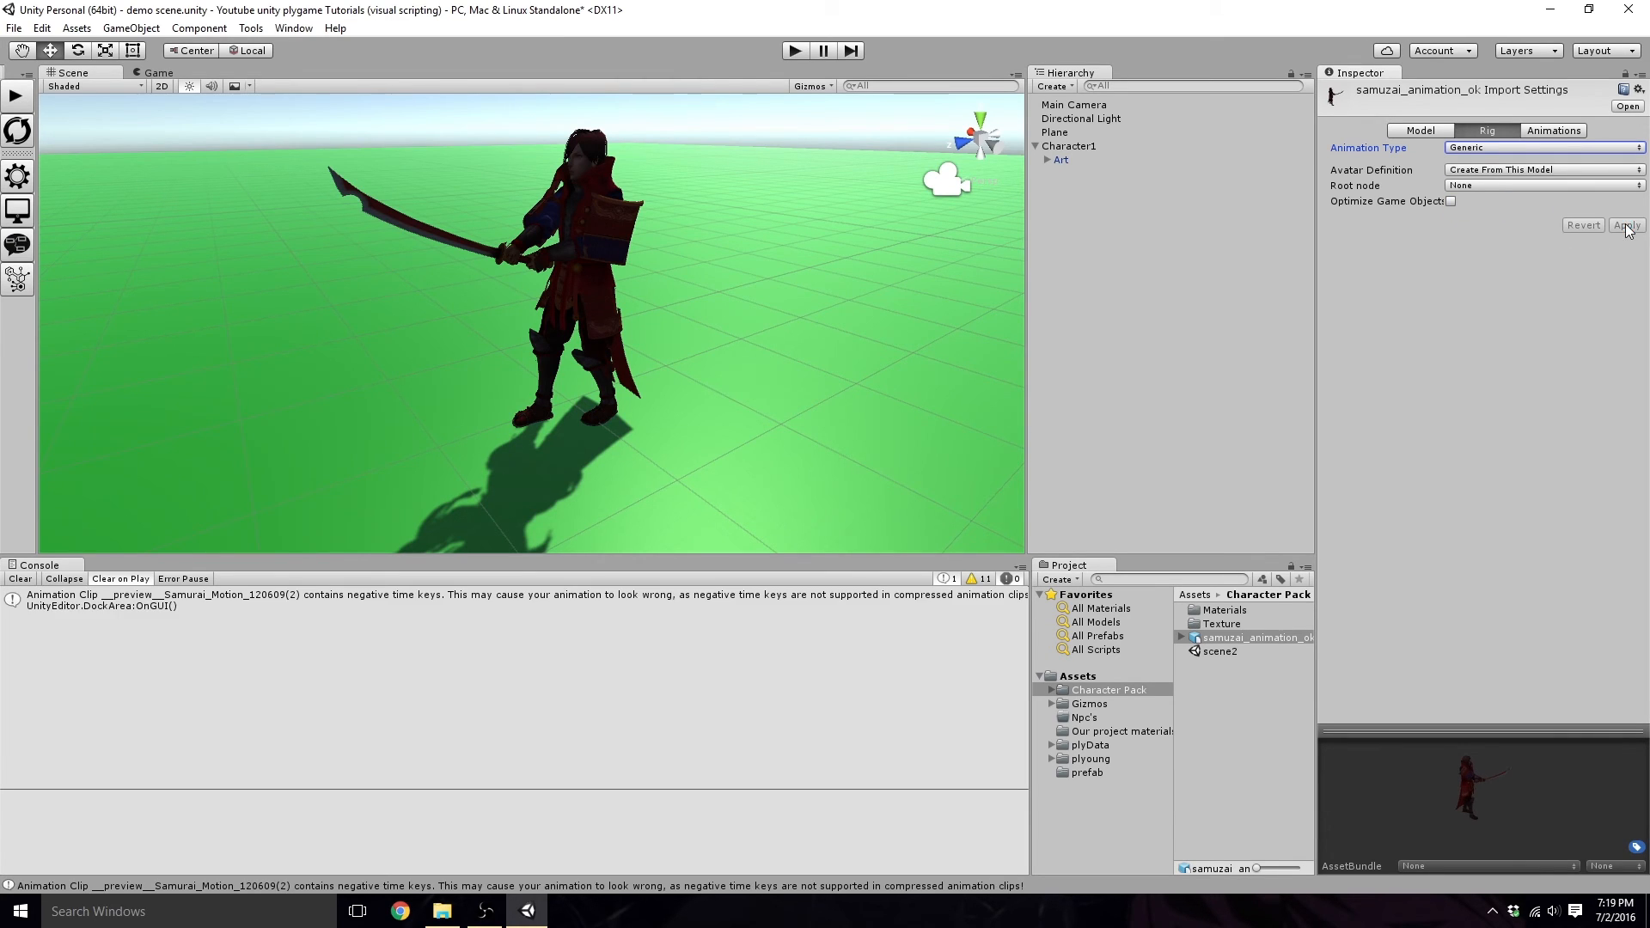
pyautogui.click(1183, 636)
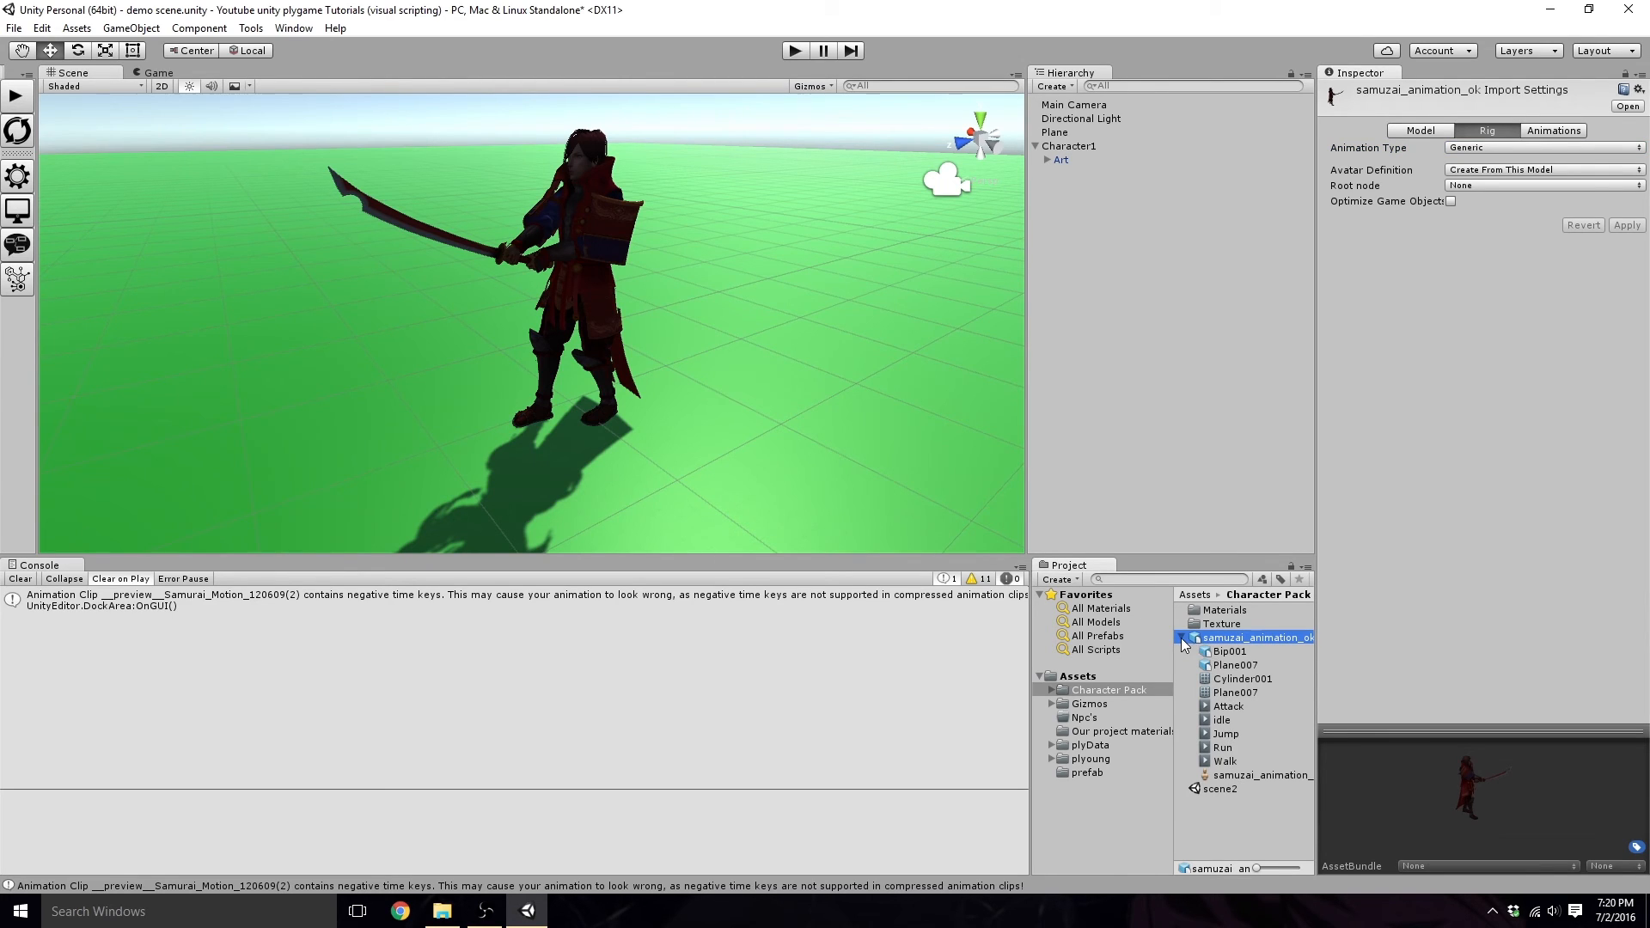
pyautogui.click(1183, 638)
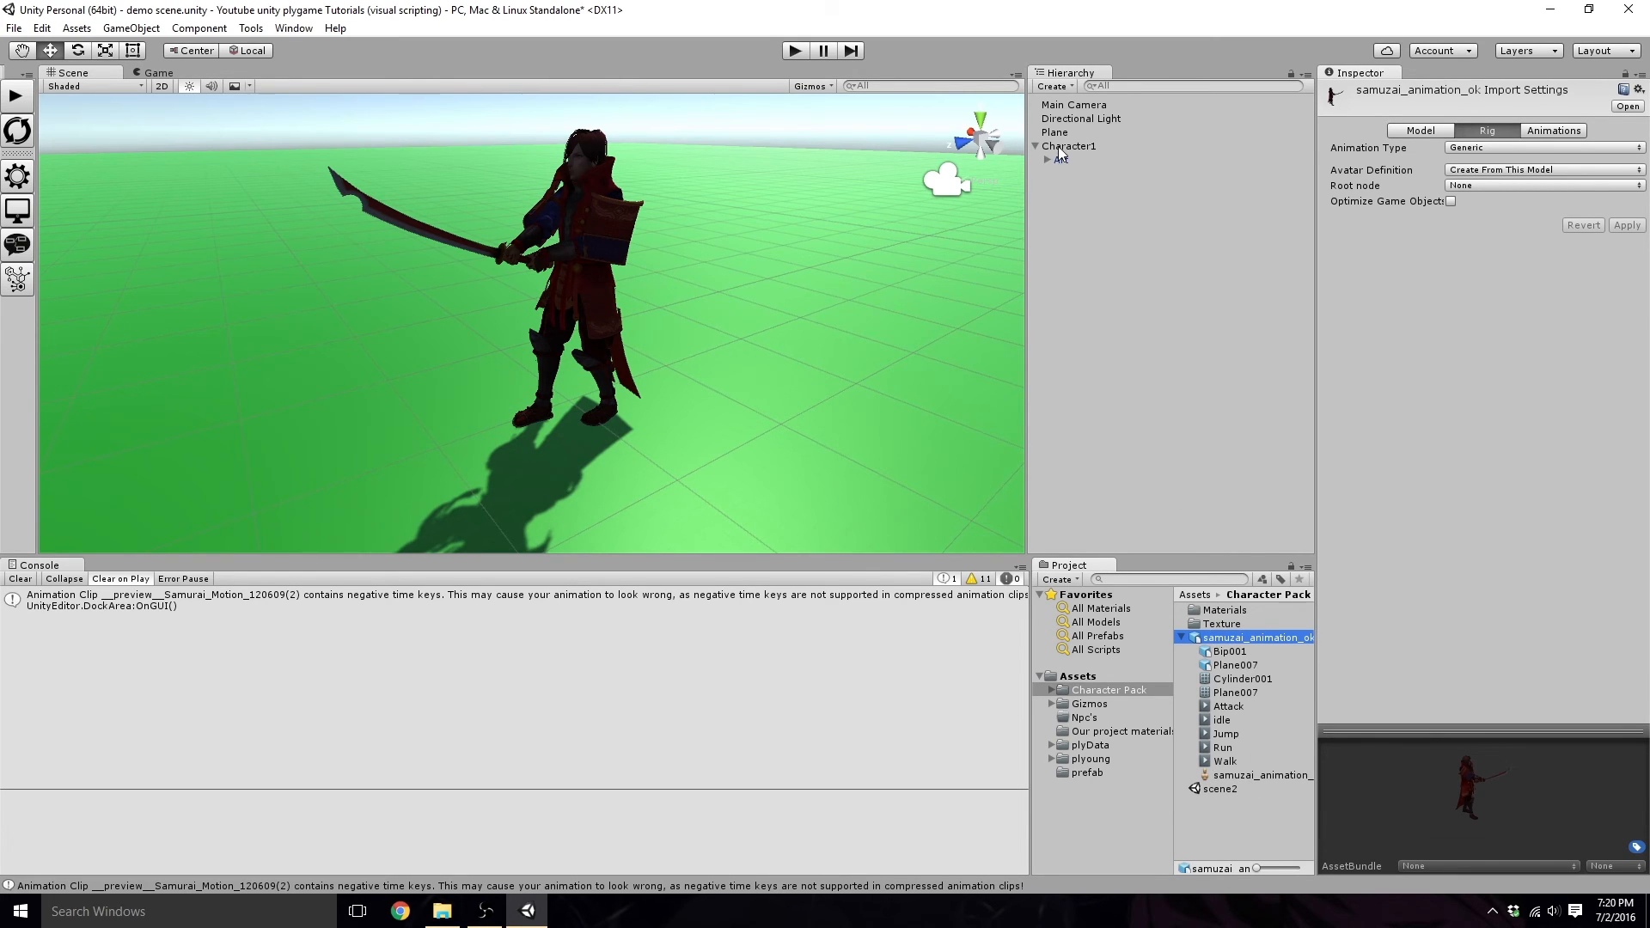
# Step: Assign the samurai model's avatar to the Art object's Animator
pyautogui.click(1071, 146)
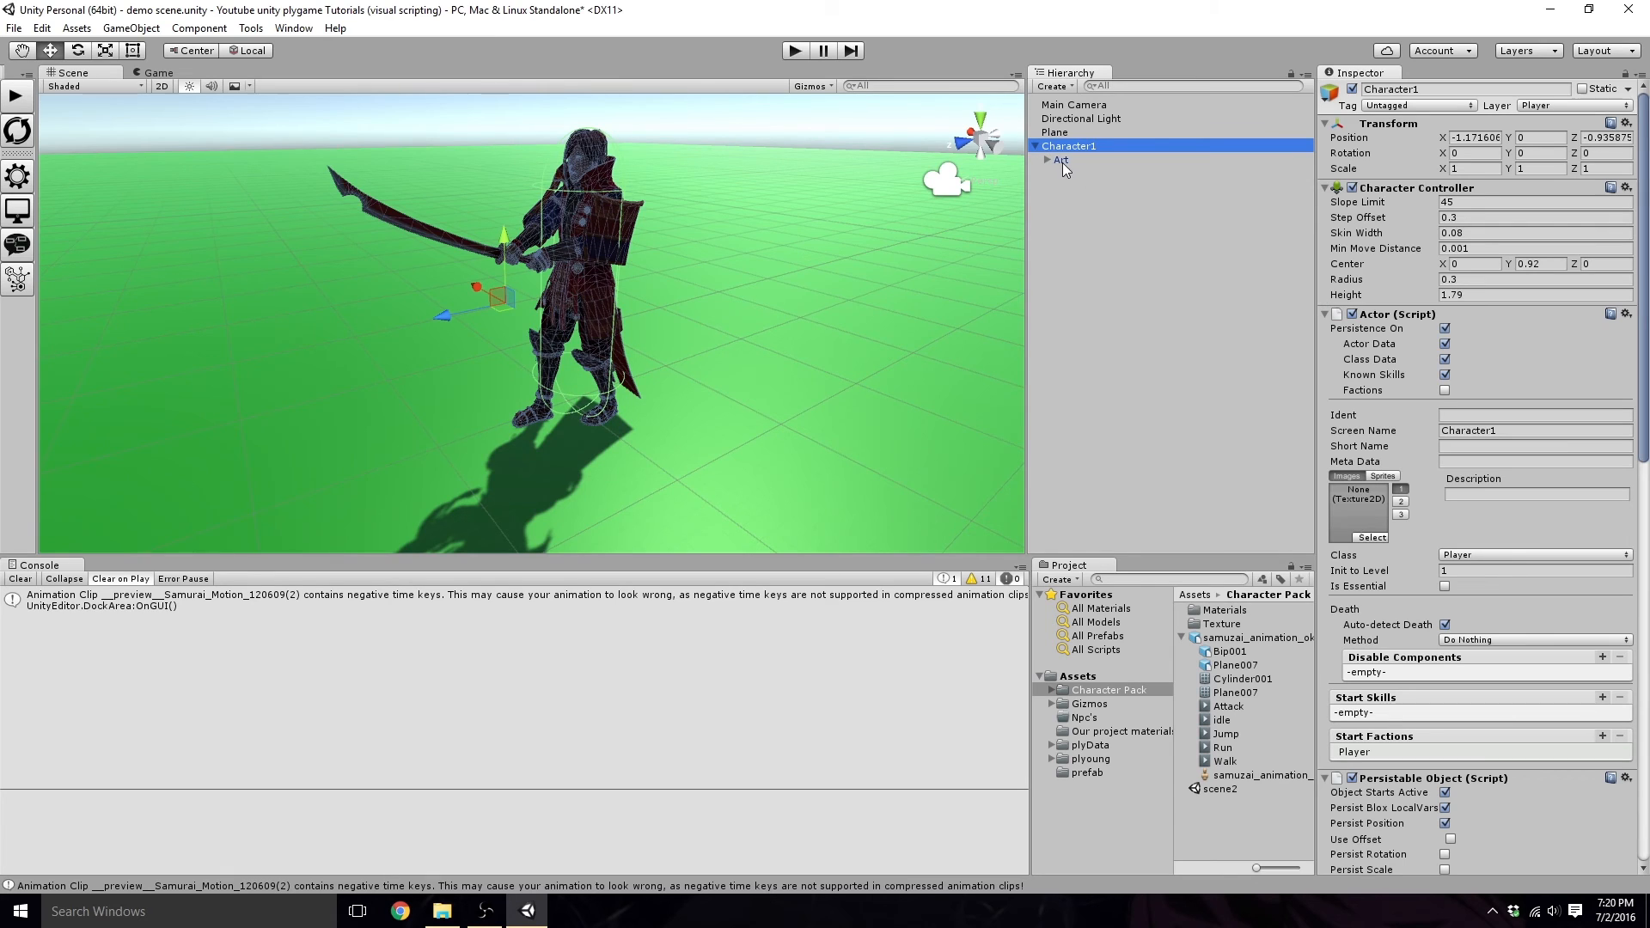
pyautogui.scroll(-3)
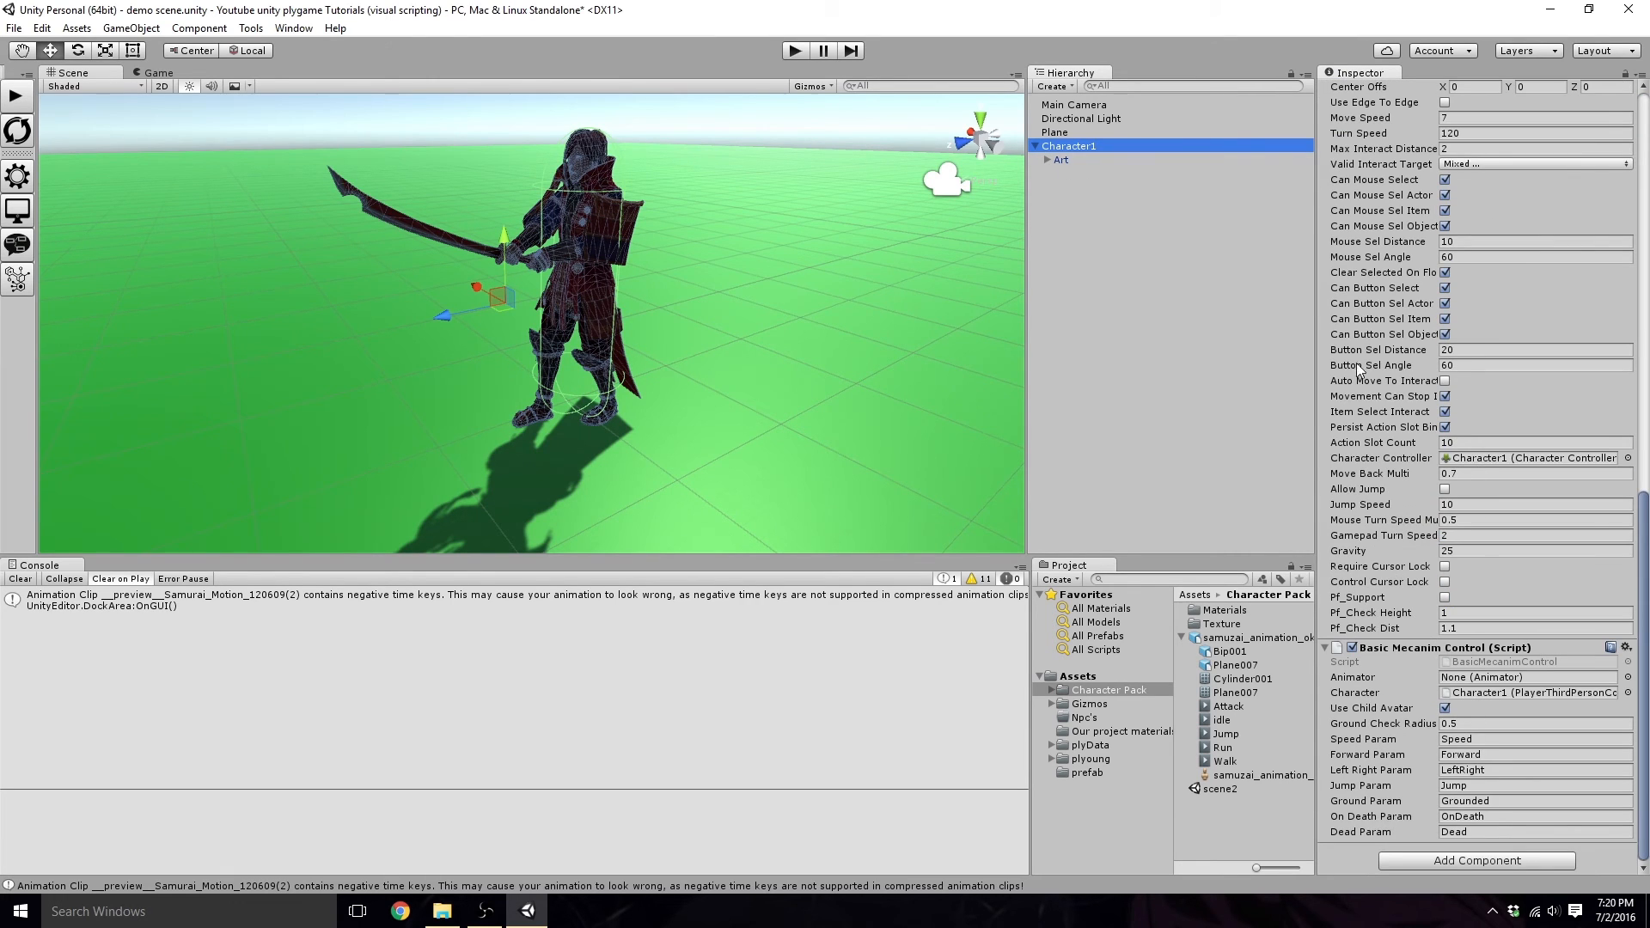
pyautogui.click(1061, 160)
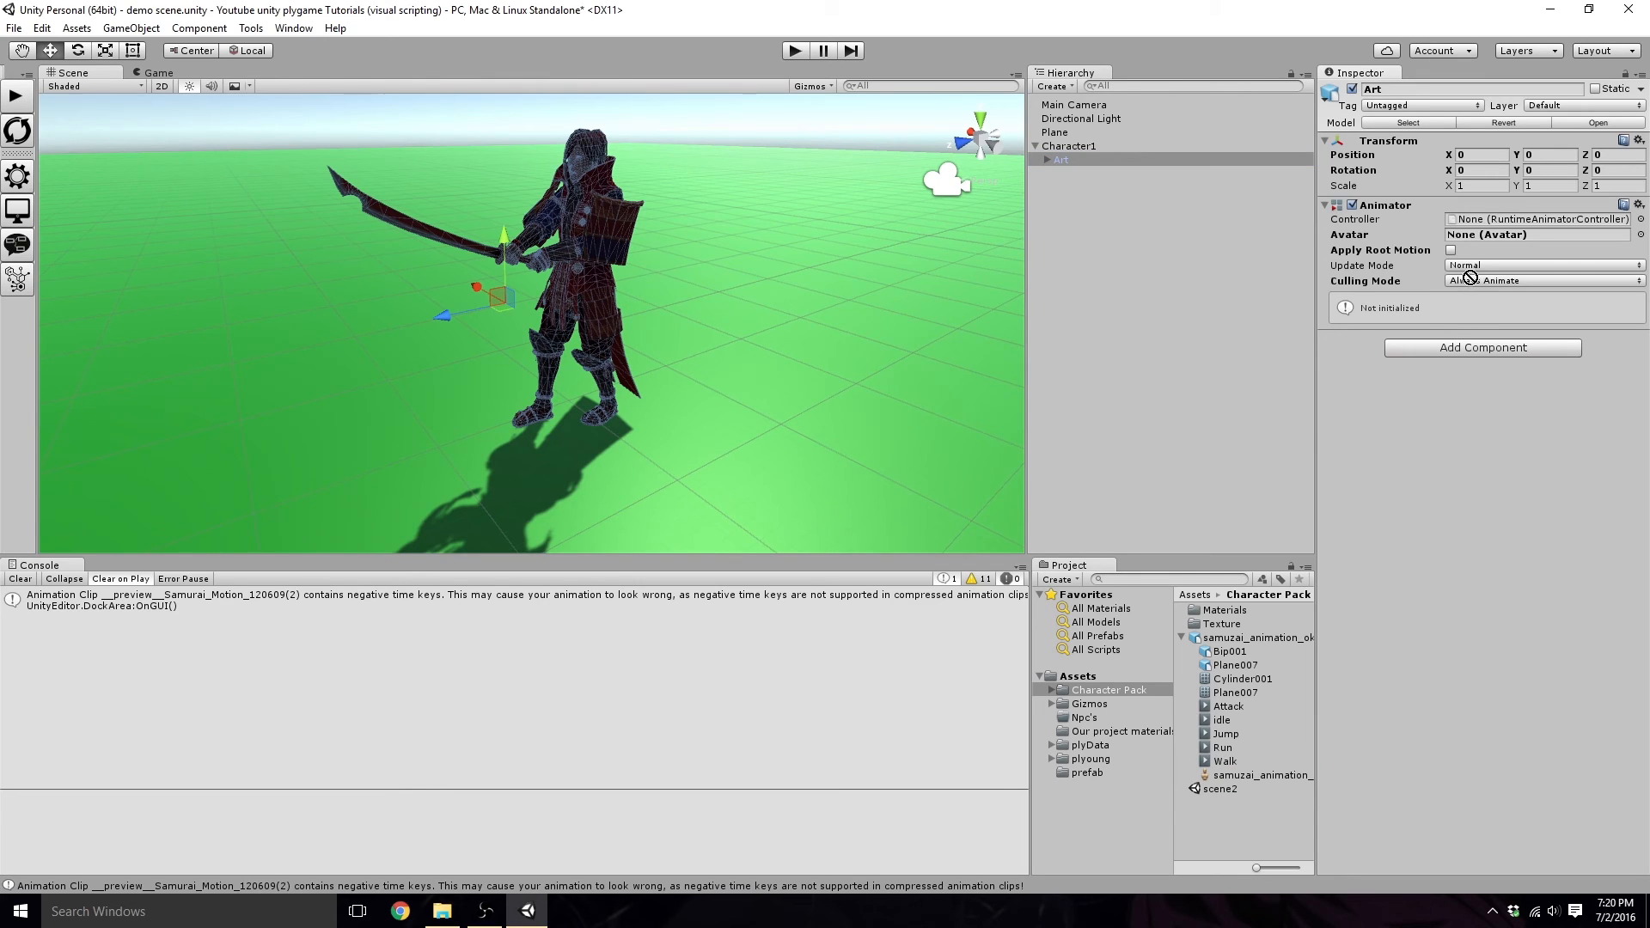
pyautogui.click(1537, 234)
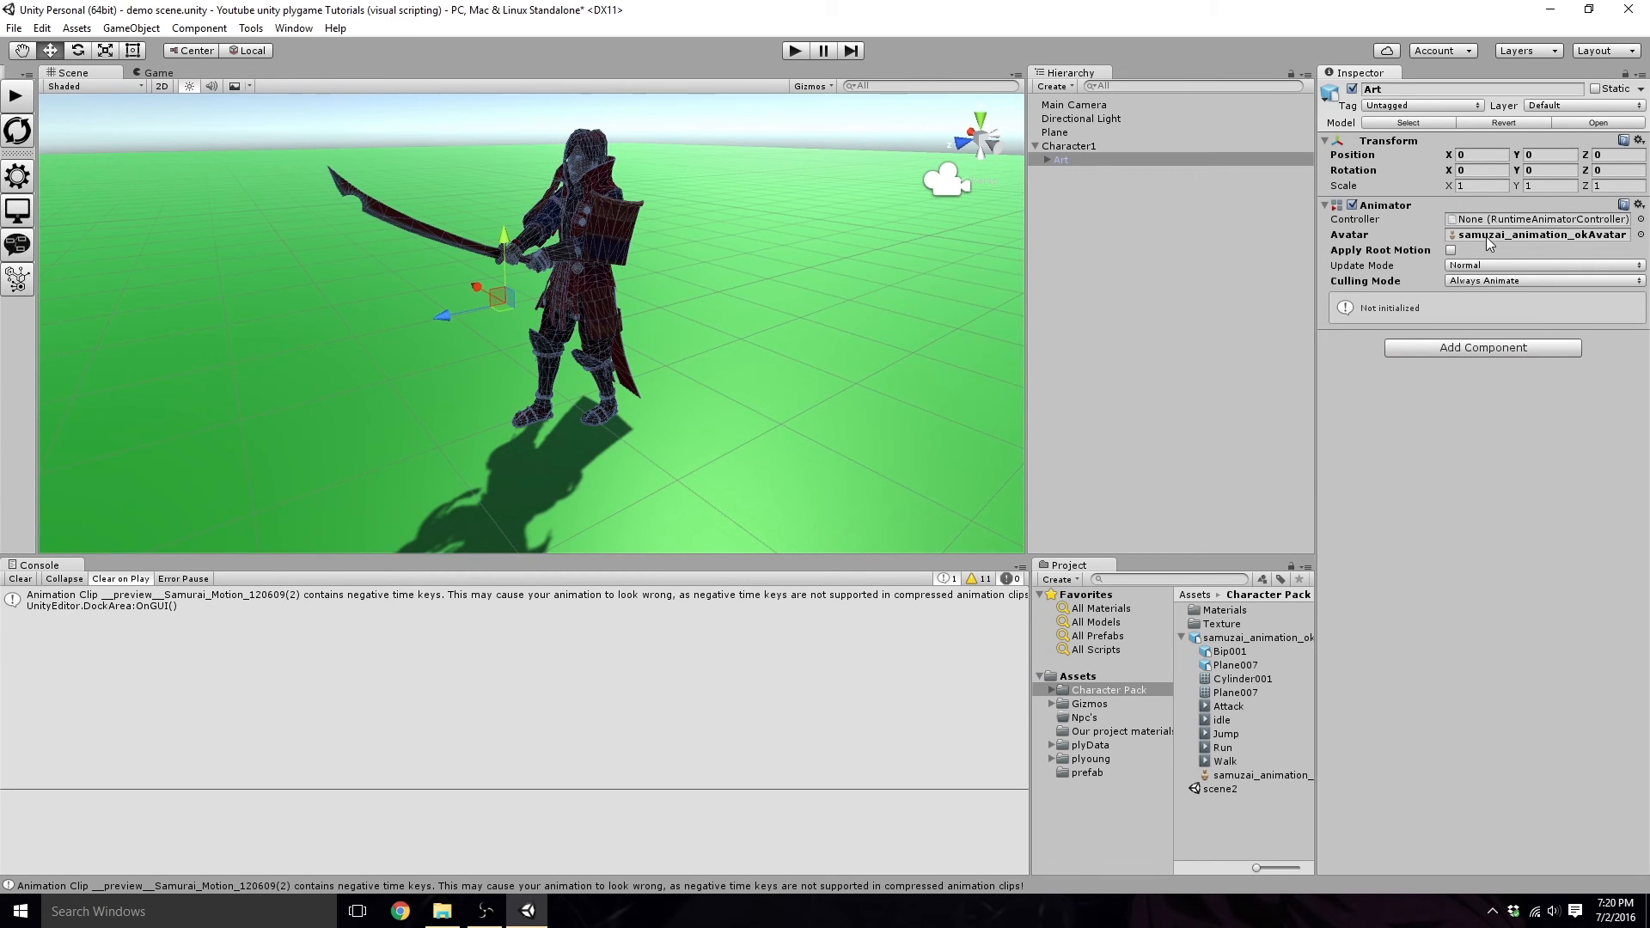
# Step: Set Character1's Basic Mecanim Control Animator field to Art (Animator)
pyautogui.click(1069, 144)
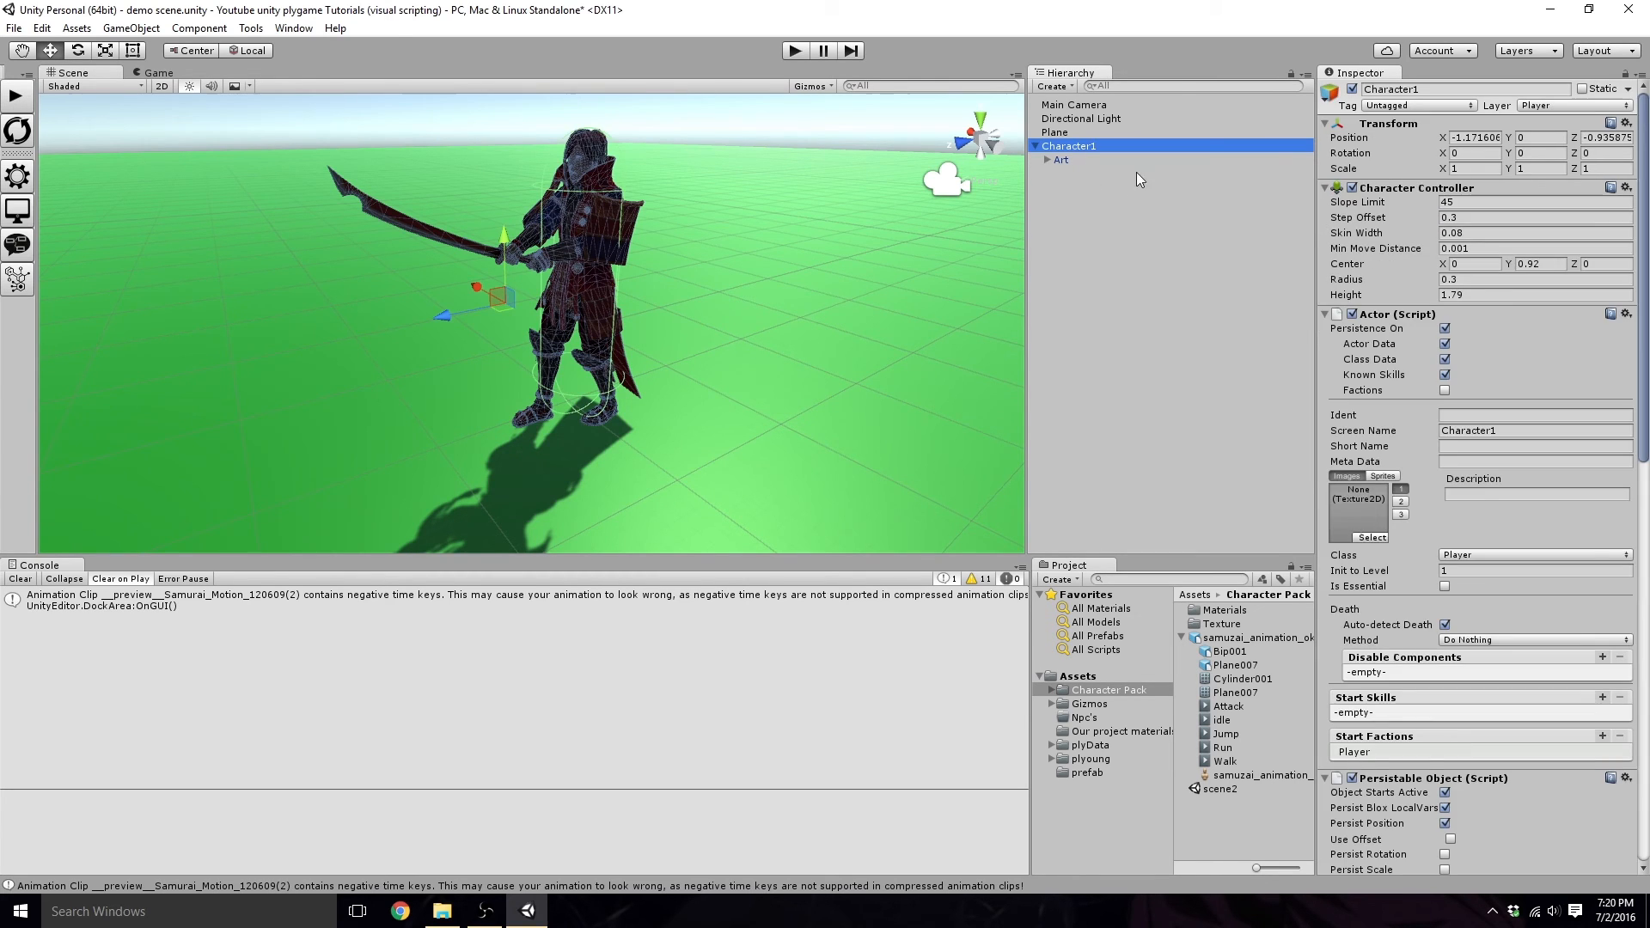
pyautogui.scroll(-3)
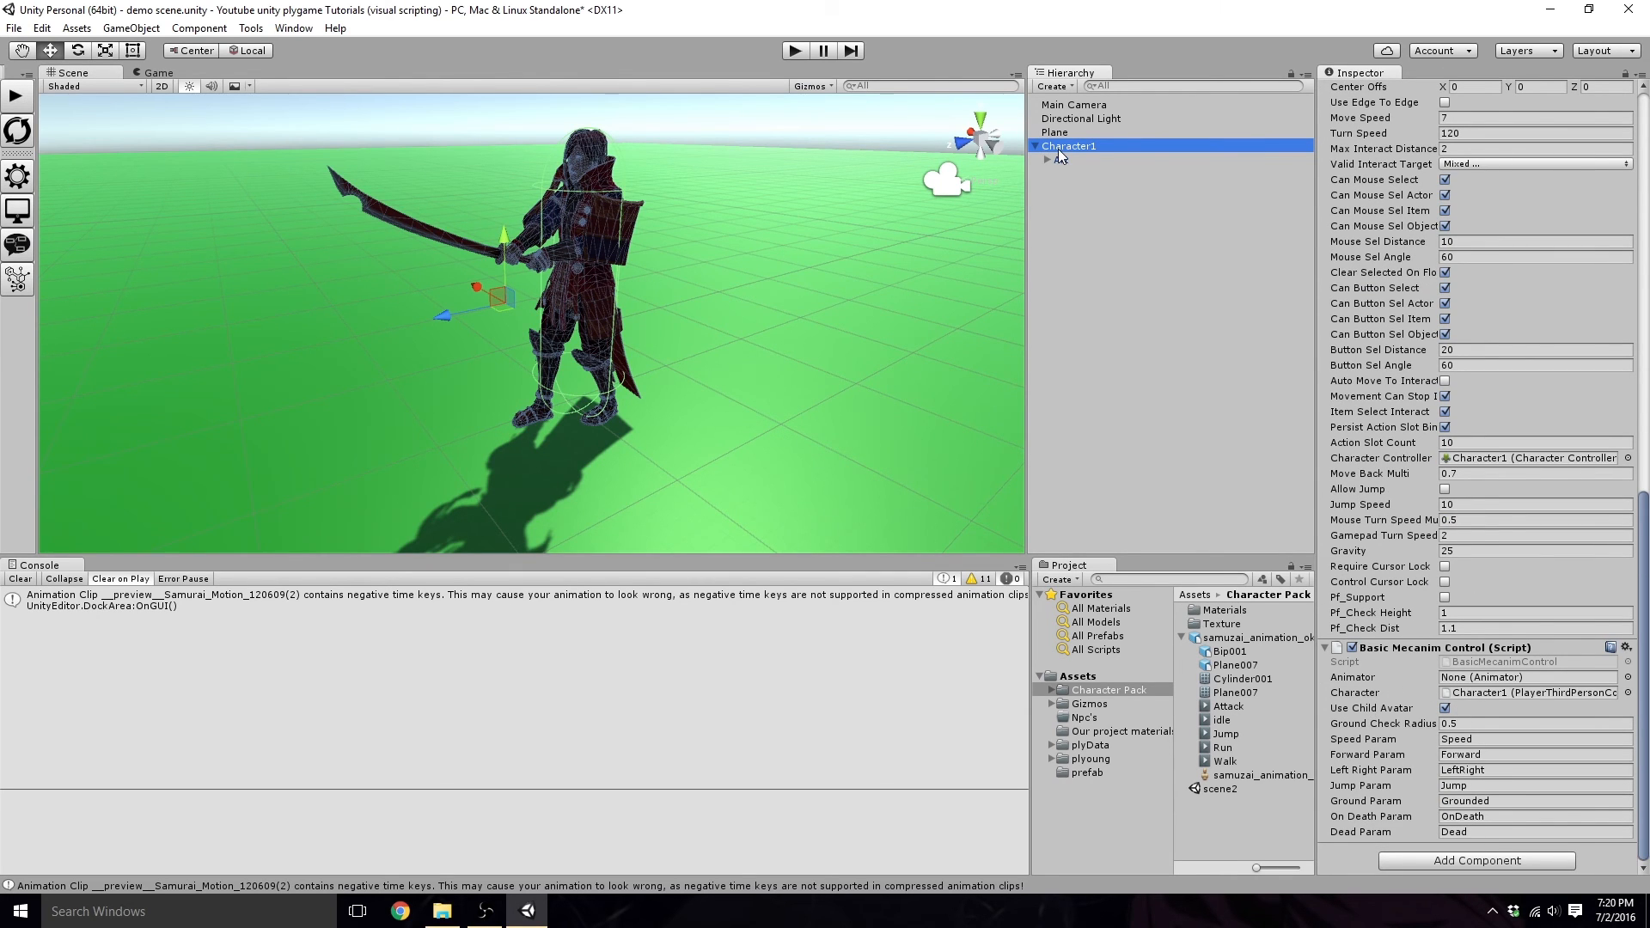
pyautogui.click(1048, 144)
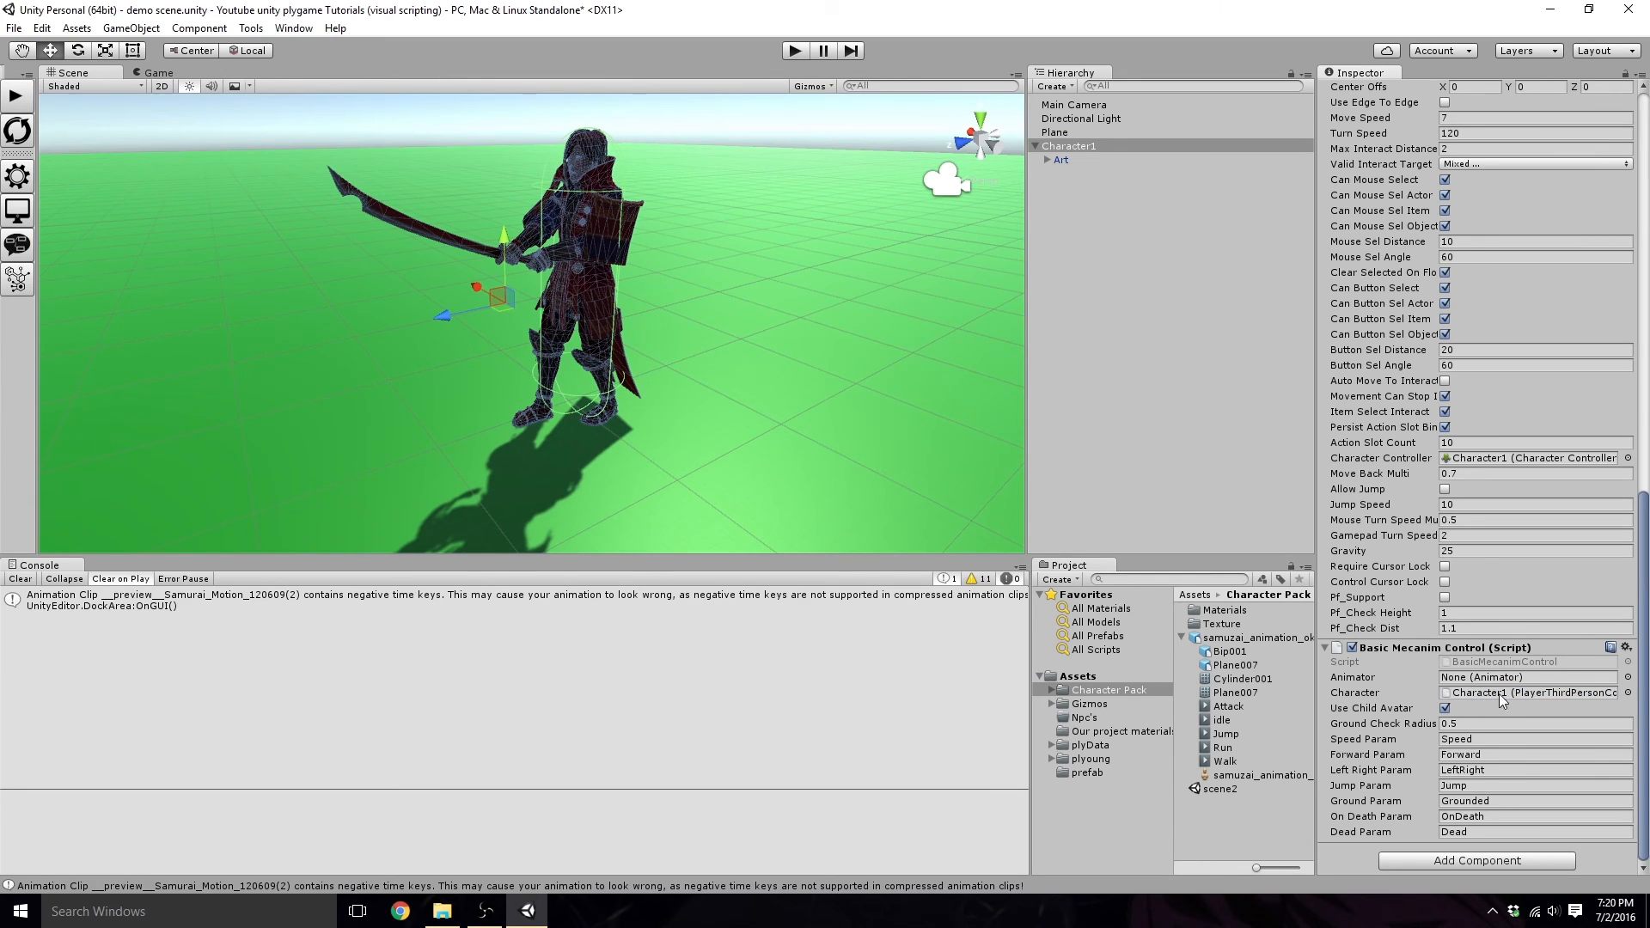
pyautogui.click(1526, 677)
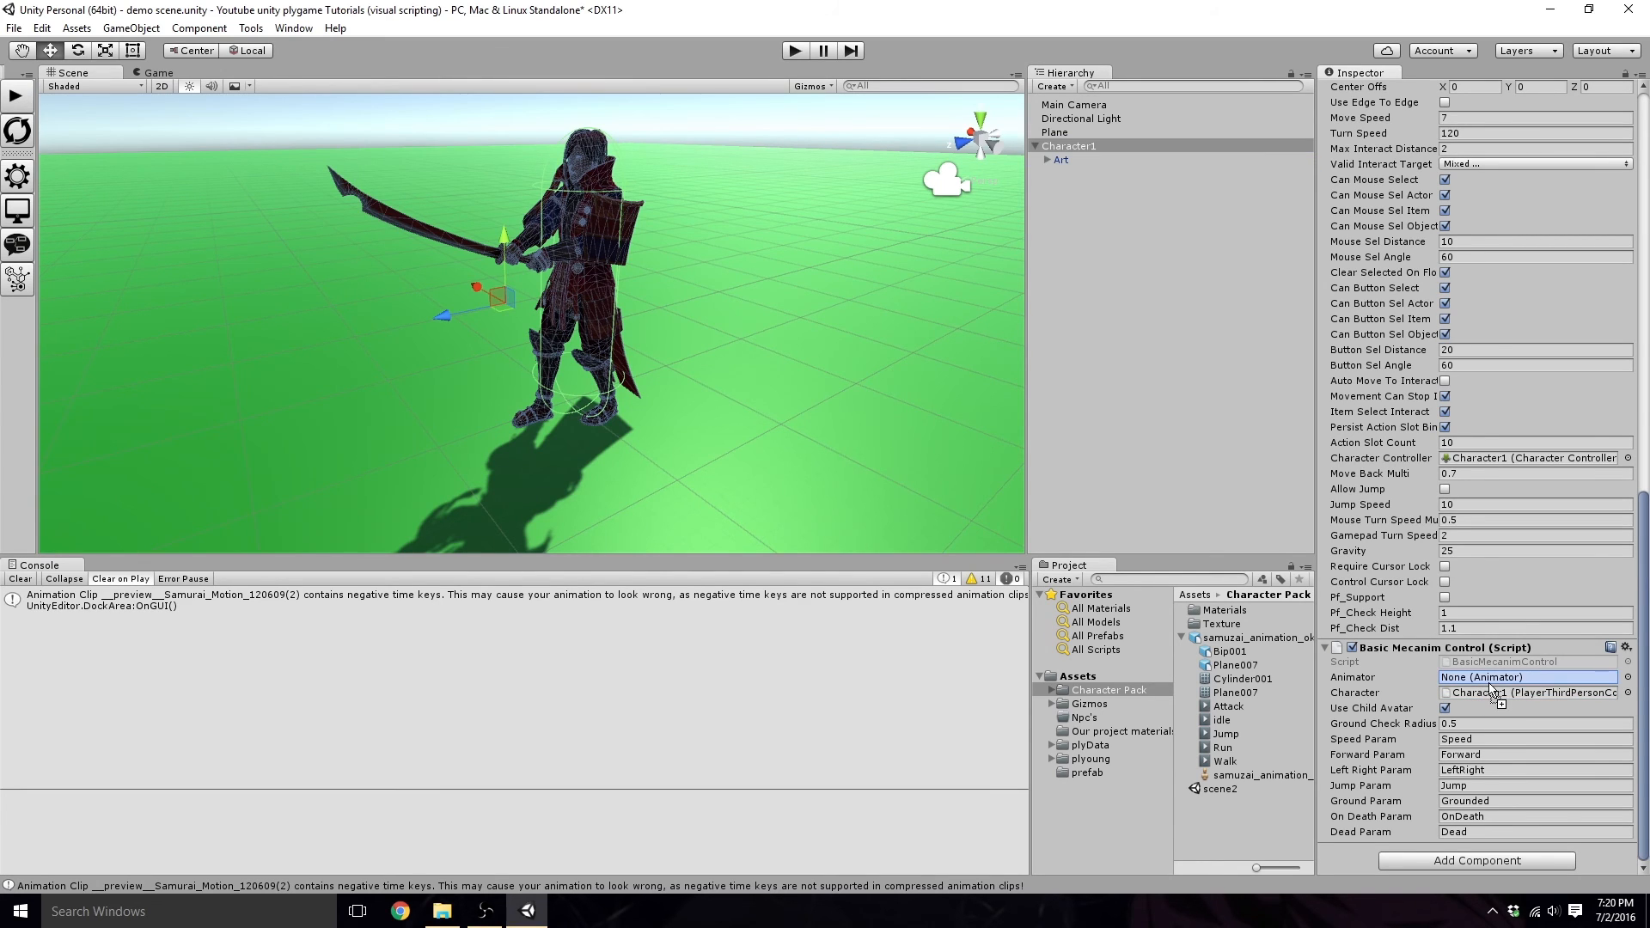
pyautogui.click(1527, 678)
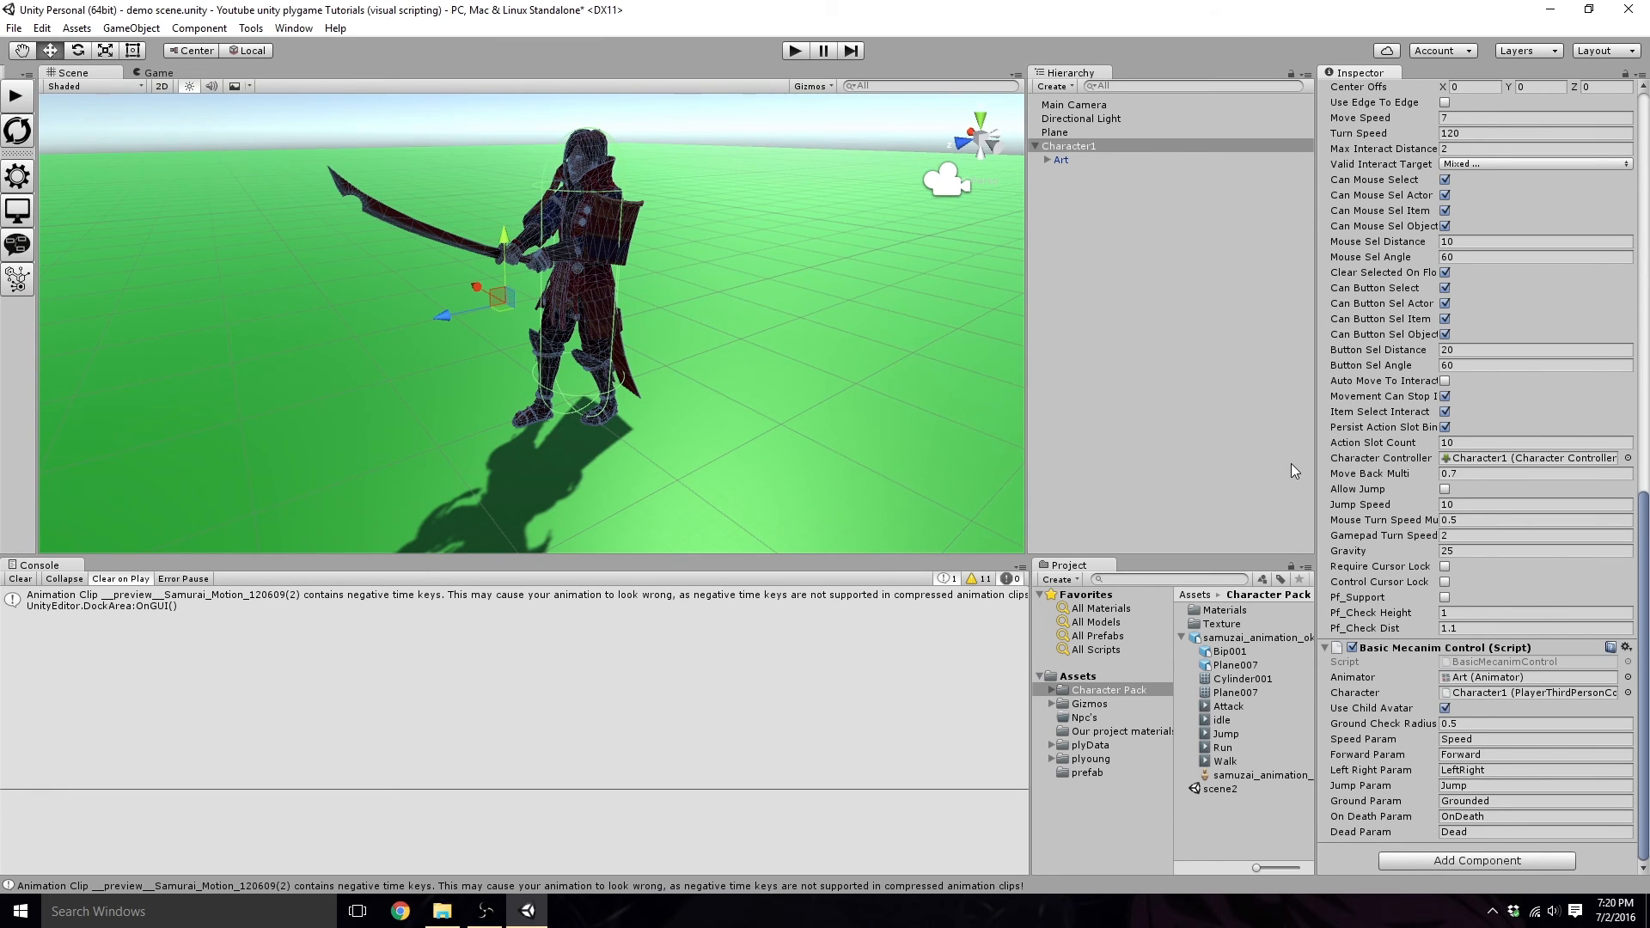
pyautogui.moveTo(1118, 145)
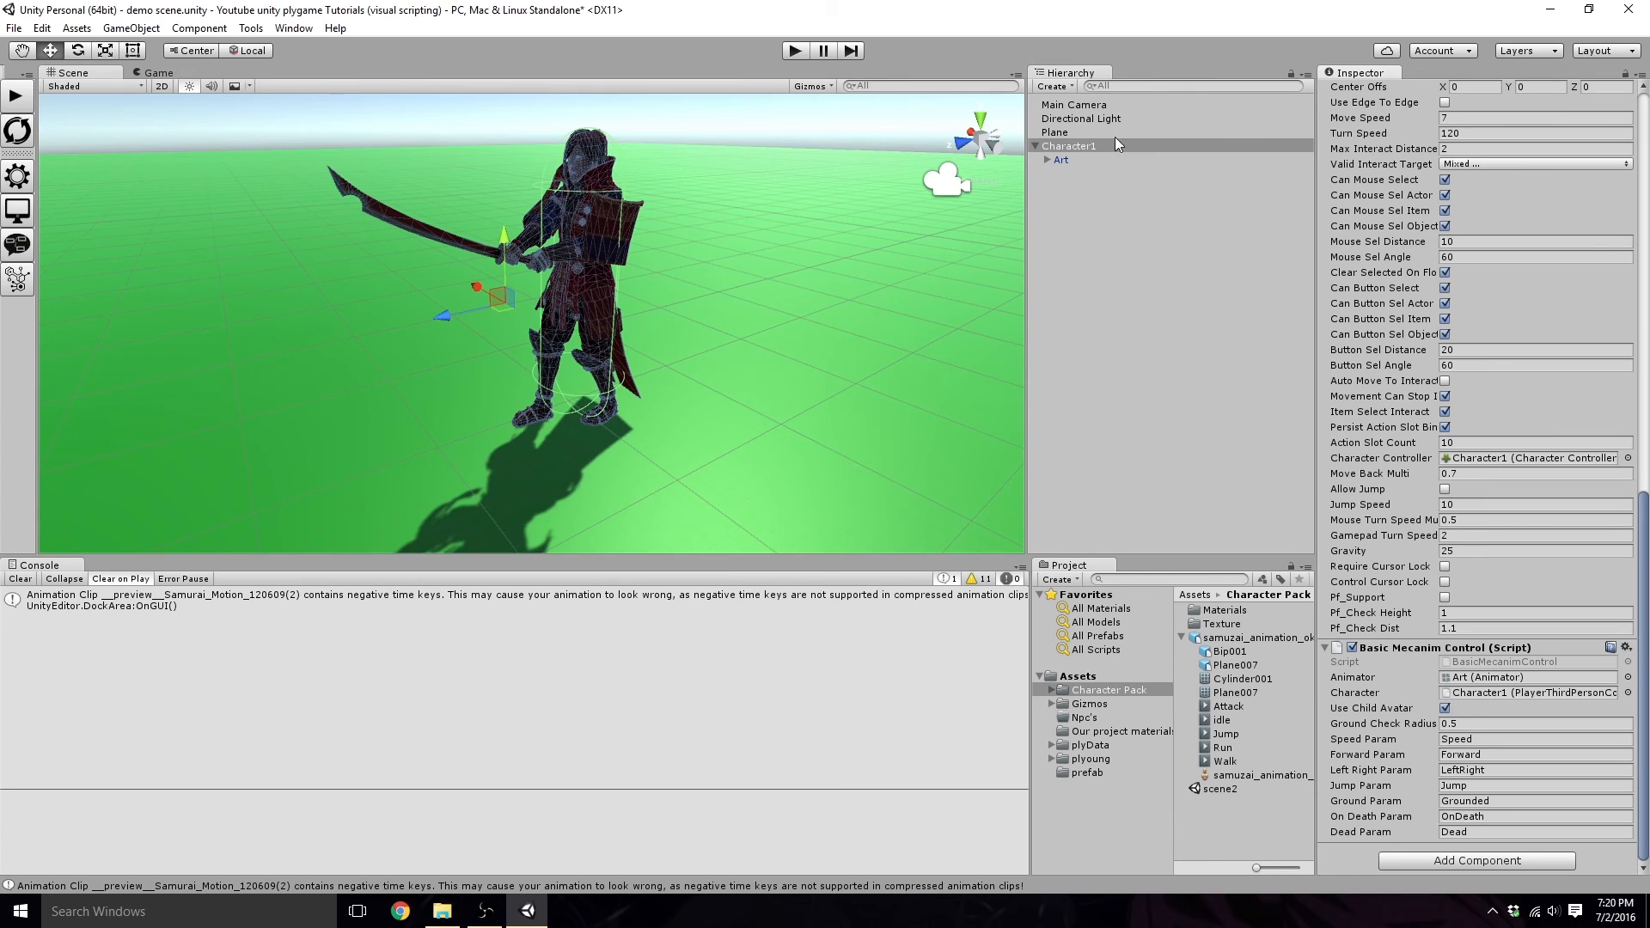
pyautogui.click(1063, 159)
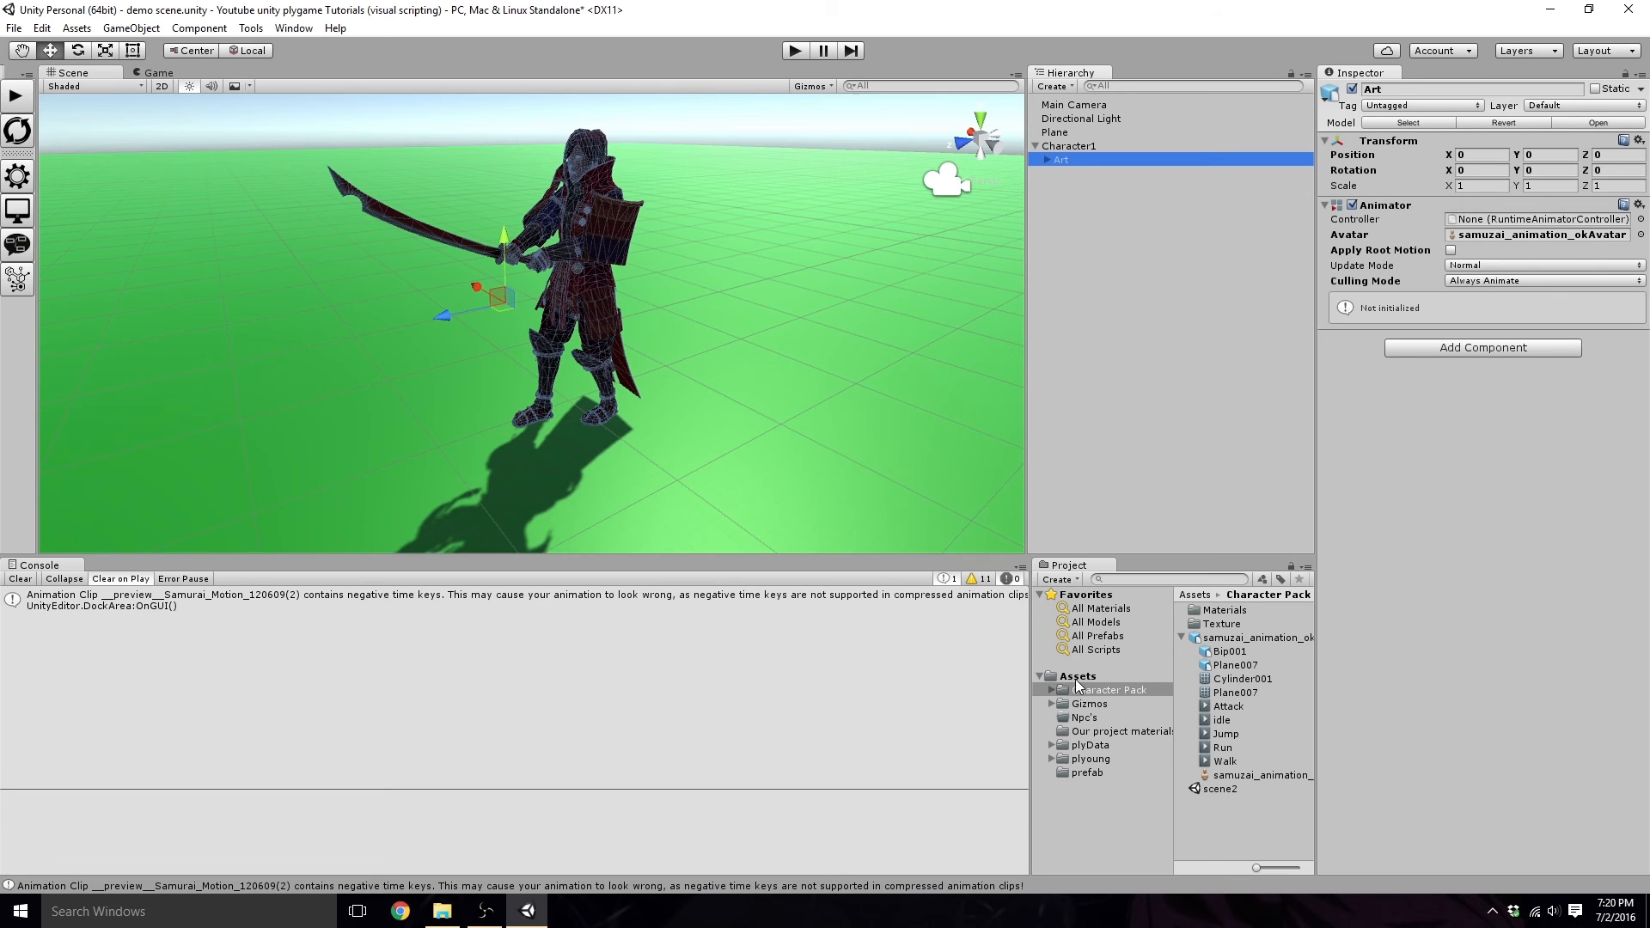
# Step: Create an Animator Controller named Character1 in Assets and assign it to Art's Animator
pyautogui.rightClick(1080, 684)
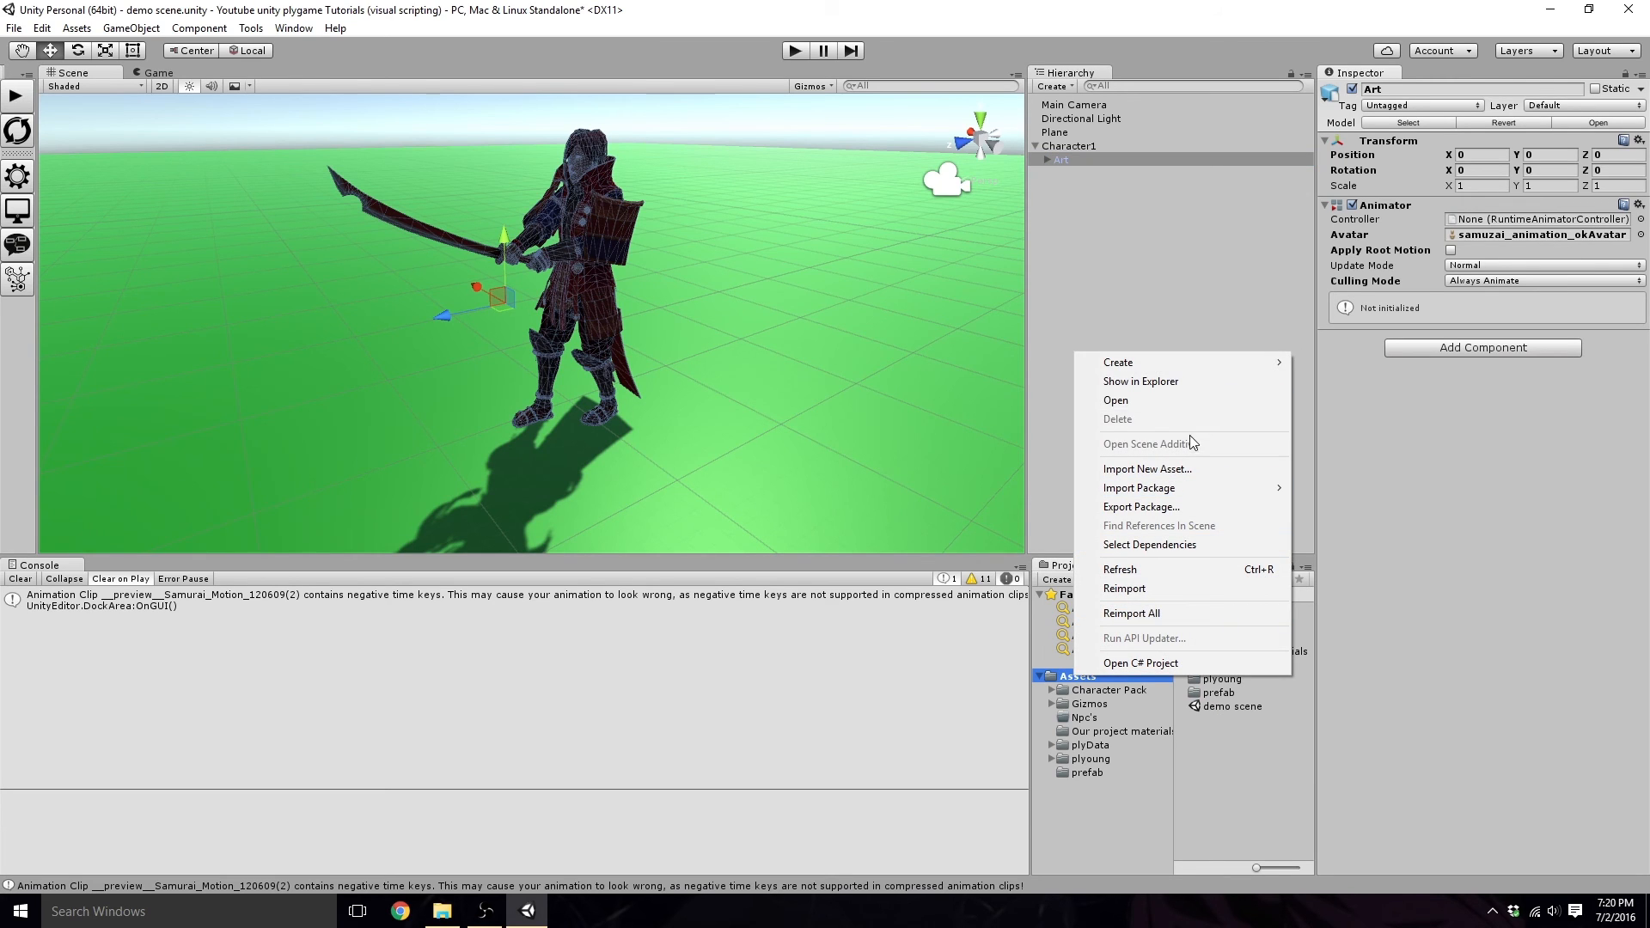
pyautogui.moveTo(1117, 362)
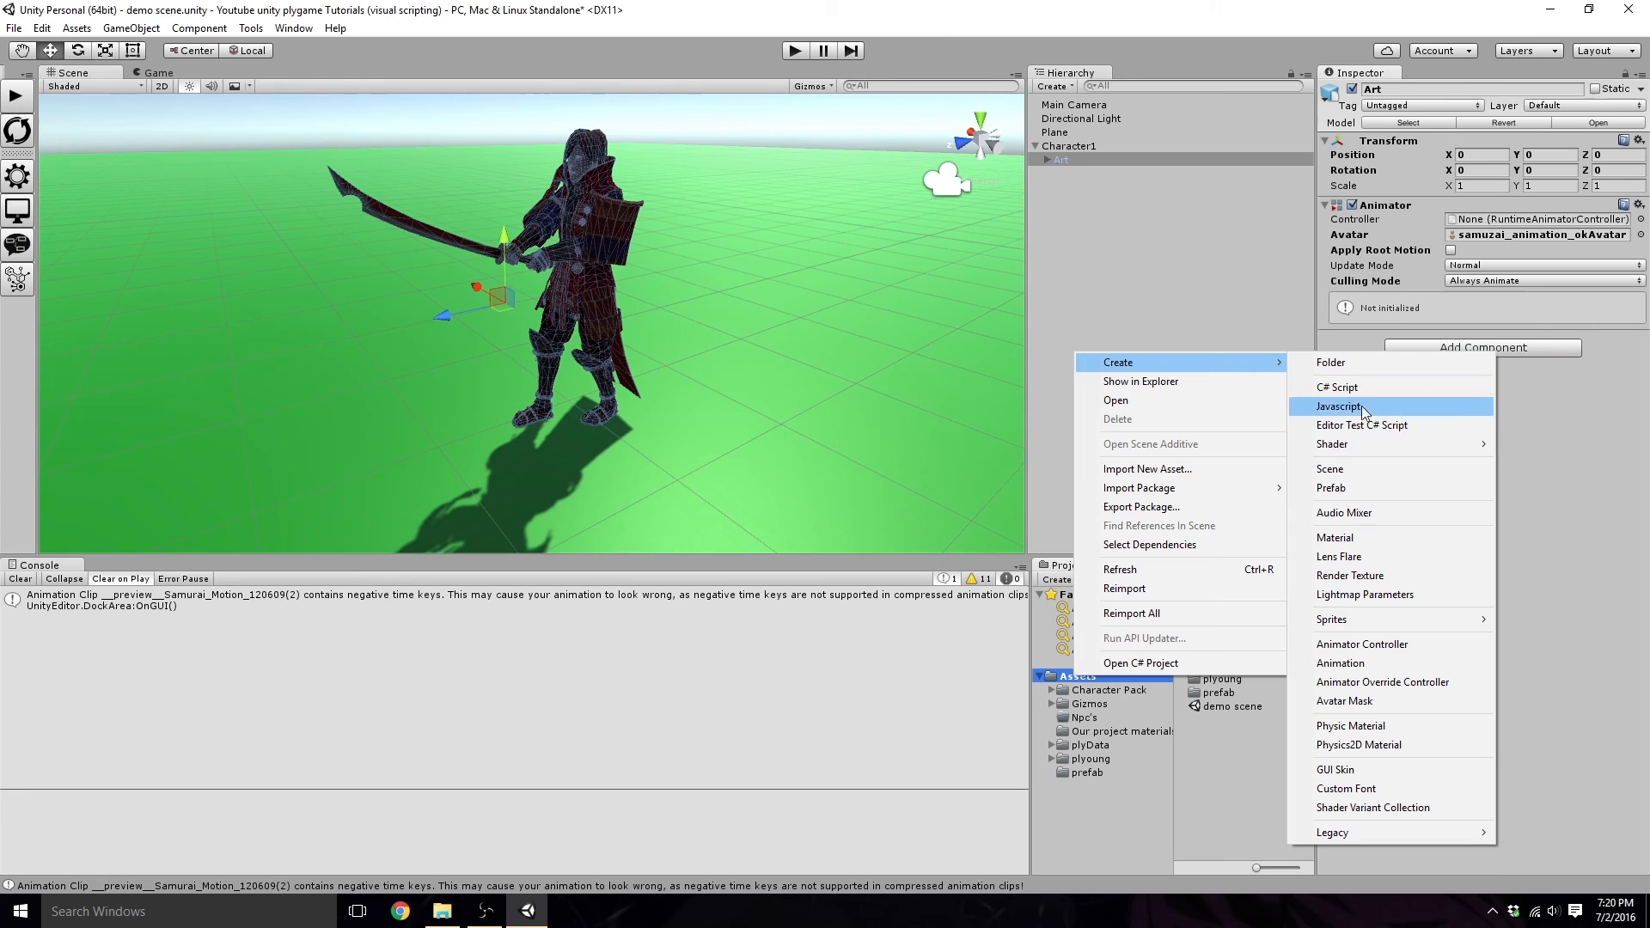
pyautogui.click(1362, 644)
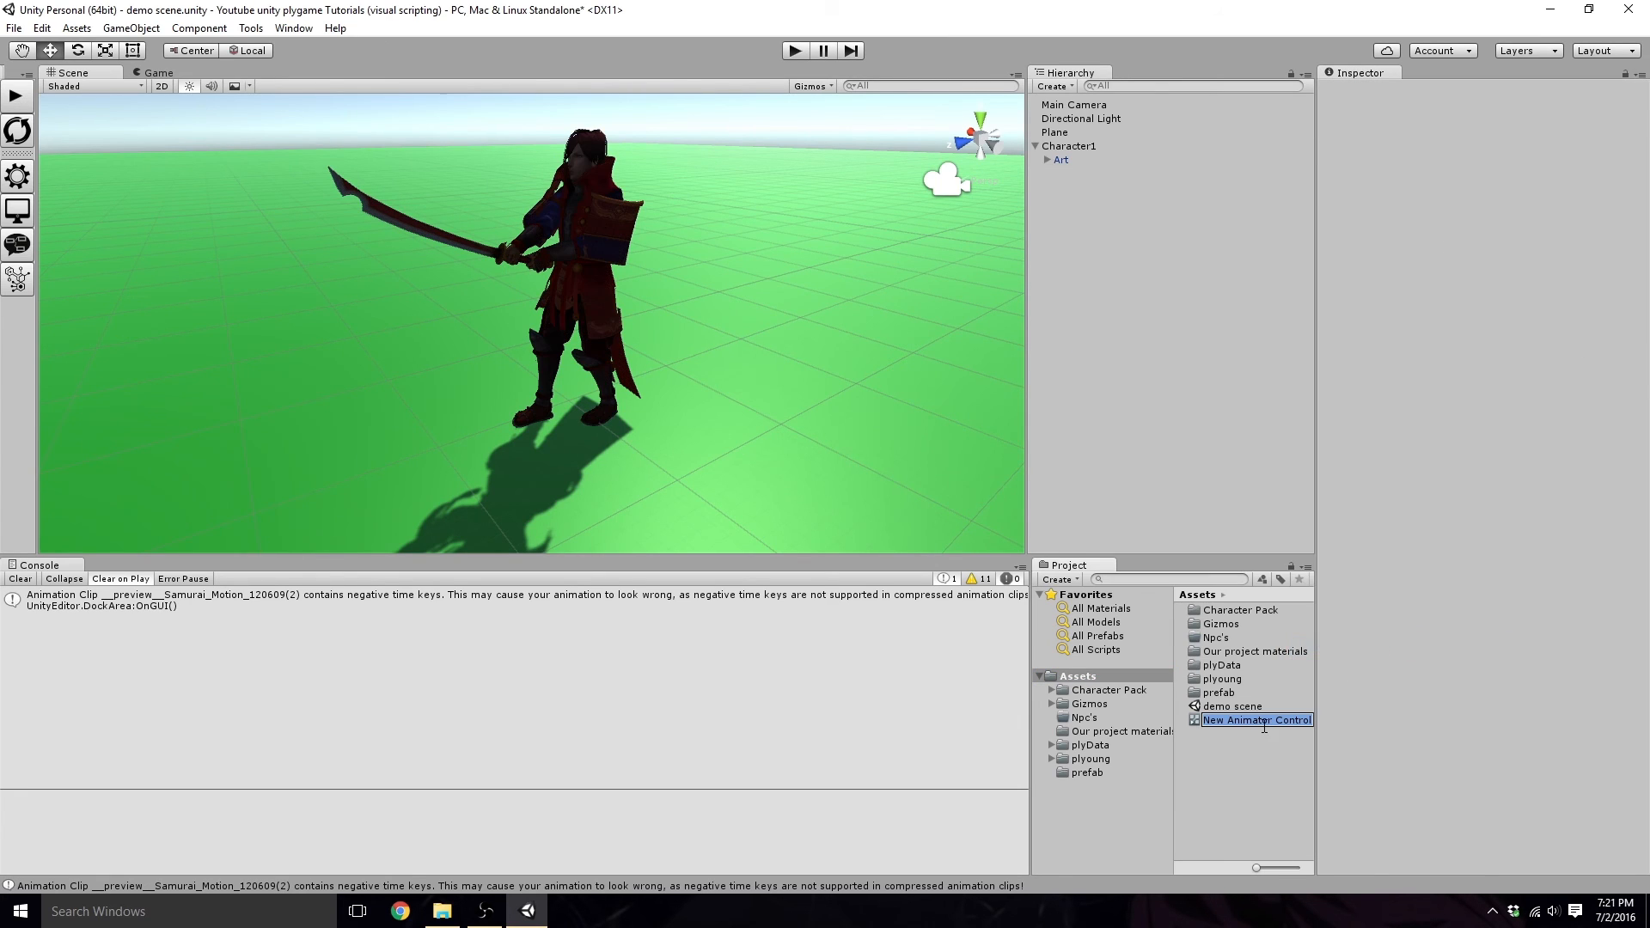
pyautogui.write('Character1')
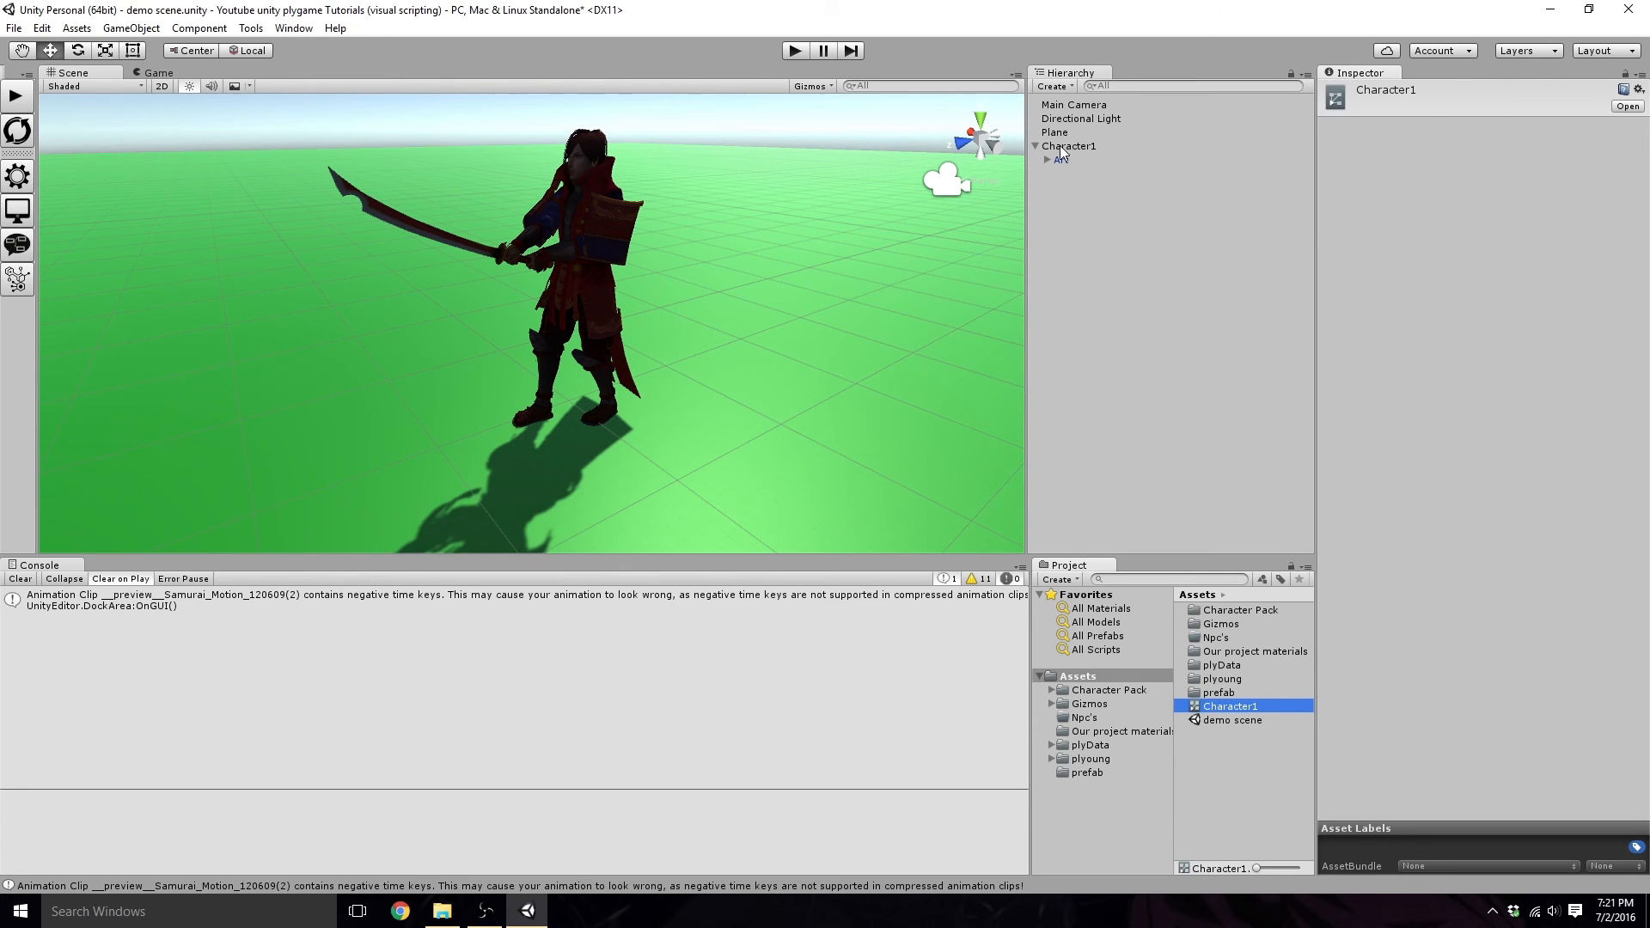
pyautogui.click(1066, 160)
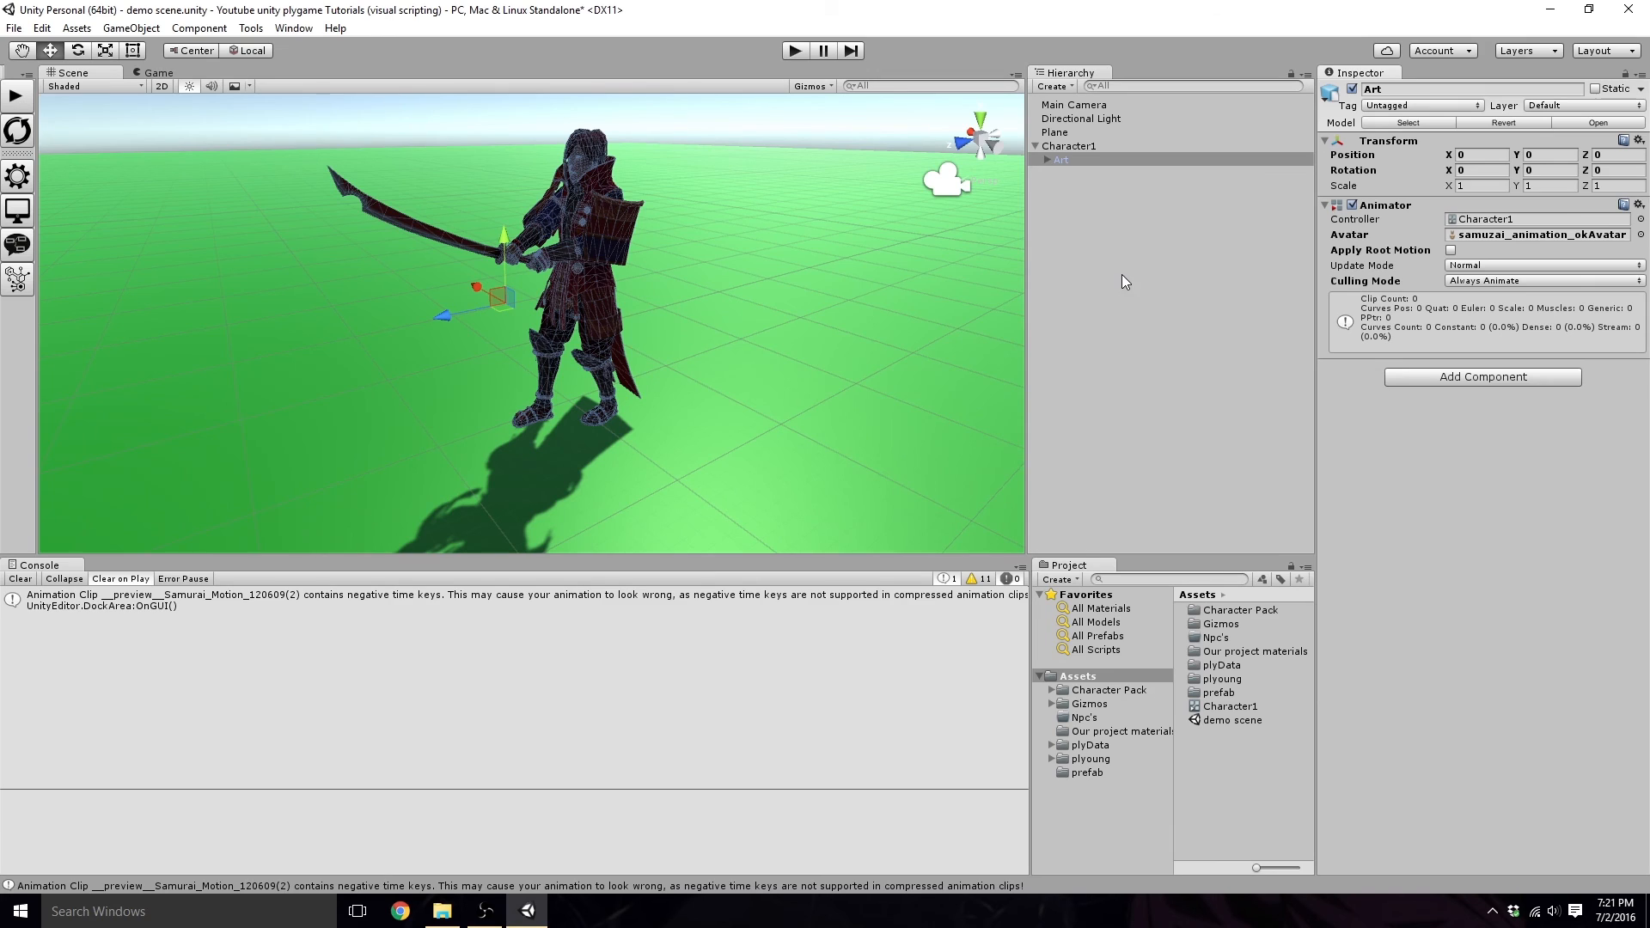
pyautogui.moveTo(1351, 221)
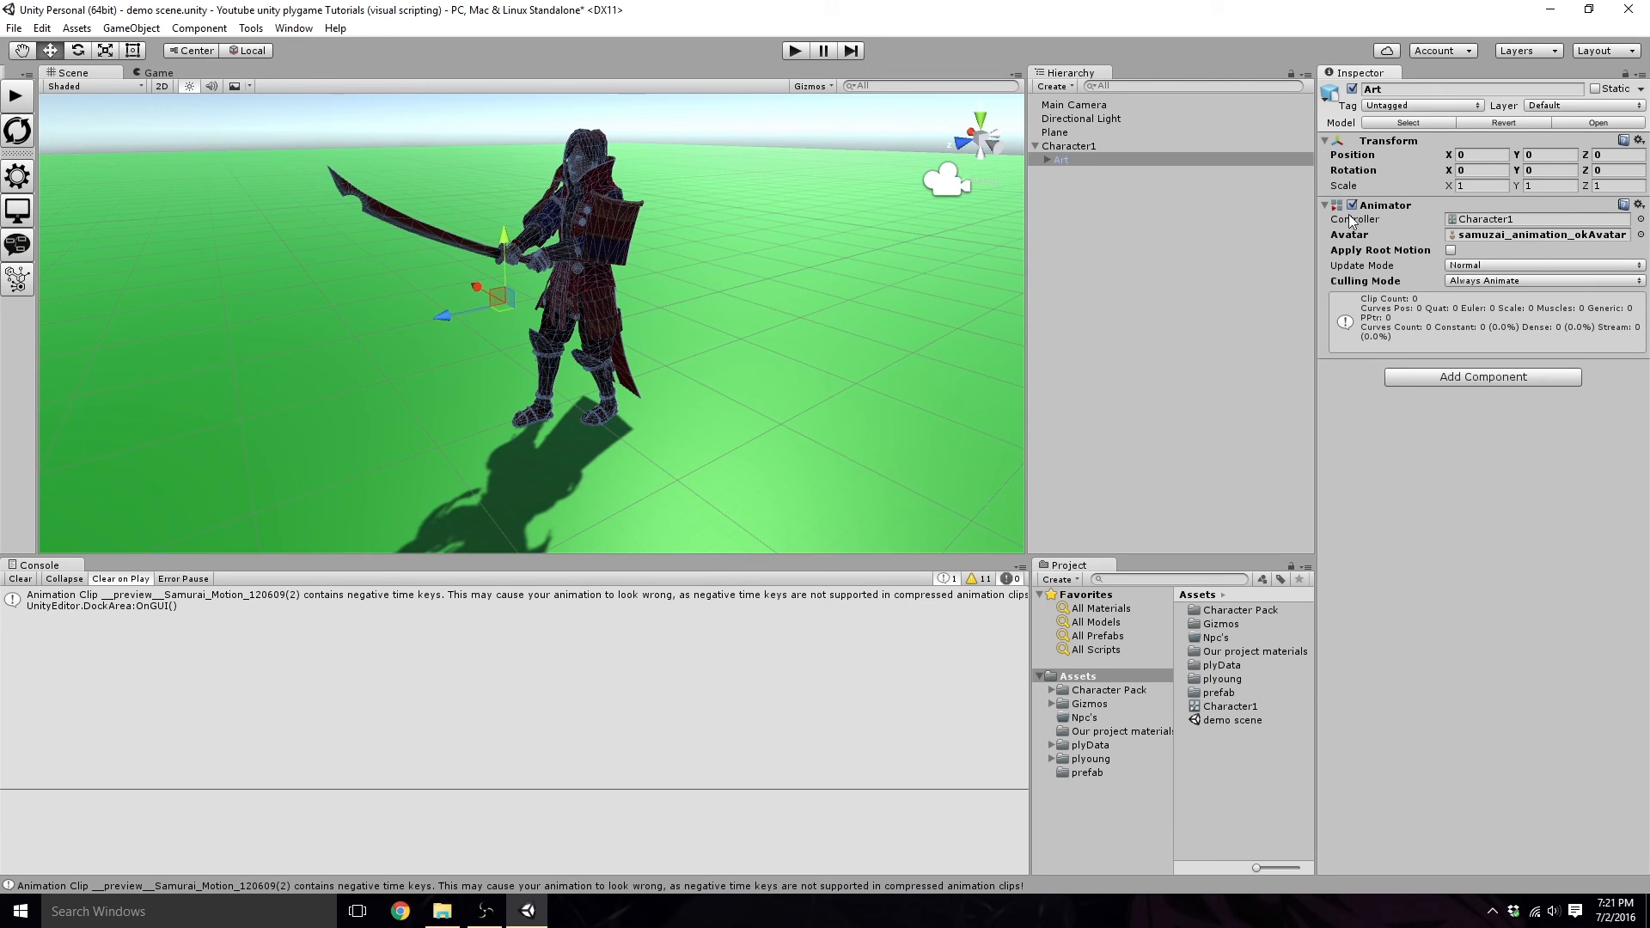
pyautogui.moveTo(1446, 306)
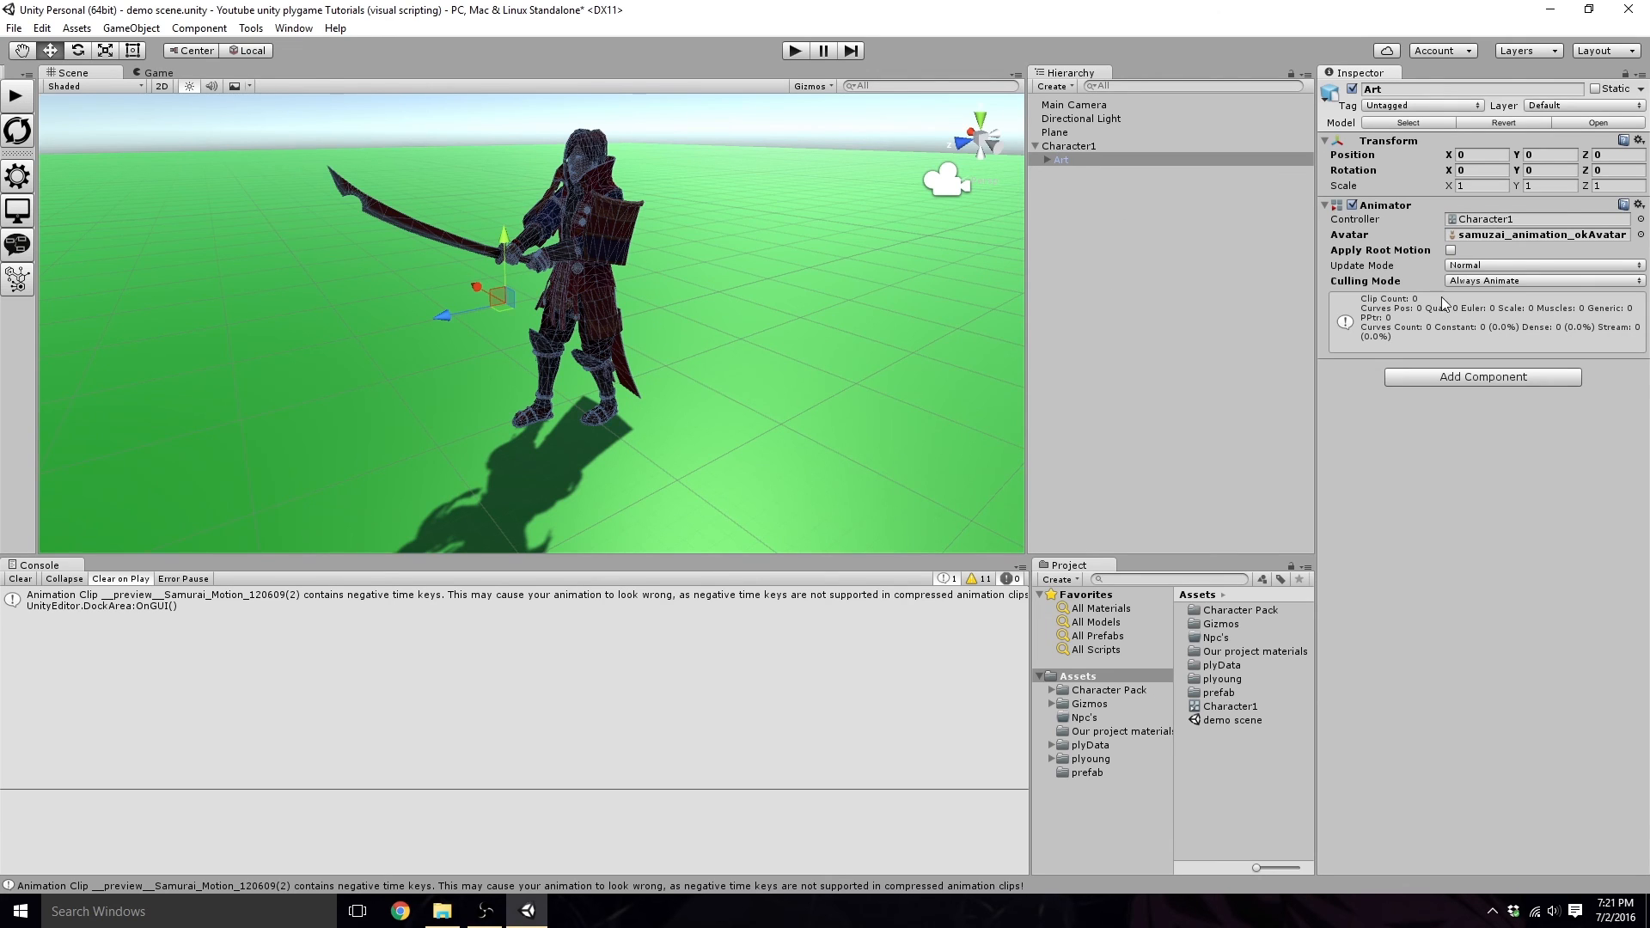
pyautogui.moveTo(1310, 311)
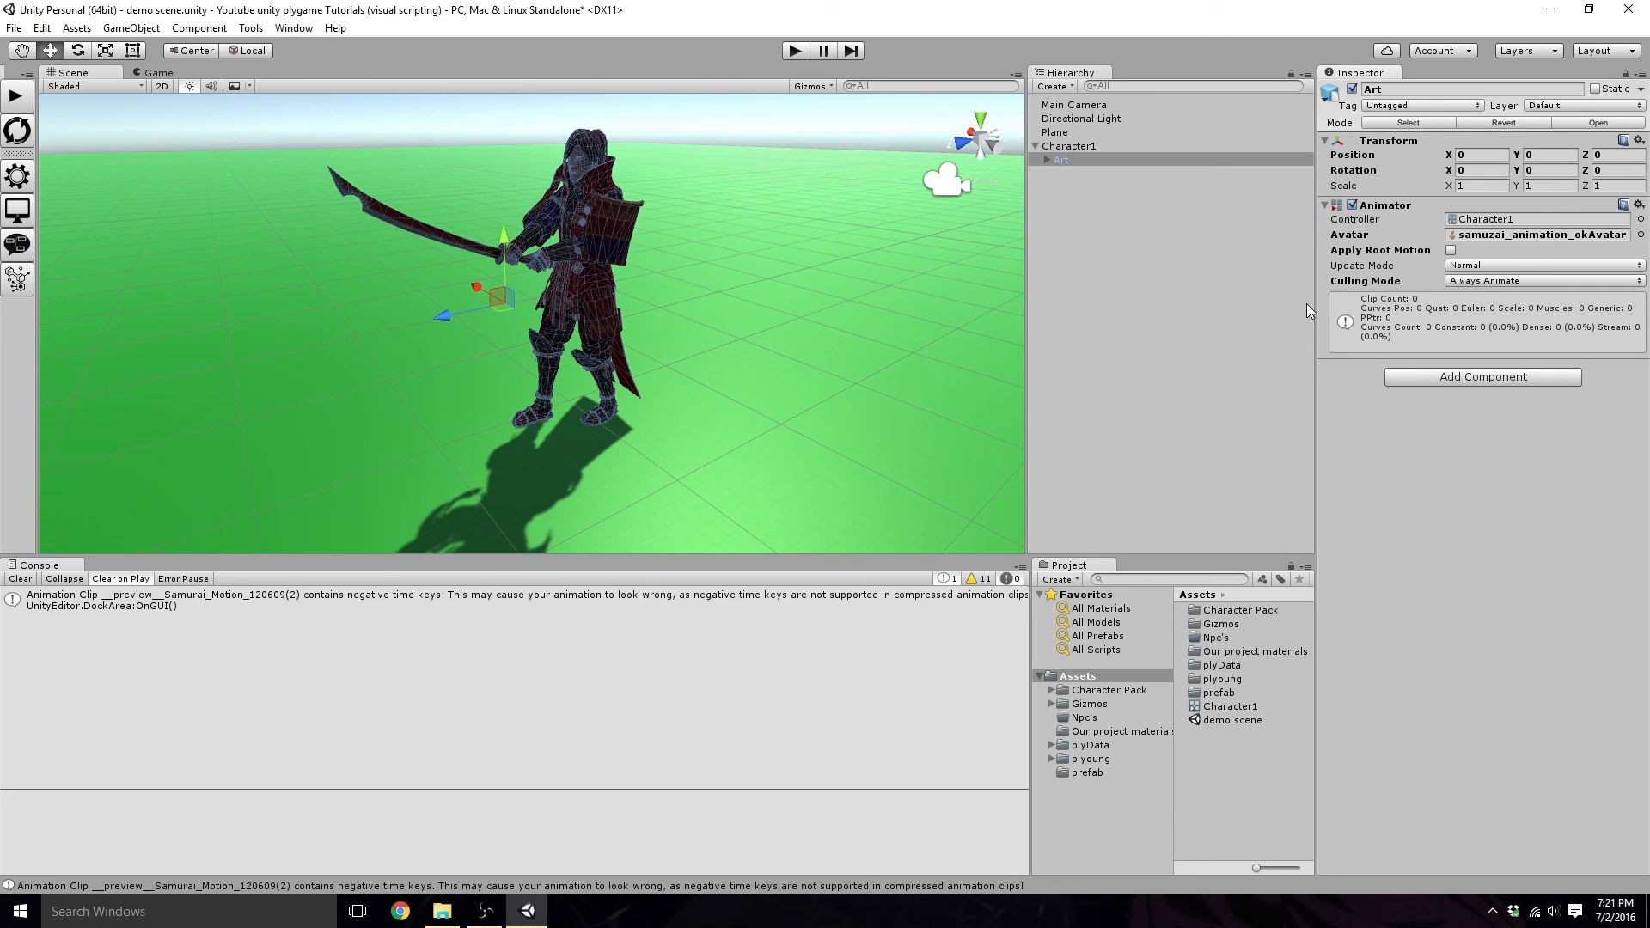
pyautogui.click(1035, 146)
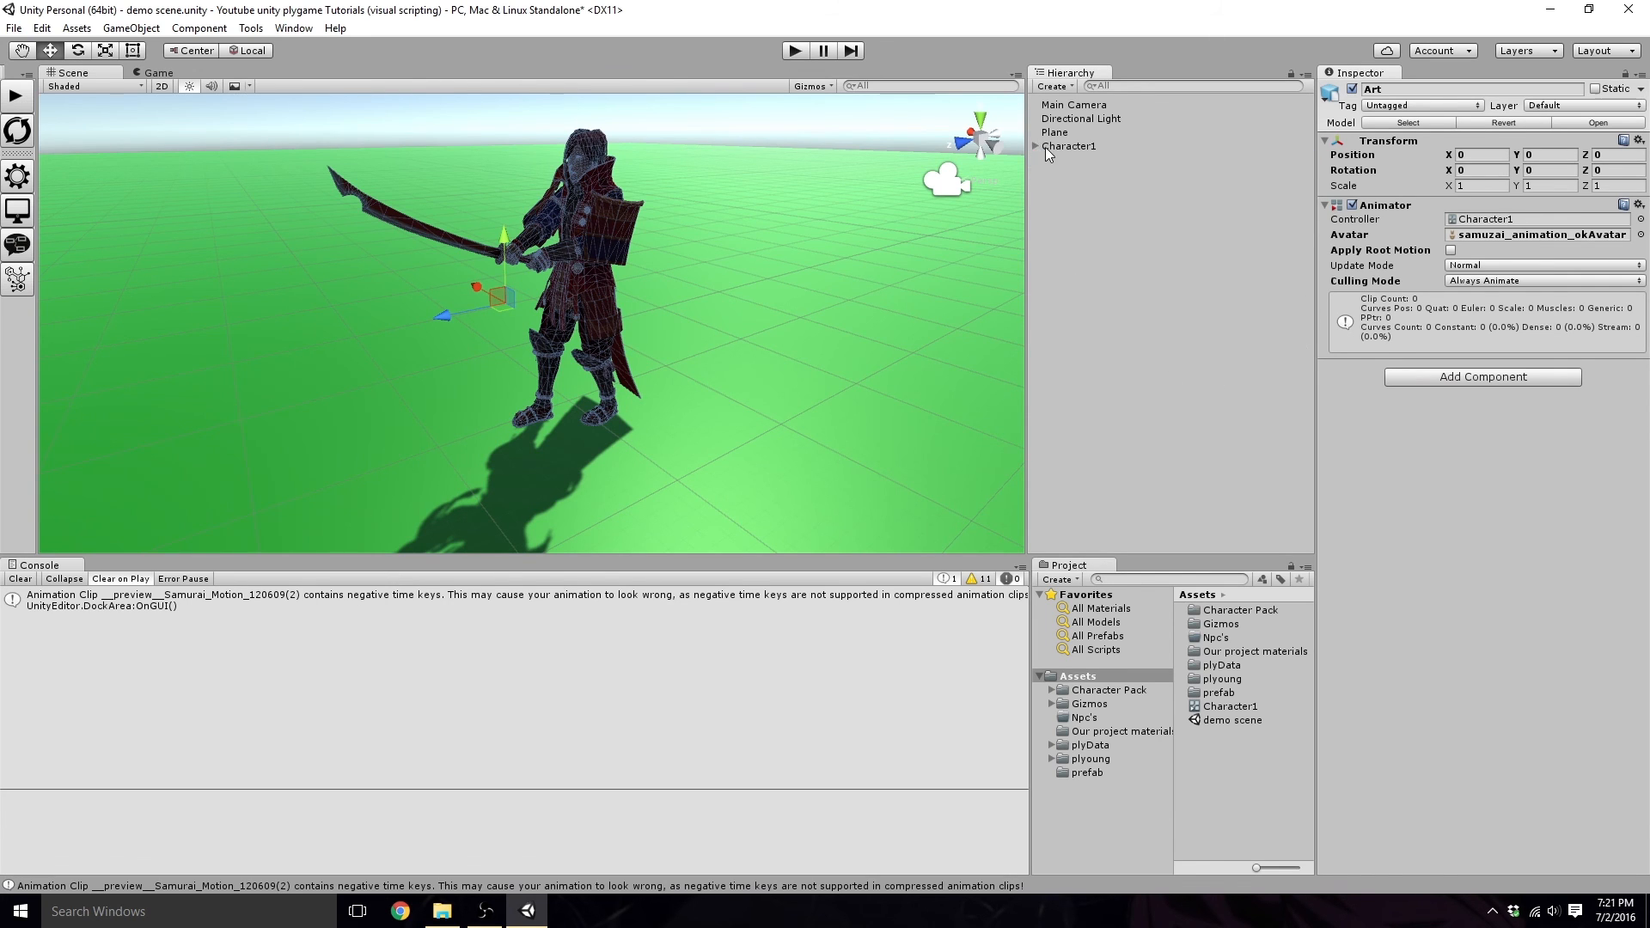
pyautogui.click(1067, 144)
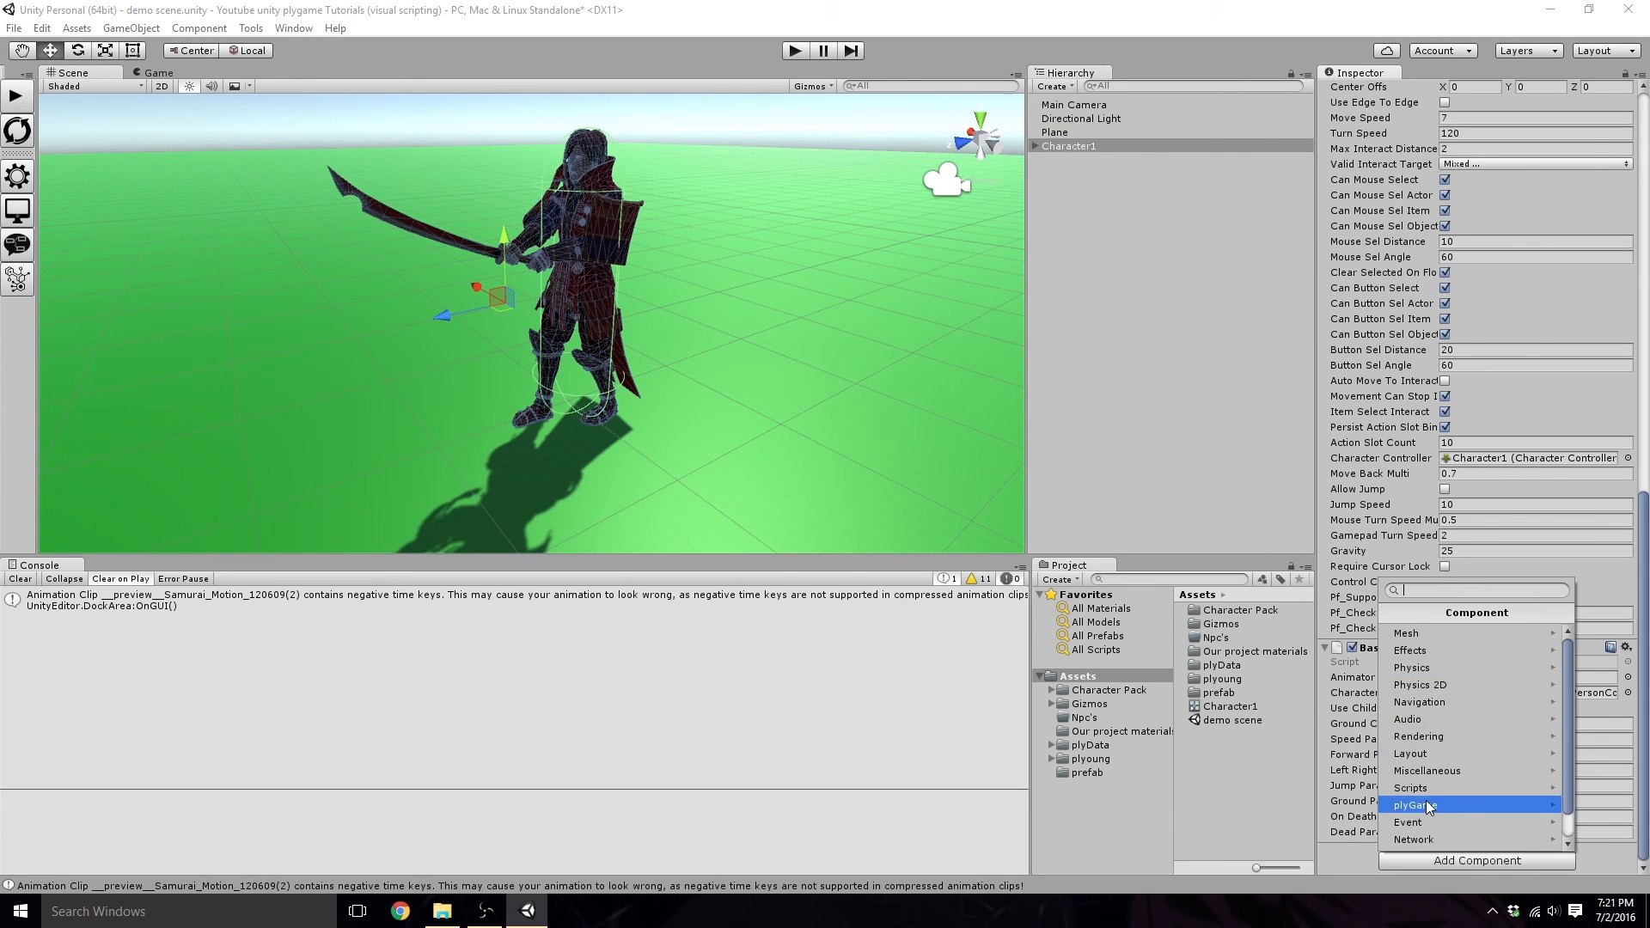
# Step: Add the plyGame Third Person Camera component to Character1
pyautogui.click(1415, 804)
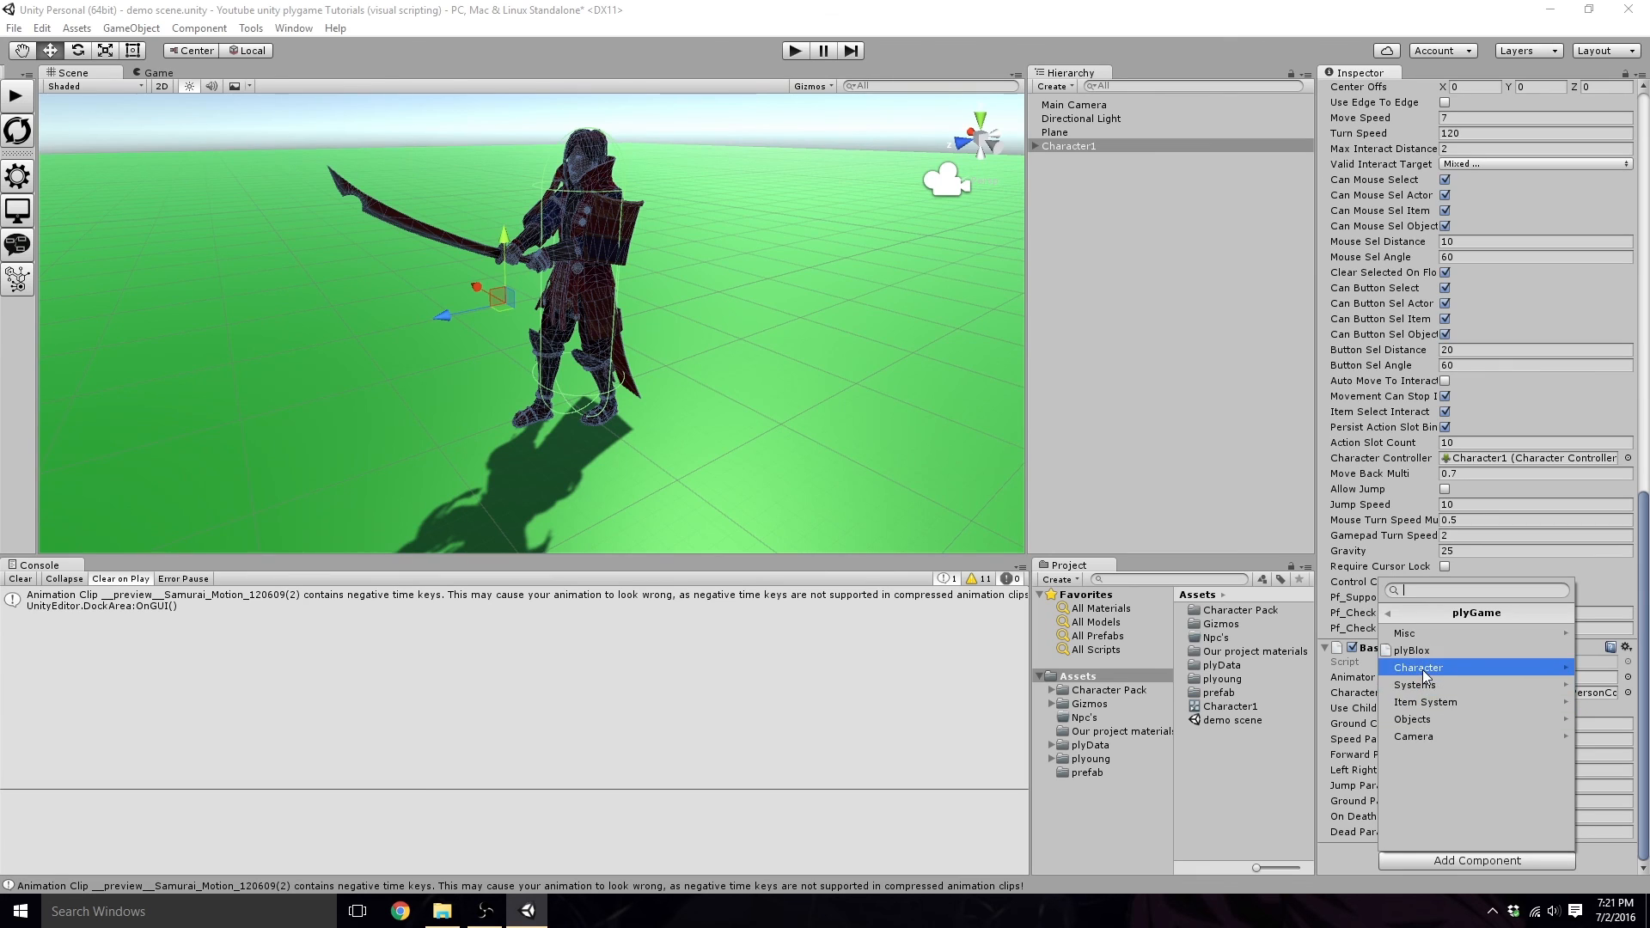
pyautogui.click(1418, 667)
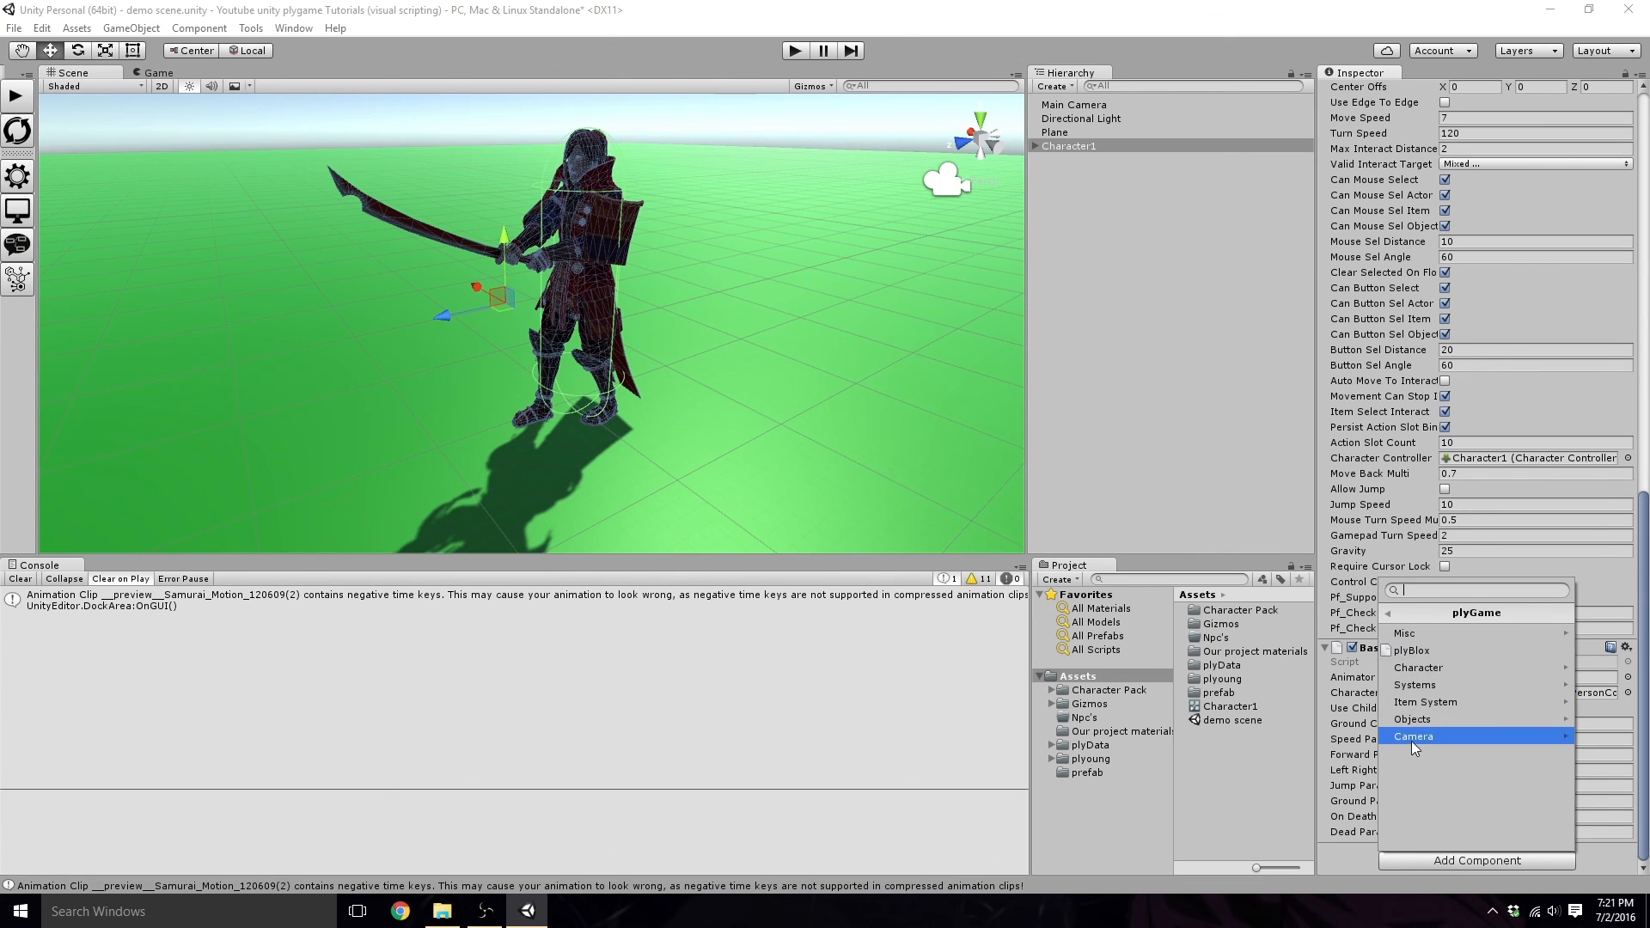
pyautogui.click(1413, 736)
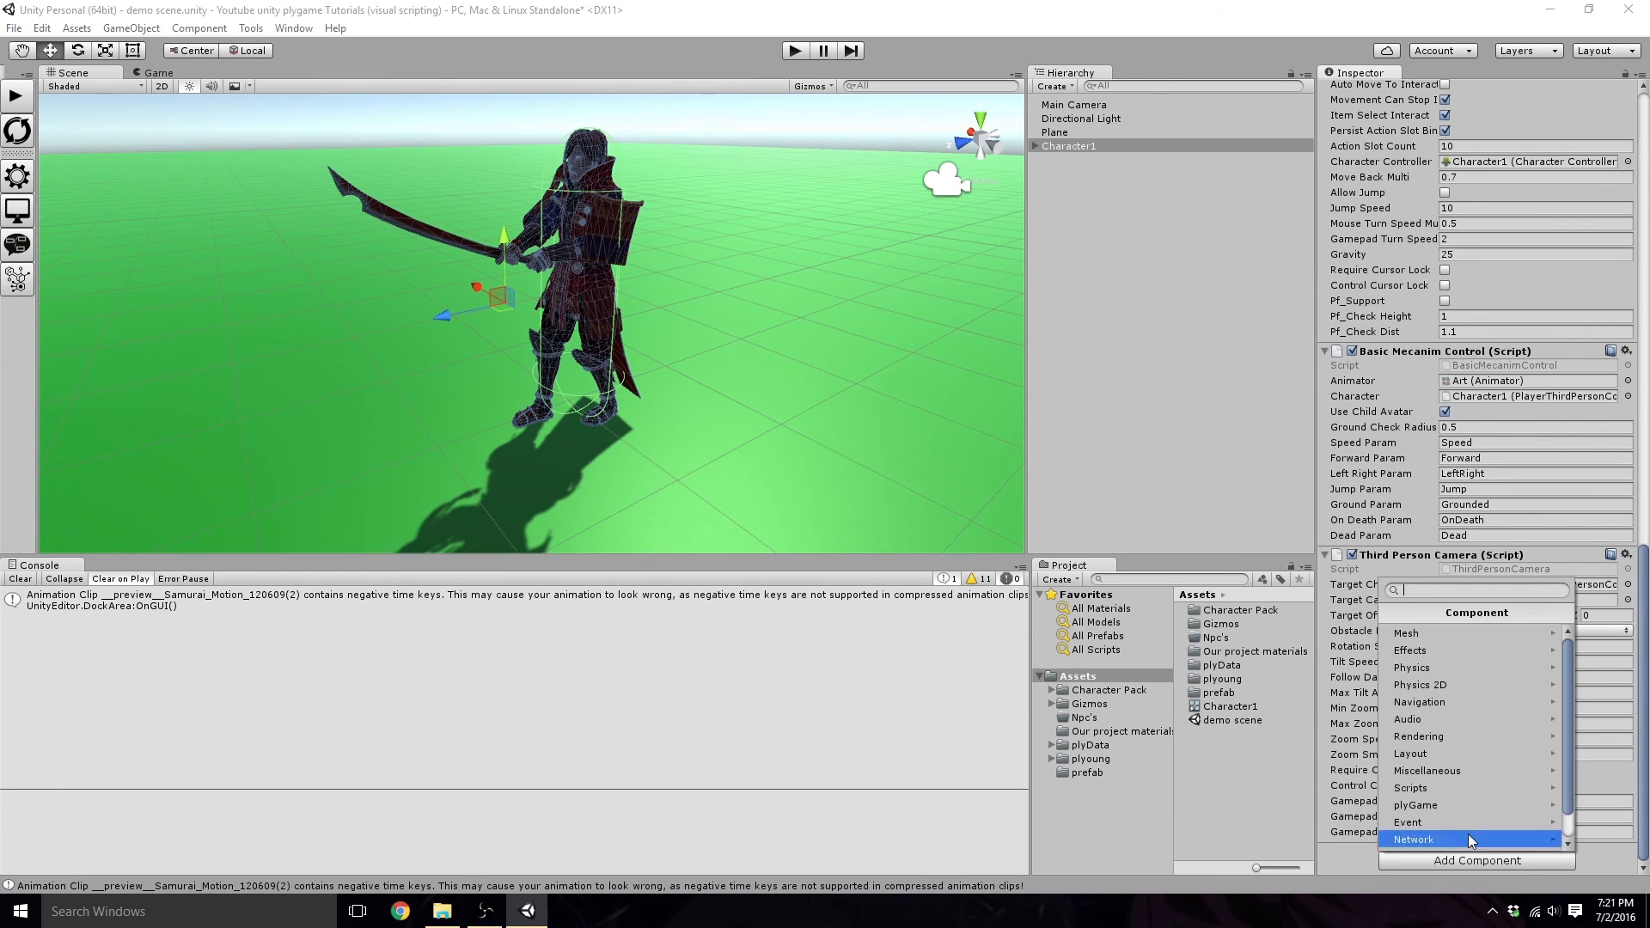
# Step: Add the plyGame Equipment Slots and Item Bag components to Character1
pyautogui.click(1415, 804)
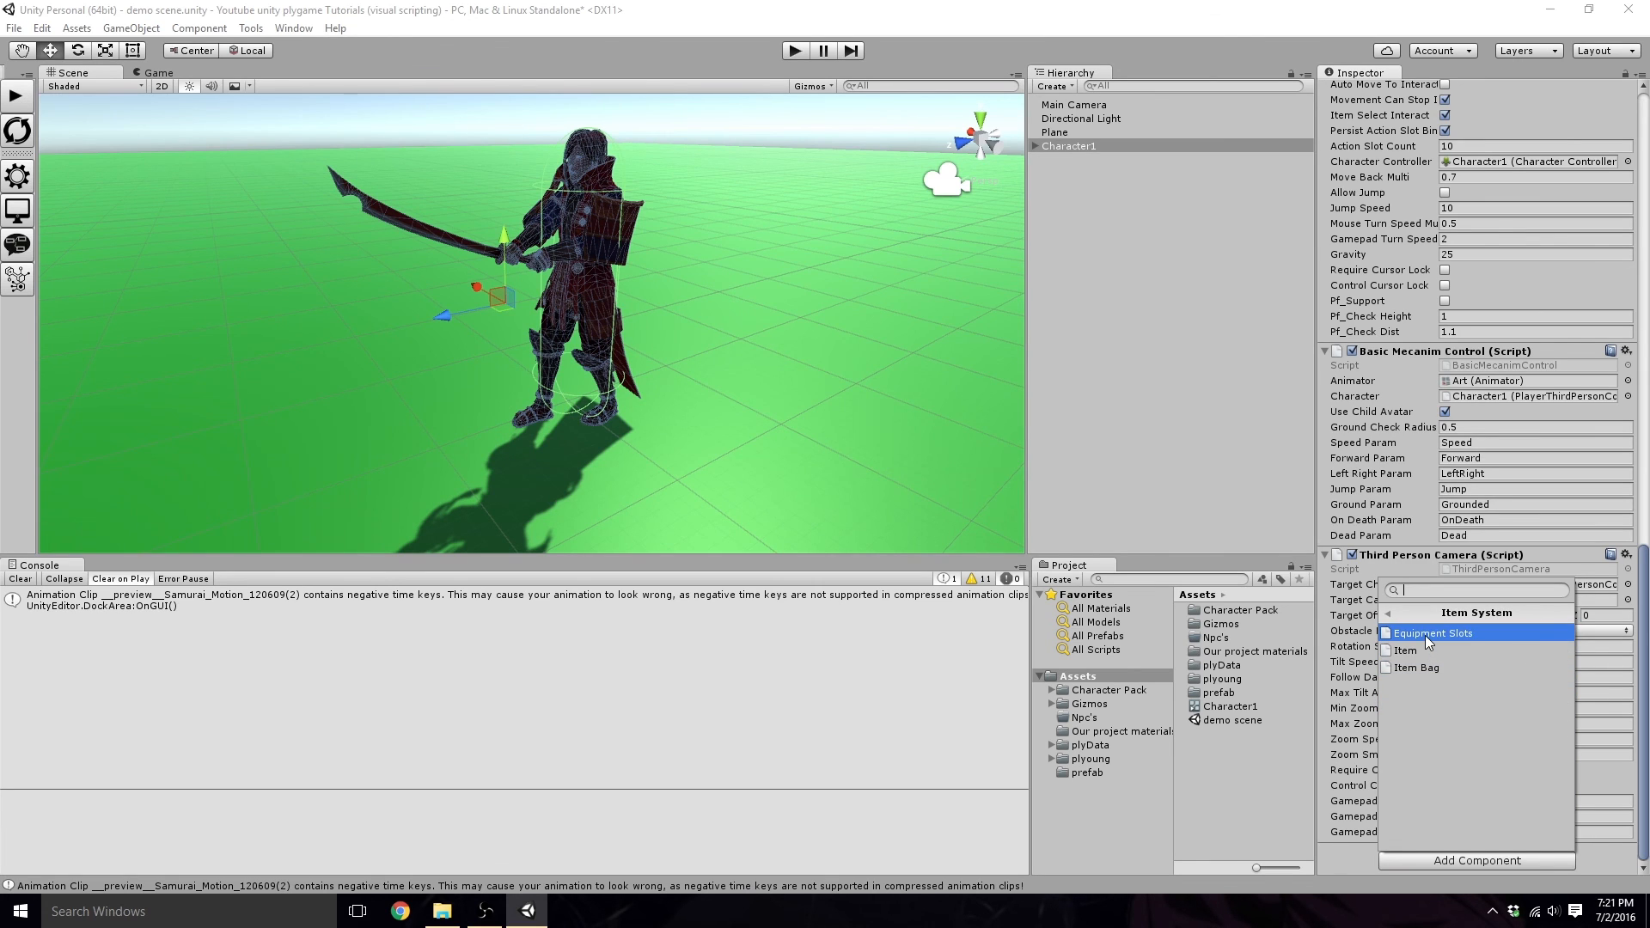
pyautogui.click(1434, 632)
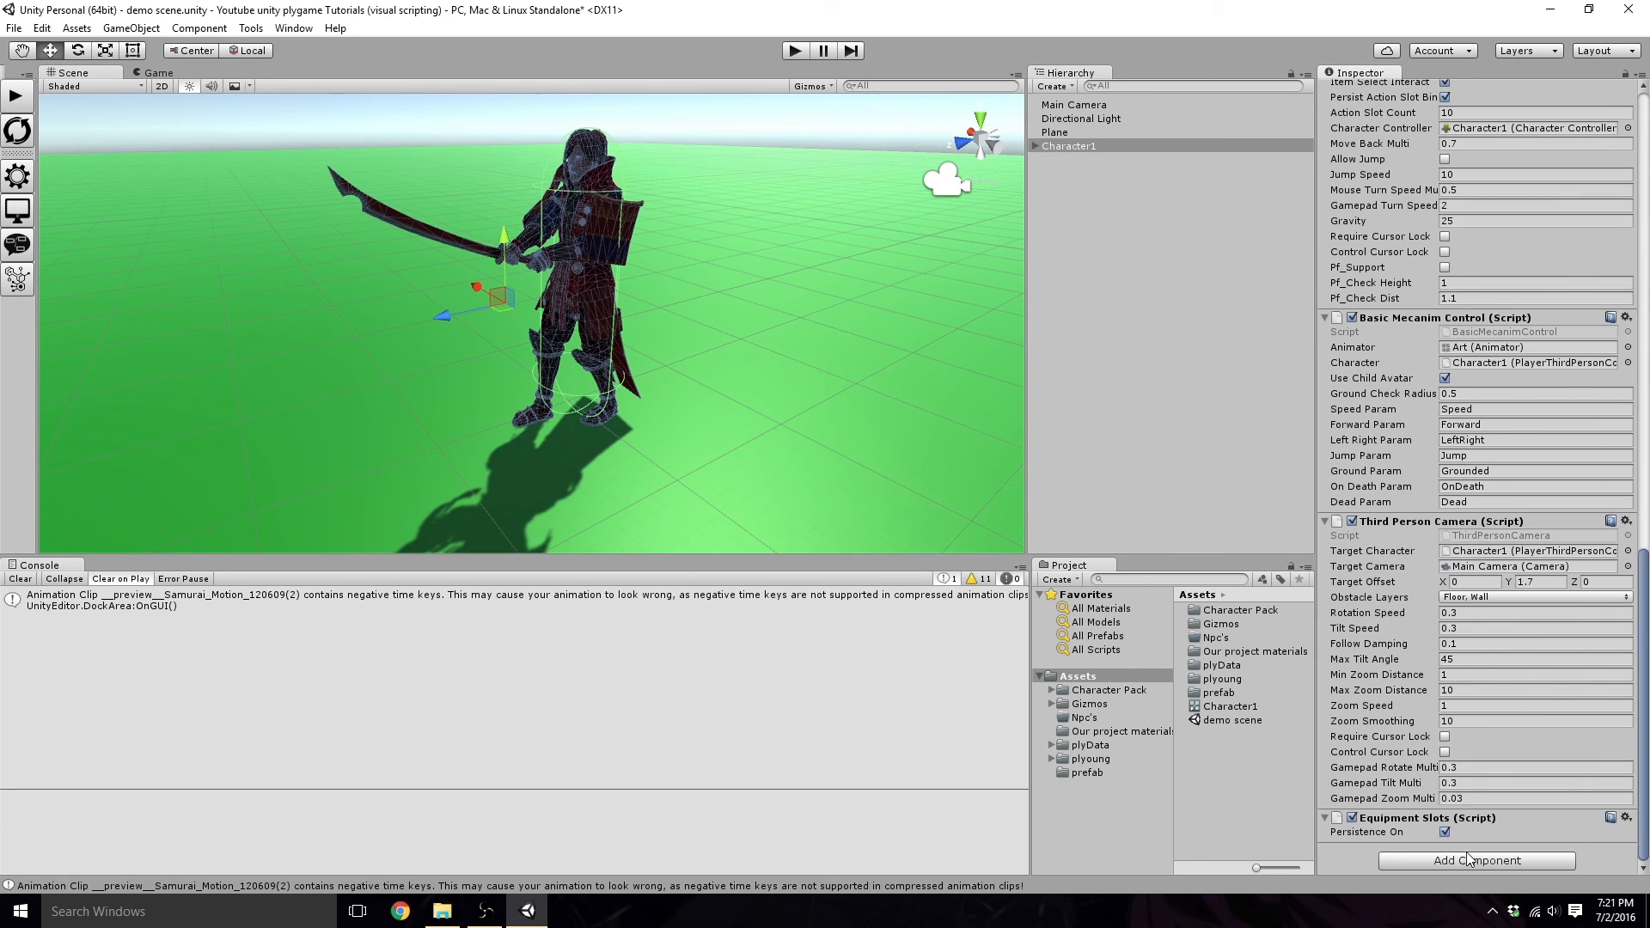
pyautogui.click(1476, 860)
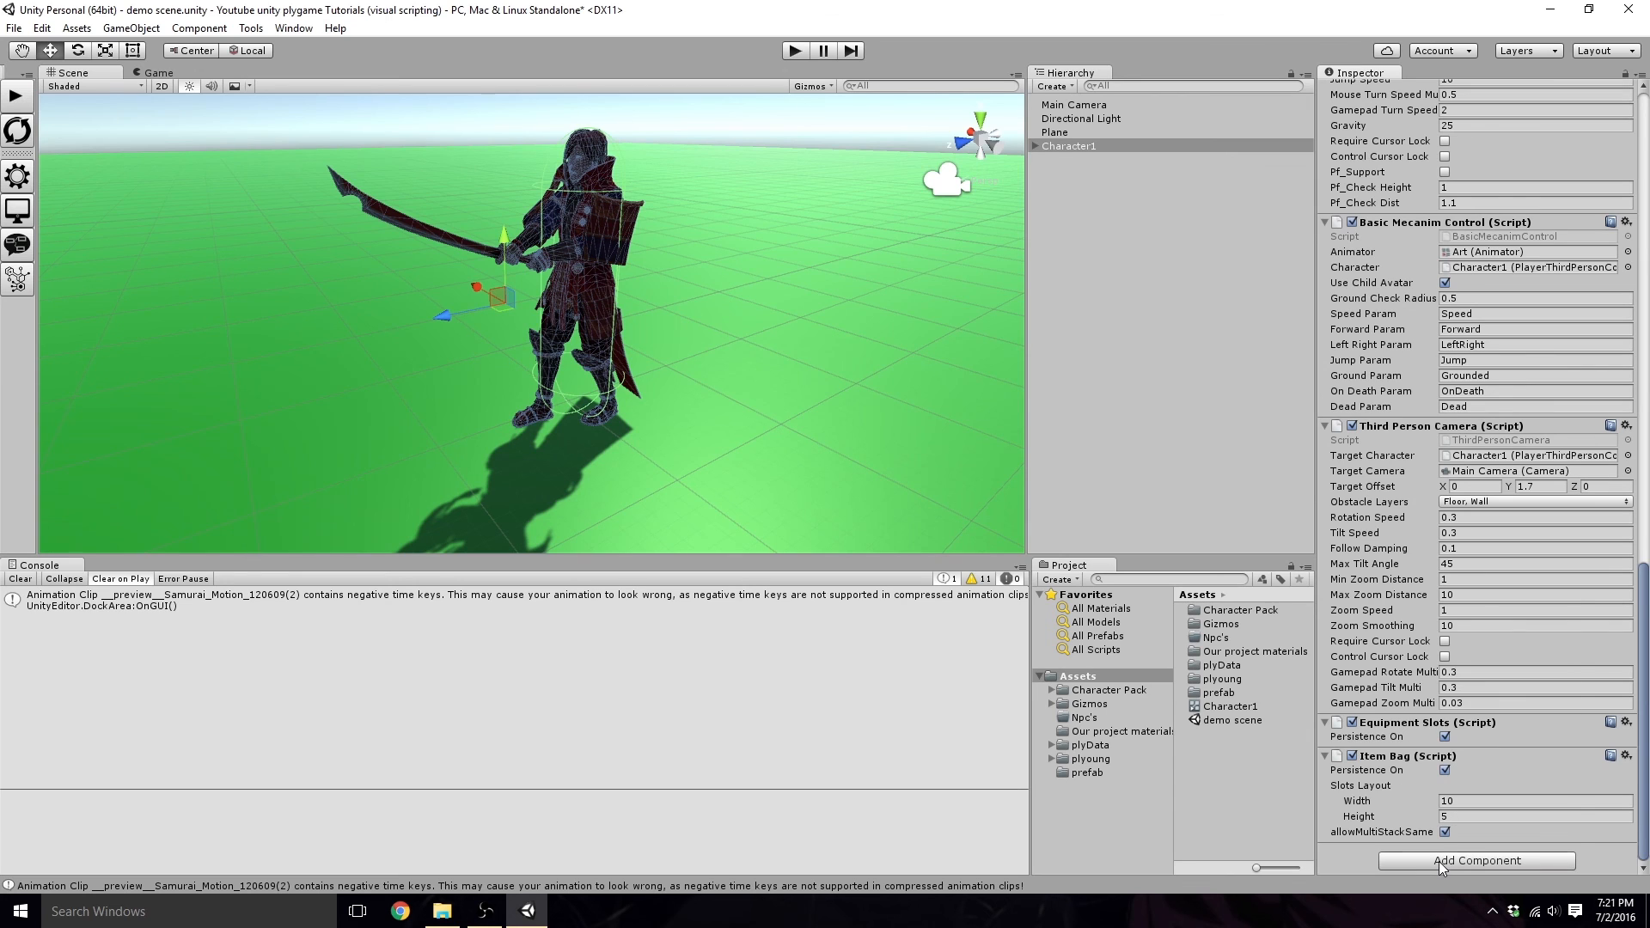
pyautogui.click(1477, 860)
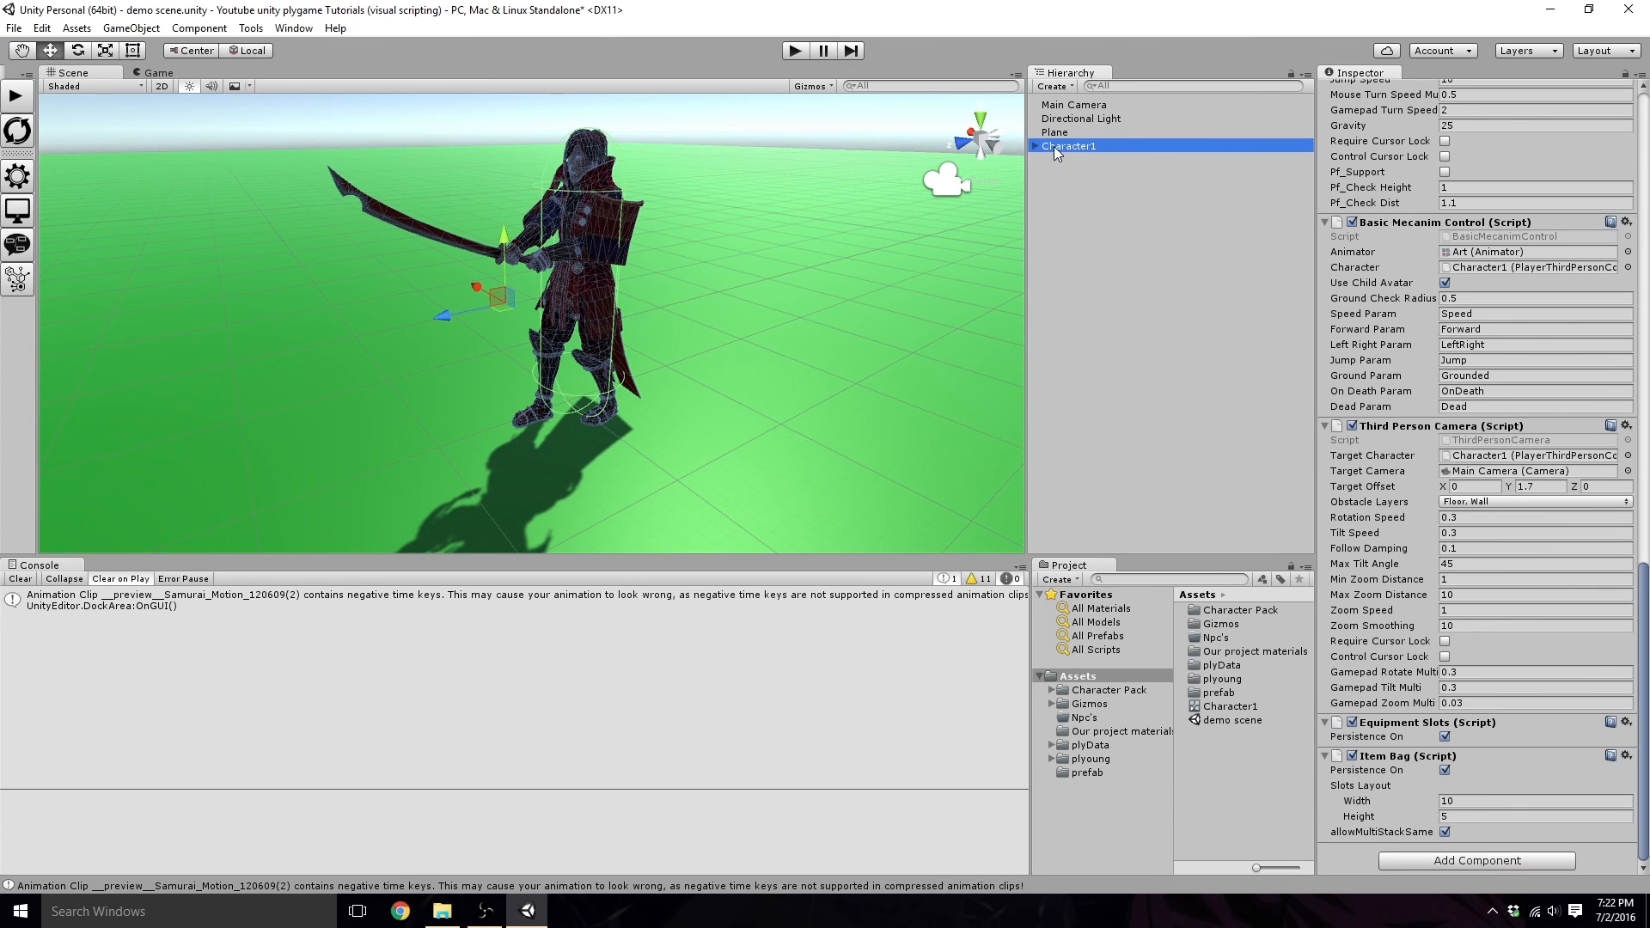
# Step: Save Character1 as a prefab in the Npc's folder and play the scene with the samurai in view
pyautogui.click(1083, 717)
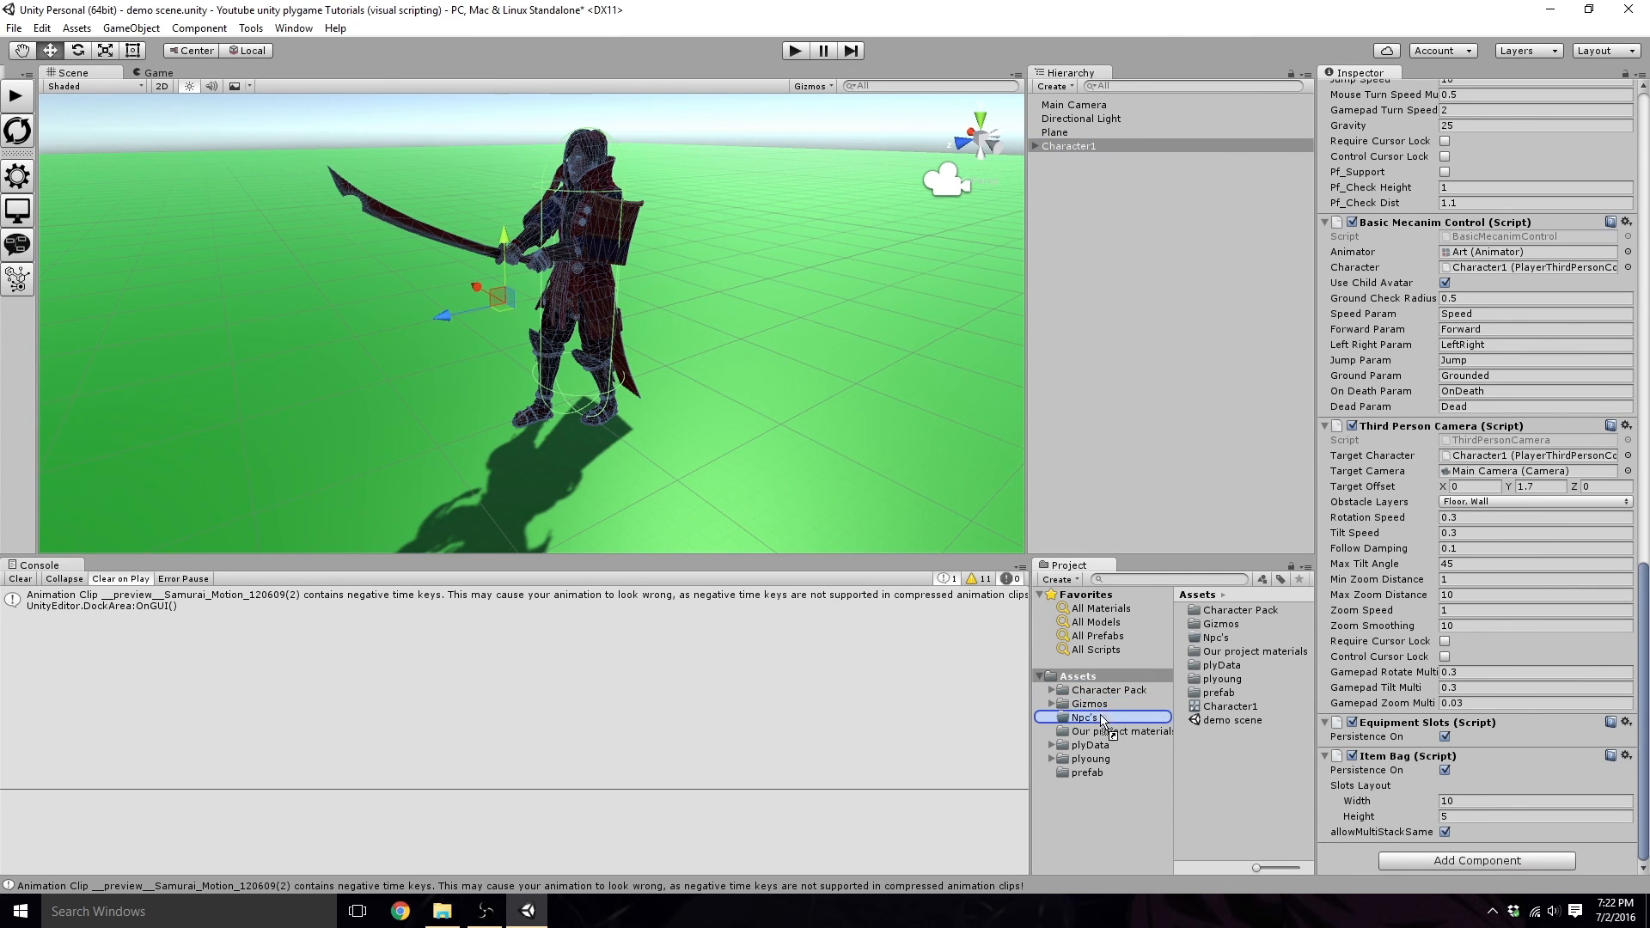
pyautogui.doubleClick(1072, 717)
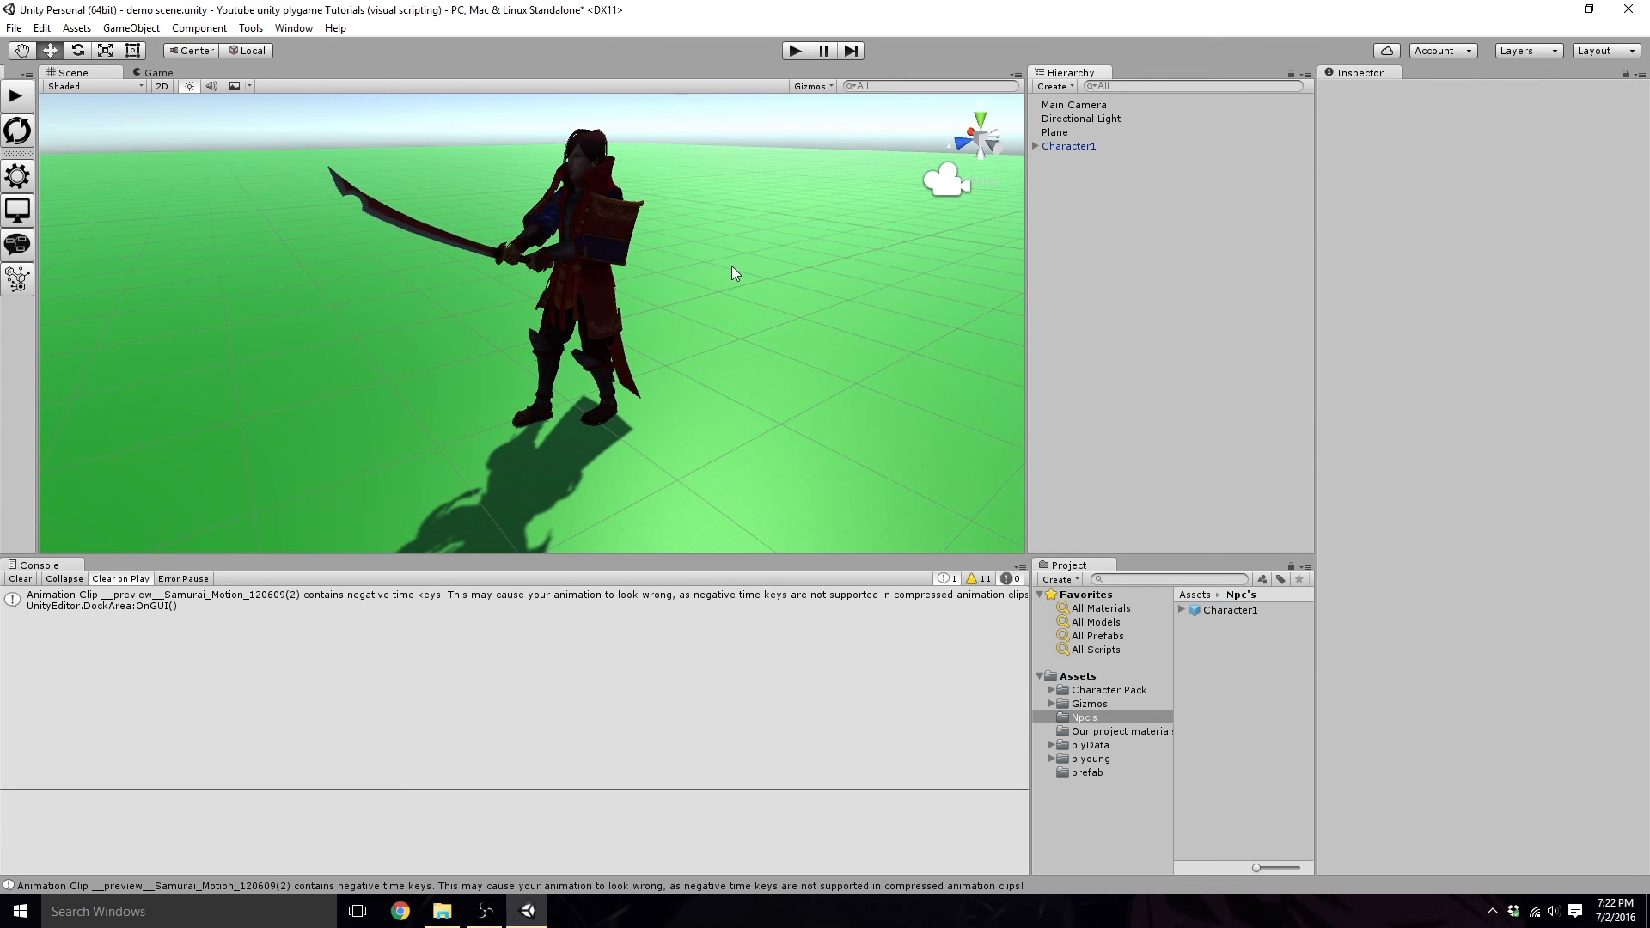
pyautogui.click(794, 49)
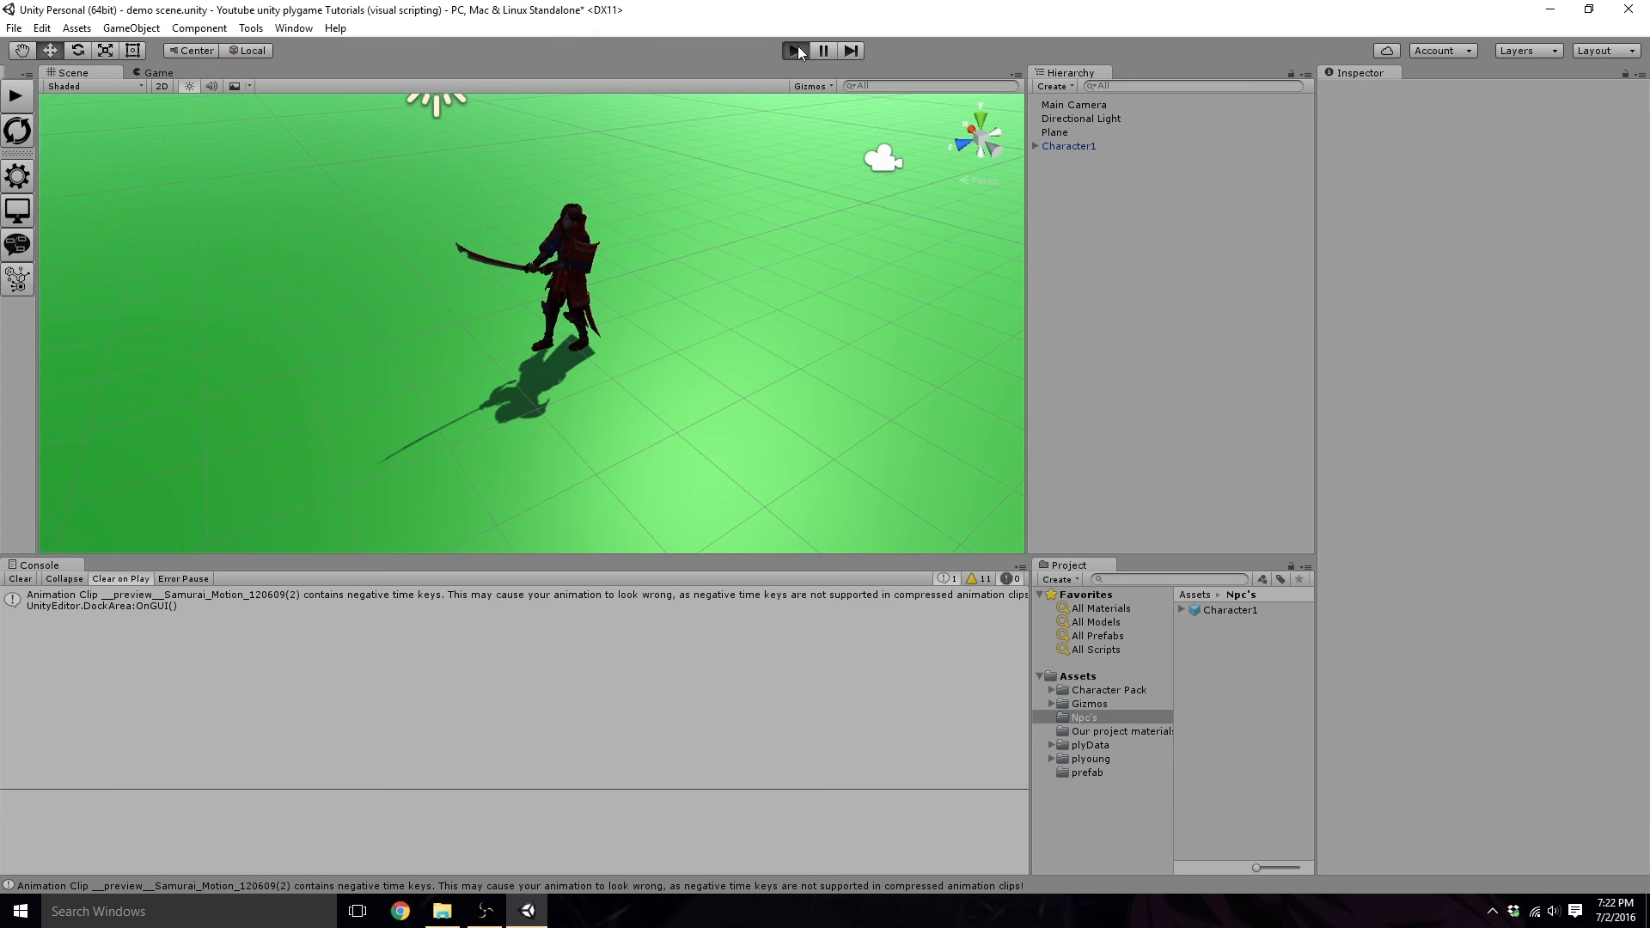
pyautogui.click(794, 49)
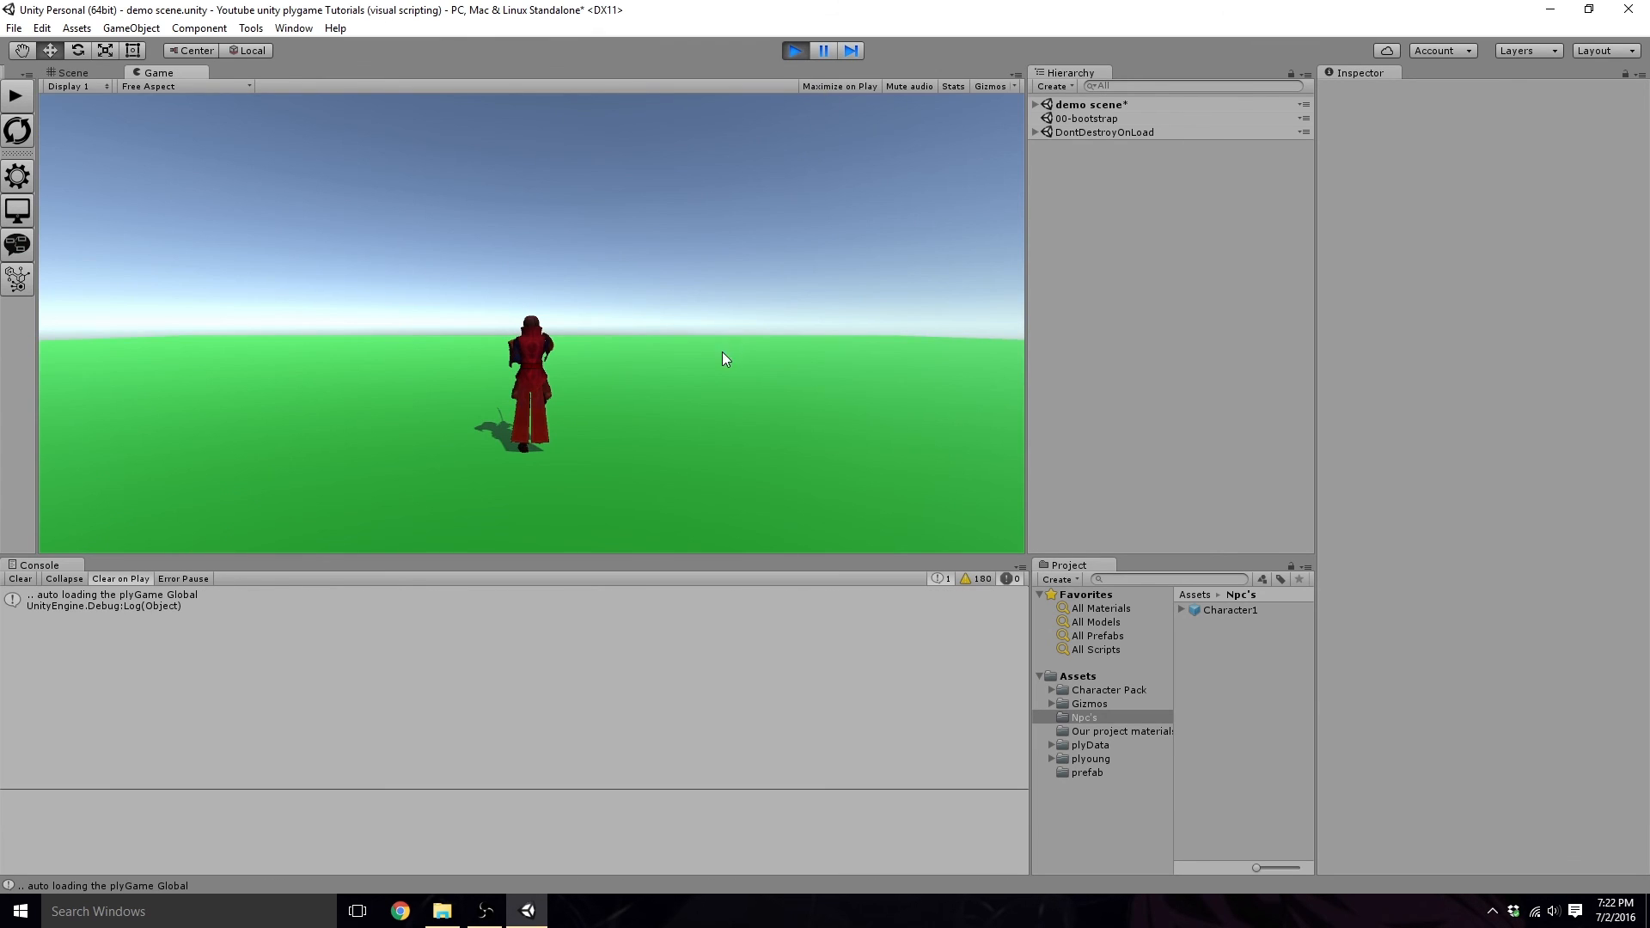